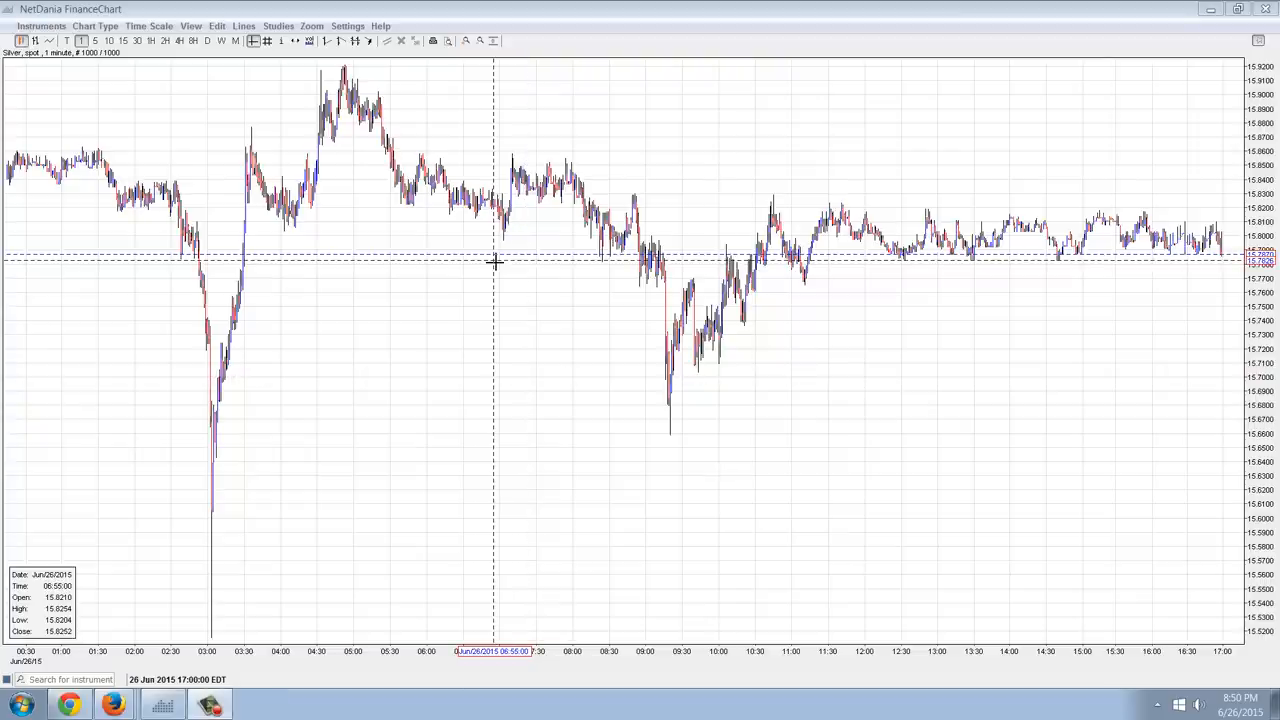
mouse_move(832, 102)
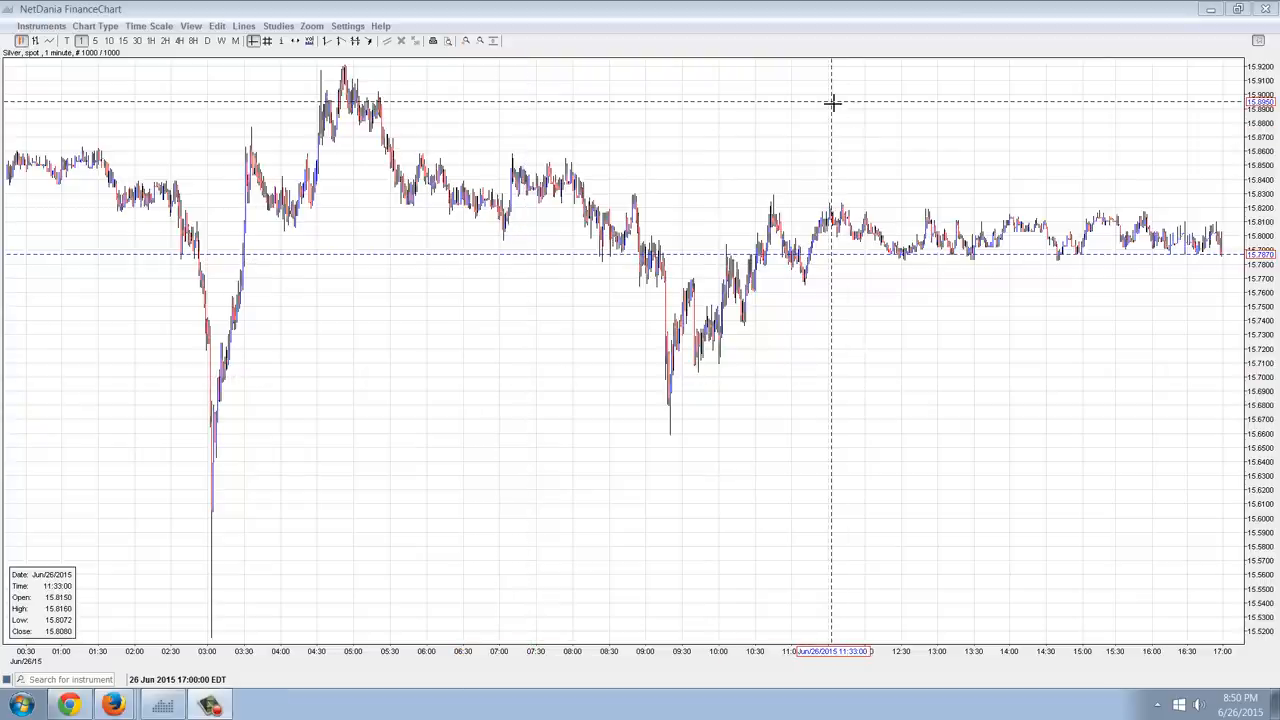
mouse_move(966, 408)
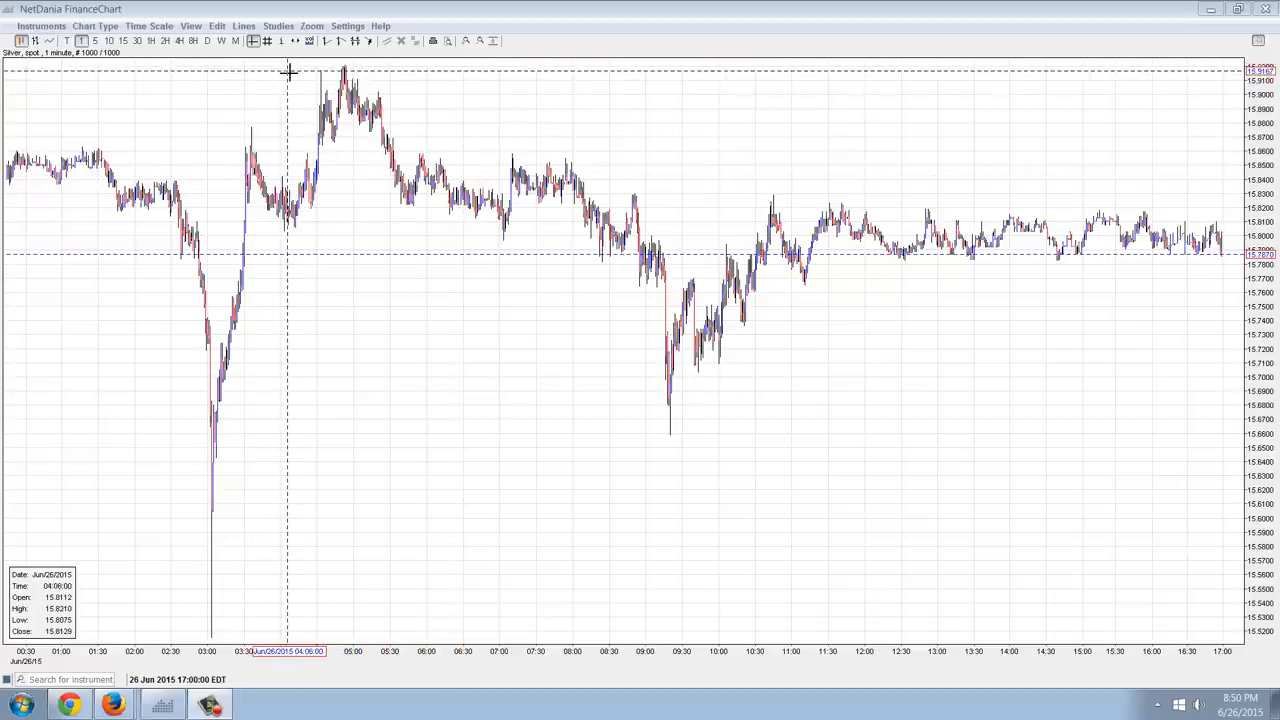
mouse_move(308, 50)
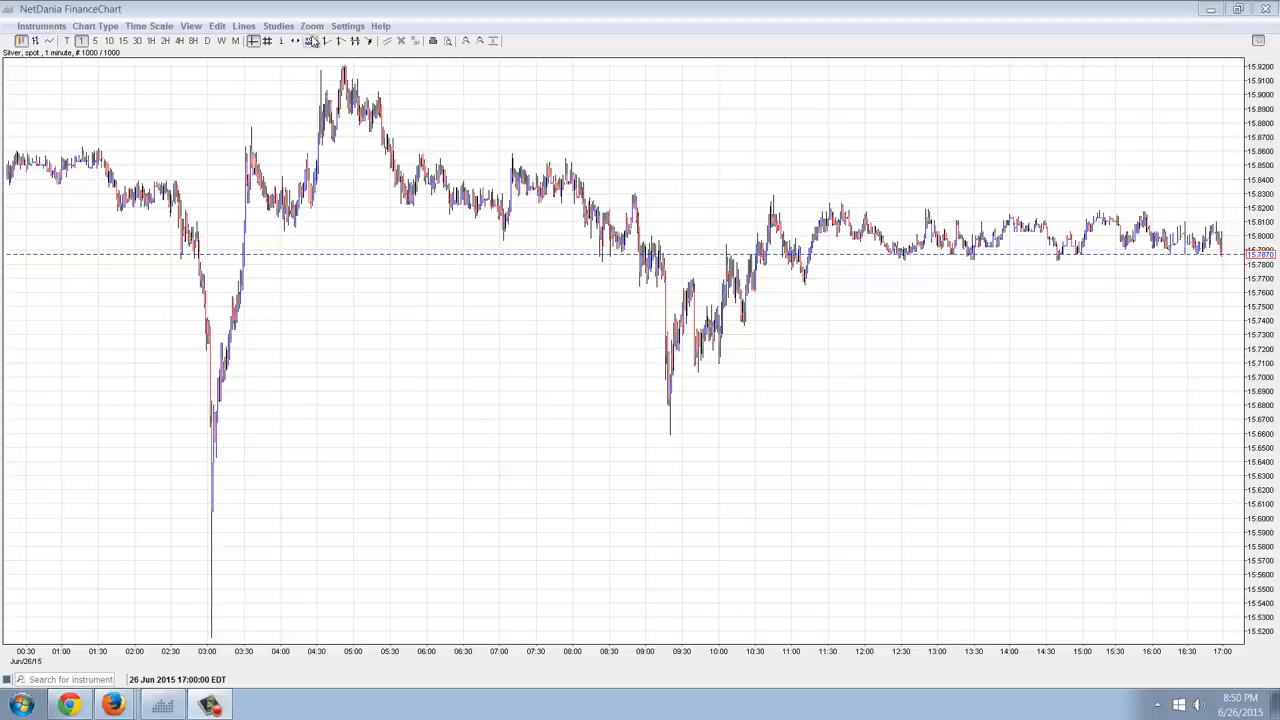
- Add a volume study panel under the one-minute silver spot chart
left_click(309, 40)
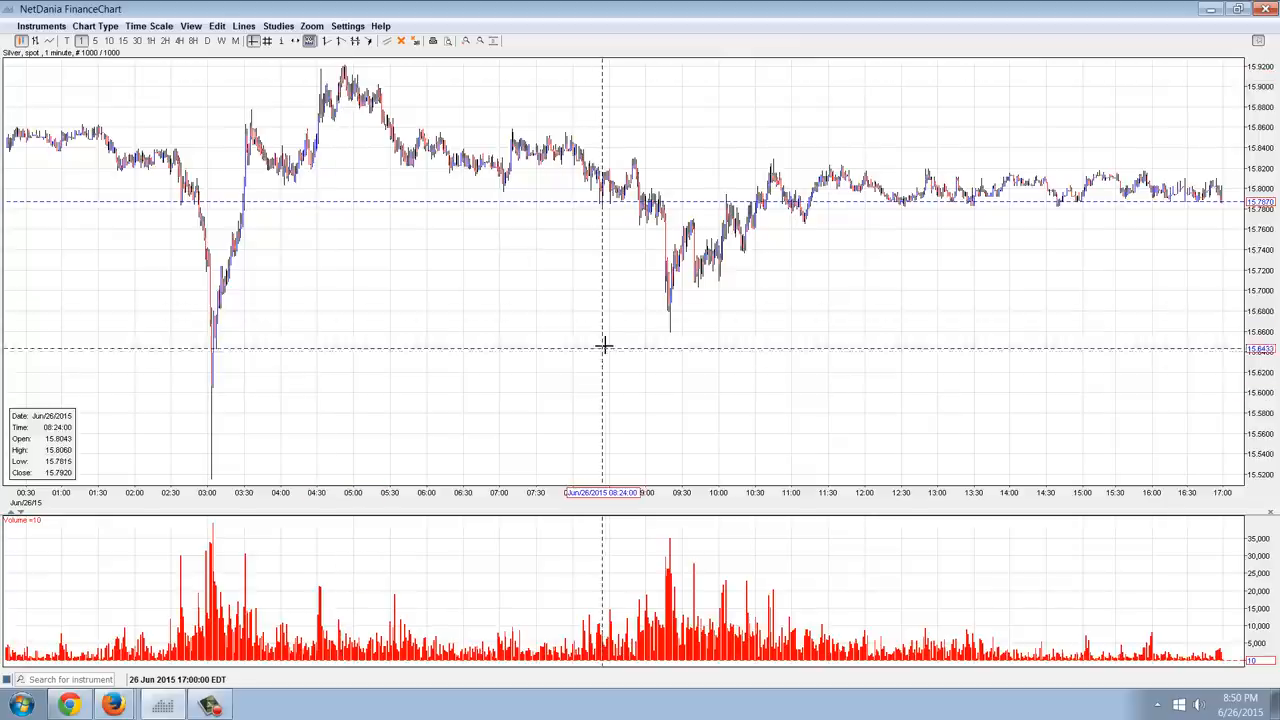
mouse_move(530, 360)
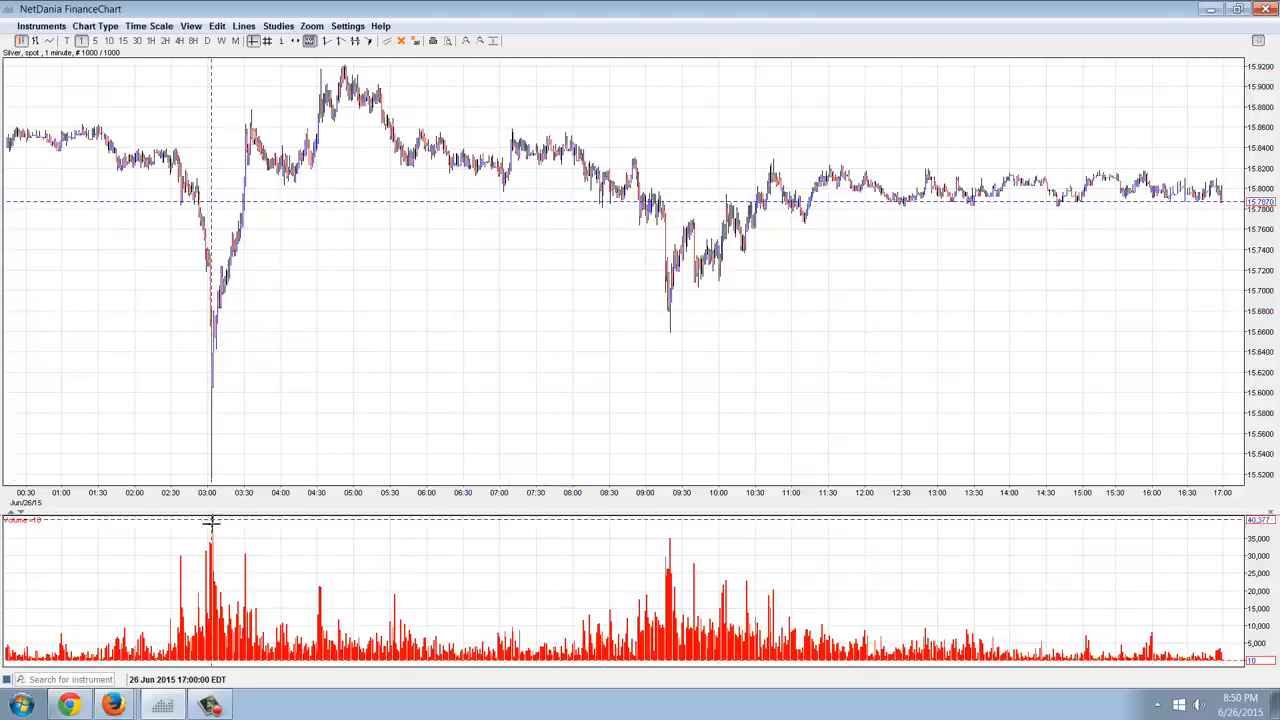
mouse_move(497, 360)
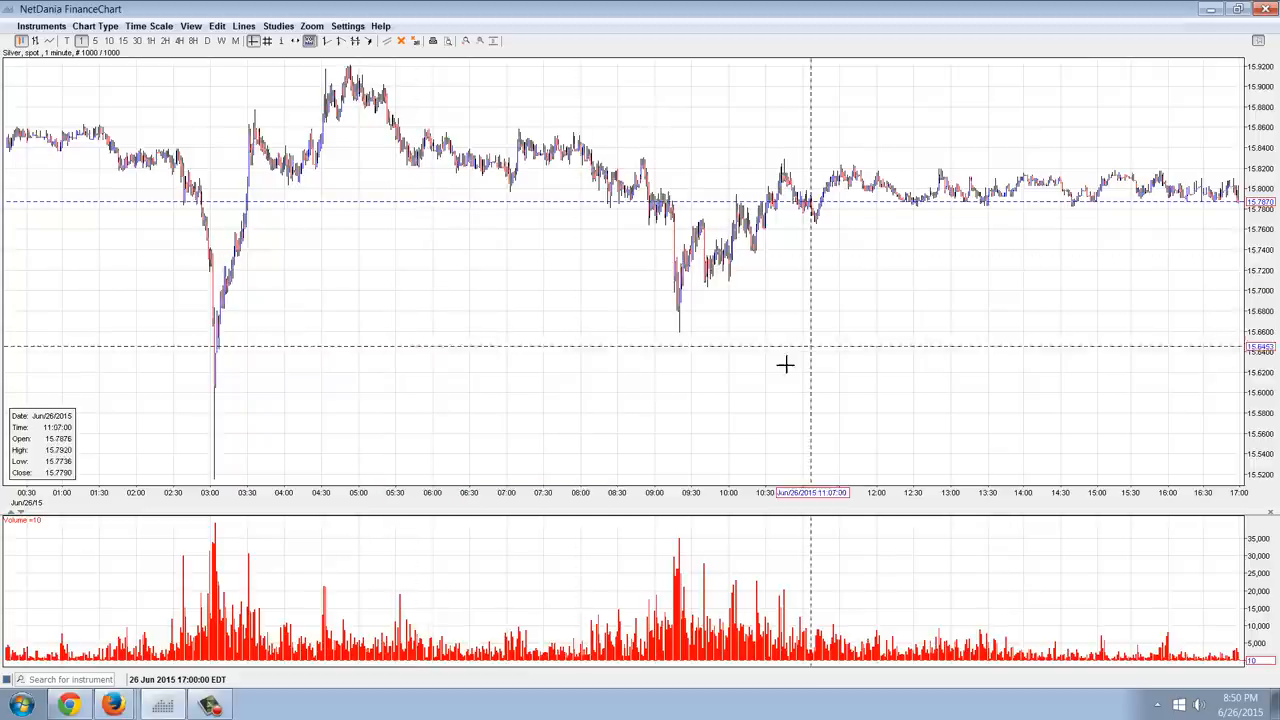
mouse_move(1030, 185)
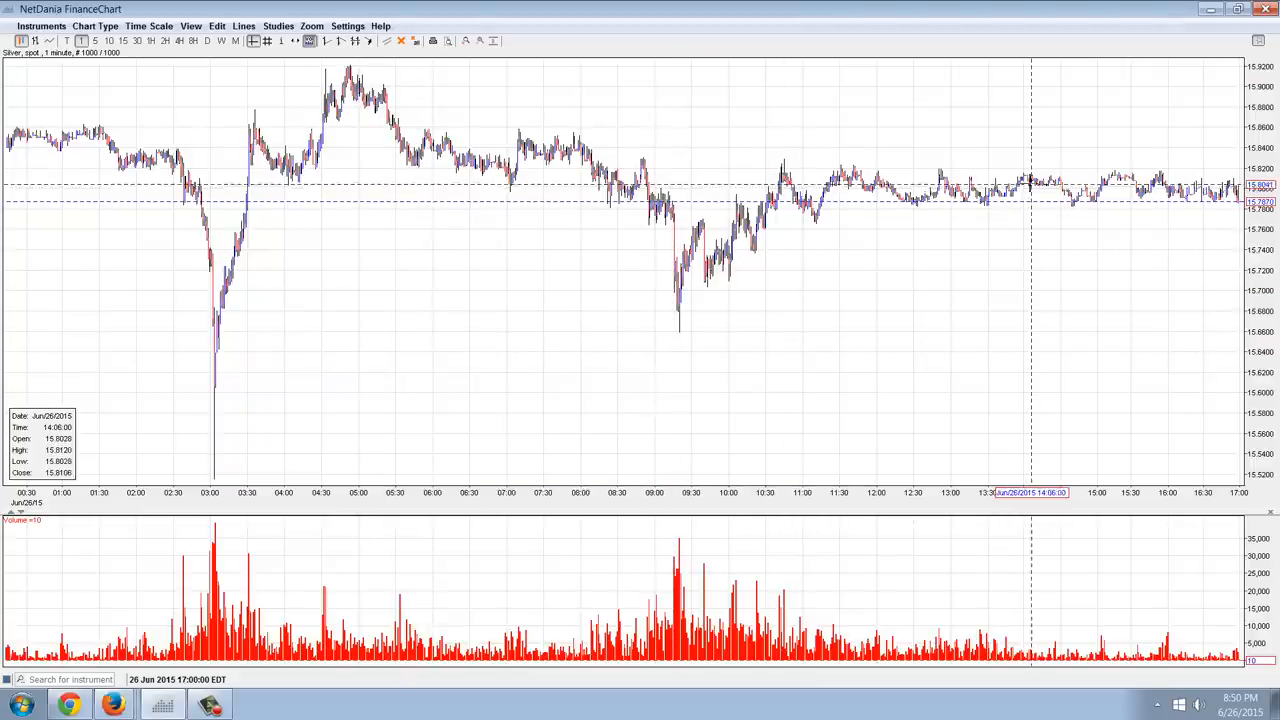
mouse_move(1103, 373)
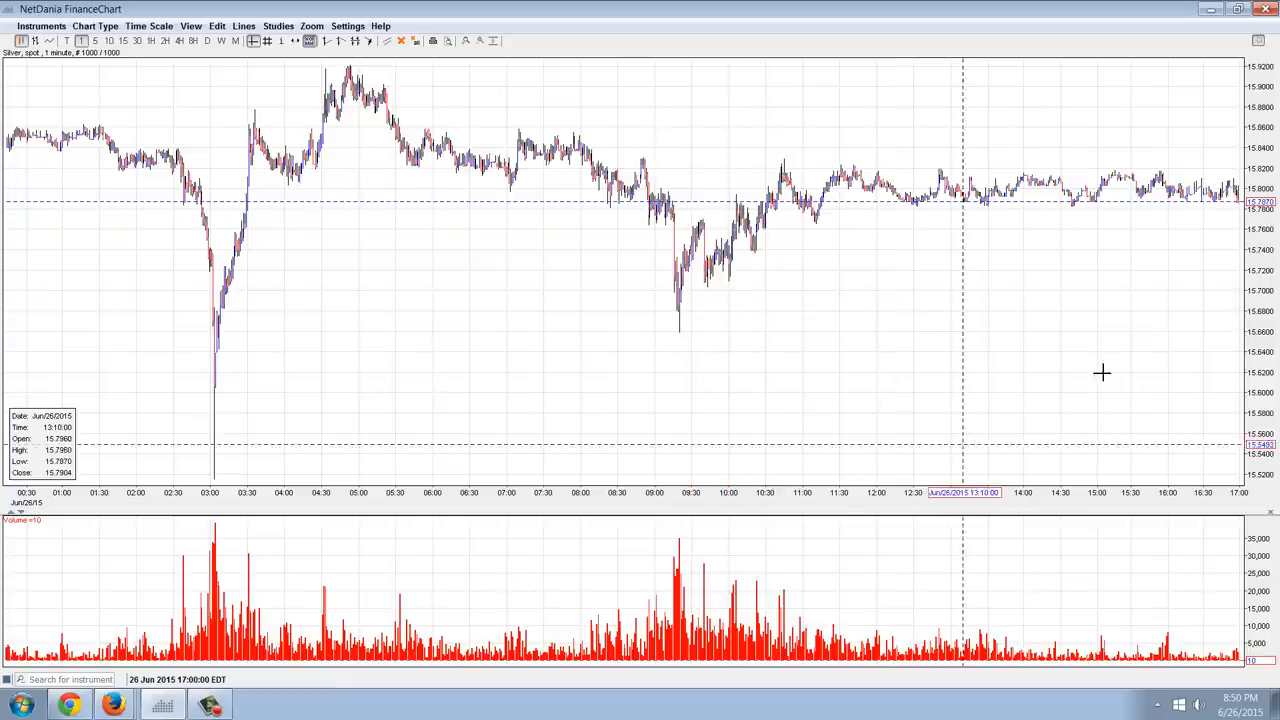
mouse_move(568, 397)
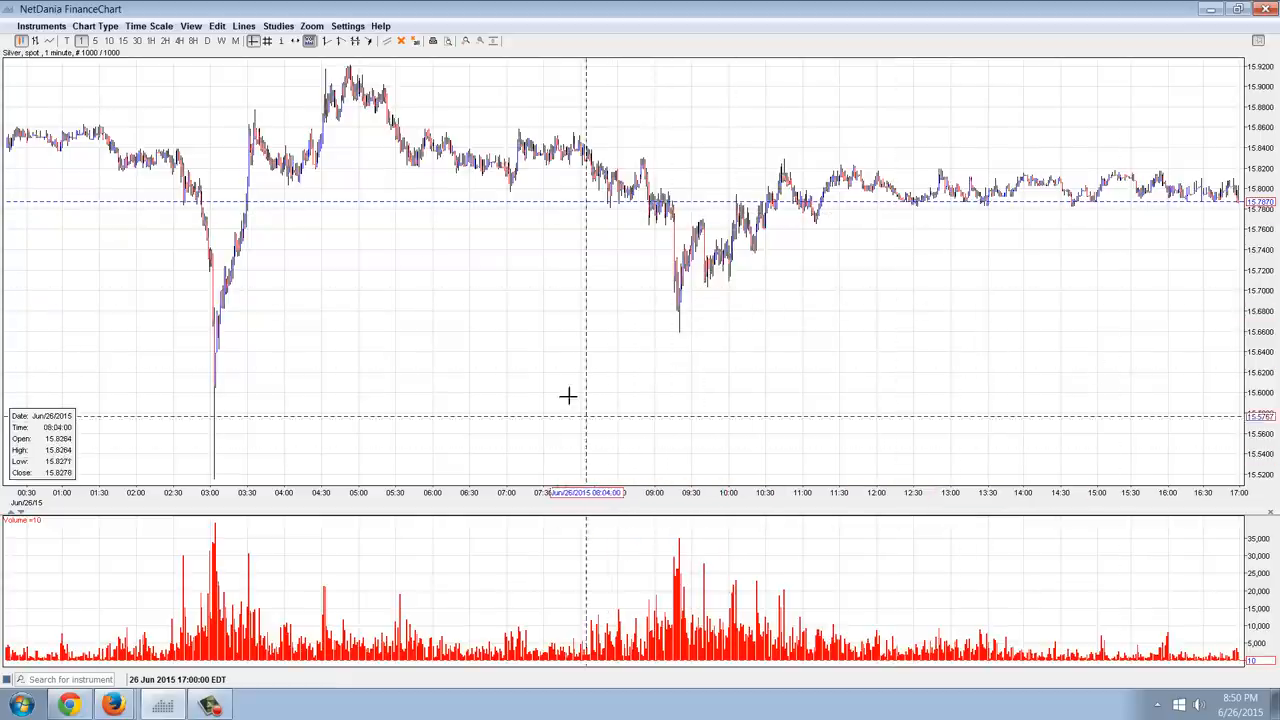
- Add arrow annotations pointing at the sharp silver price plunge around 03:00
left_click(216, 25)
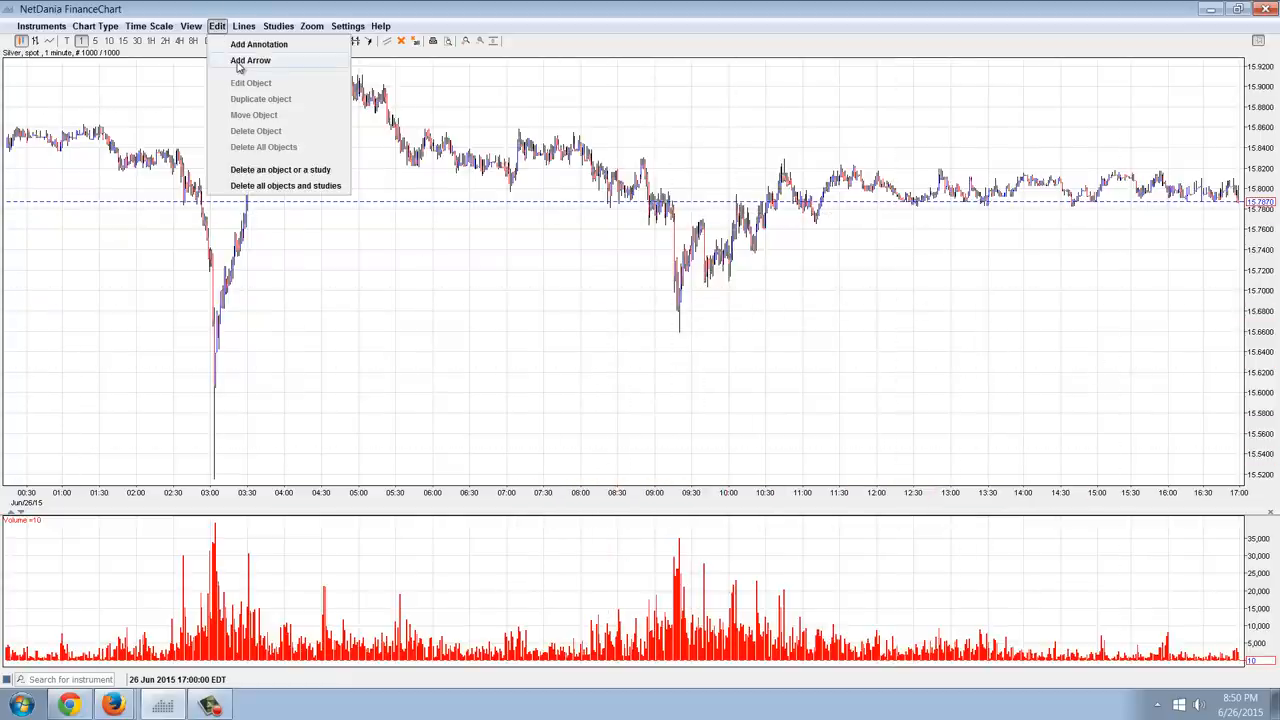
left_click(250, 60)
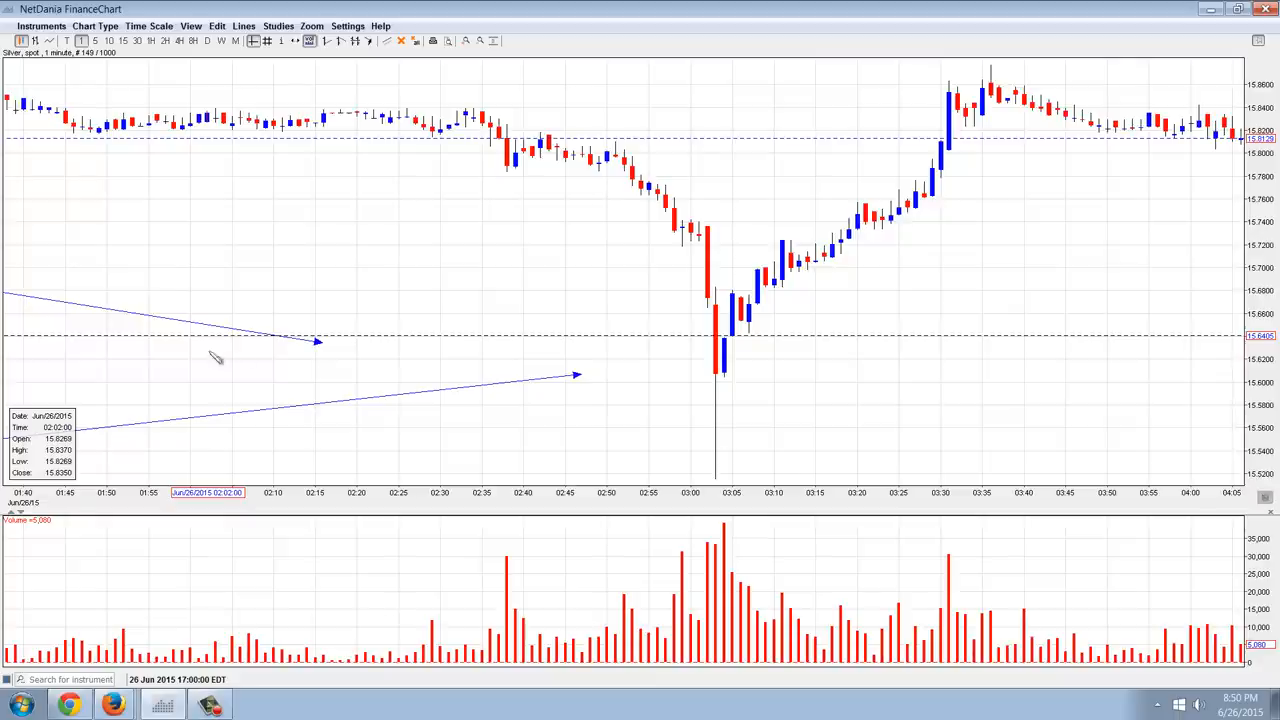
mouse_move(710, 350)
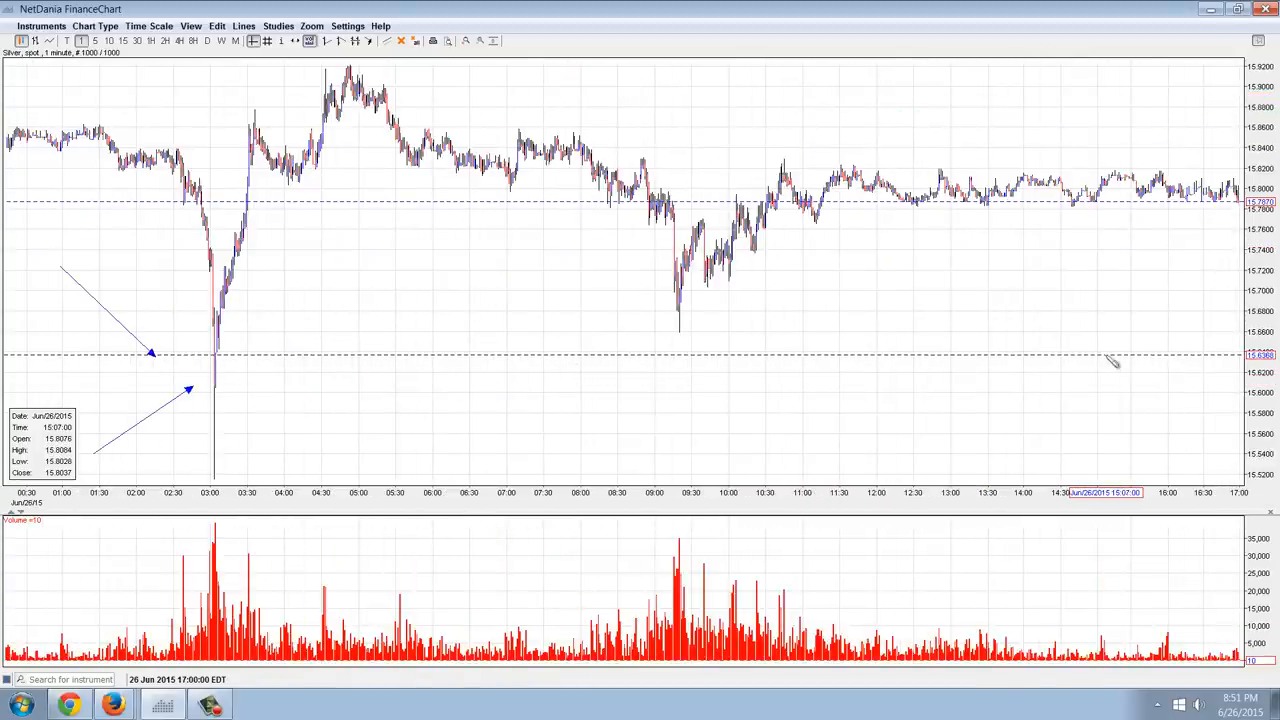
- Cycle the silver chart through 2H, 4H and 8H bars, then settle on 1H
left_click(165, 41)
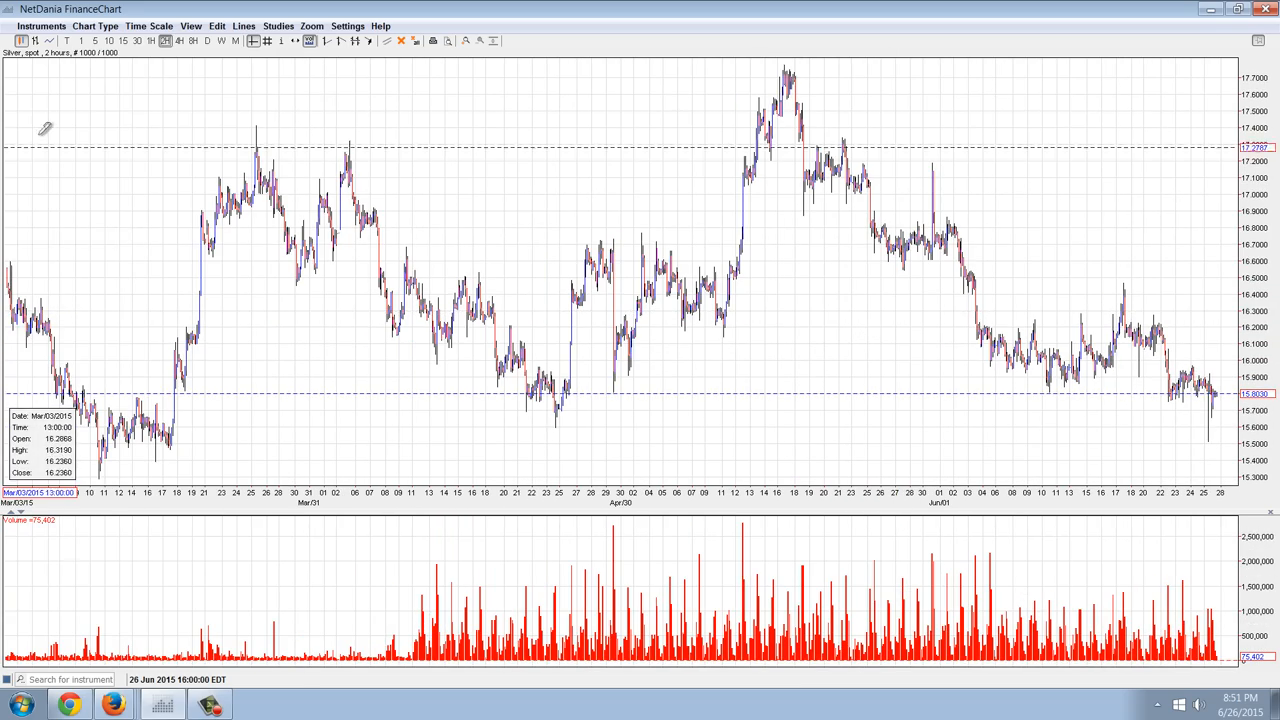
left_click(178, 41)
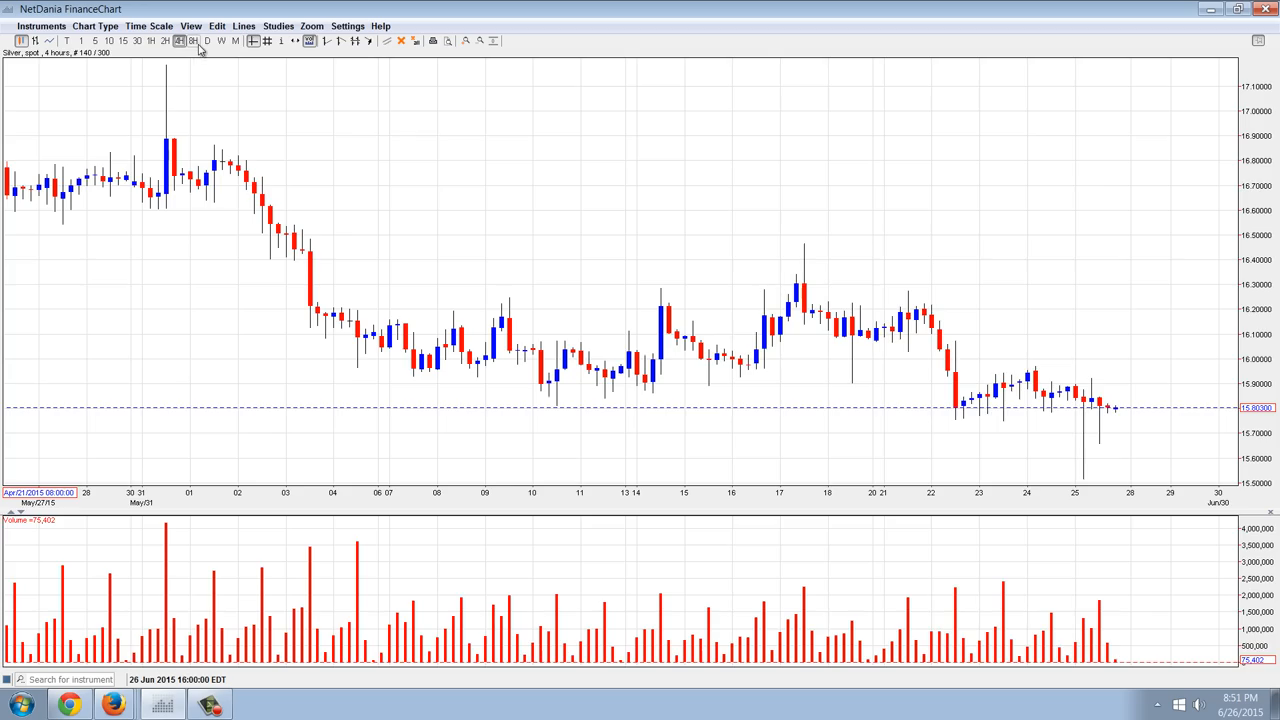
left_click(178, 40)
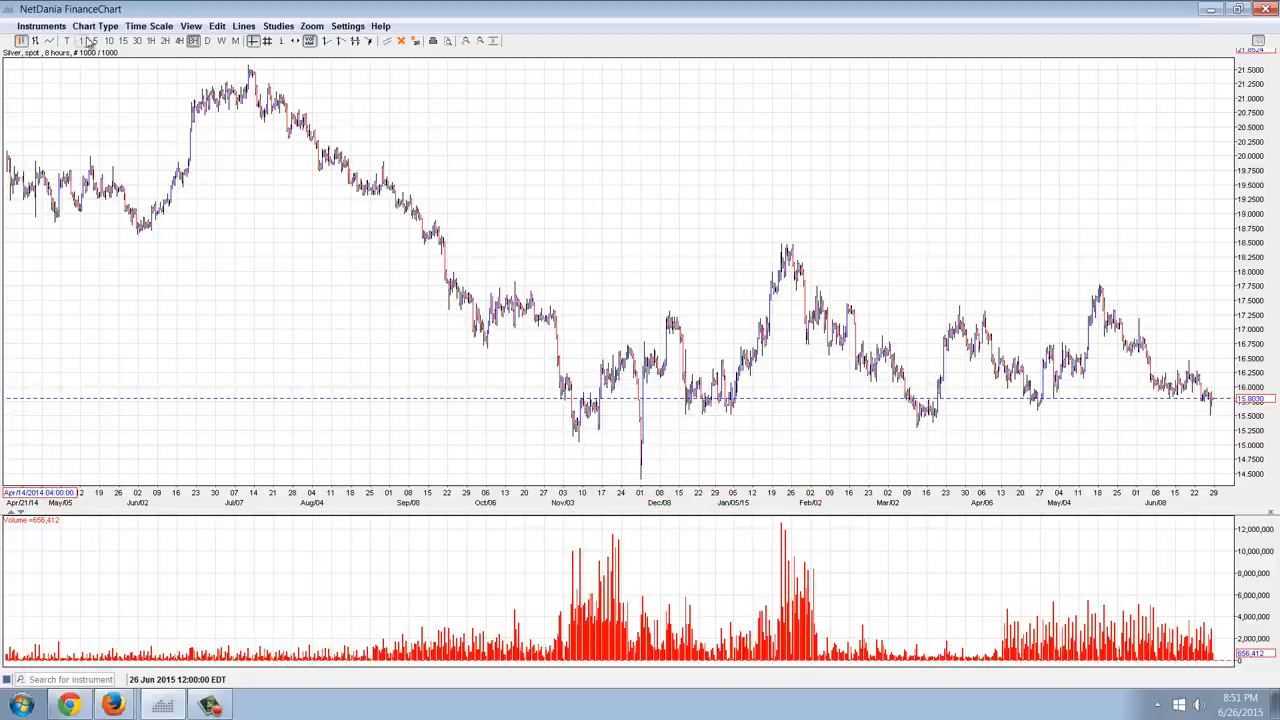
left_click(80, 40)
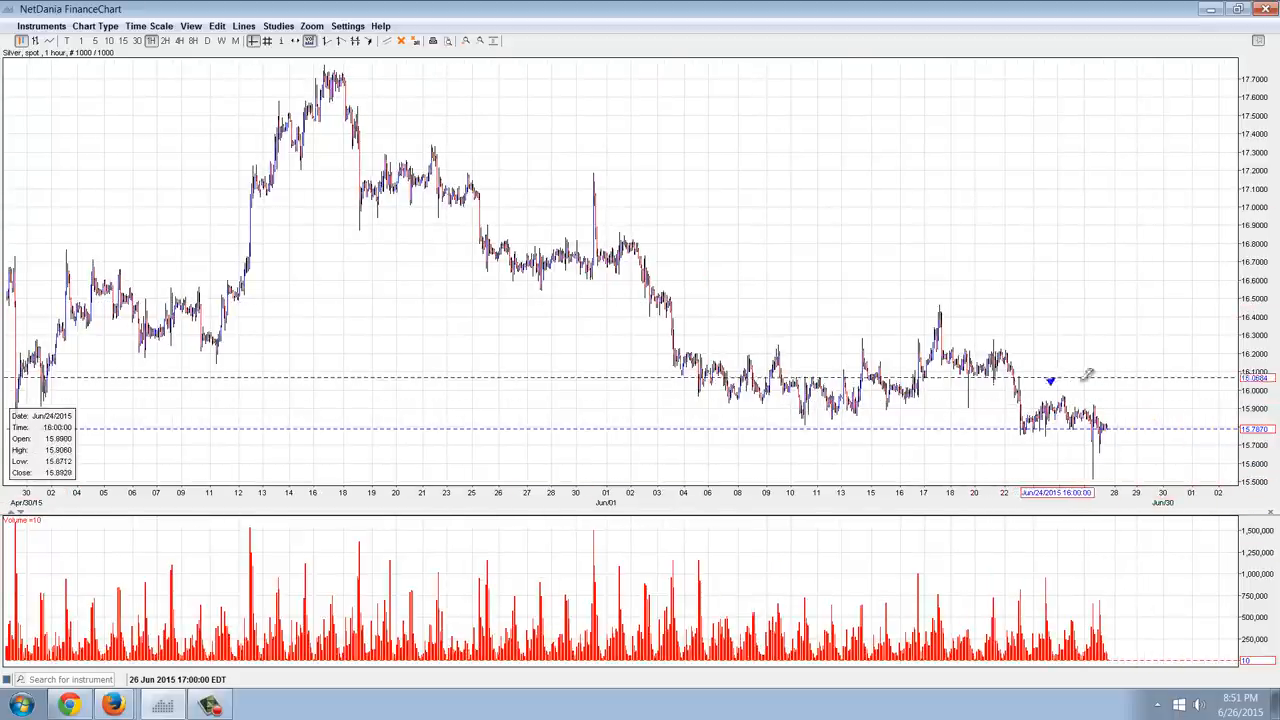
- Draw a downtrend arrow from the June 24 highs down to June 25
left_click_drag(1050, 380, 1100, 415)
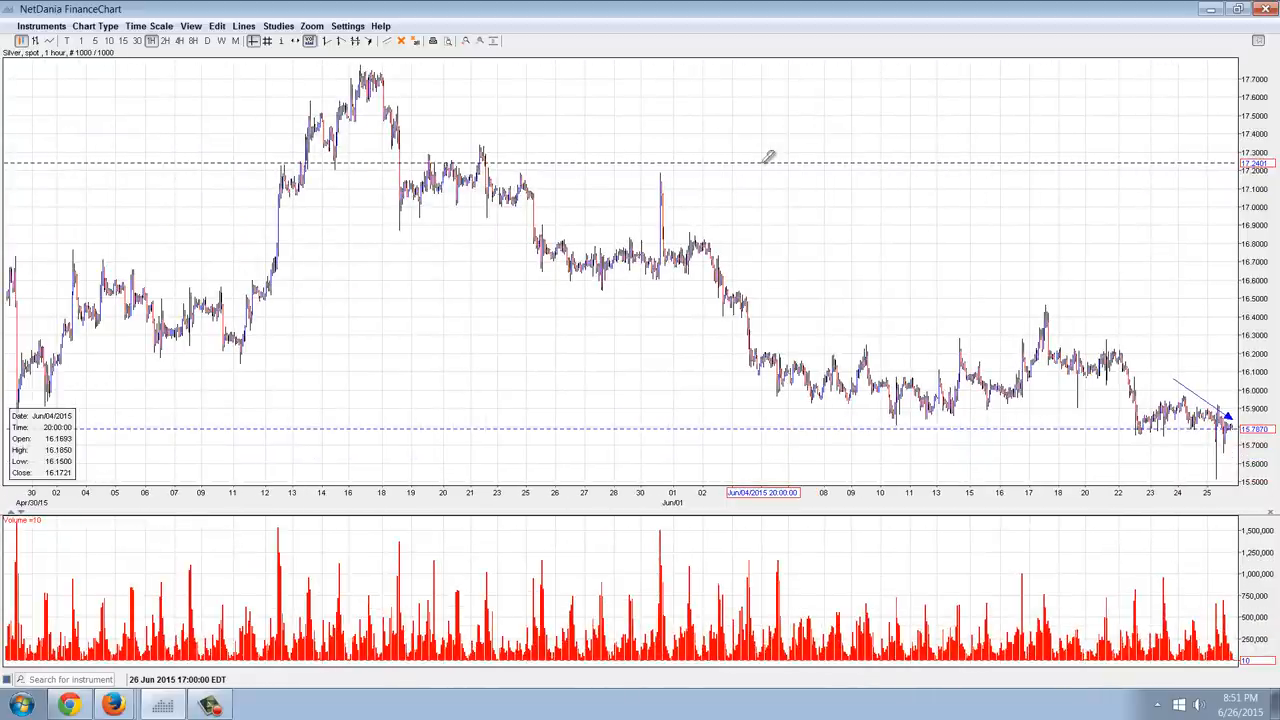
mouse_move(388, 222)
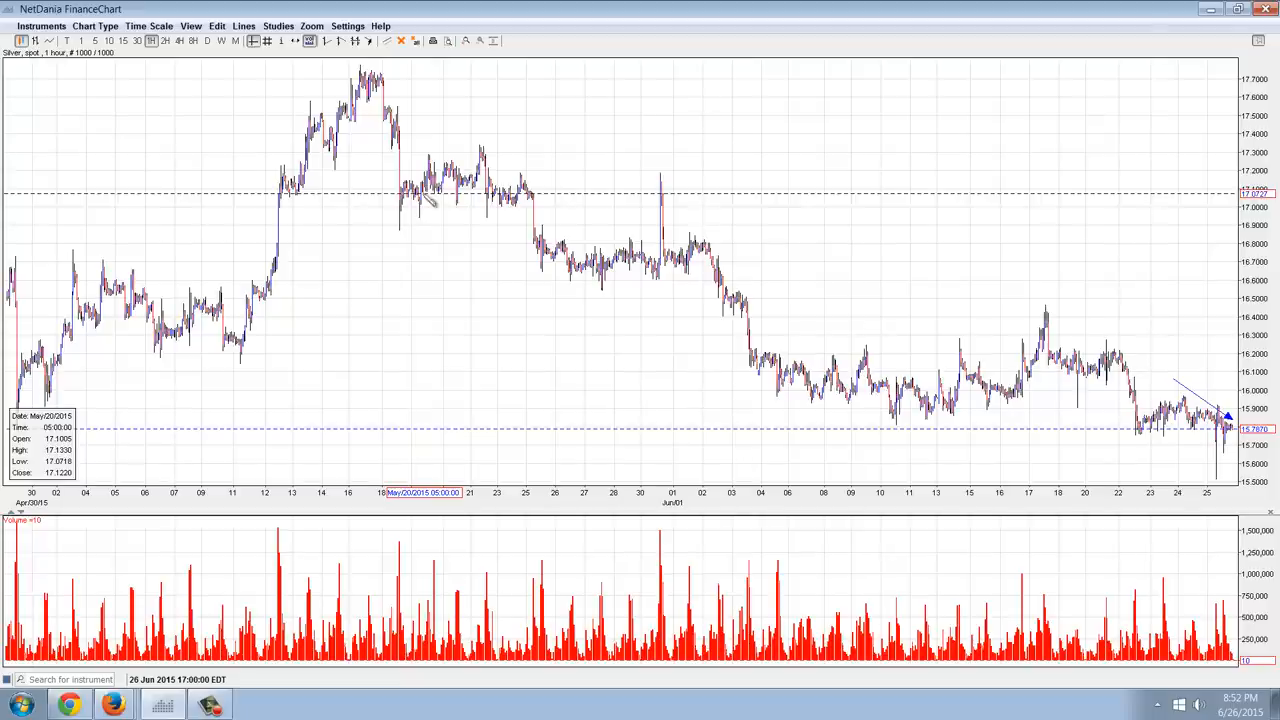
mouse_move(430, 190)
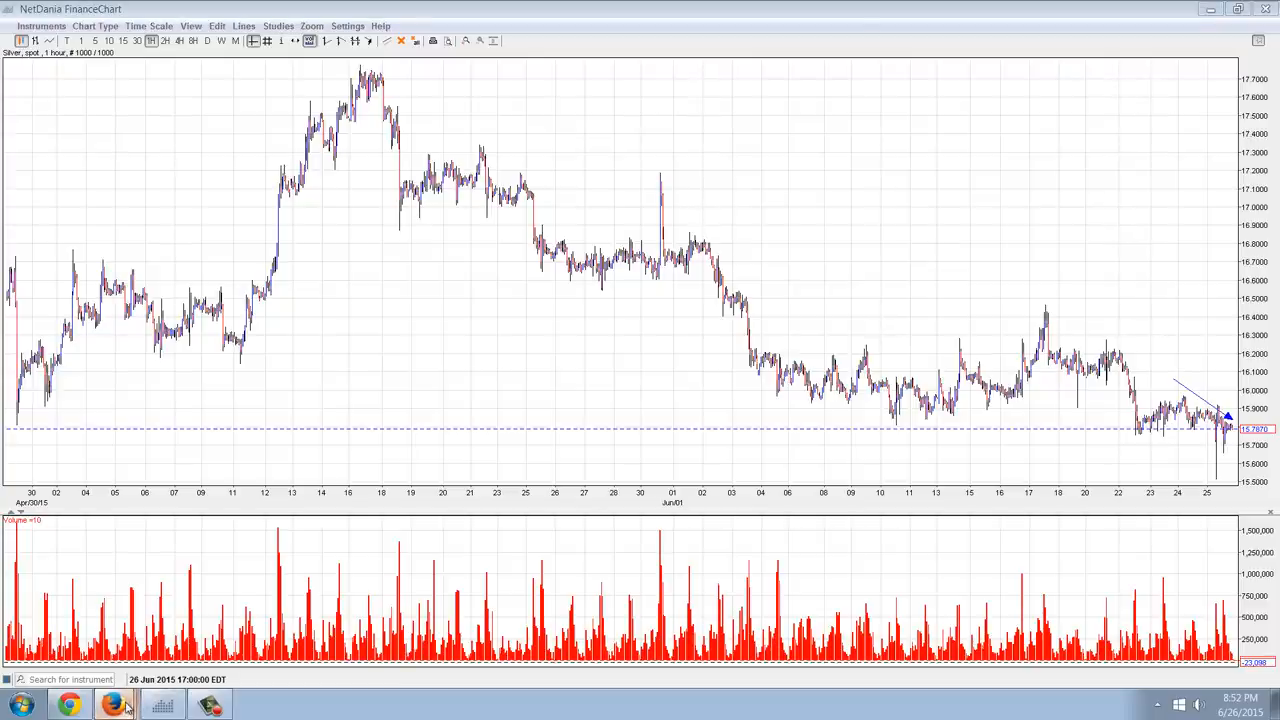
mouse_move(112, 621)
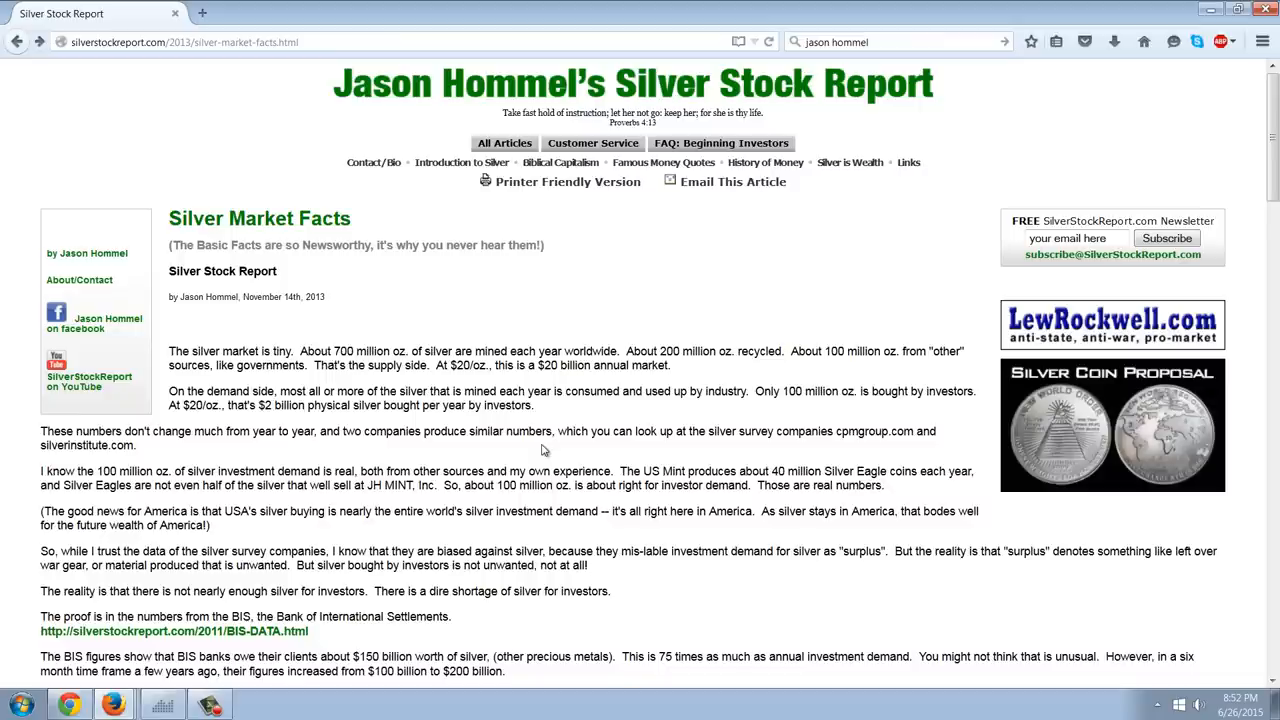
- Scroll through the opening supply and demand figures of 'Silver Market Facts'
scroll("down", 3)
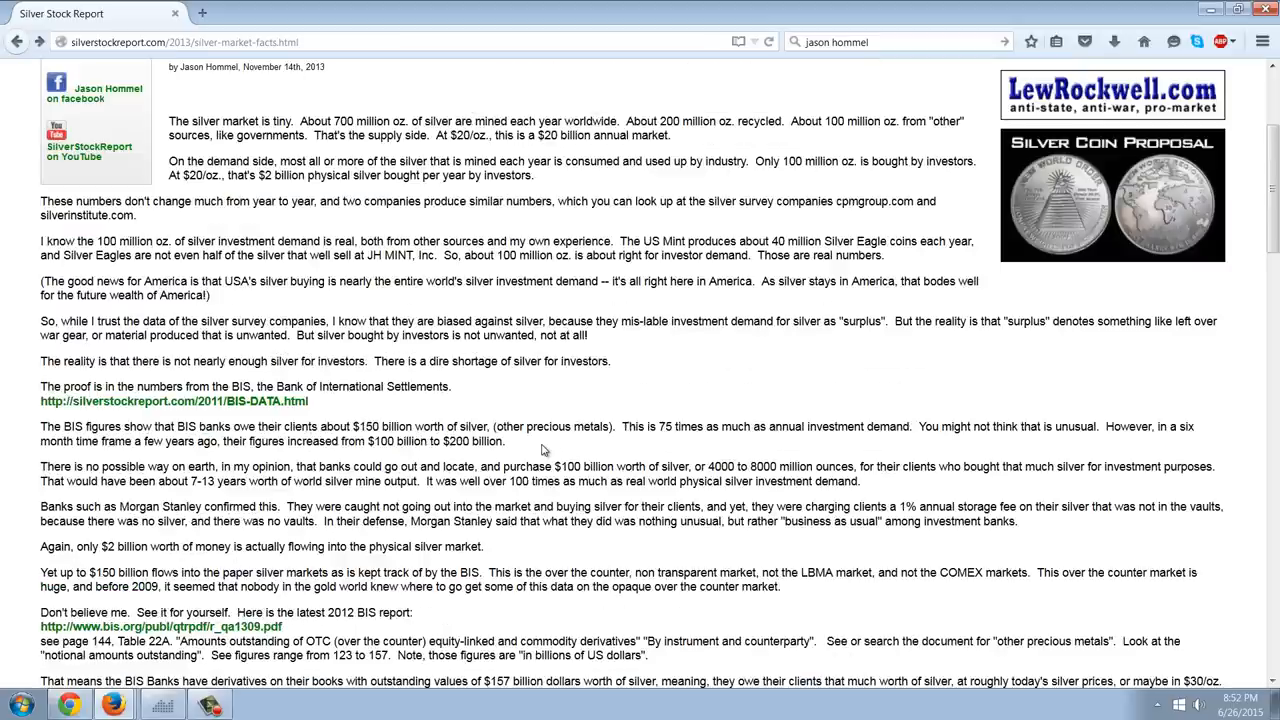
scroll("up", 3)
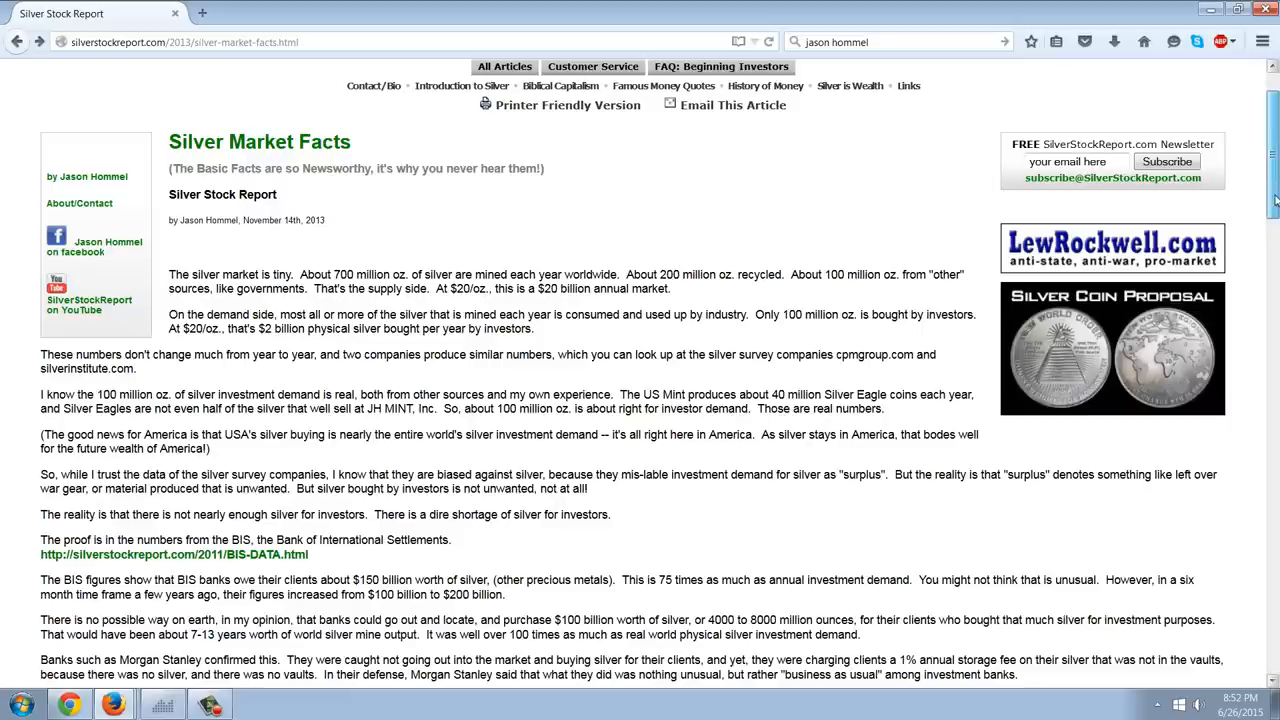
scroll("down", 3)
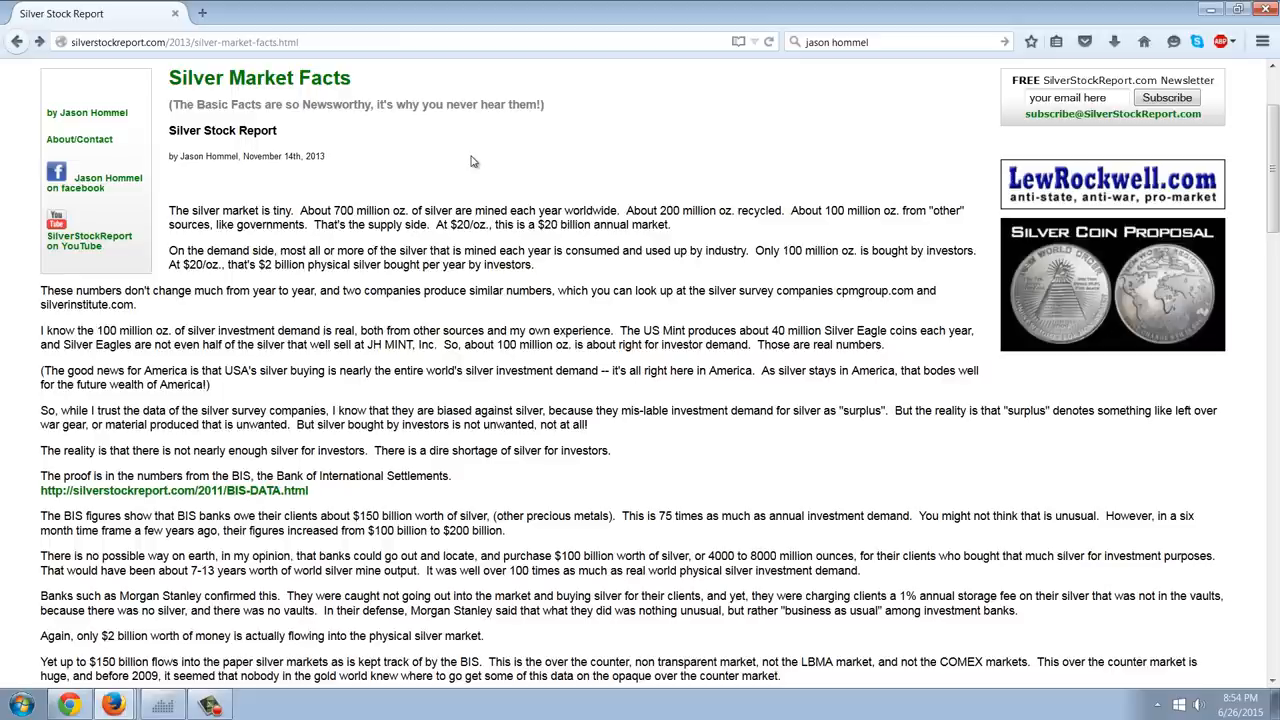
mouse_move(372, 343)
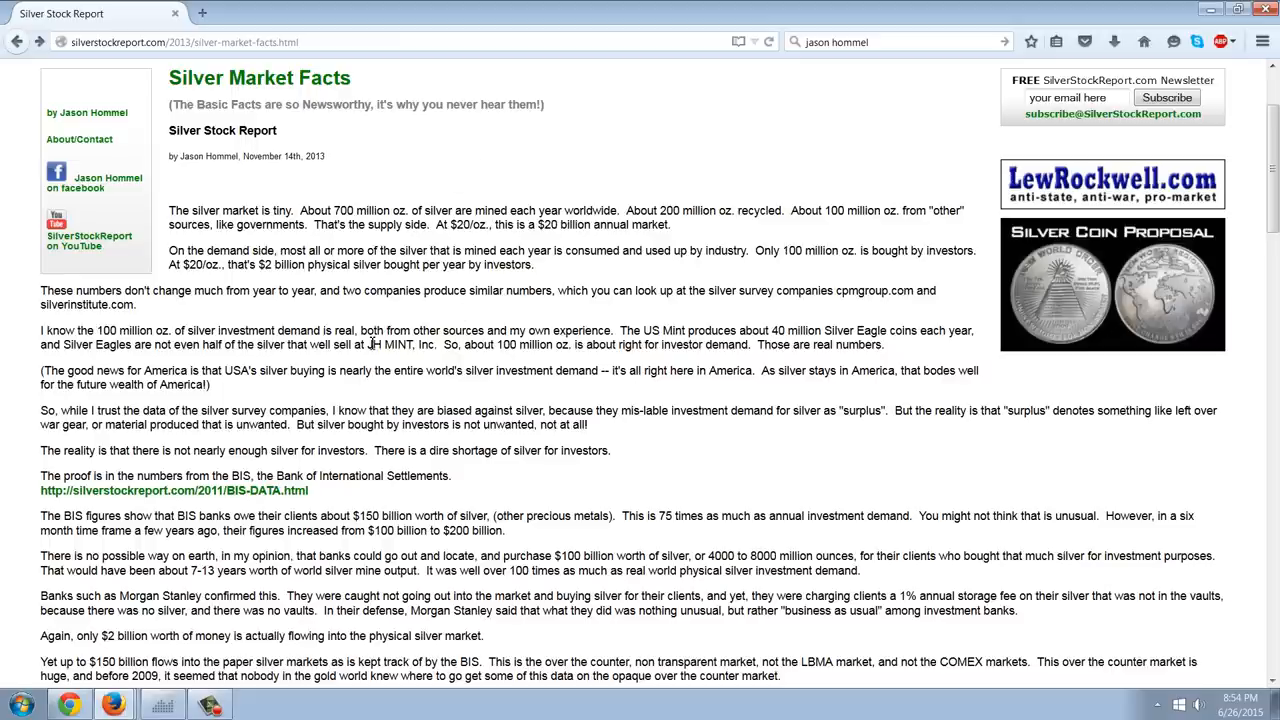
double_click(400, 344)
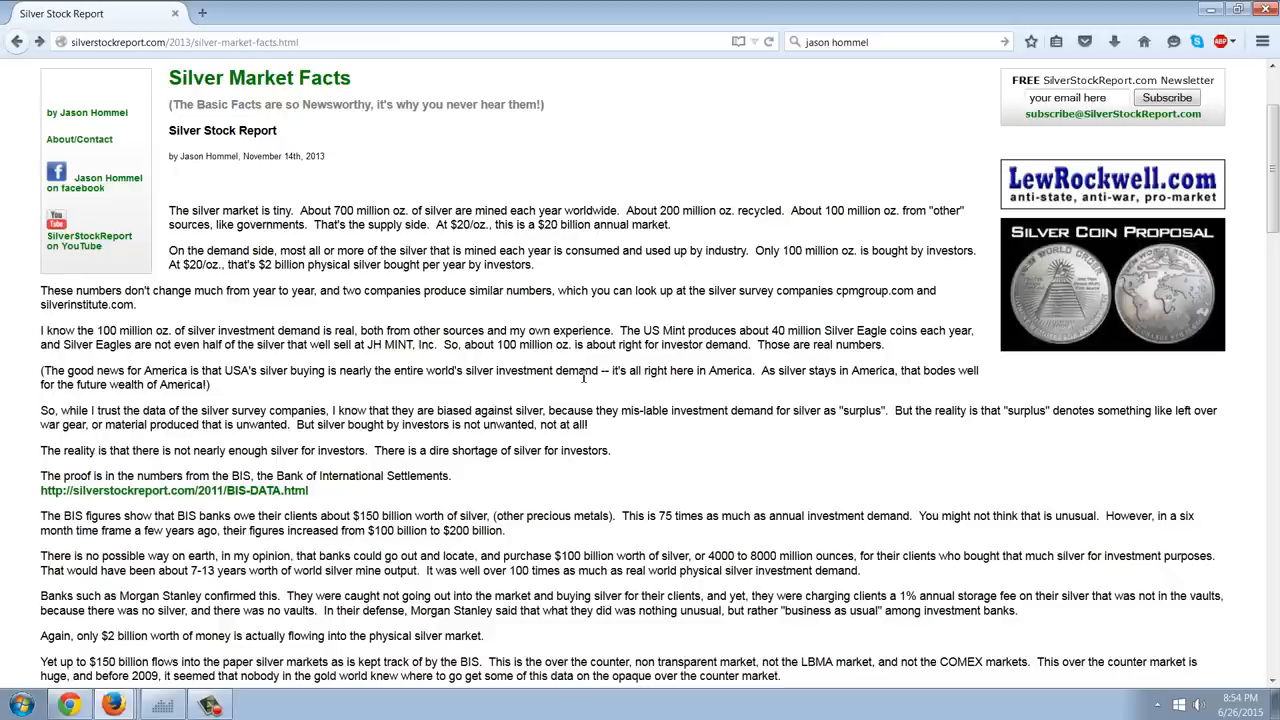
scroll("down", 3)
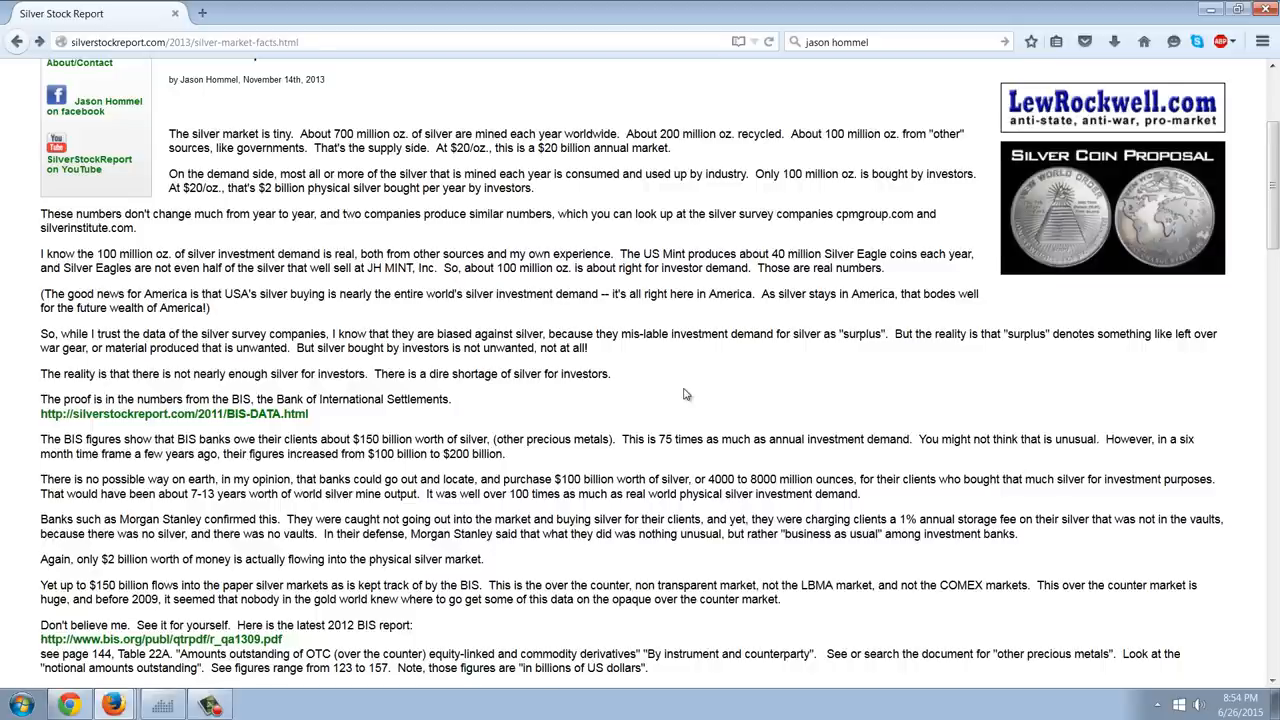
scroll("down", 3)
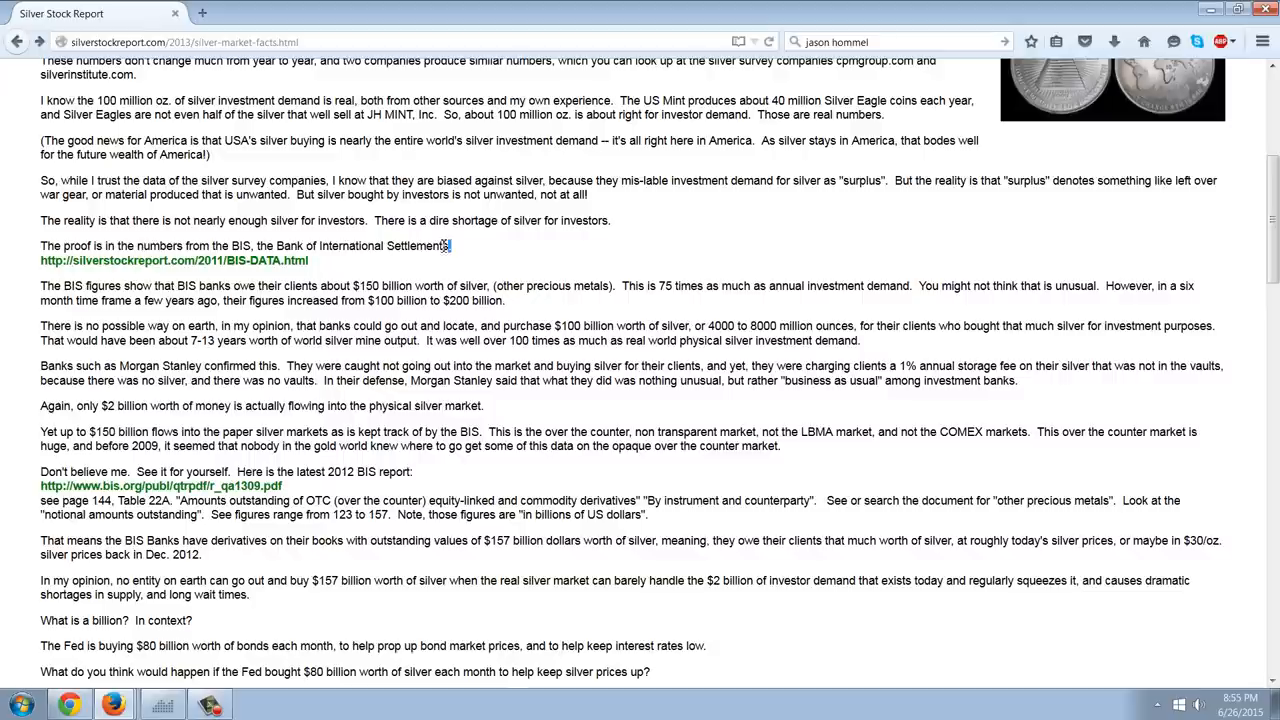
left_click_drag(232, 246, 450, 246)
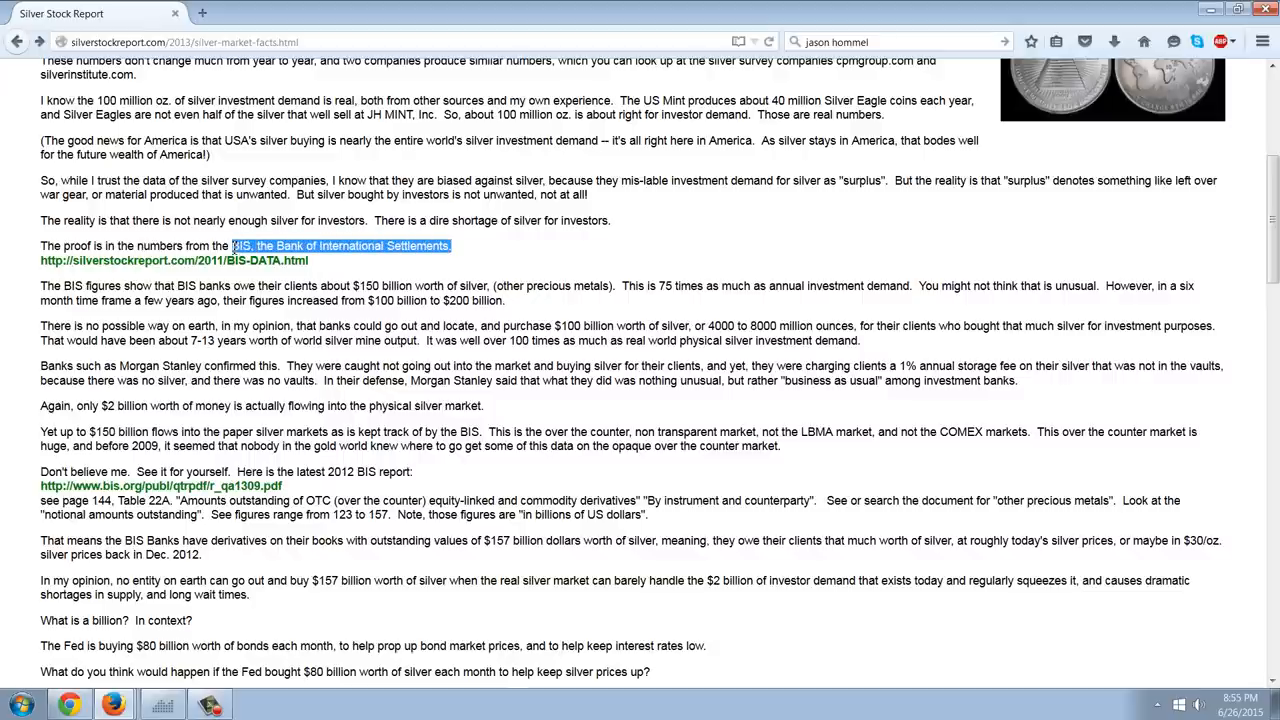
mouse_move(533, 252)
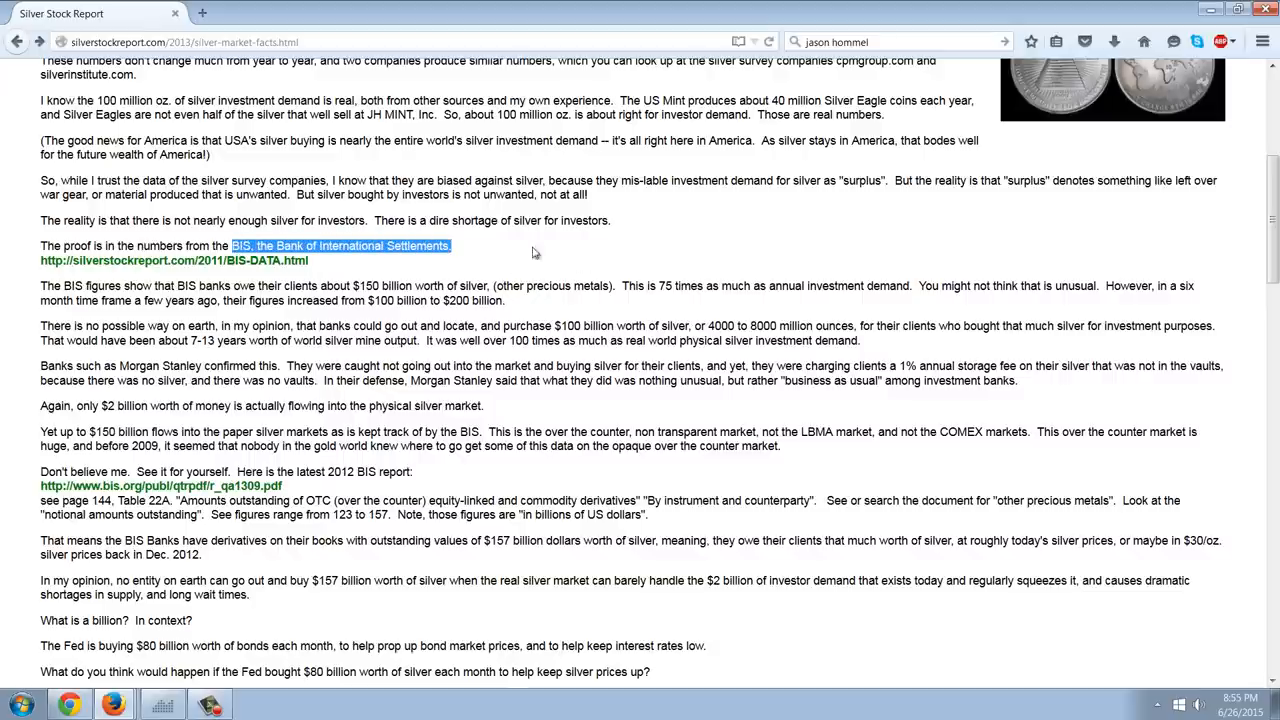
mouse_move(515, 258)
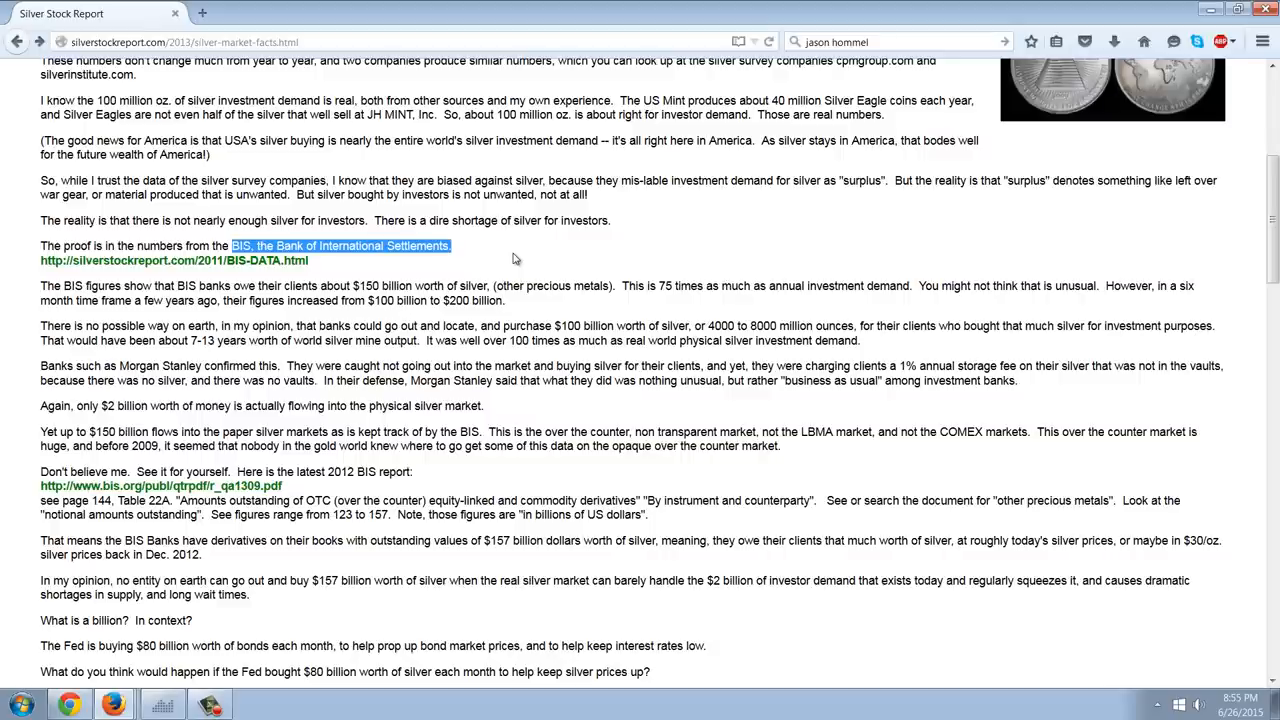
mouse_move(489, 261)
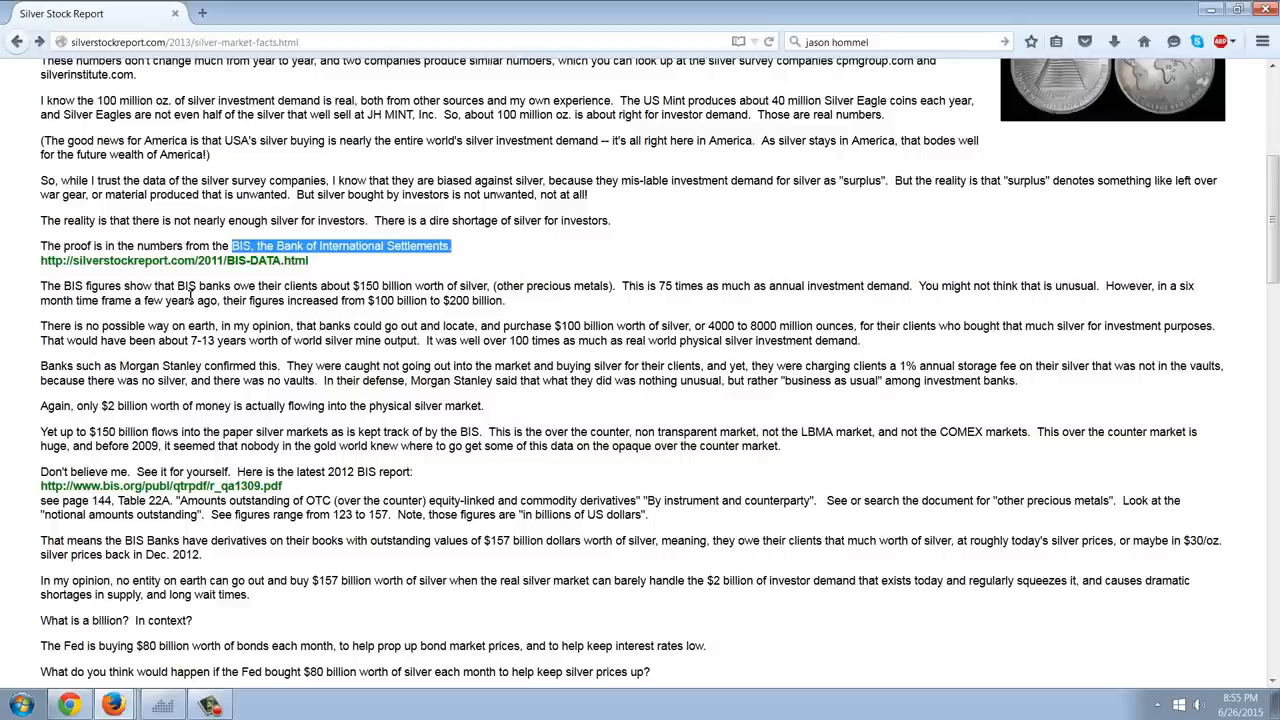
left_click(370, 300)
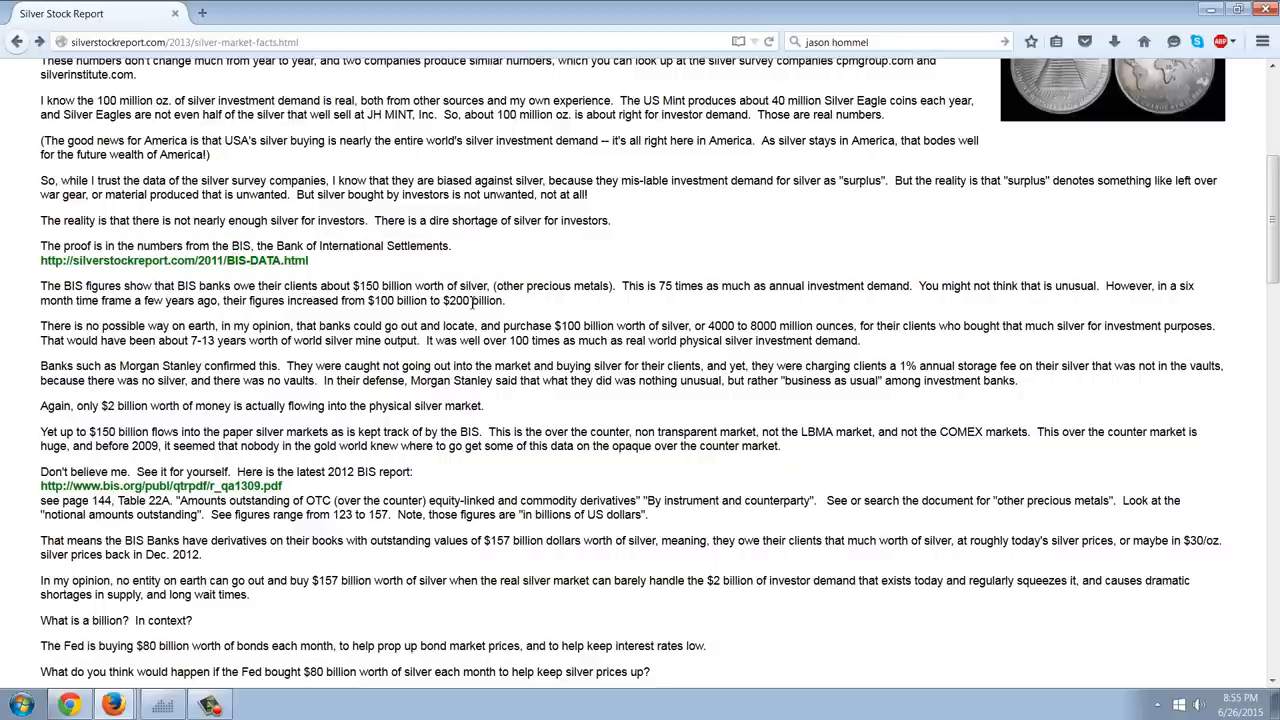
mouse_move(573, 322)
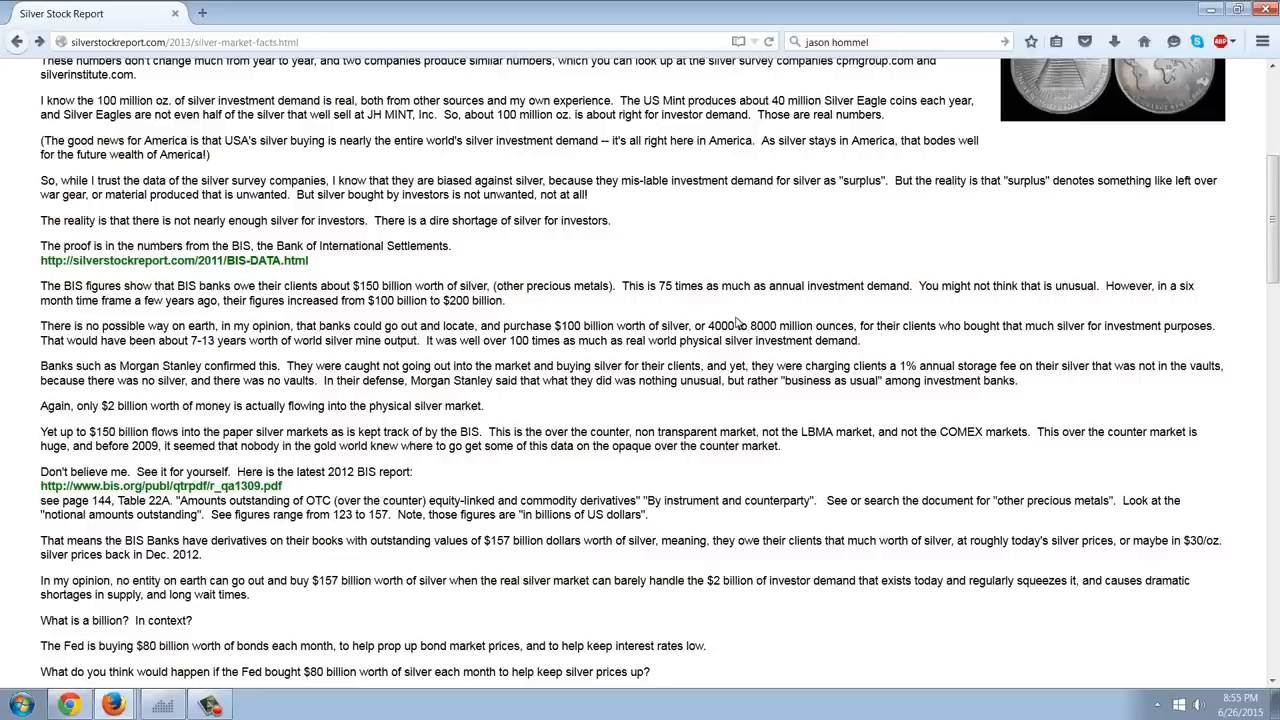
mouse_move(755, 309)
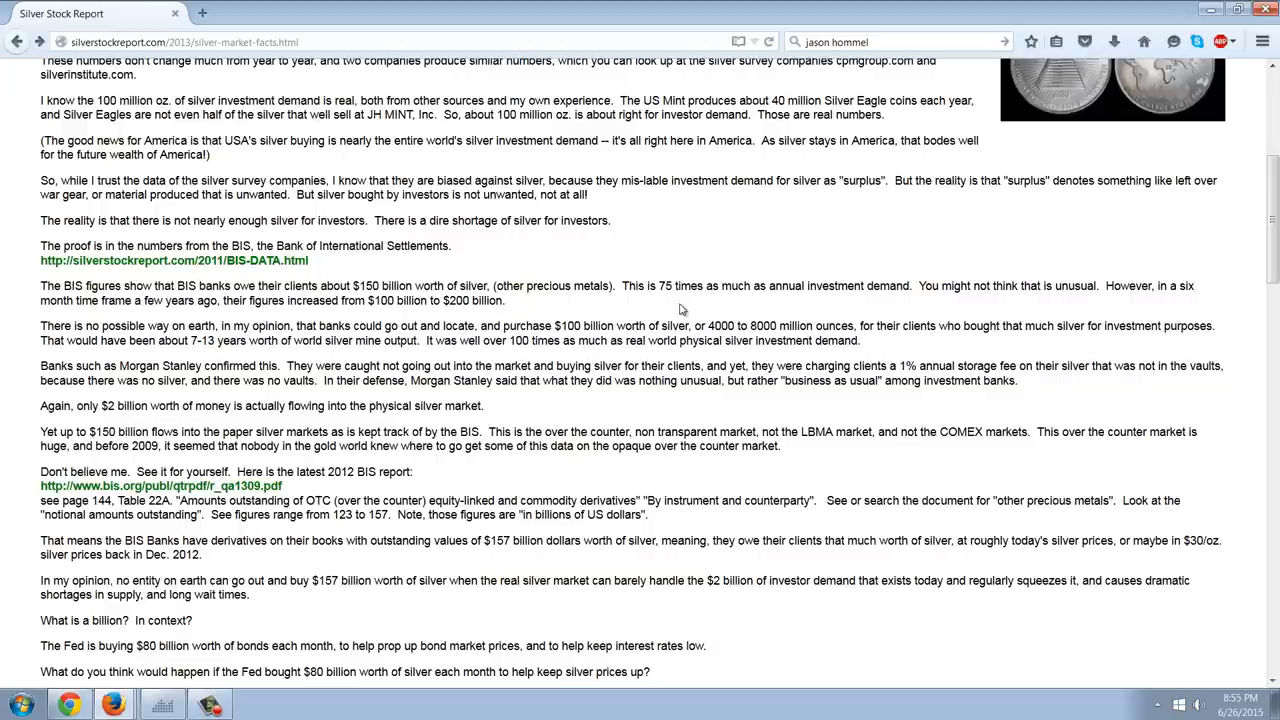
mouse_move(371, 316)
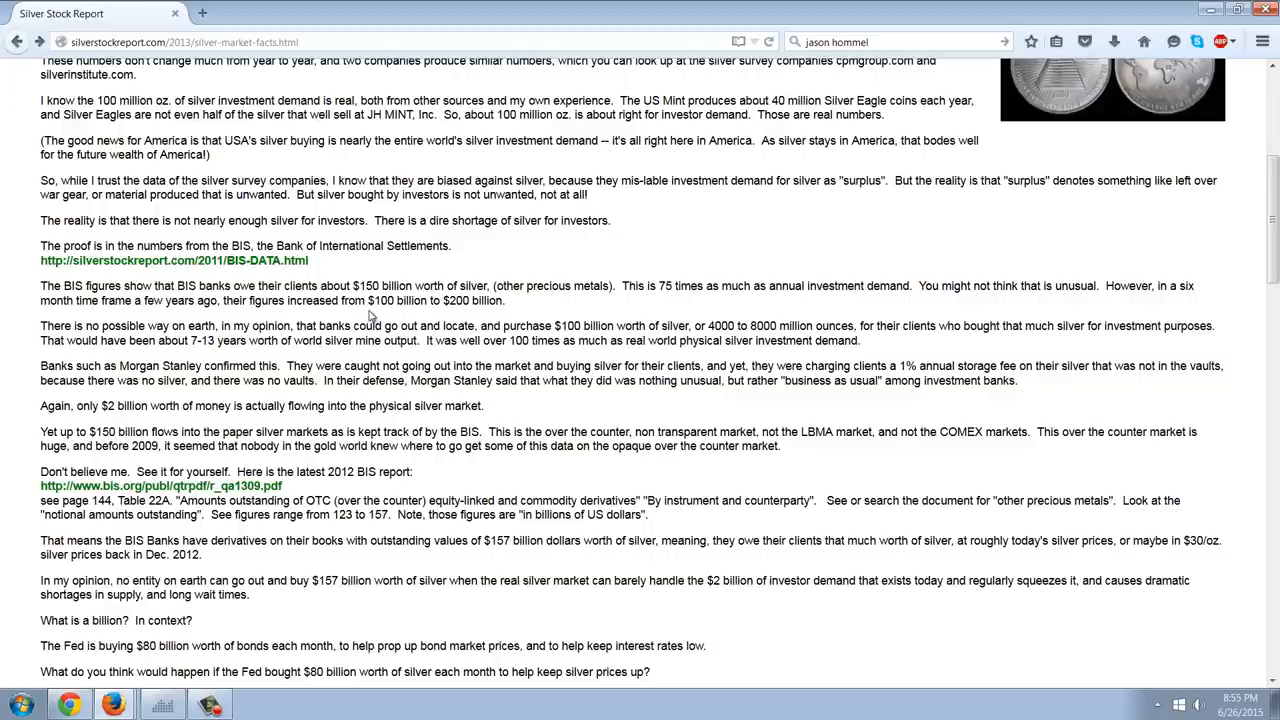
scroll("down", 3)
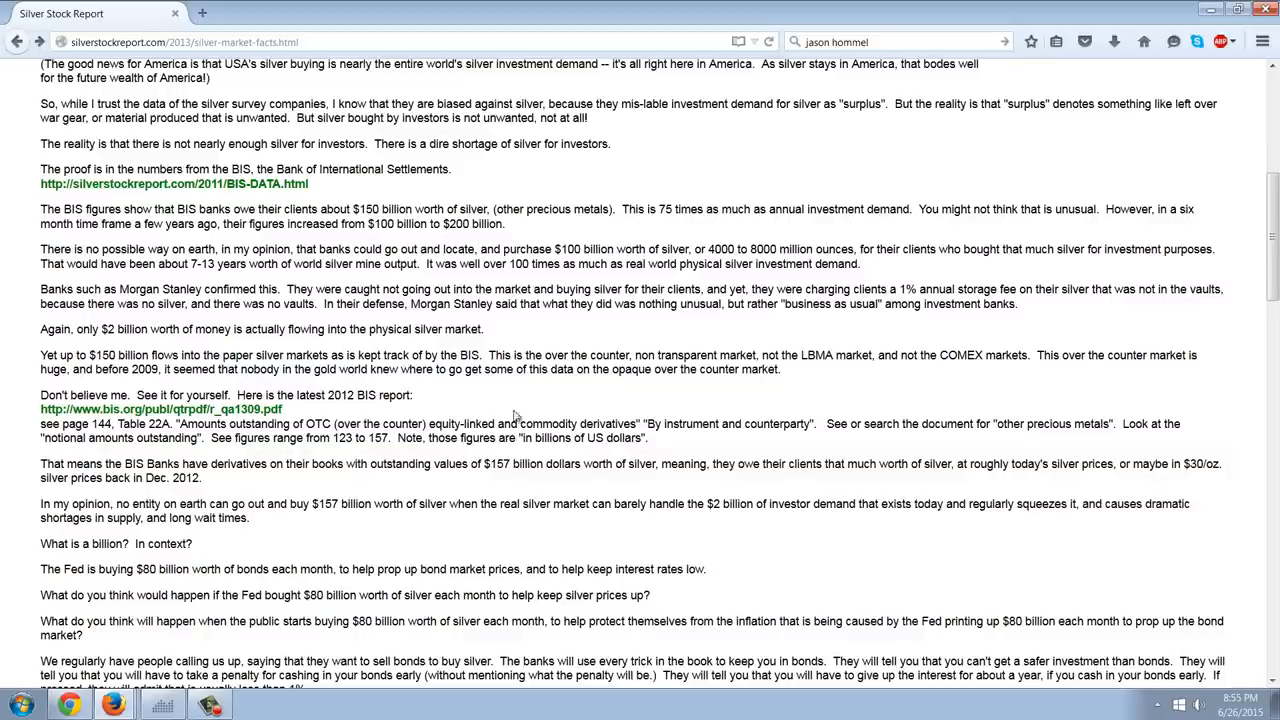
mouse_move(471, 354)
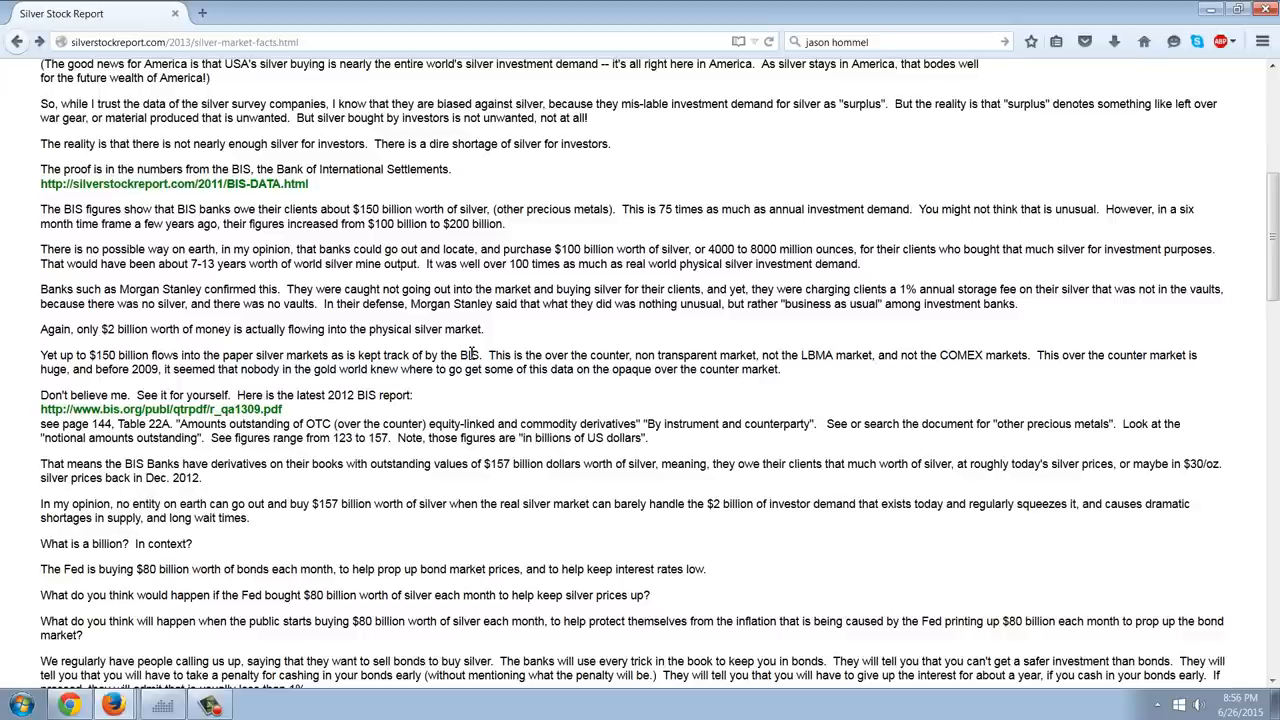
mouse_move(733, 345)
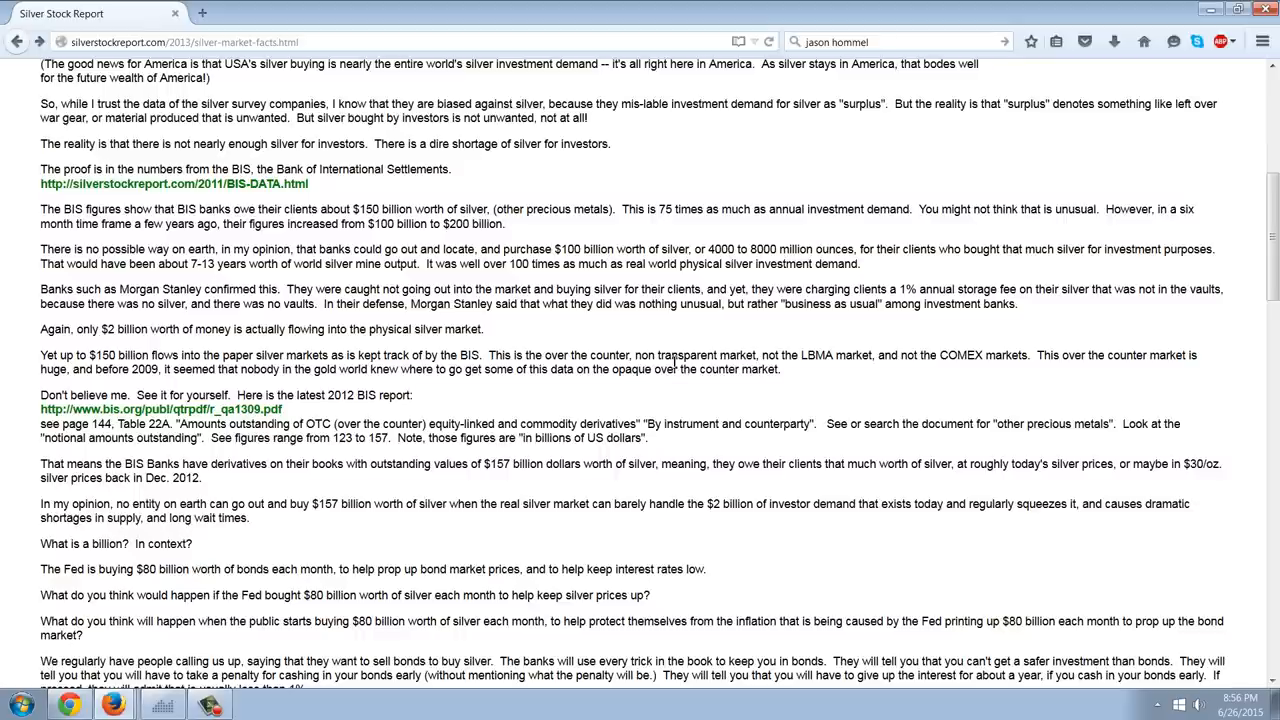
mouse_move(803, 355)
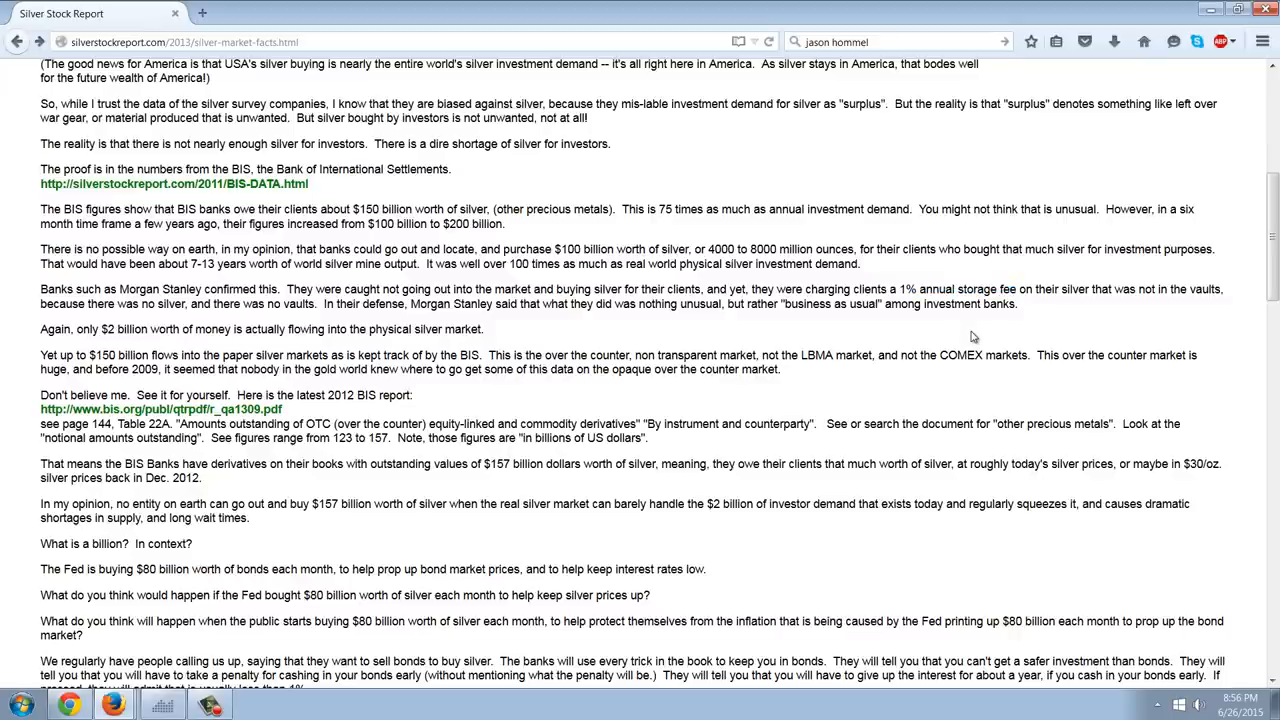
mouse_move(412, 305)
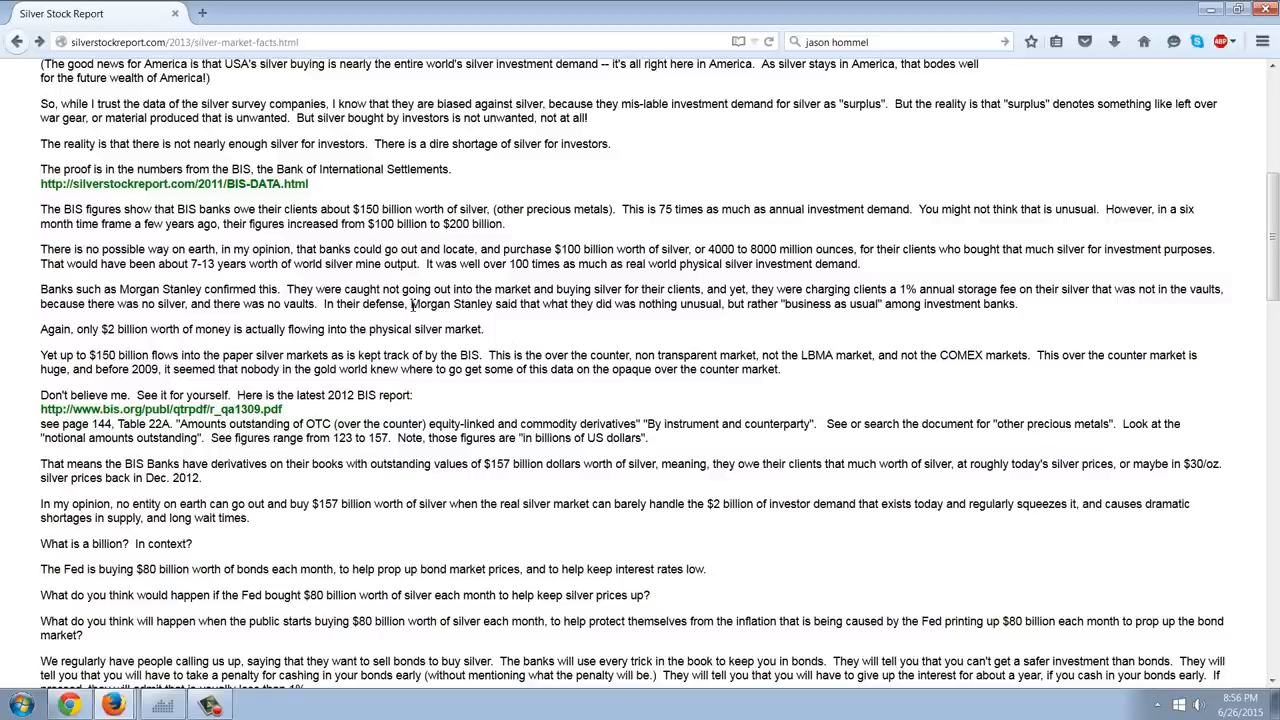
left_click_drag(409, 304, 637, 304)
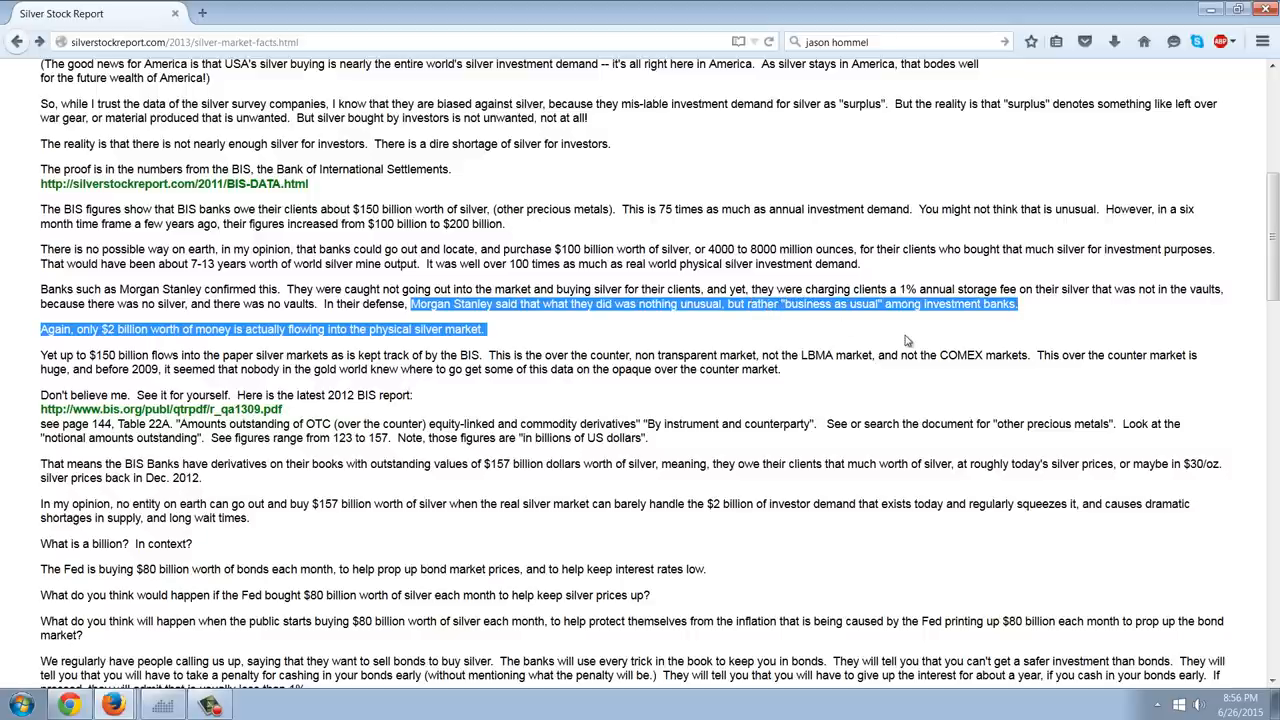
left_click(1020, 304)
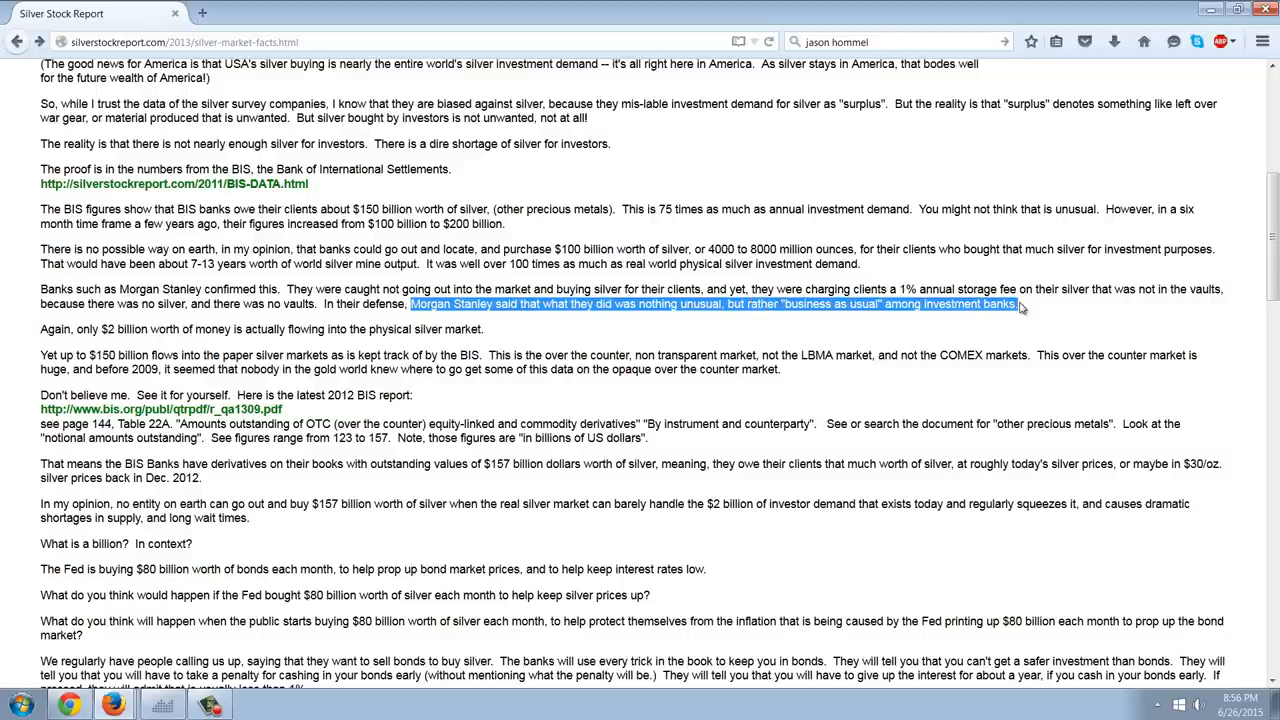
left_click(913, 328)
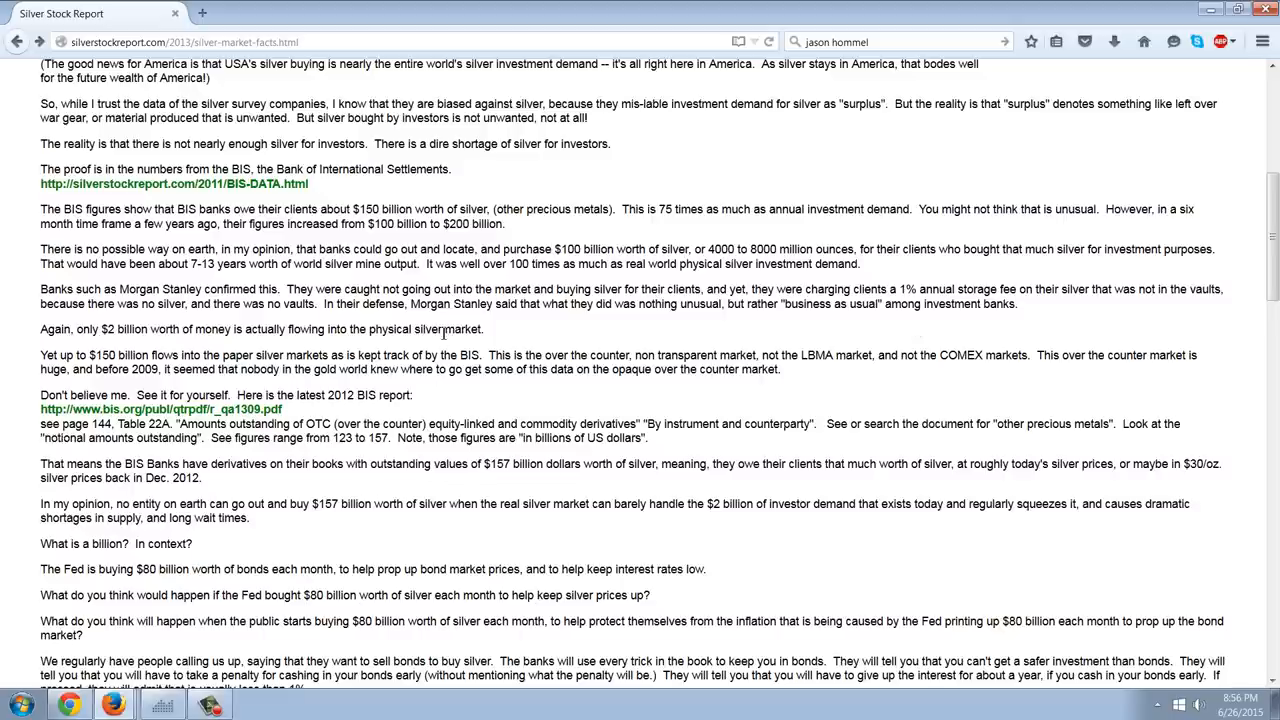
mouse_move(597, 332)
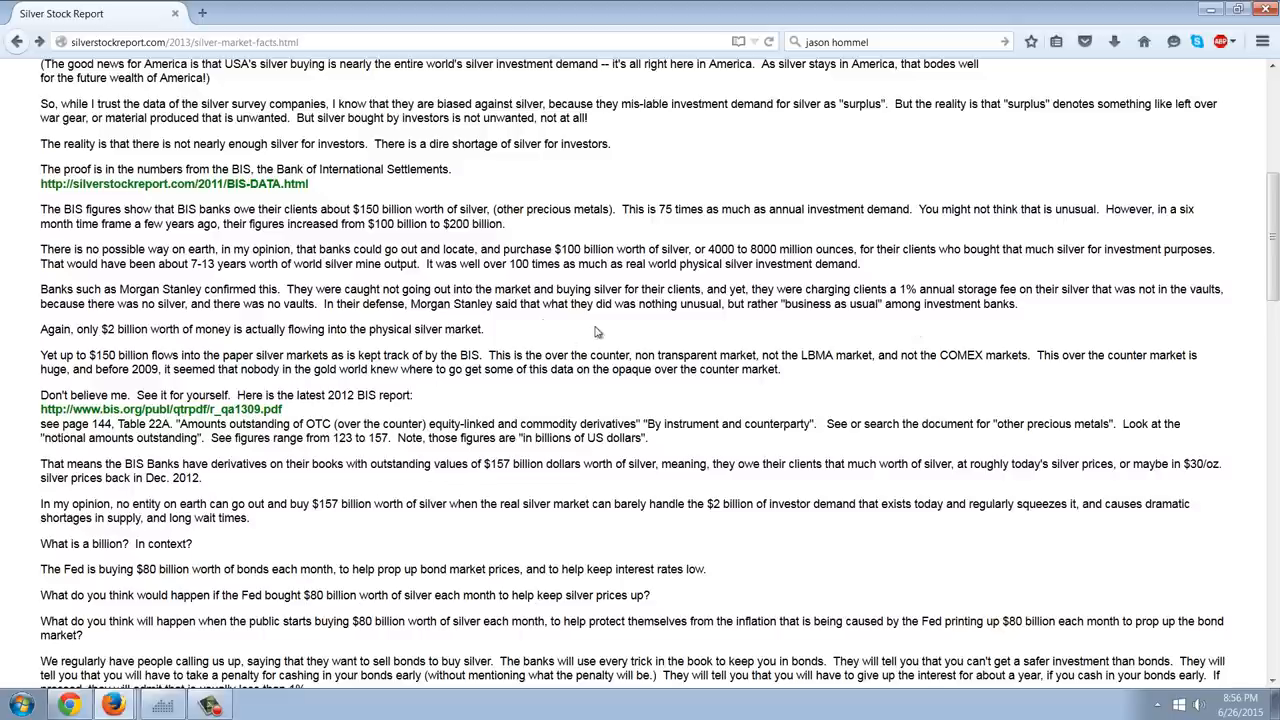
mouse_move(647, 324)
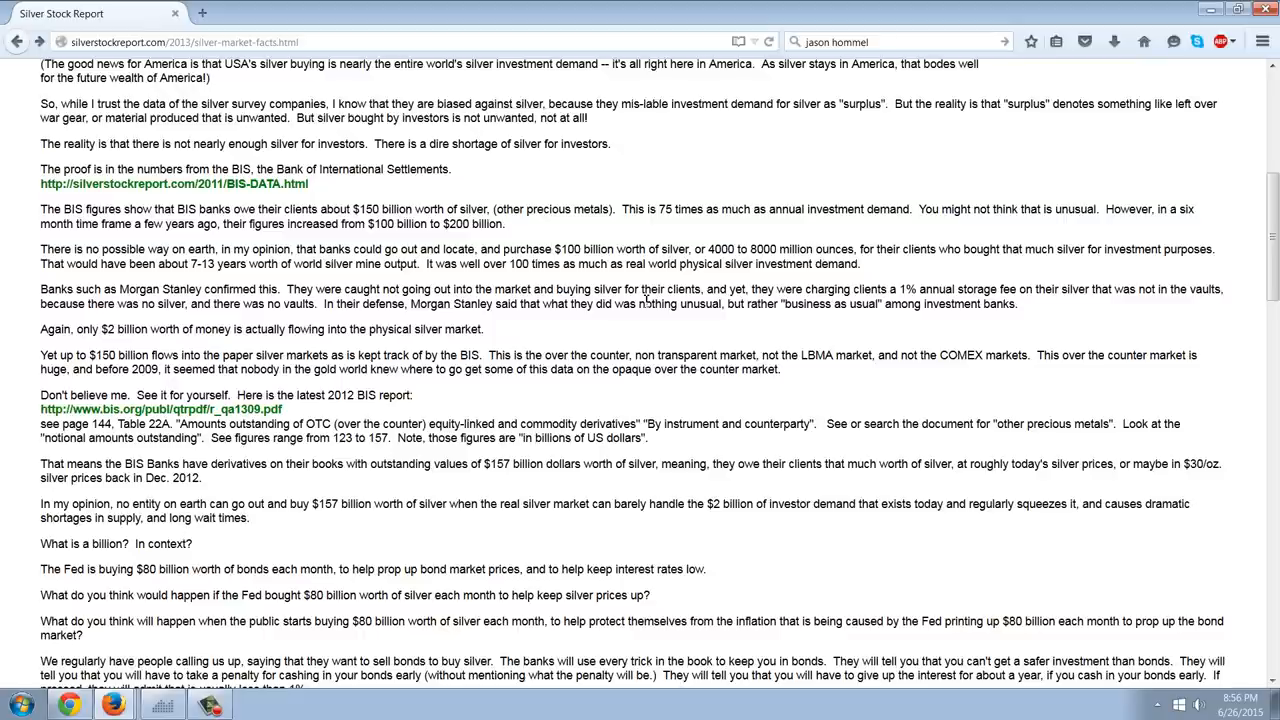
mouse_move(692, 288)
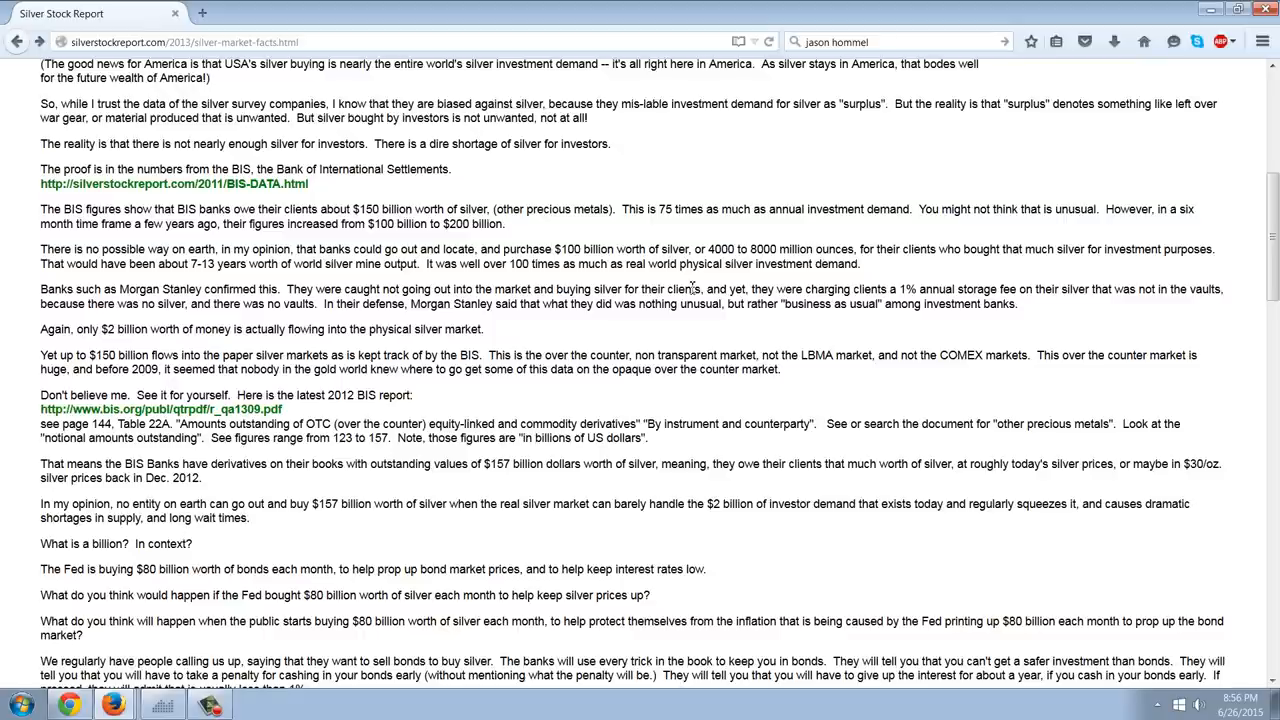
mouse_move(737, 311)
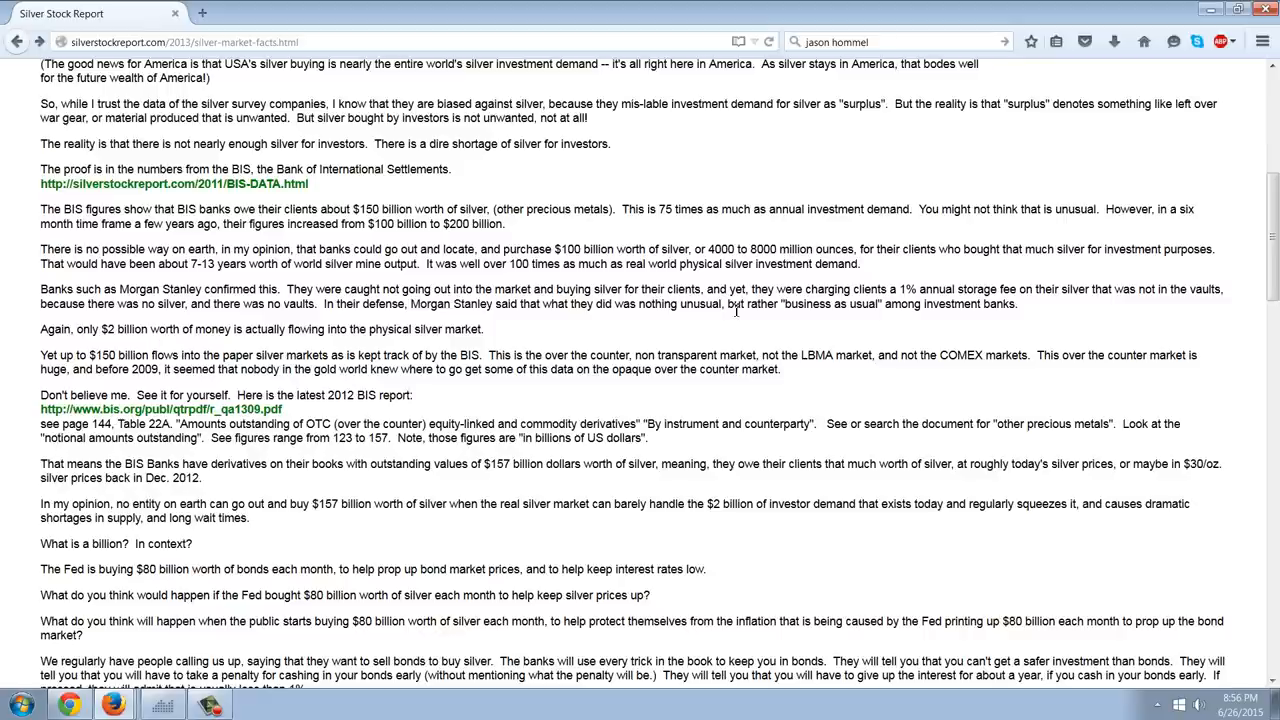
mouse_move(706, 318)
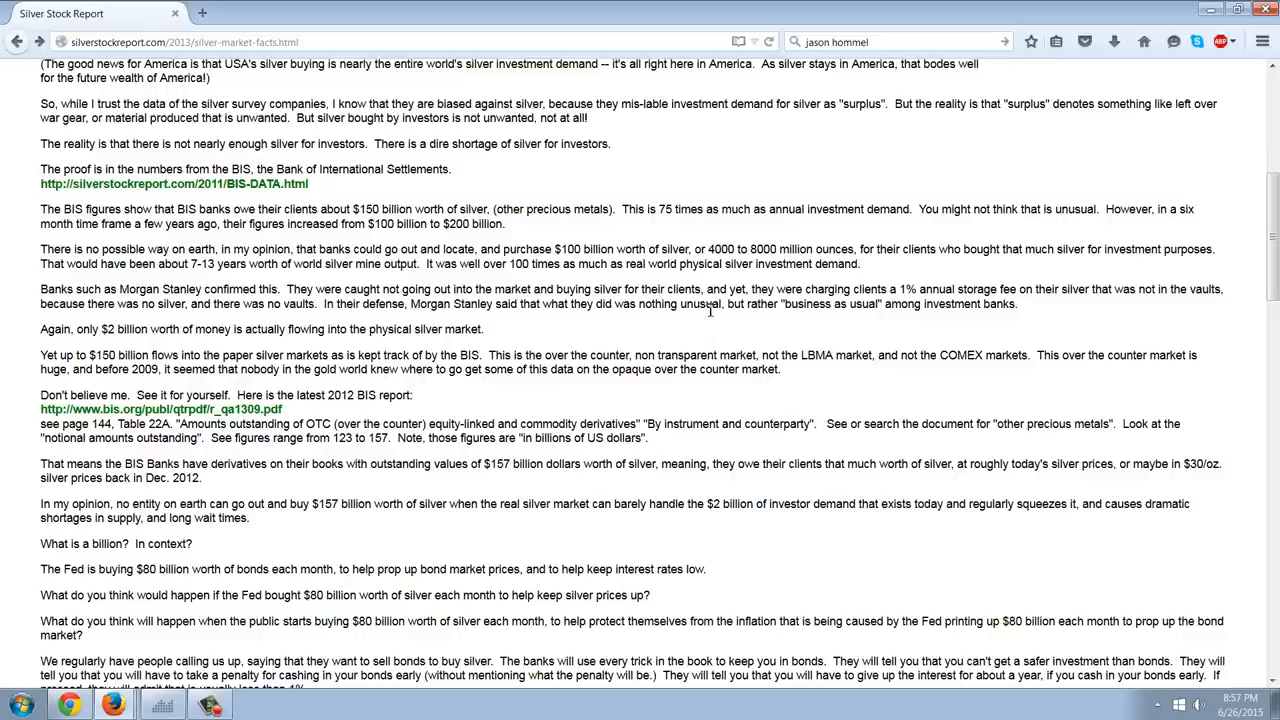
mouse_move(710, 307)
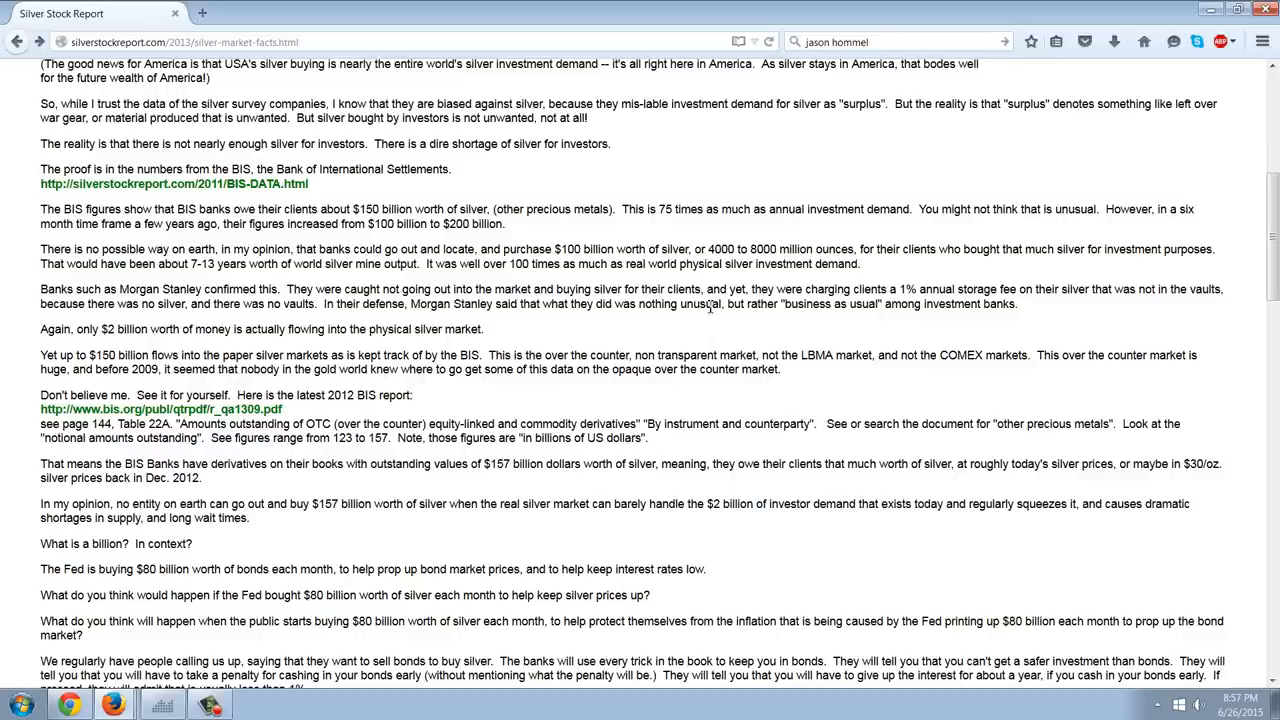
- Scroll past the BIS derivatives and Fed bond paragraphs to the $500 silver prediction
scroll("down", 3)
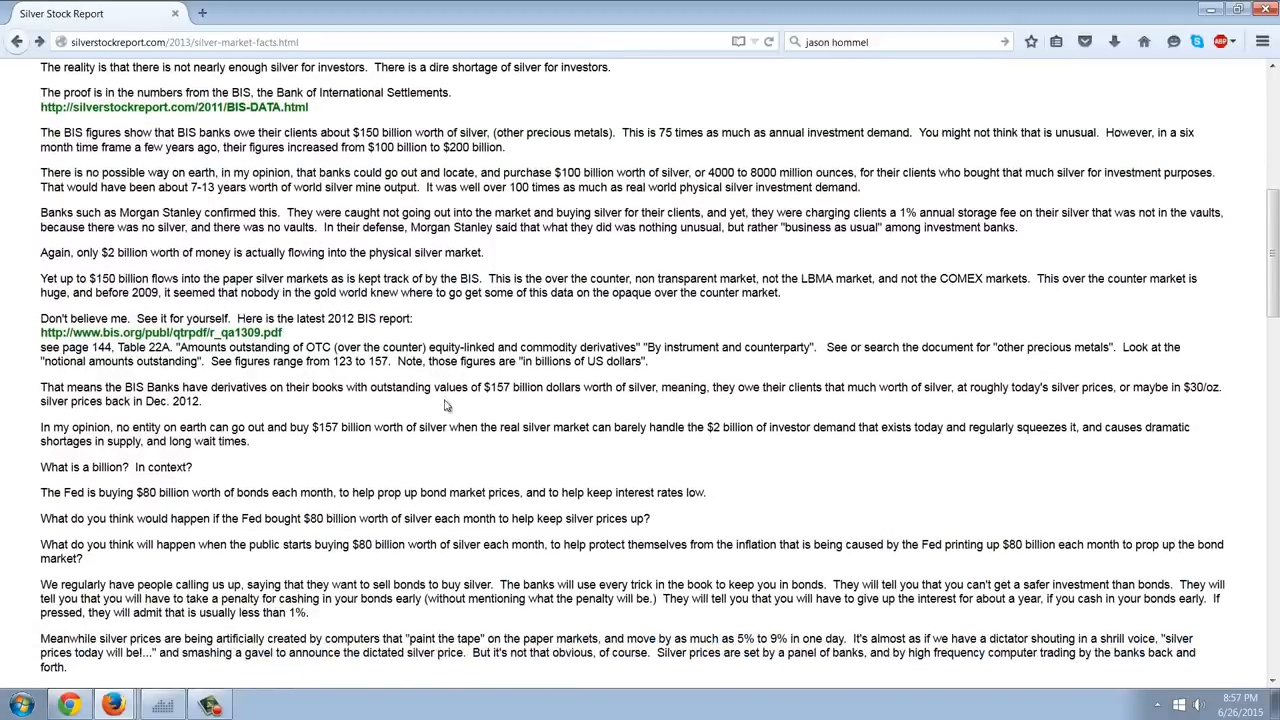
scroll("down", 3)
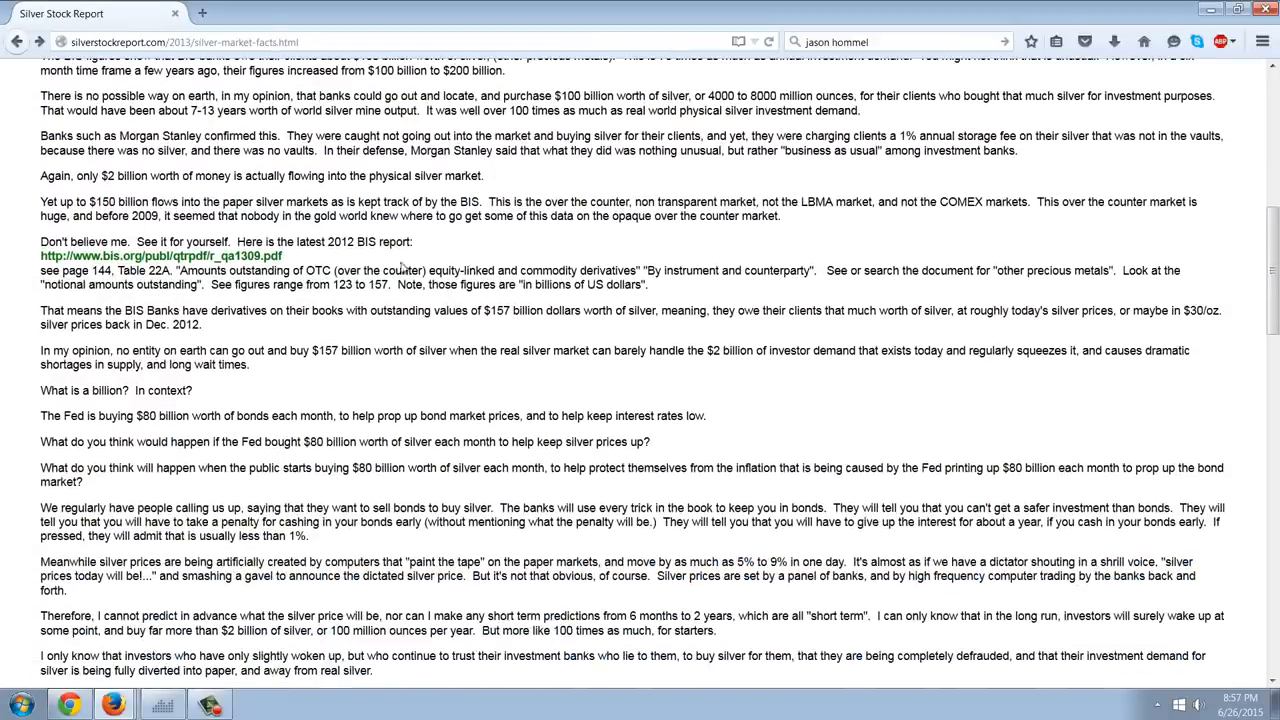
mouse_move(448, 335)
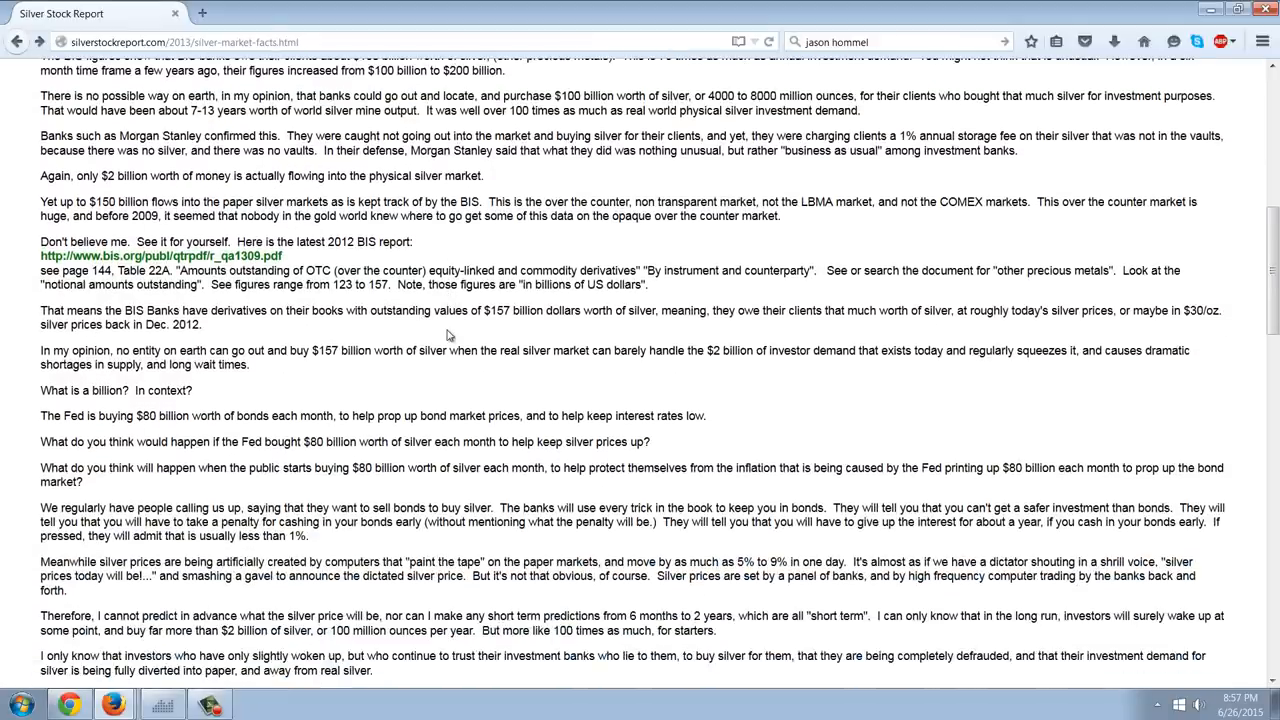
scroll("down", 3)
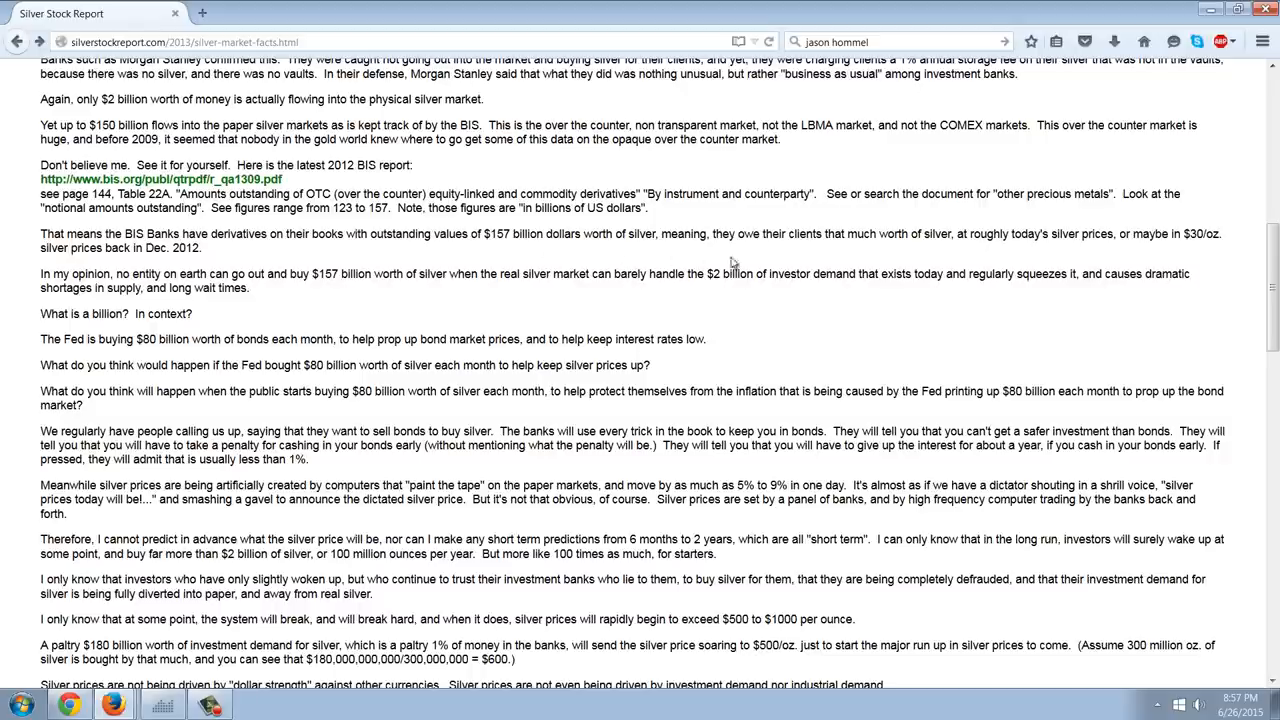
mouse_move(759, 272)
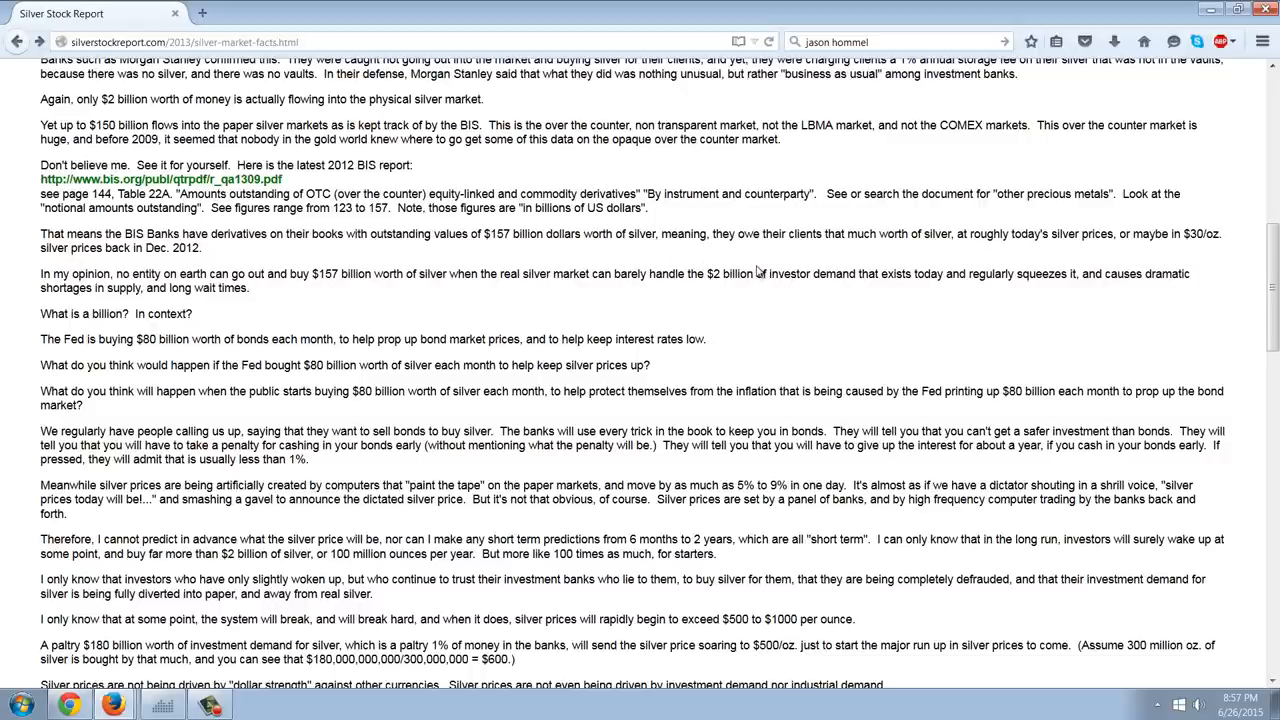
mouse_move(757, 272)
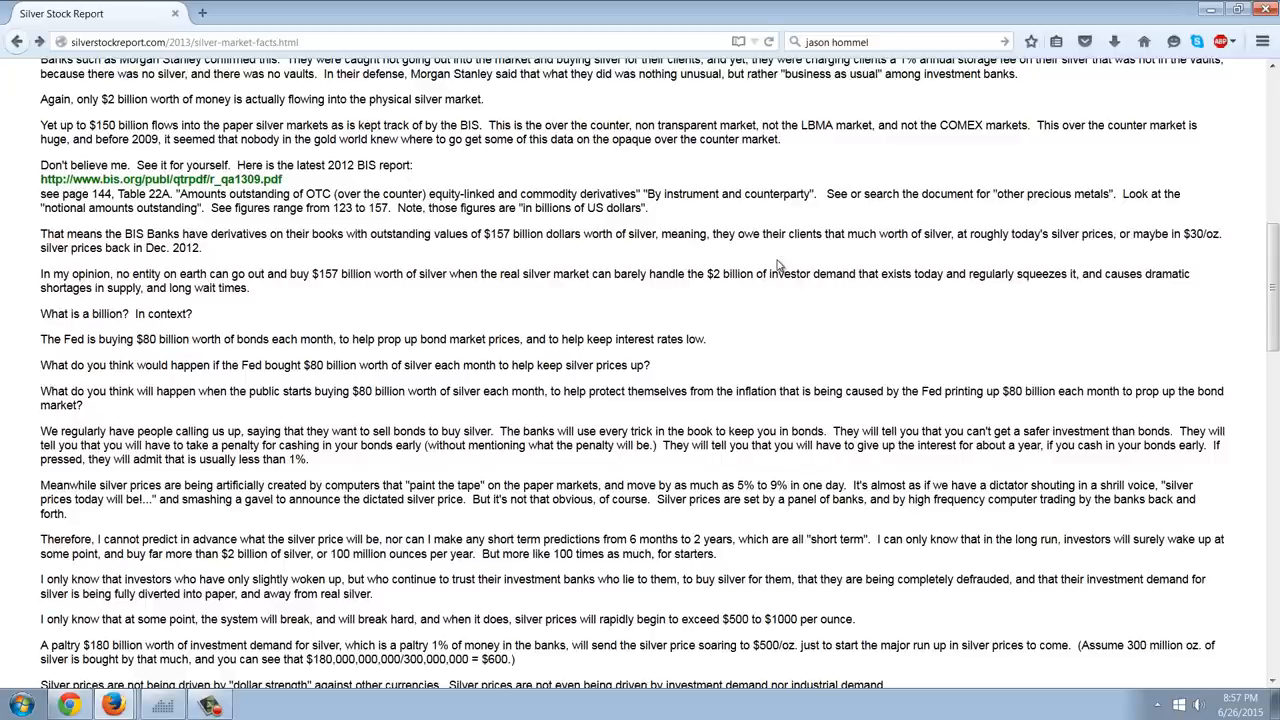
scroll("down", 3)
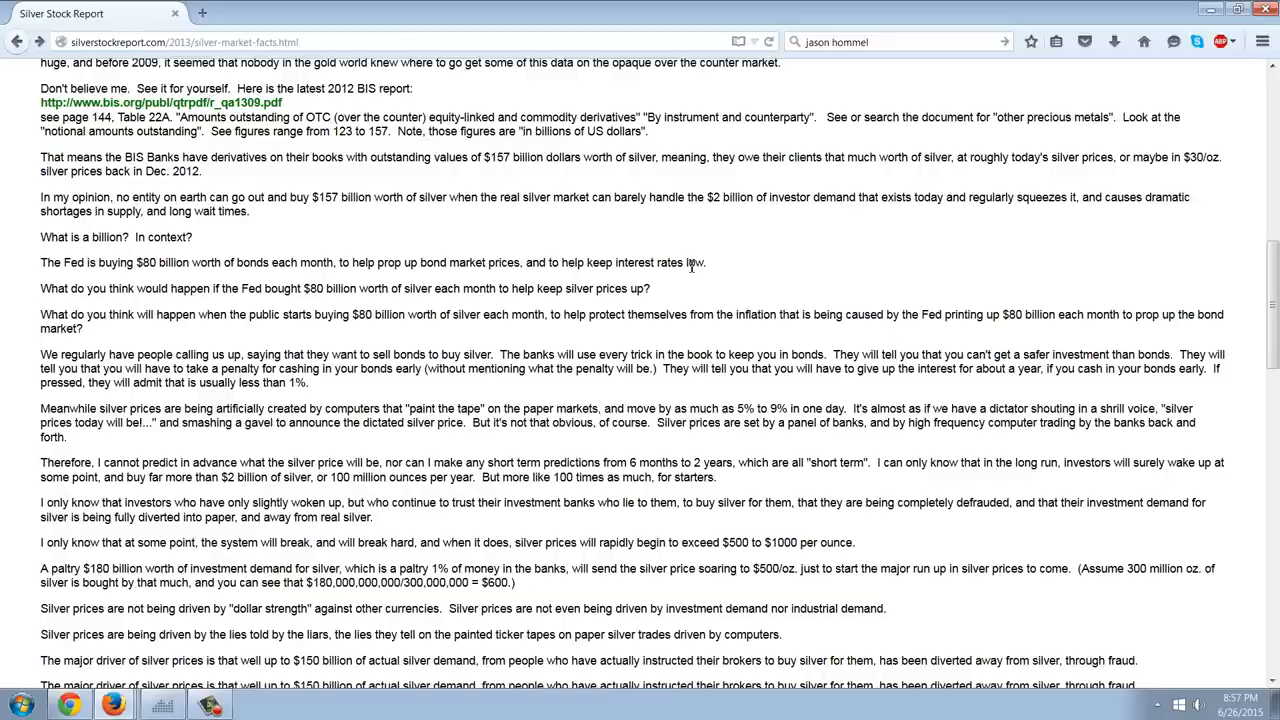
mouse_move(756, 257)
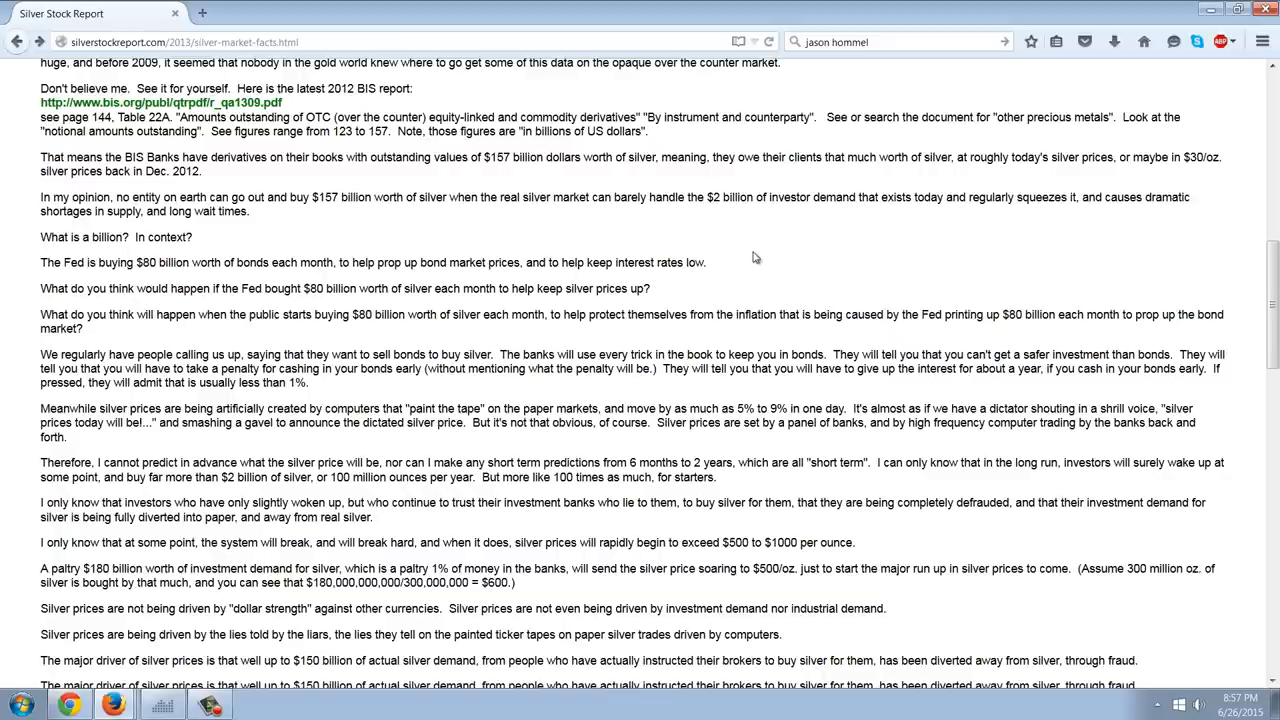
mouse_move(762, 251)
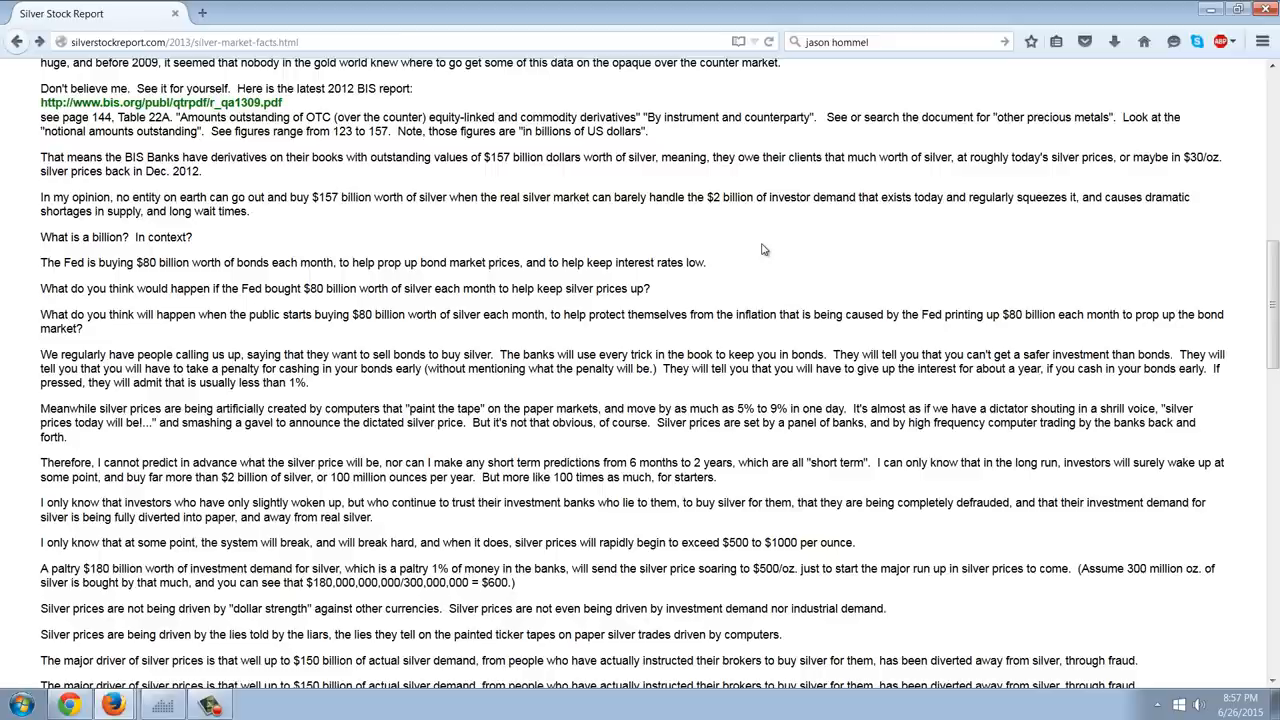
scroll("down", 3)
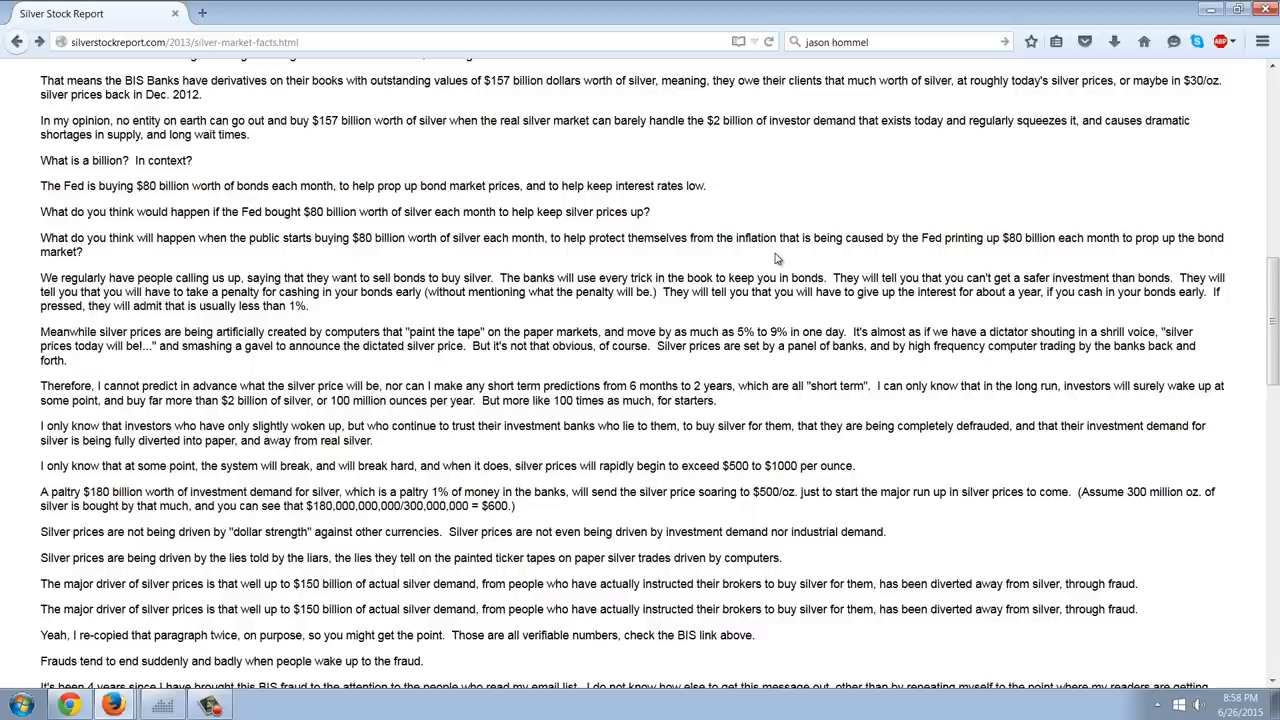
mouse_move(440, 252)
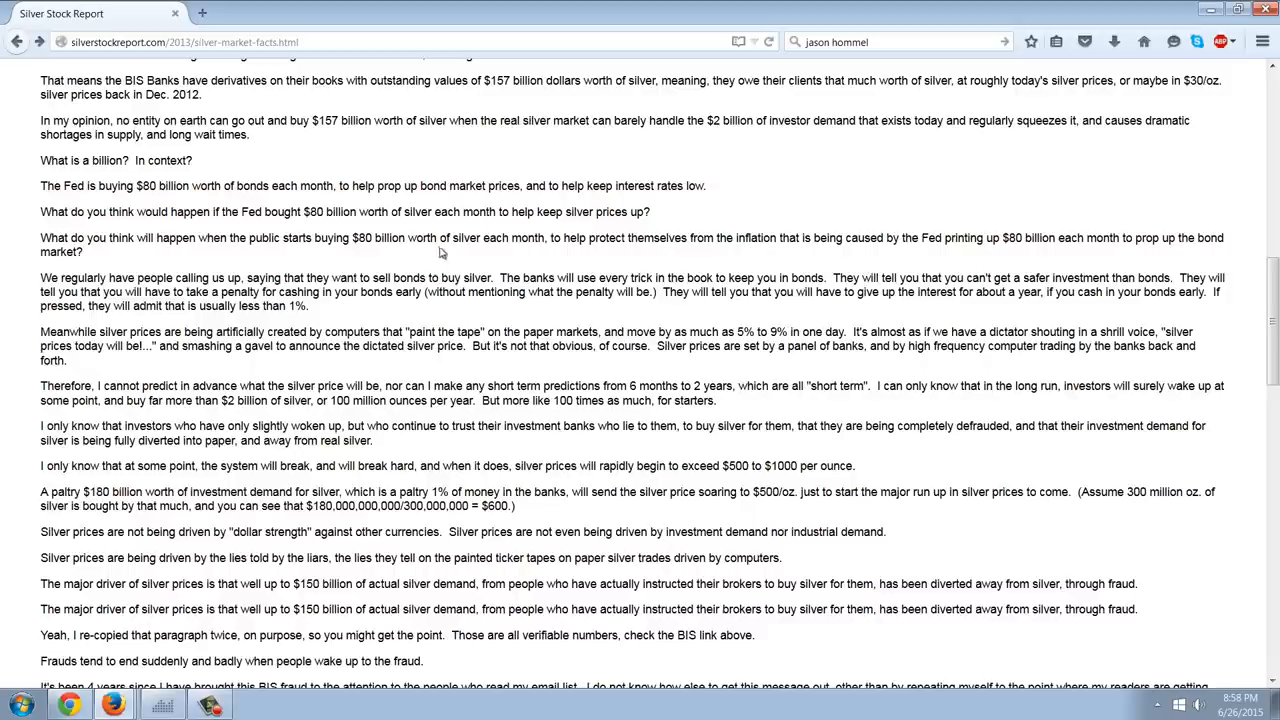
mouse_move(567, 237)
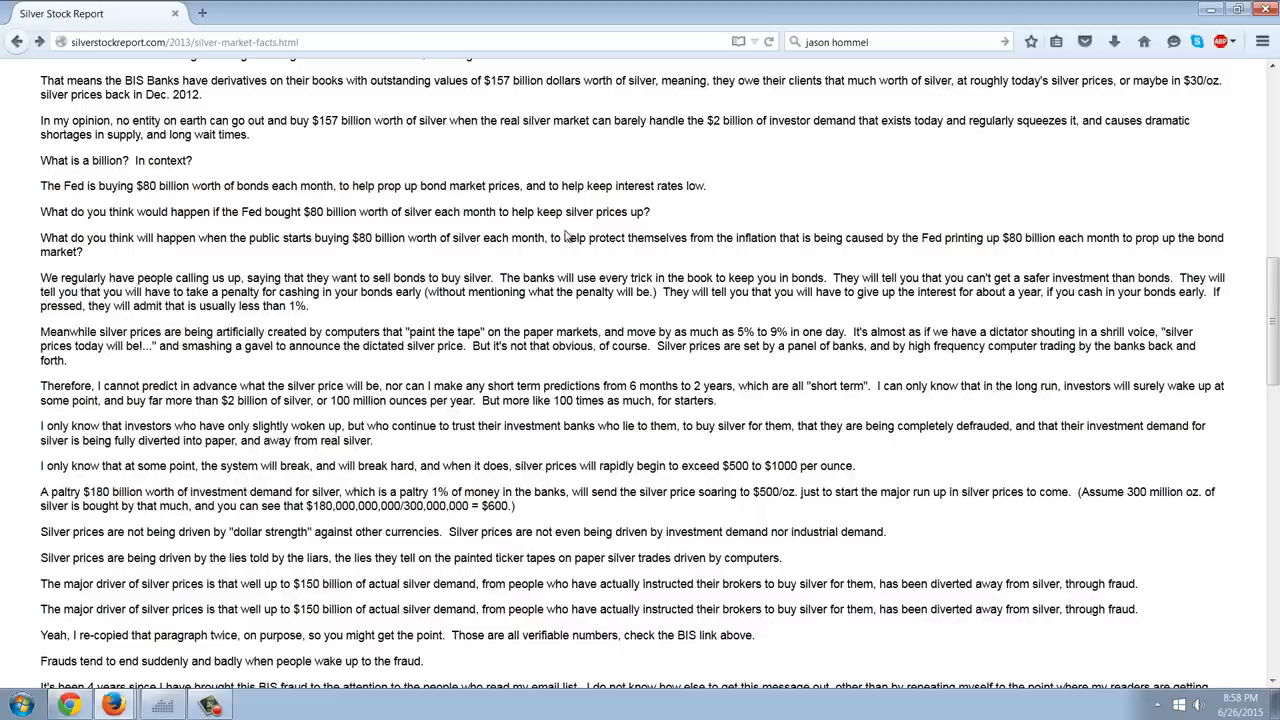
- Scroll past the silver ring and scrap facts to the .999 versus .9999 purity paragraph
scroll("down", 3)
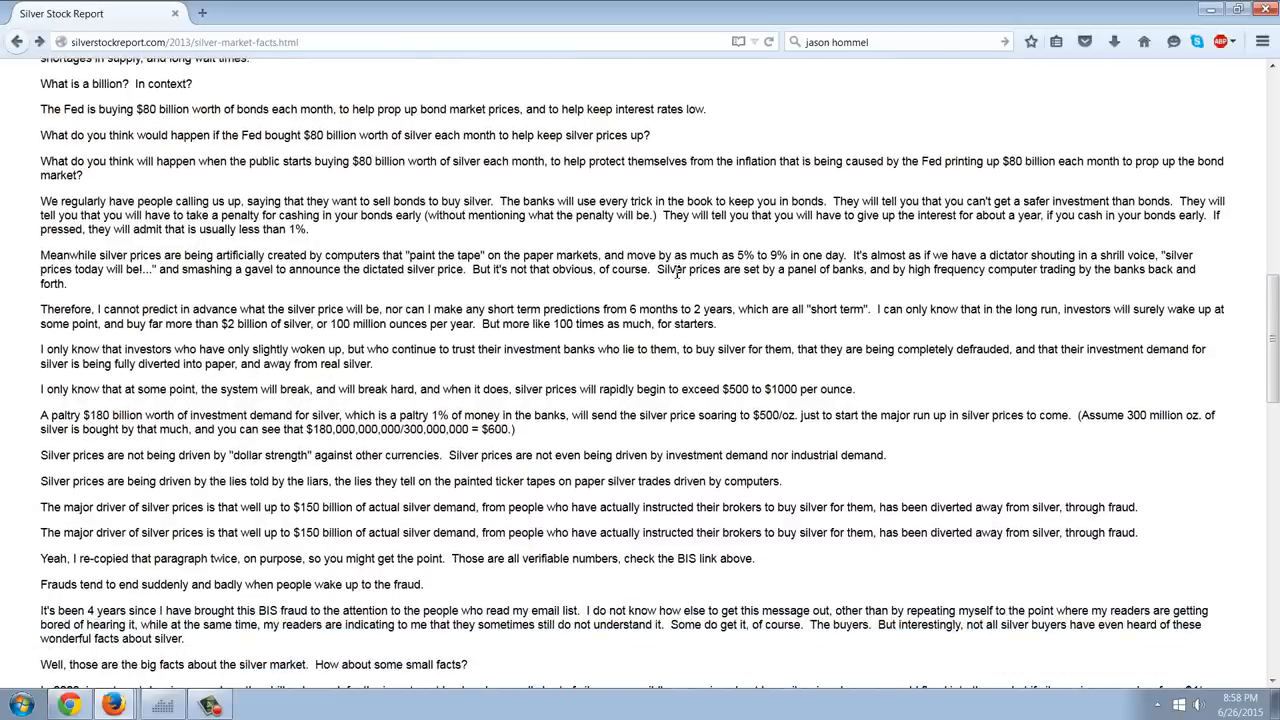
mouse_move(488, 218)
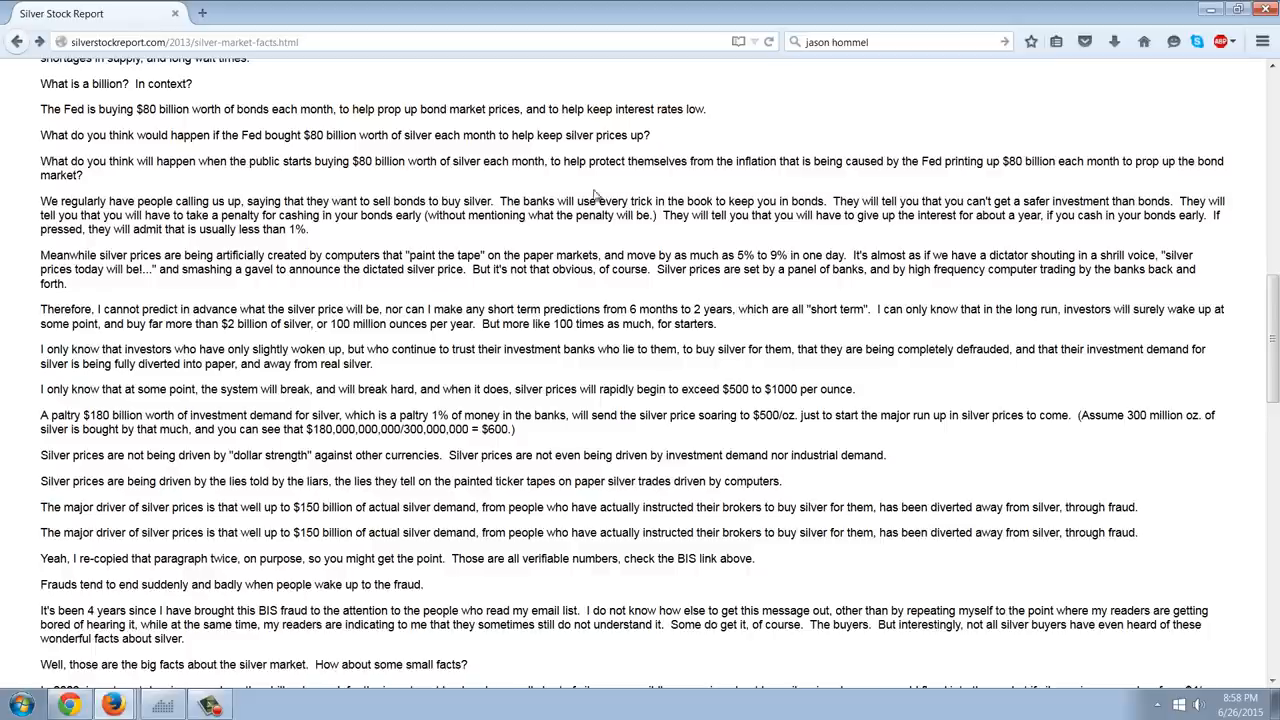
mouse_move(822, 197)
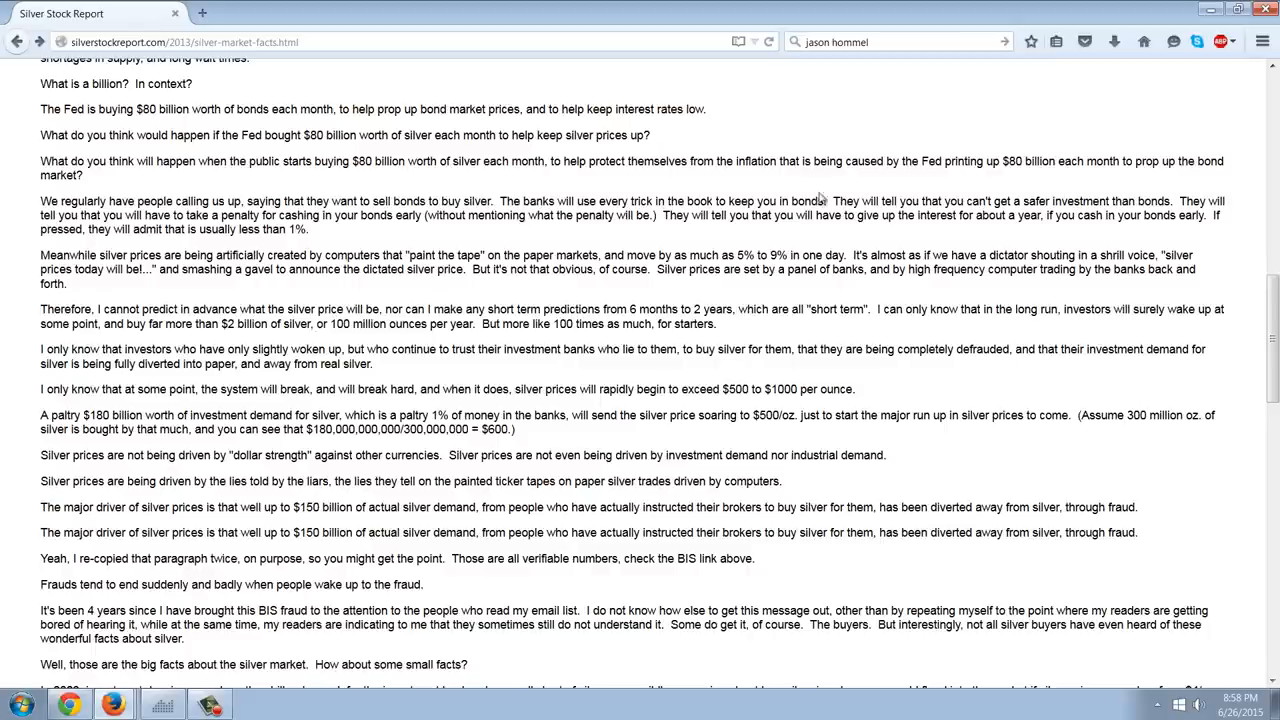
mouse_move(920, 194)
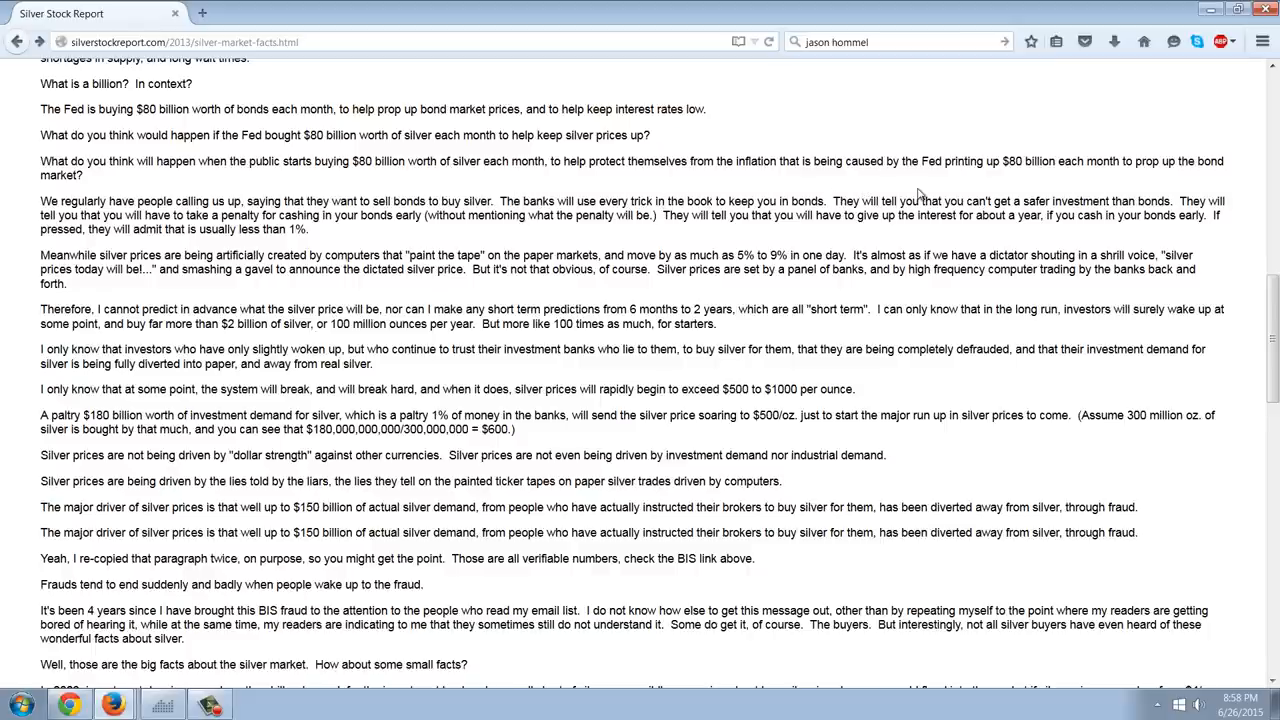
mouse_move(560, 197)
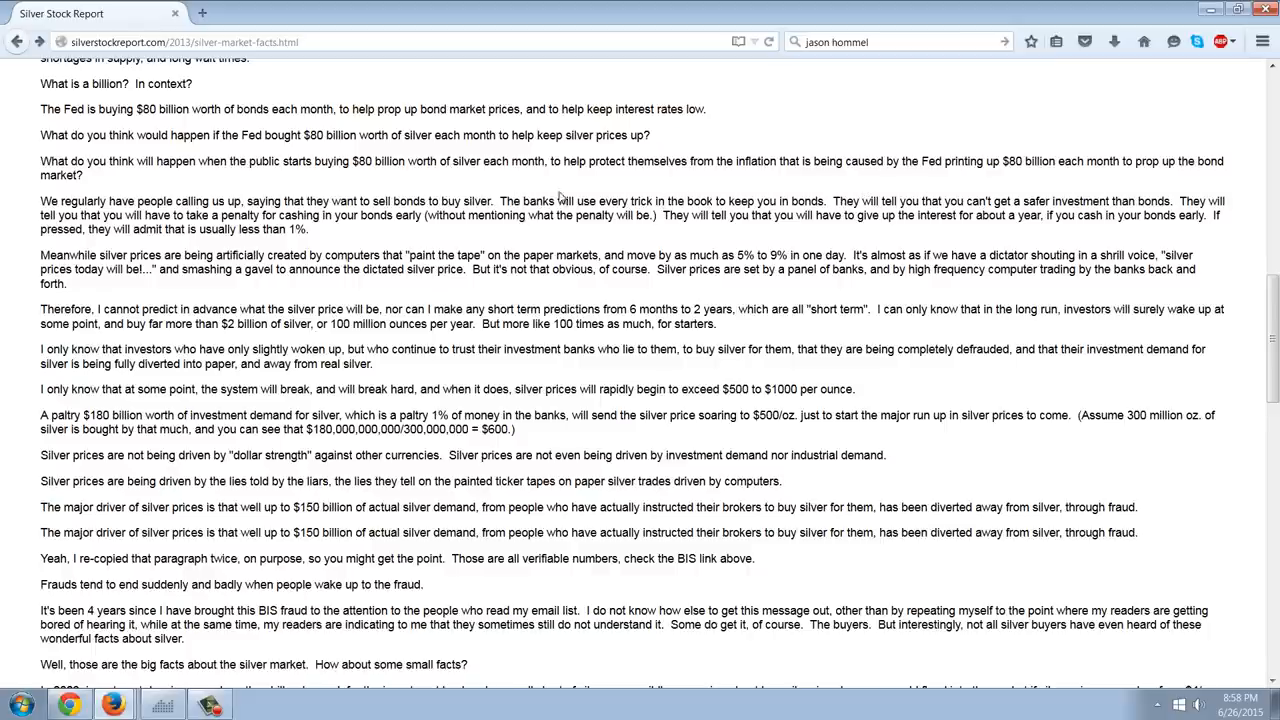
scroll("down", 3)
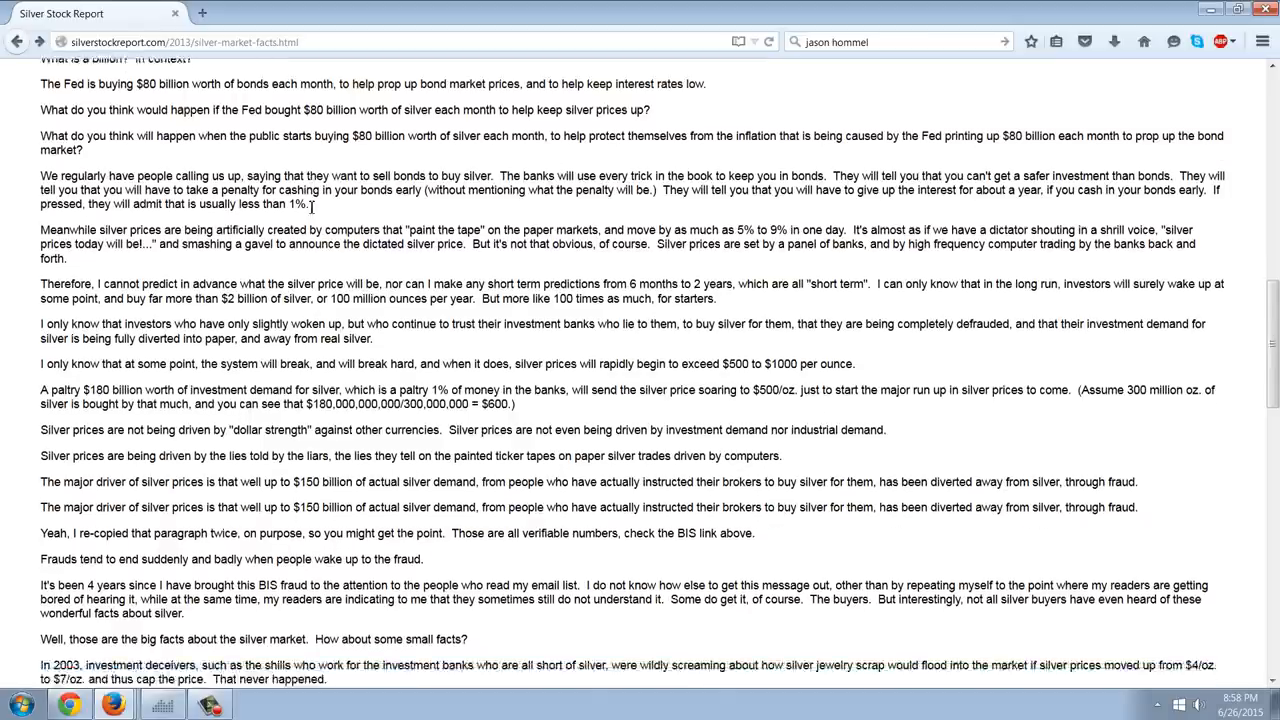
scroll("down", 3)
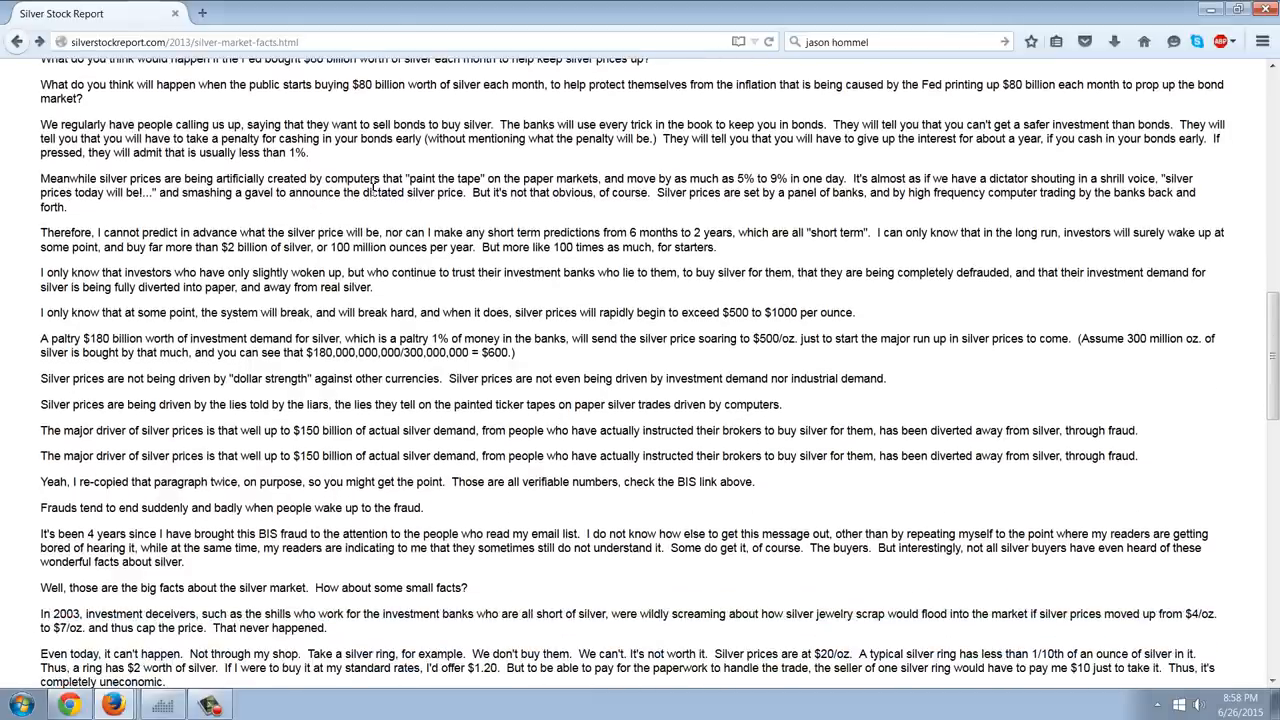
mouse_move(370, 190)
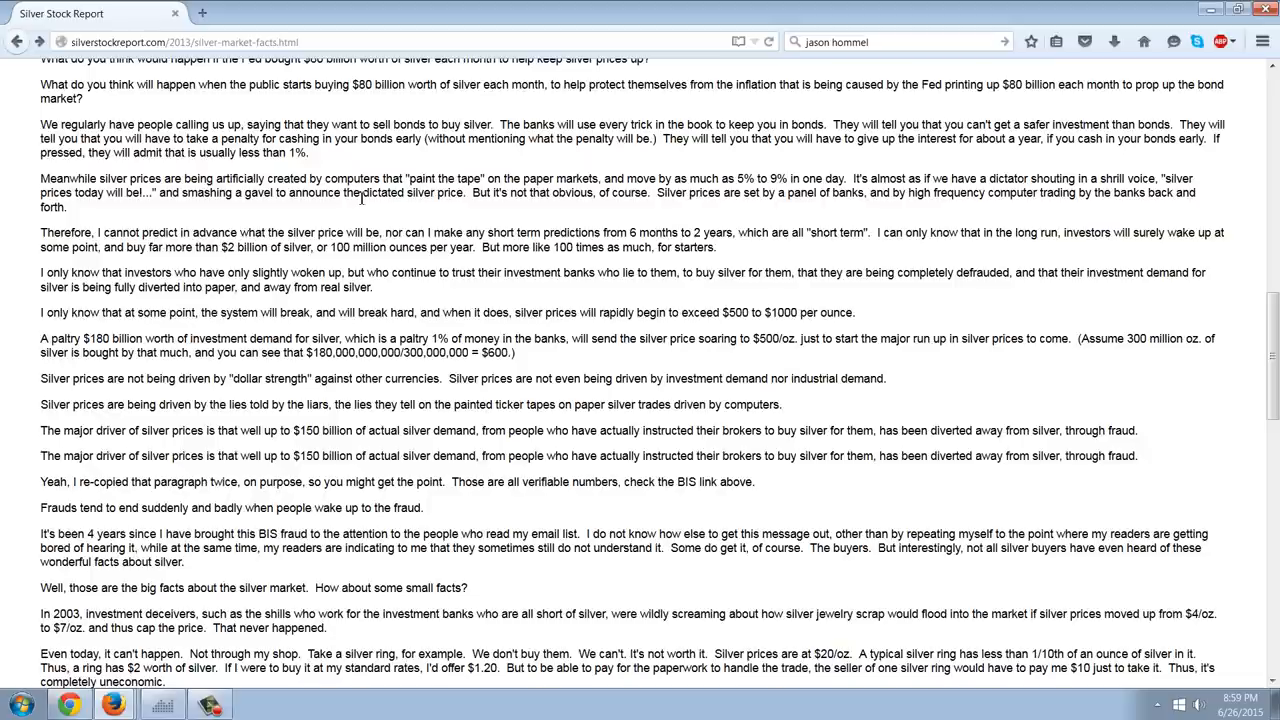
mouse_move(265, 268)
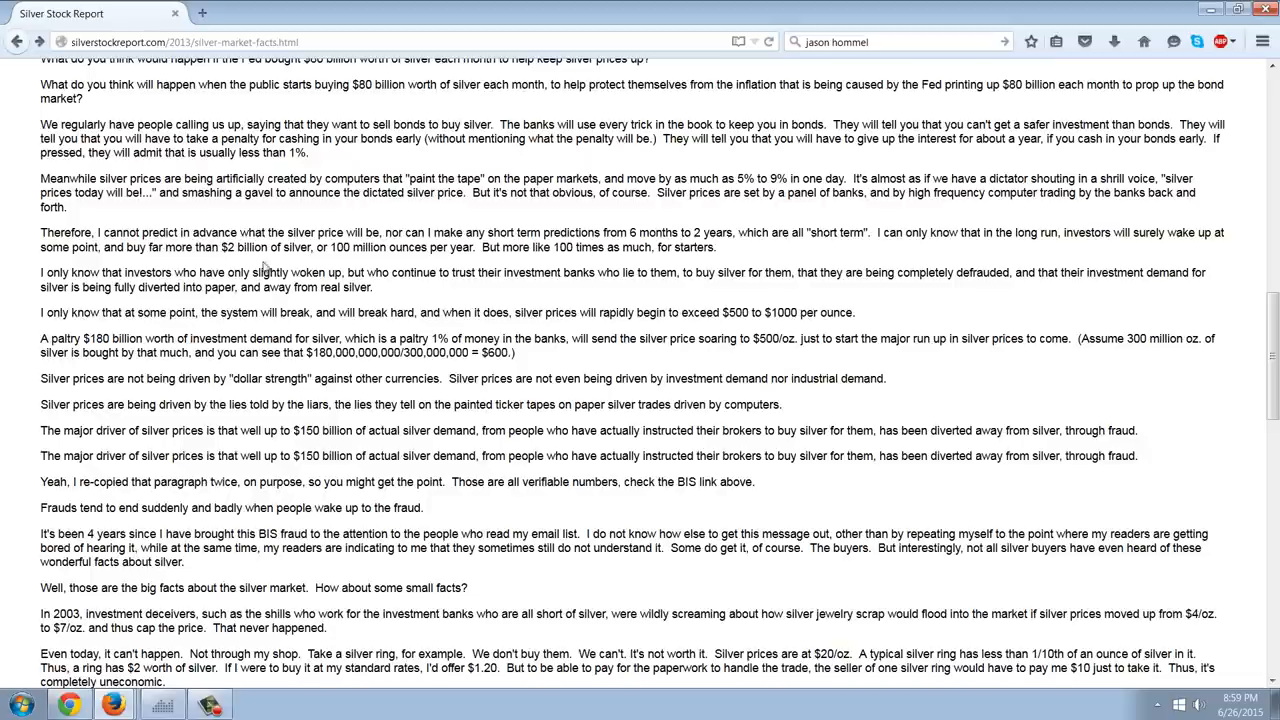
scroll("down", 3)
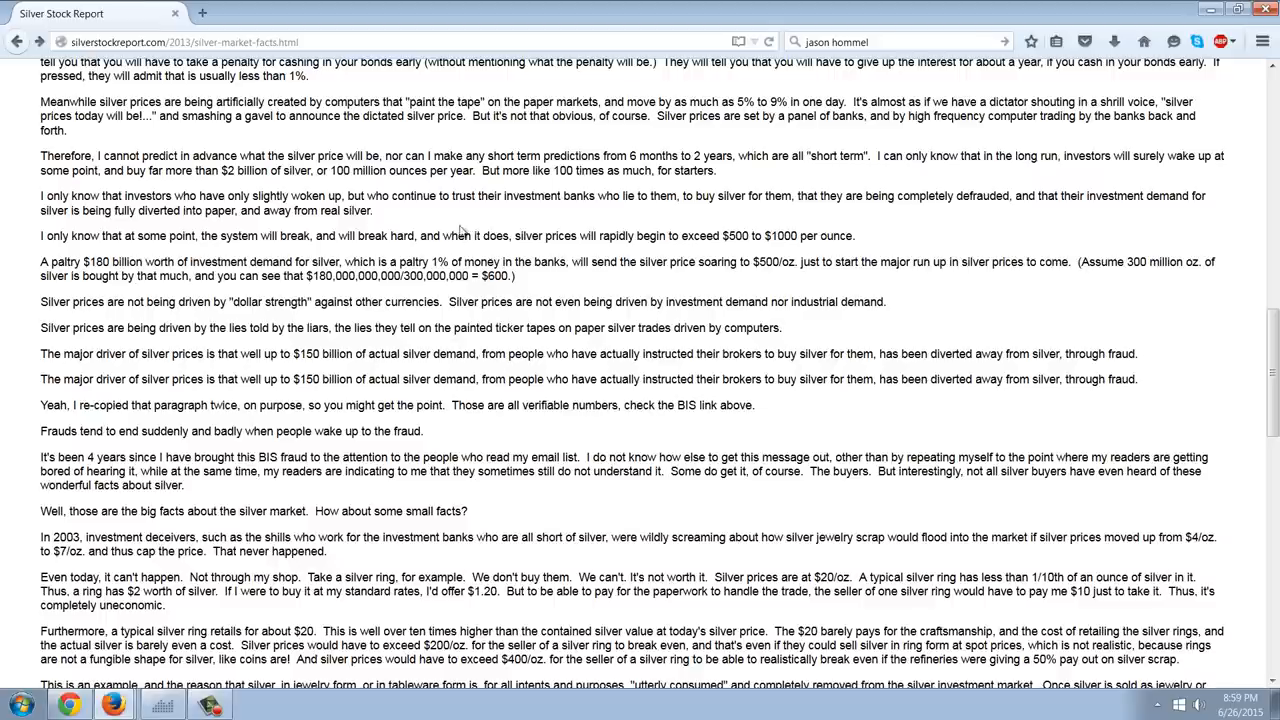
mouse_move(812, 191)
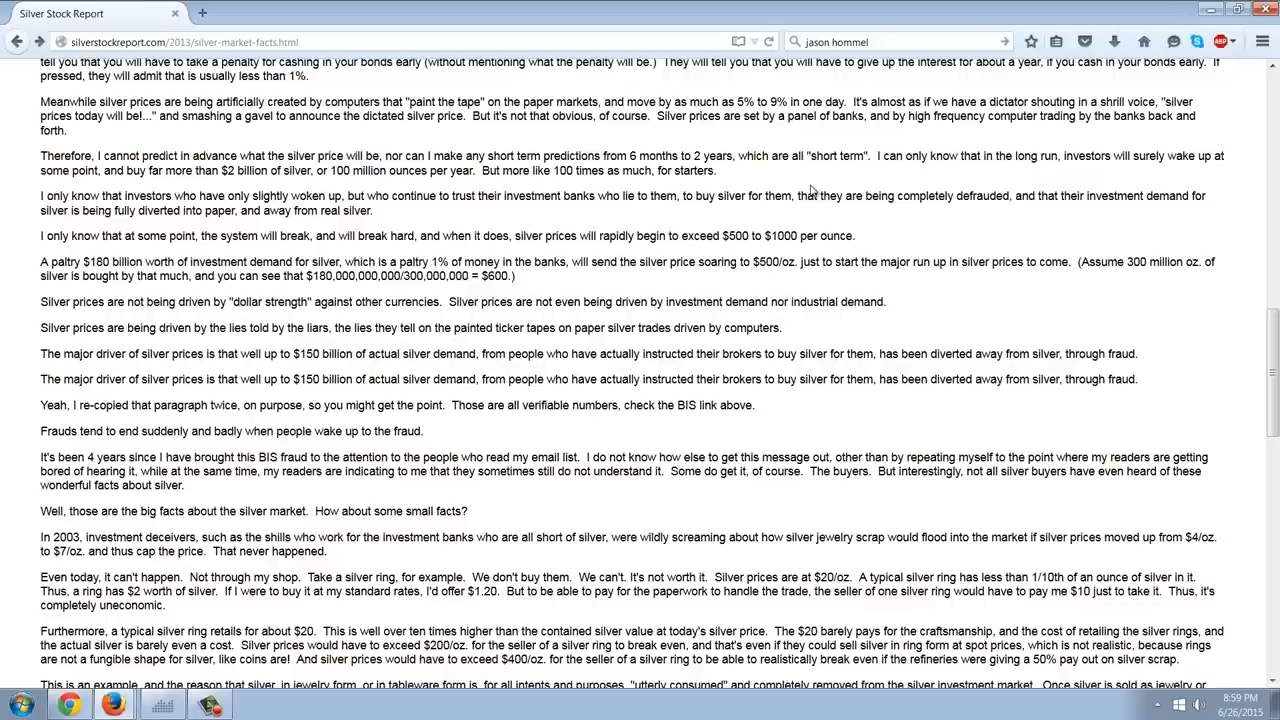
mouse_move(812, 191)
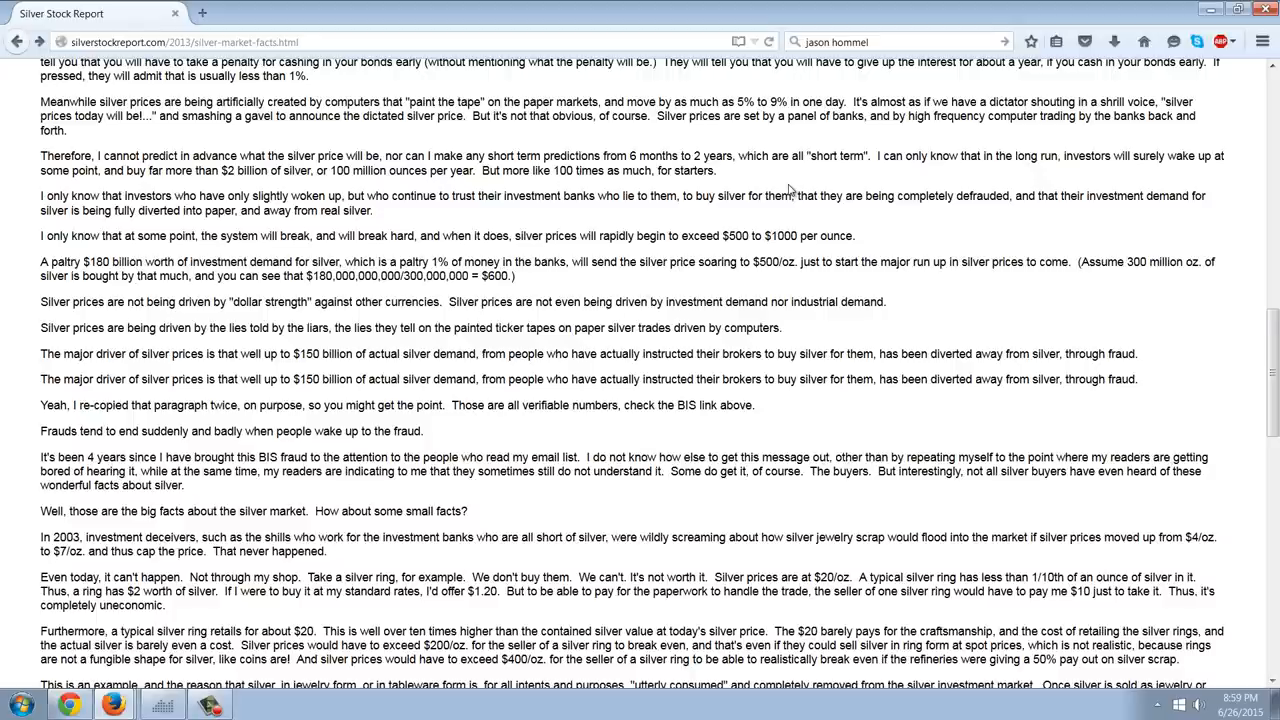
scroll("down", 3)
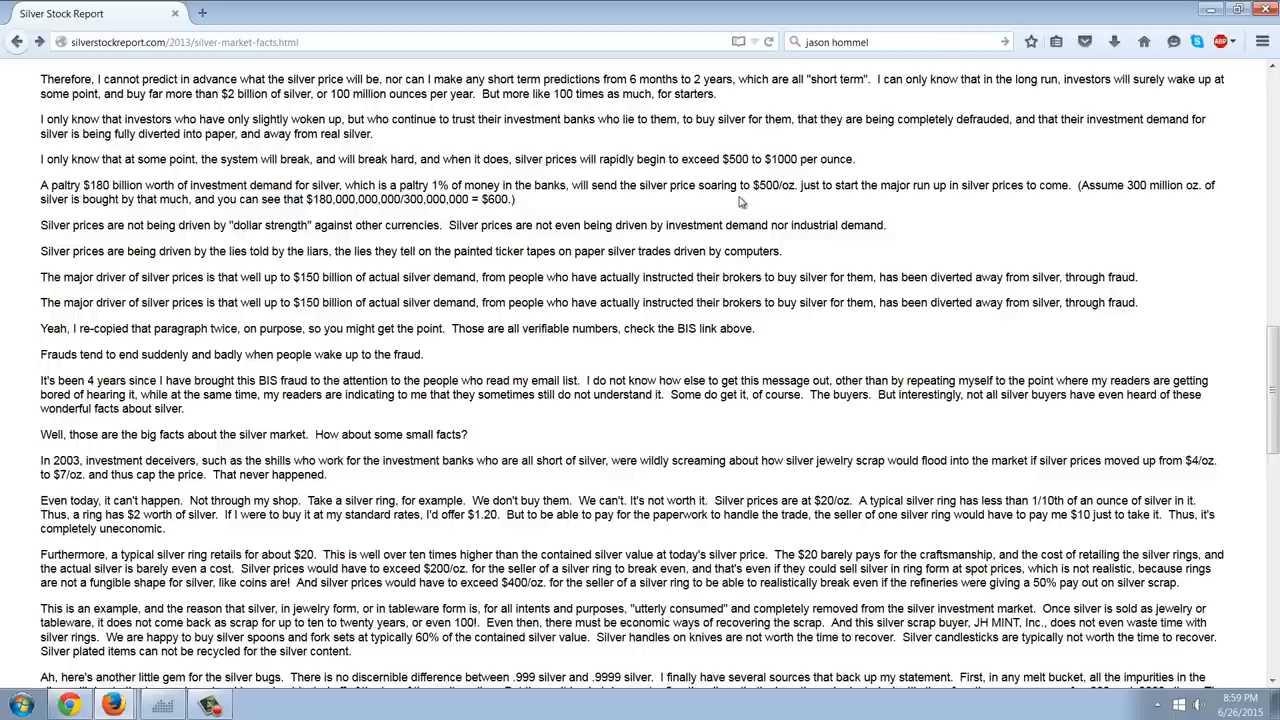
mouse_move(596, 150)
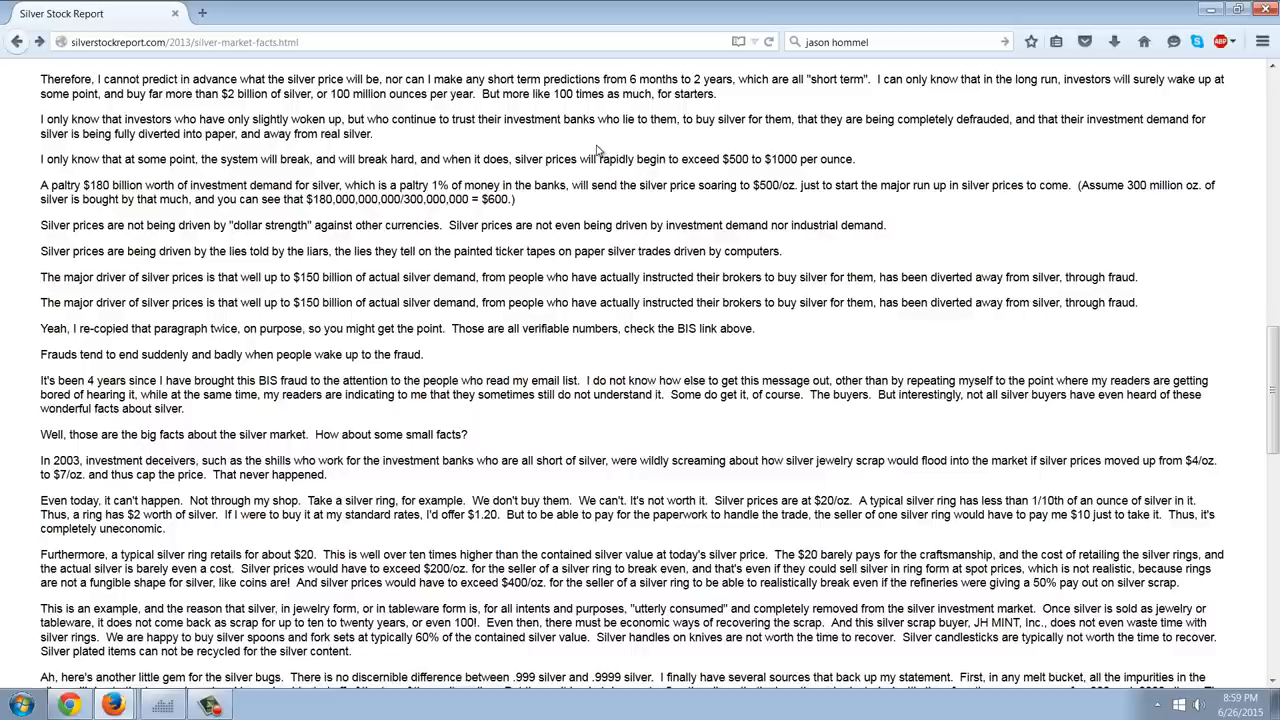
mouse_move(528, 172)
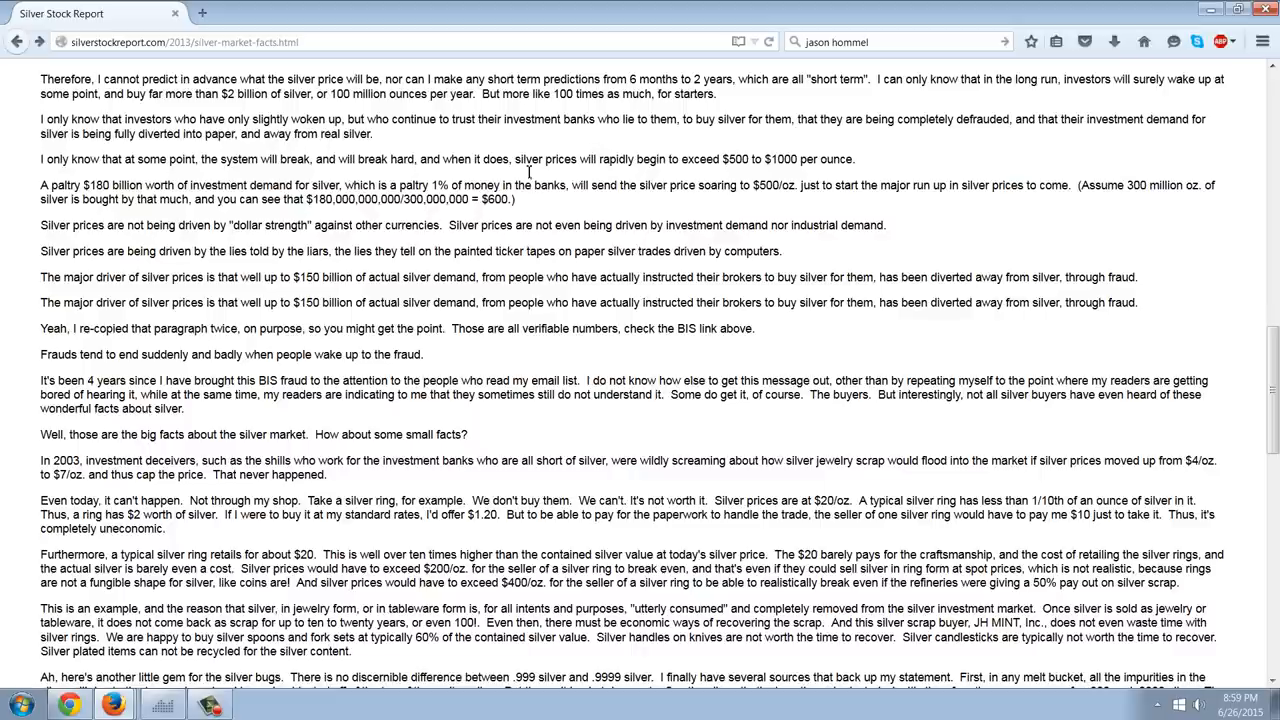
mouse_move(597, 218)
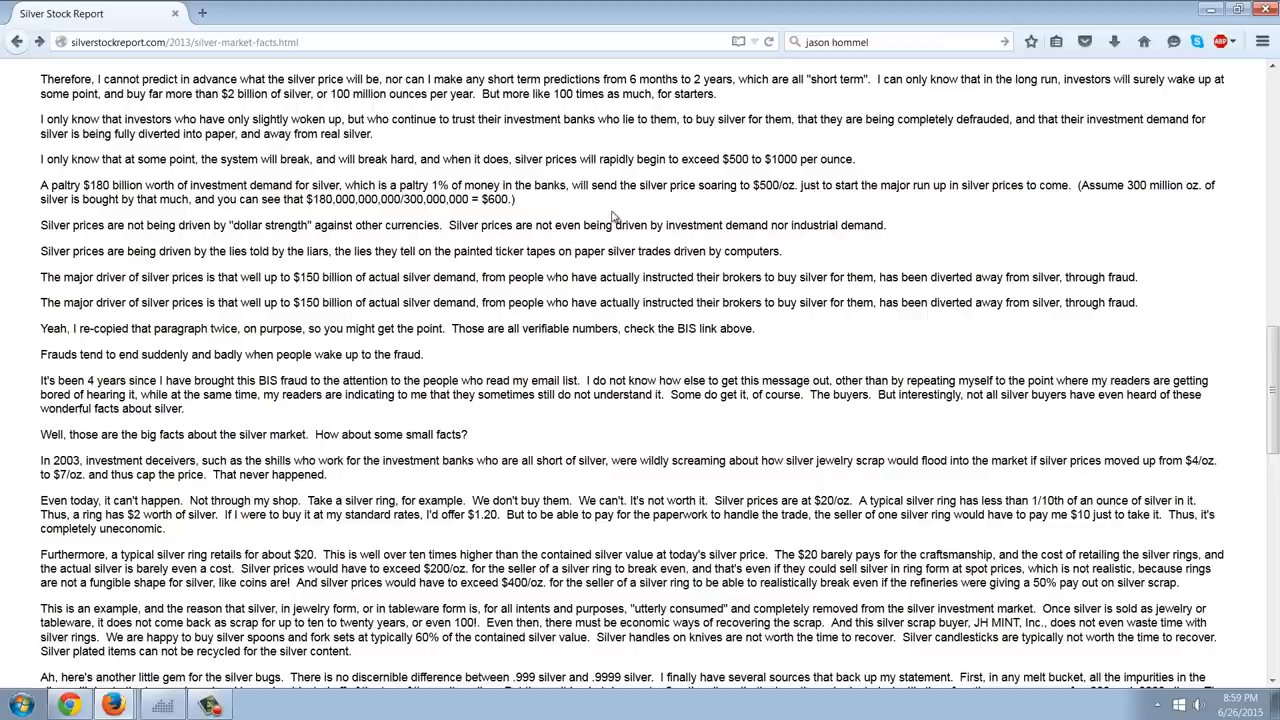
mouse_move(647, 205)
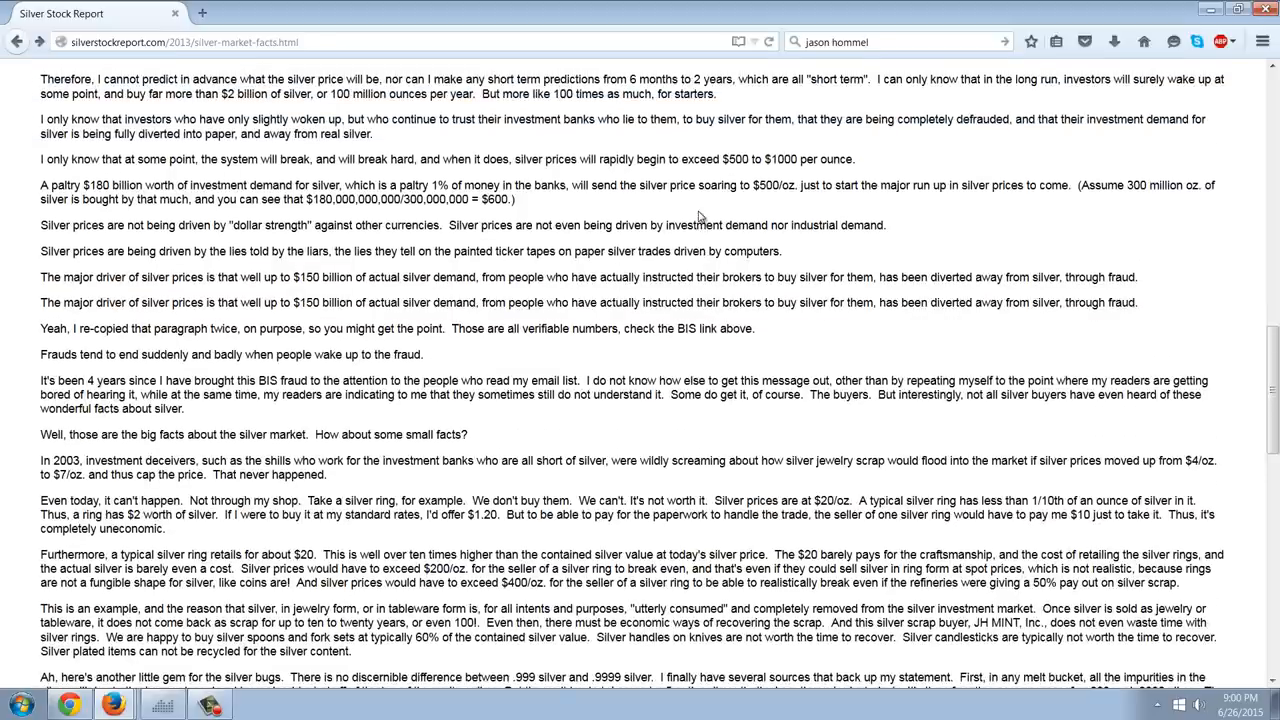
mouse_move(548, 236)
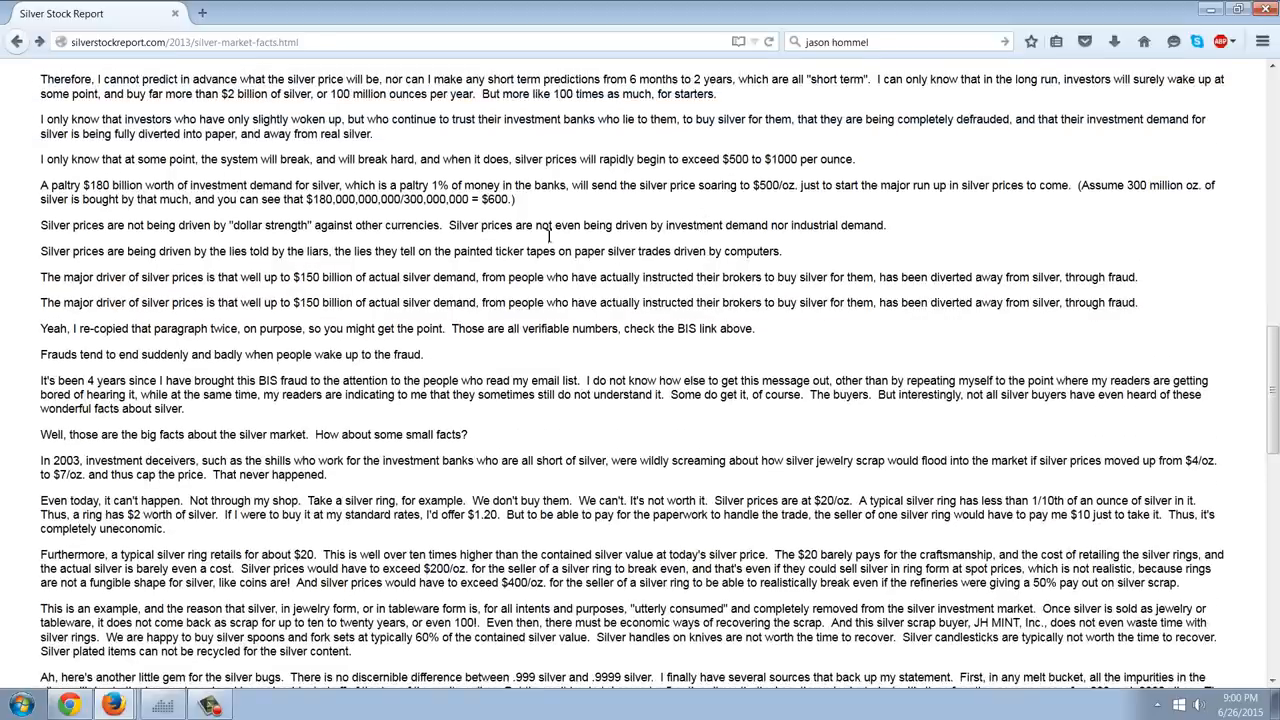
mouse_move(621, 248)
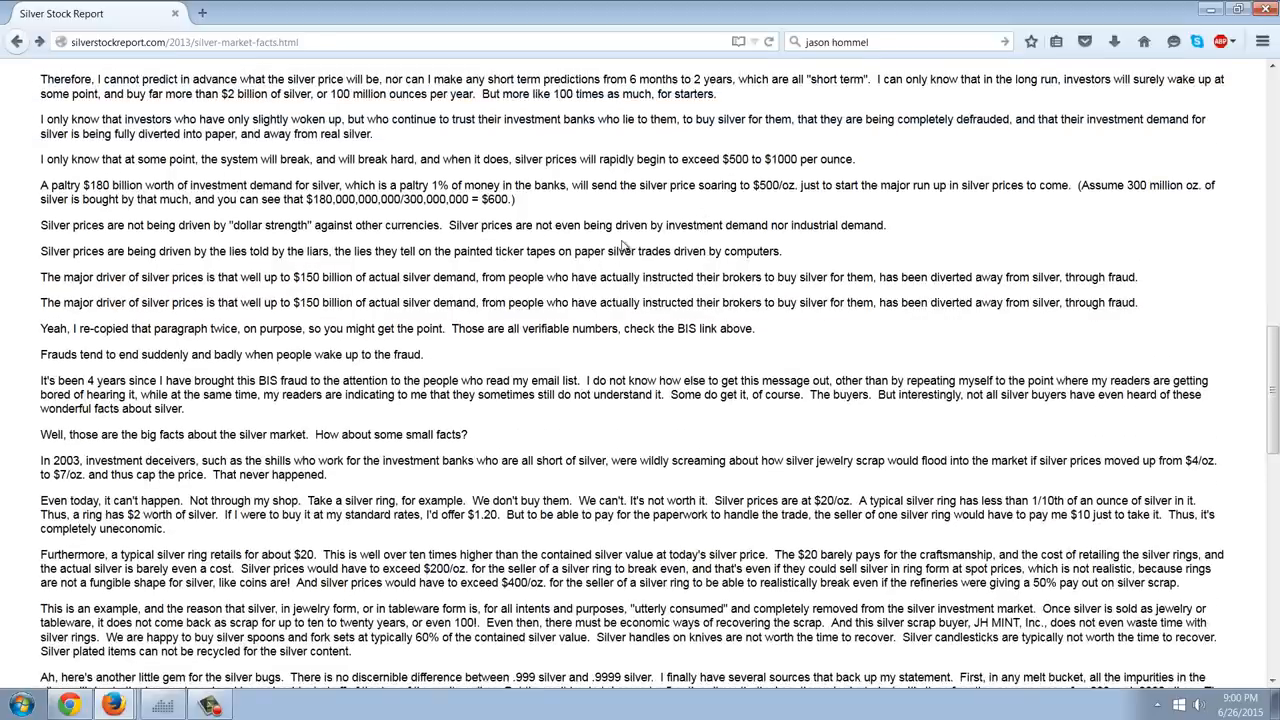
mouse_move(630, 212)
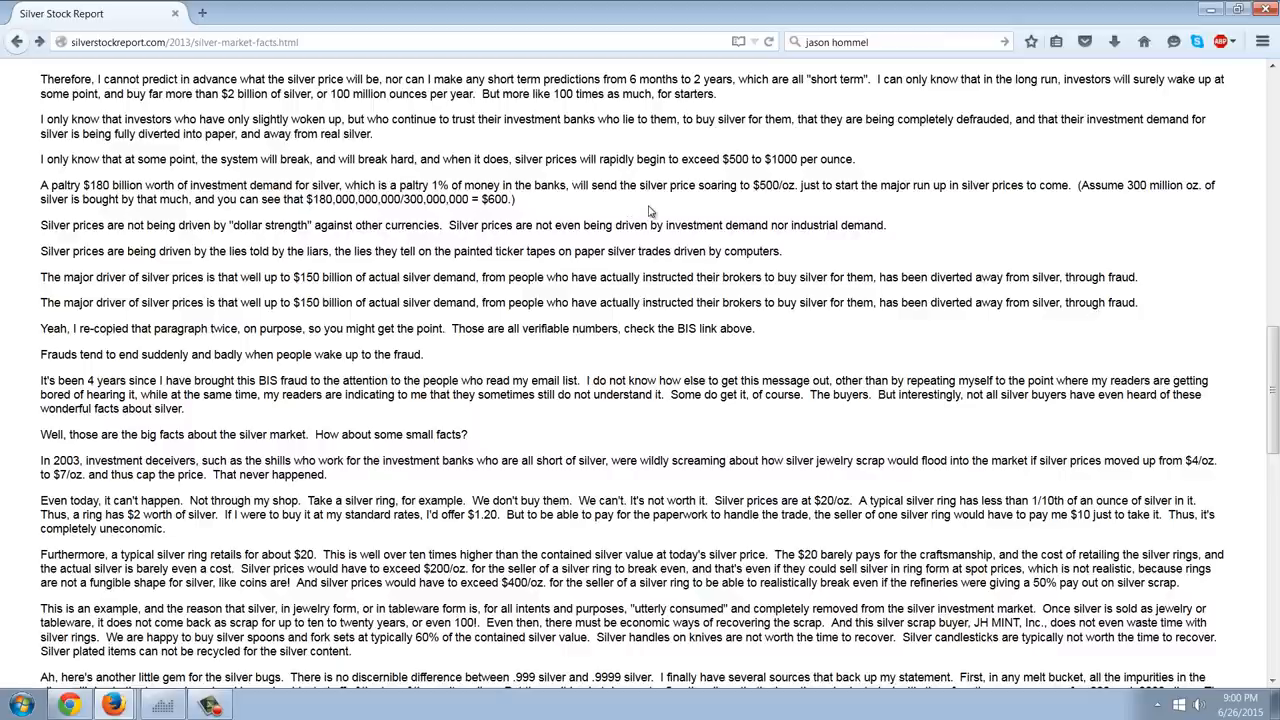
mouse_move(702, 215)
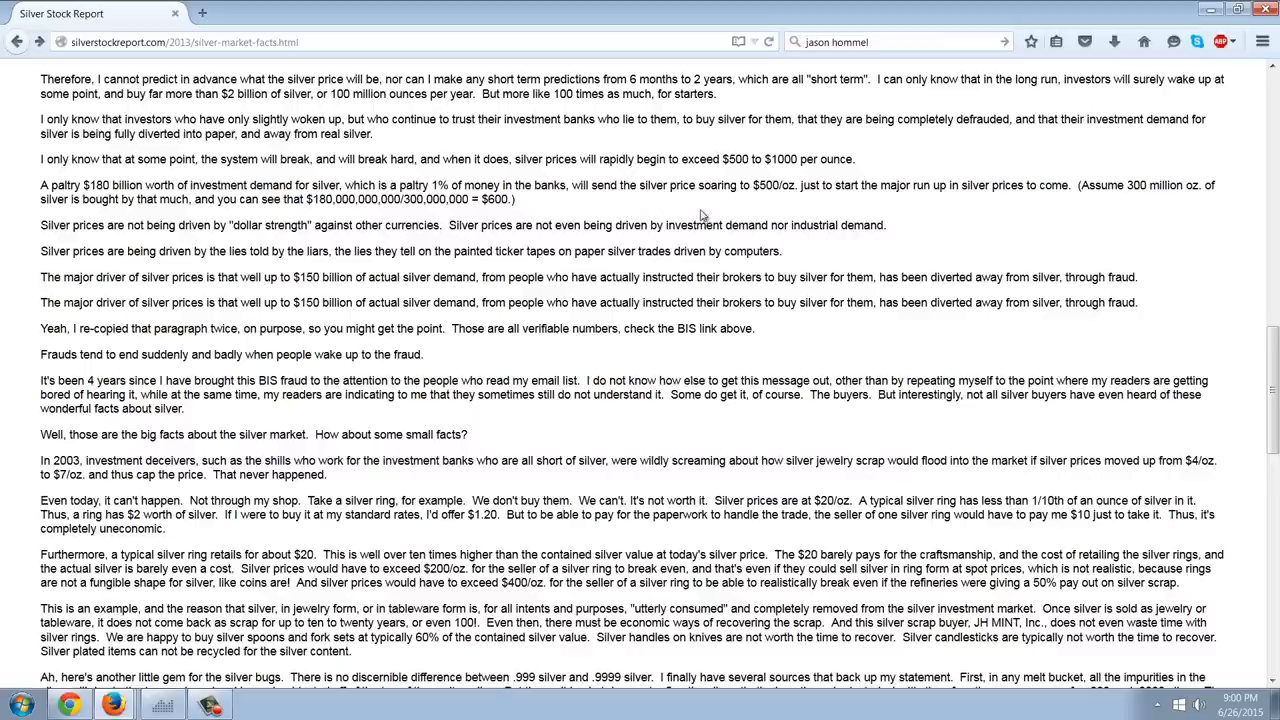
mouse_move(685, 220)
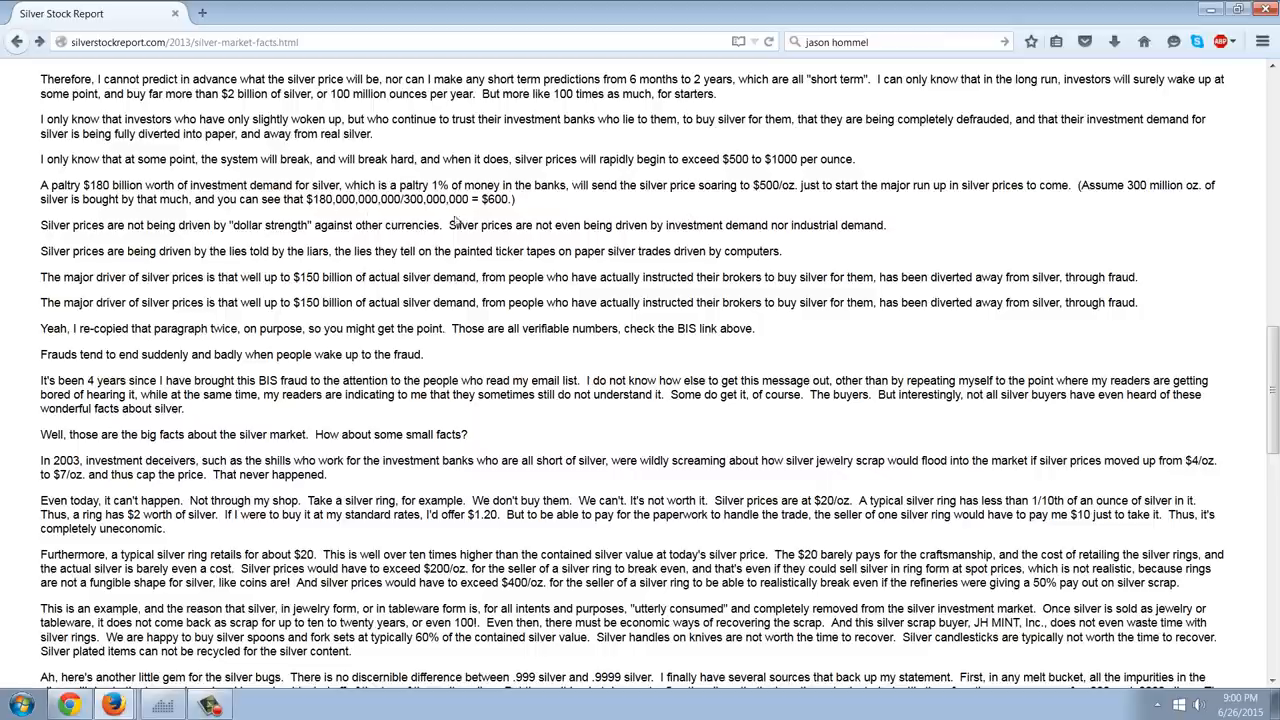
mouse_move(460, 222)
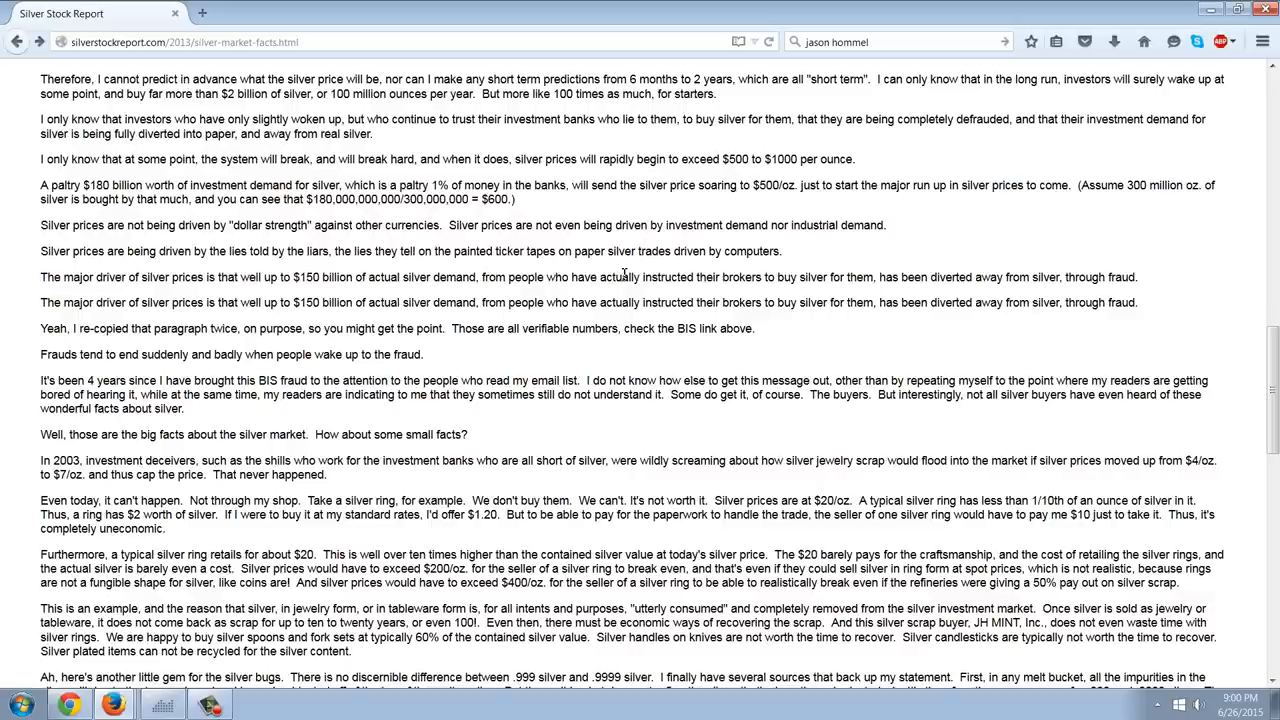
mouse_move(676, 212)
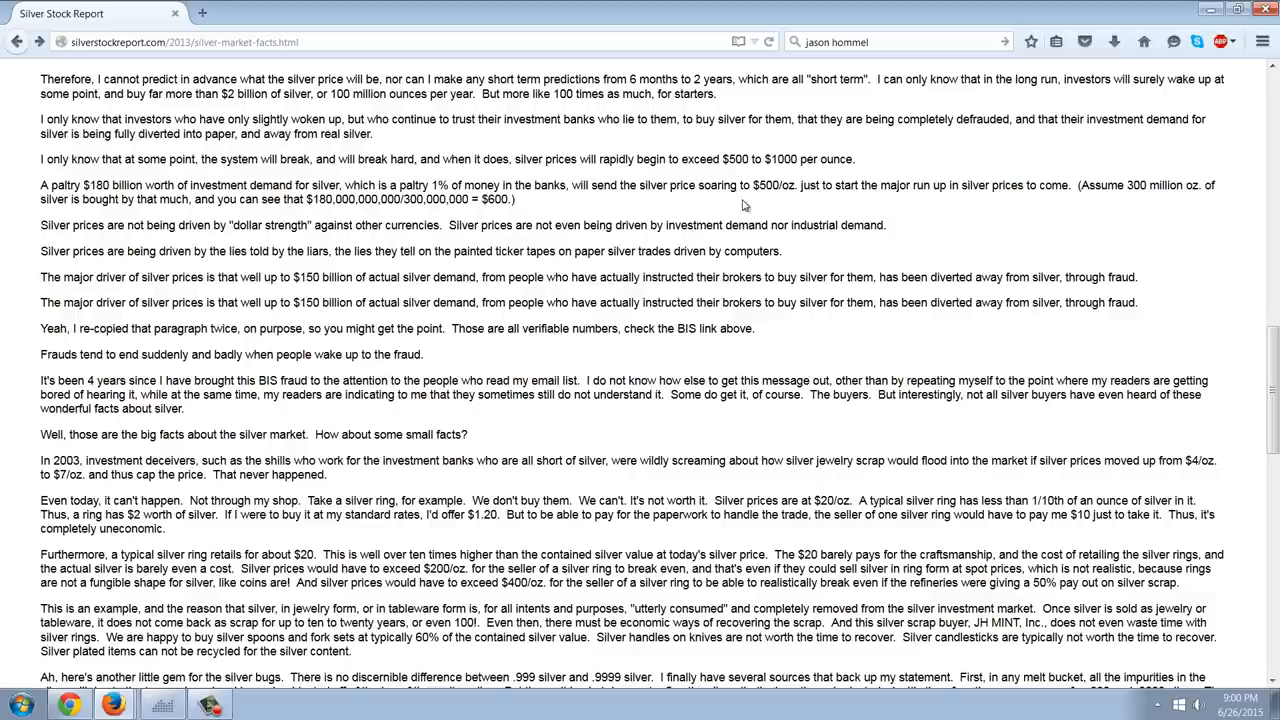
scroll("down", 3)
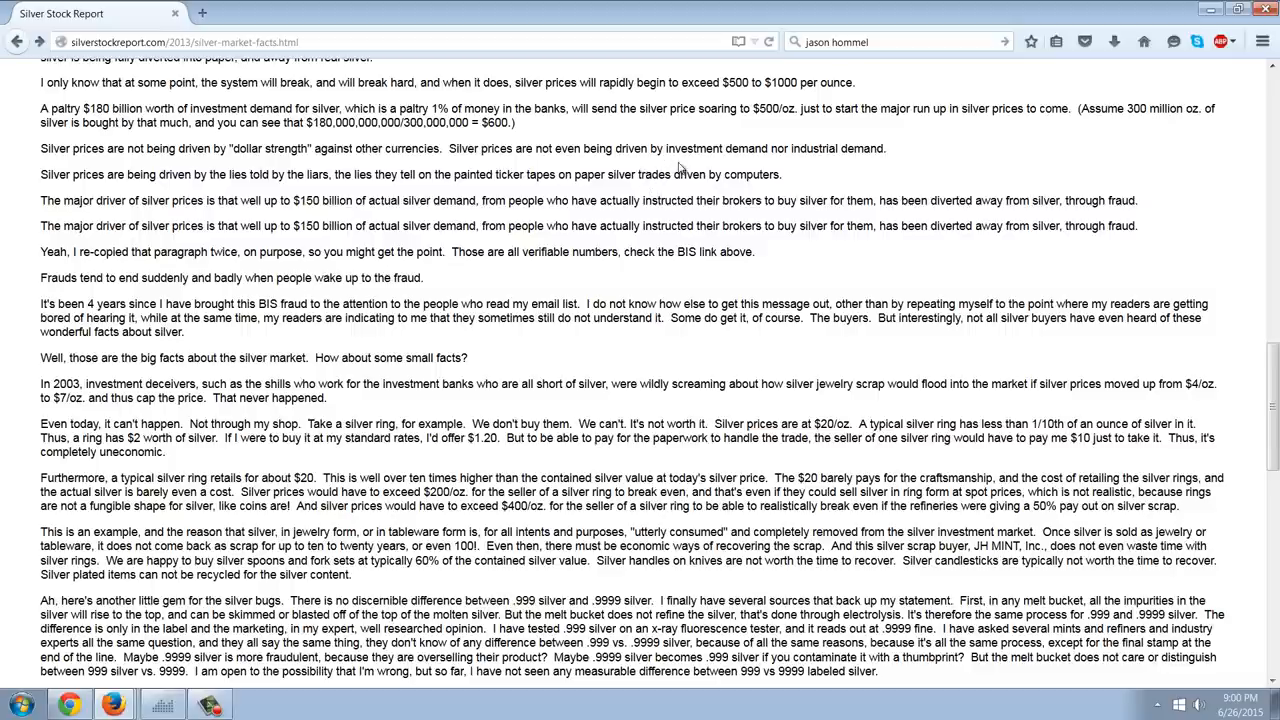
mouse_move(700, 162)
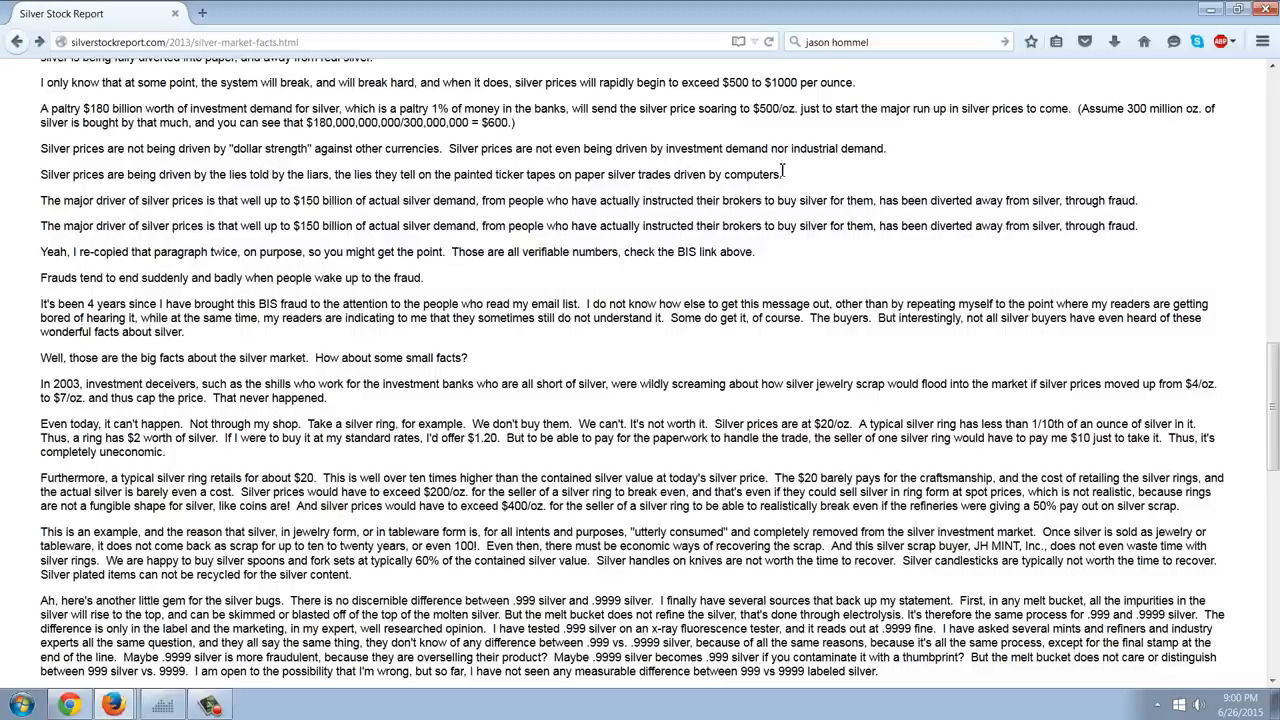
mouse_move(758, 163)
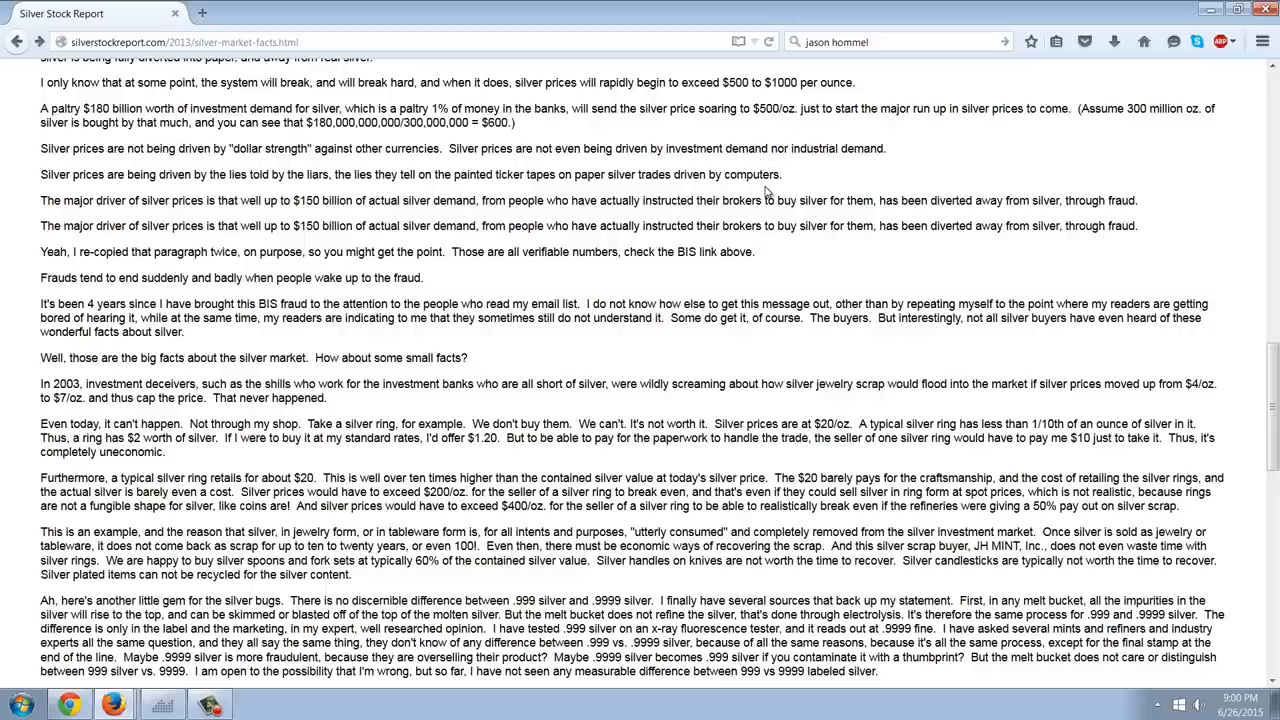
mouse_move(789, 196)
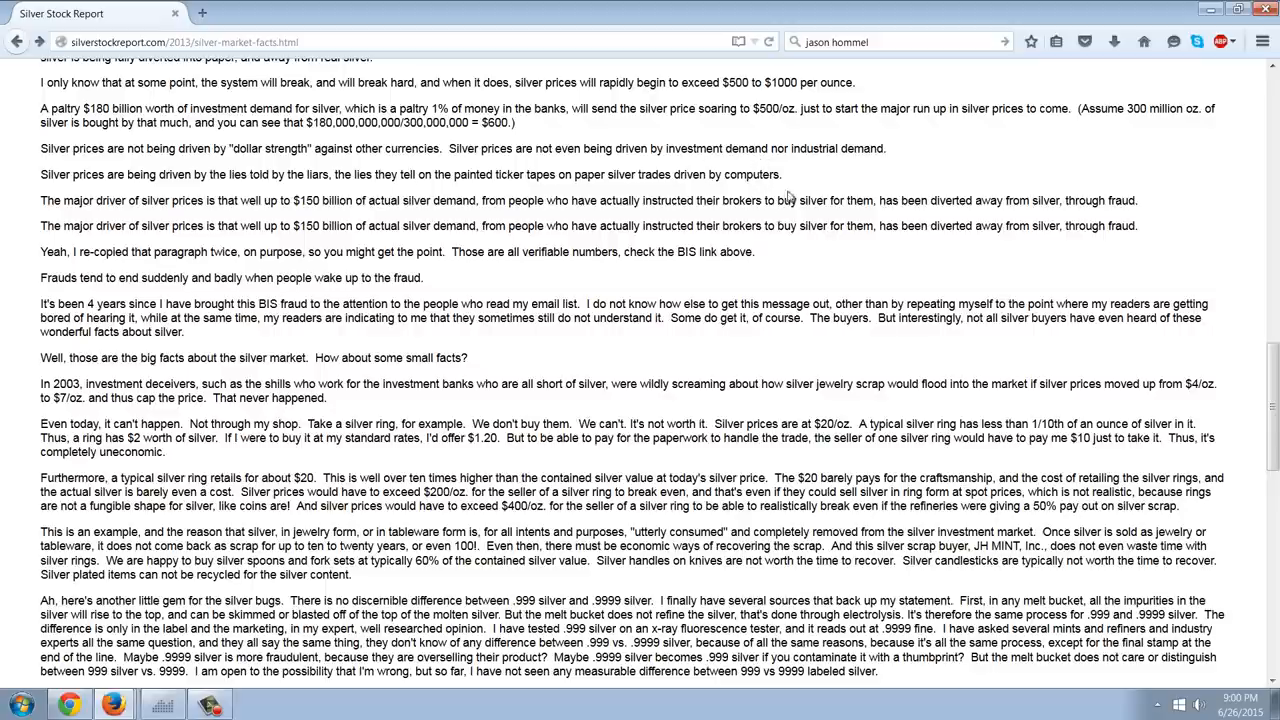
mouse_move(939, 181)
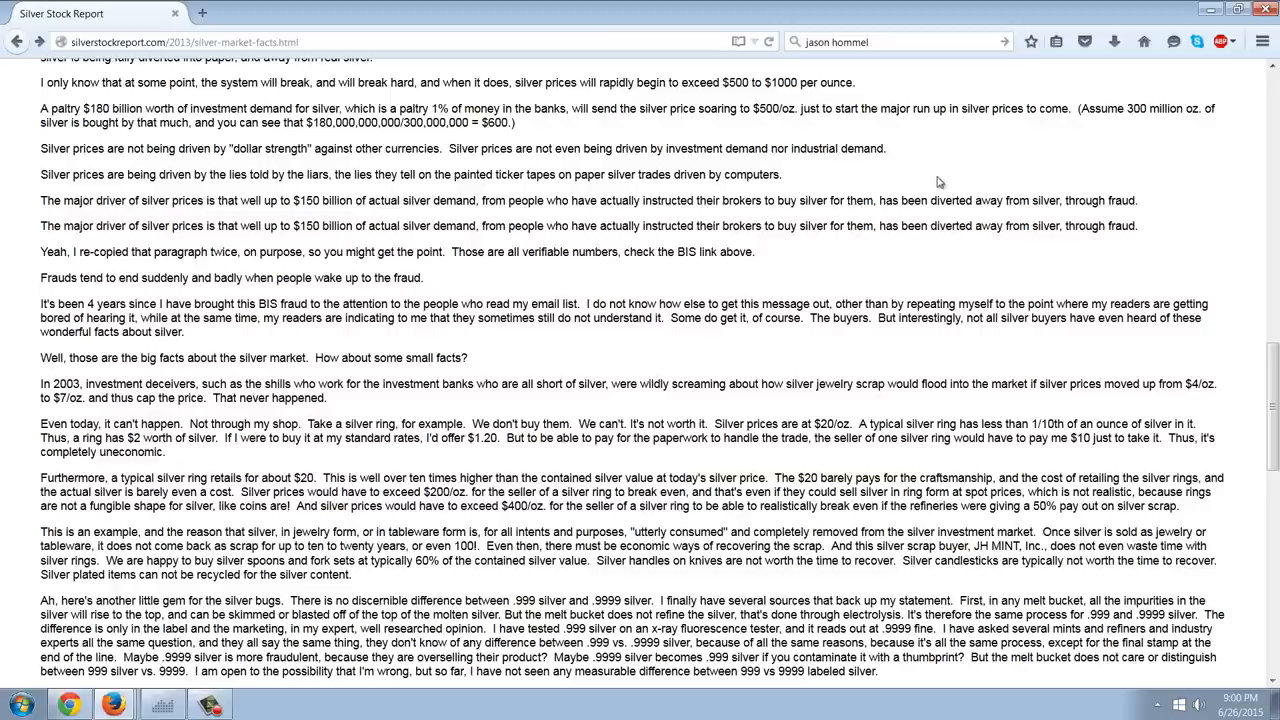
mouse_move(950, 160)
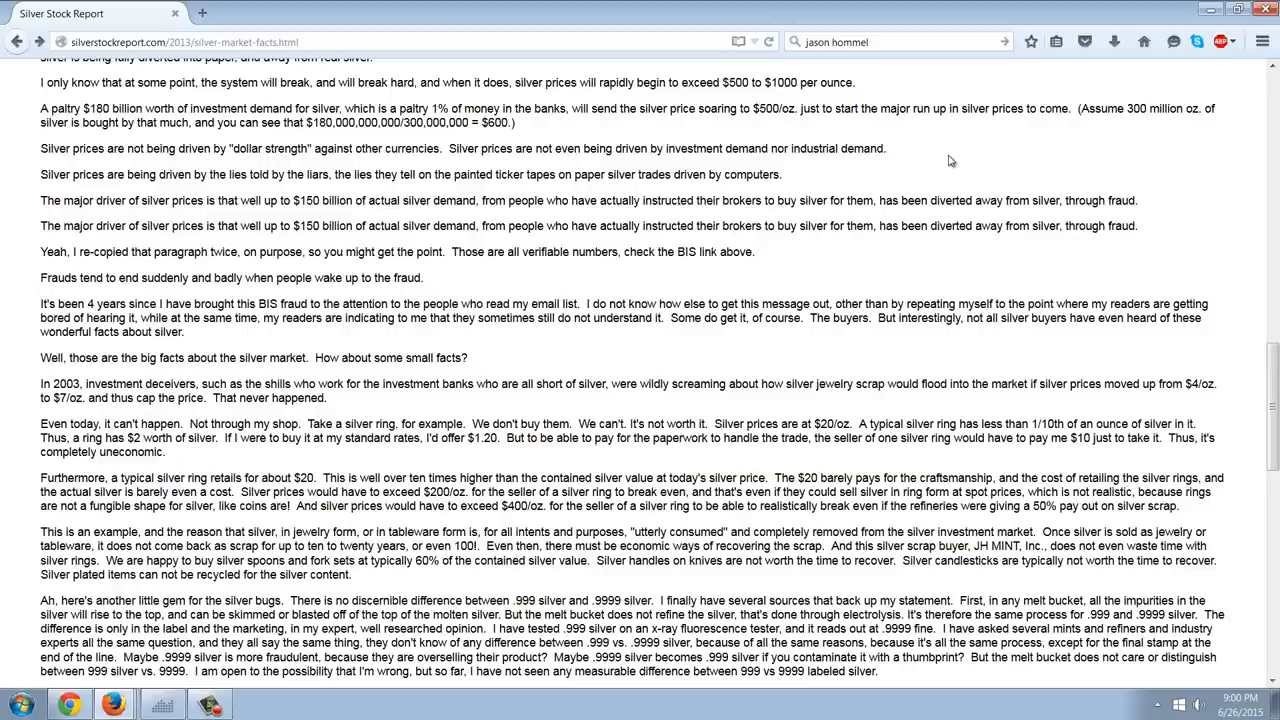
mouse_move(937, 163)
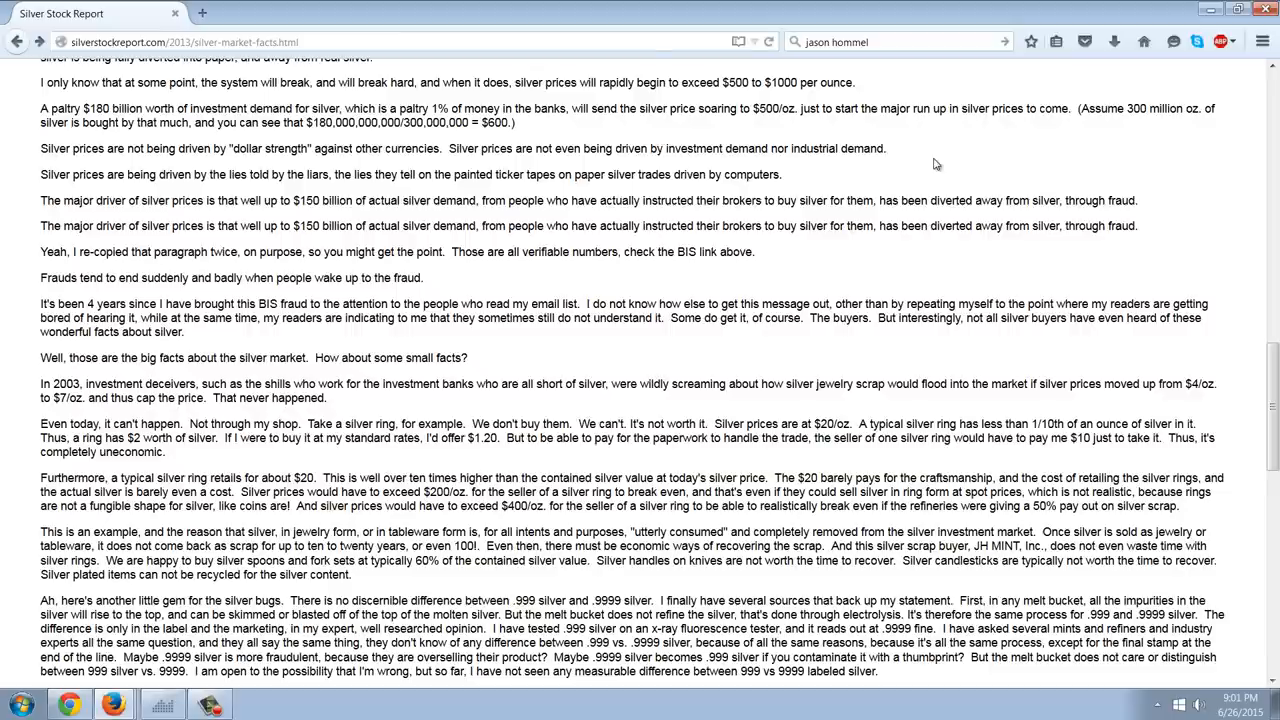
- Scroll to the 'What is measurable?' section on silver Eagles and BIS client claims
scroll("down", 3)
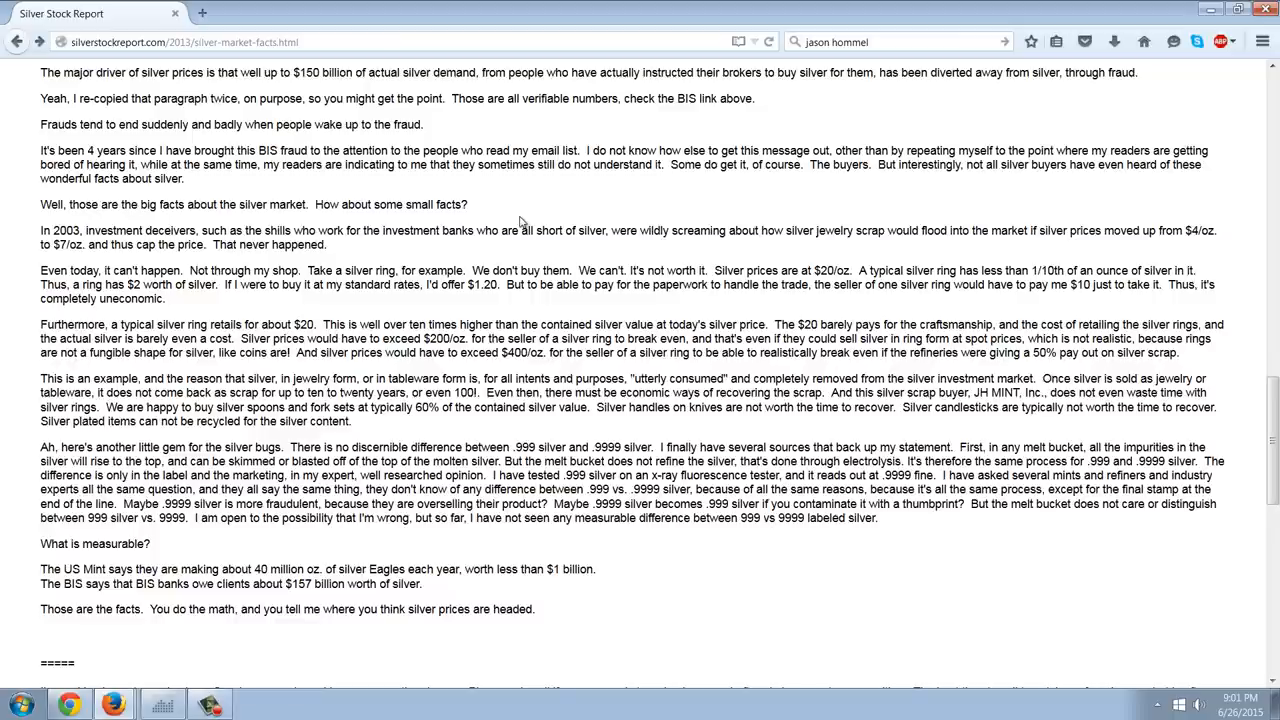
mouse_move(537, 219)
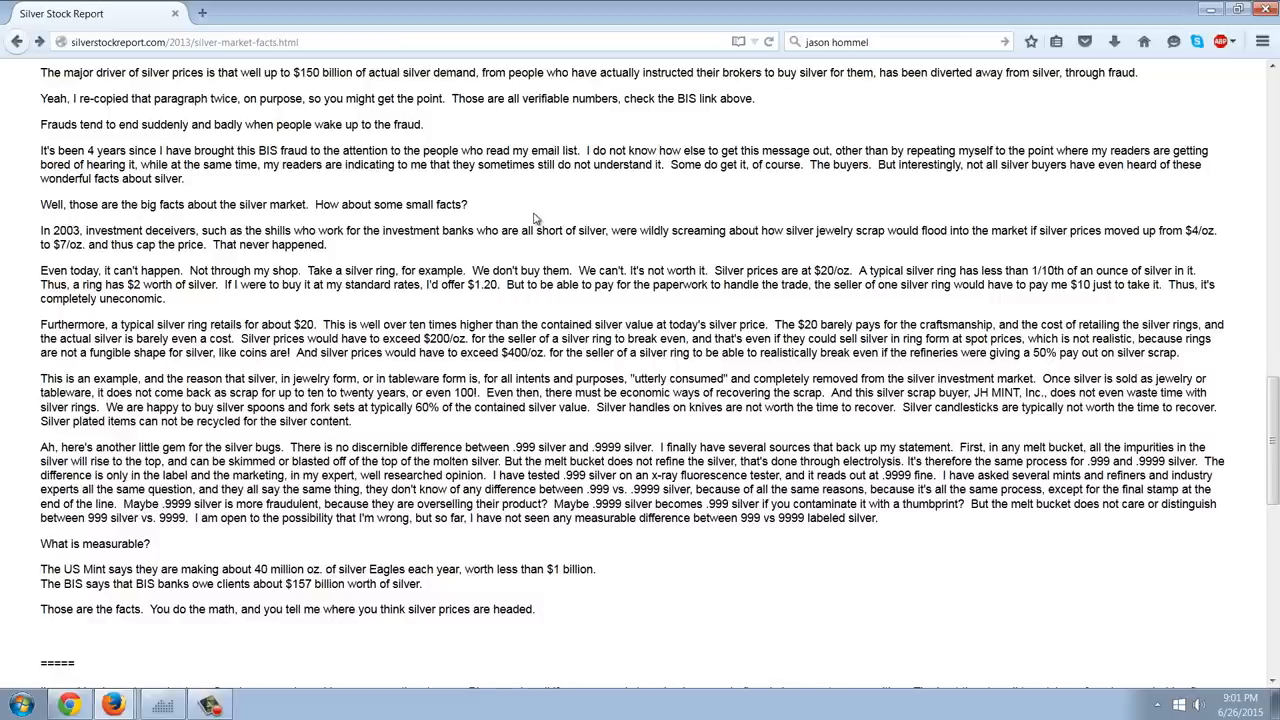
scroll("down", 3)
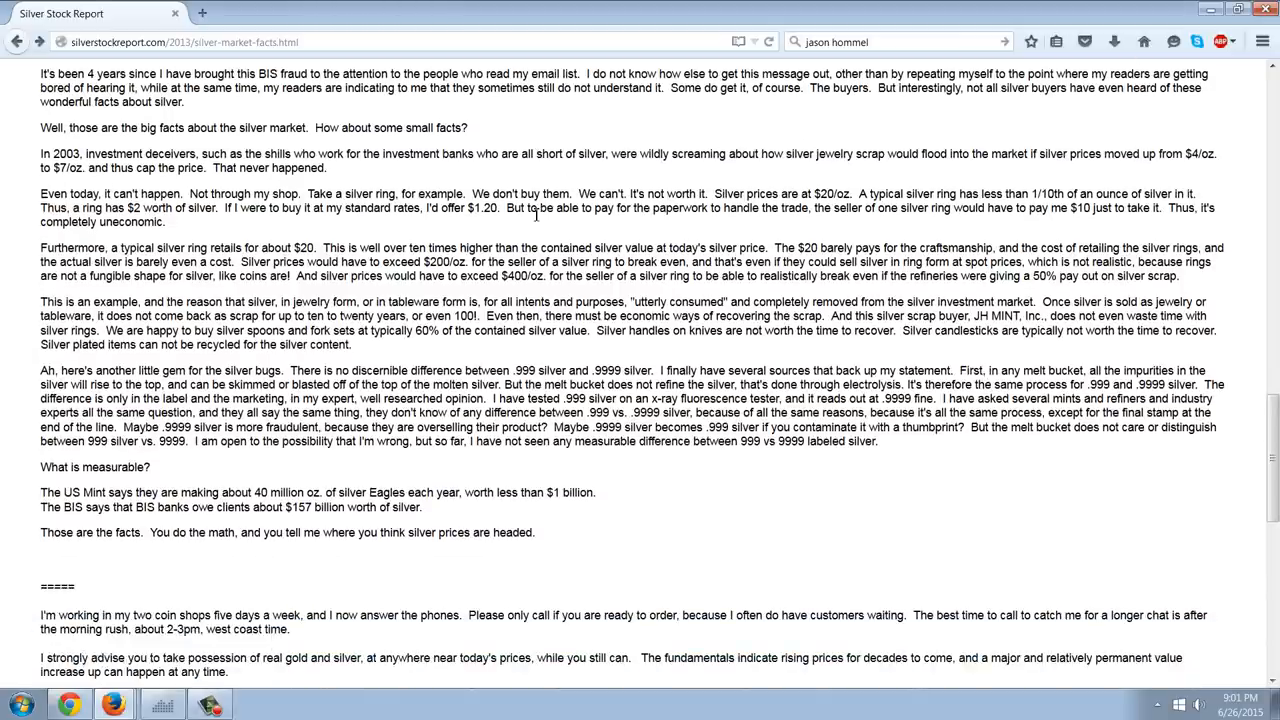
mouse_move(577, 138)
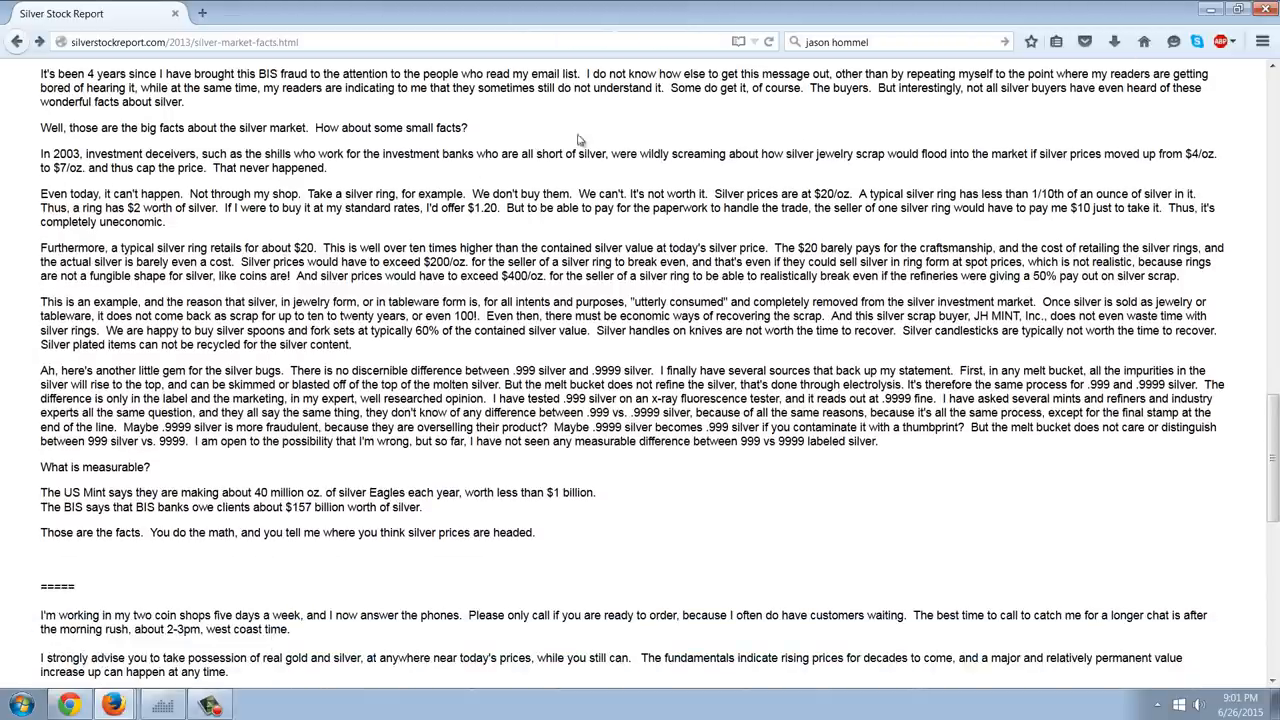
mouse_move(505, 200)
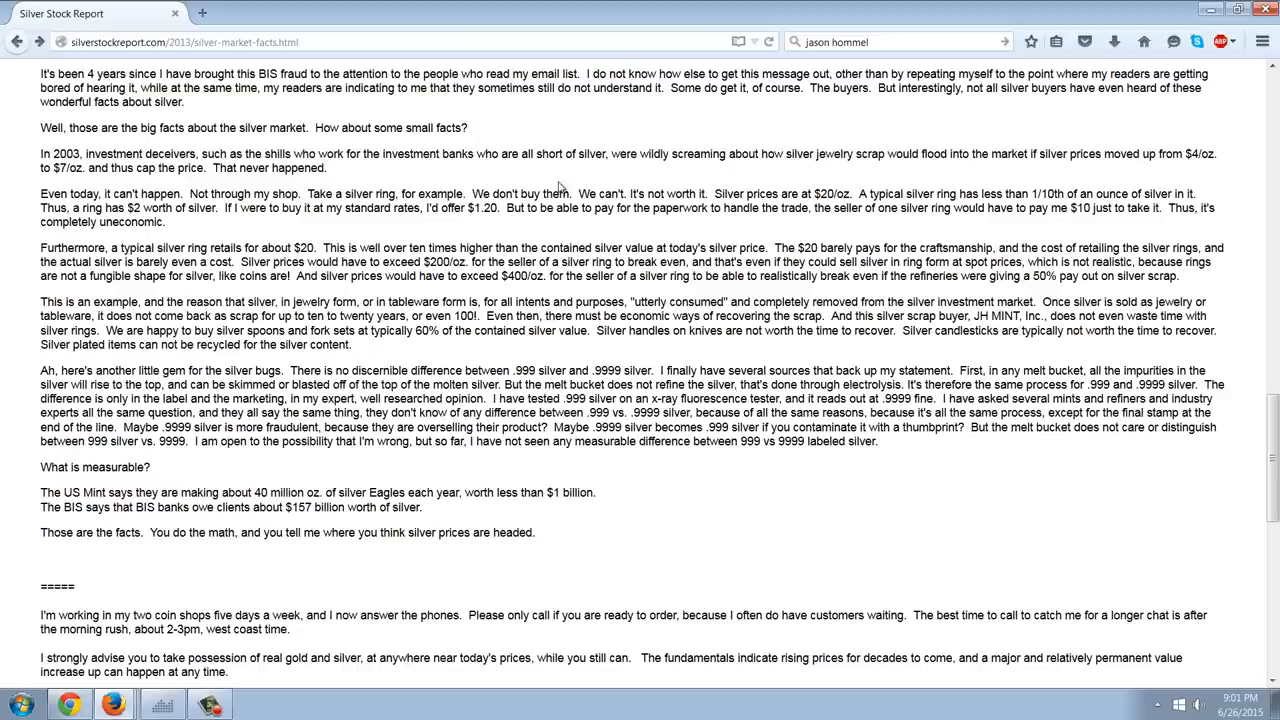
mouse_move(610, 140)
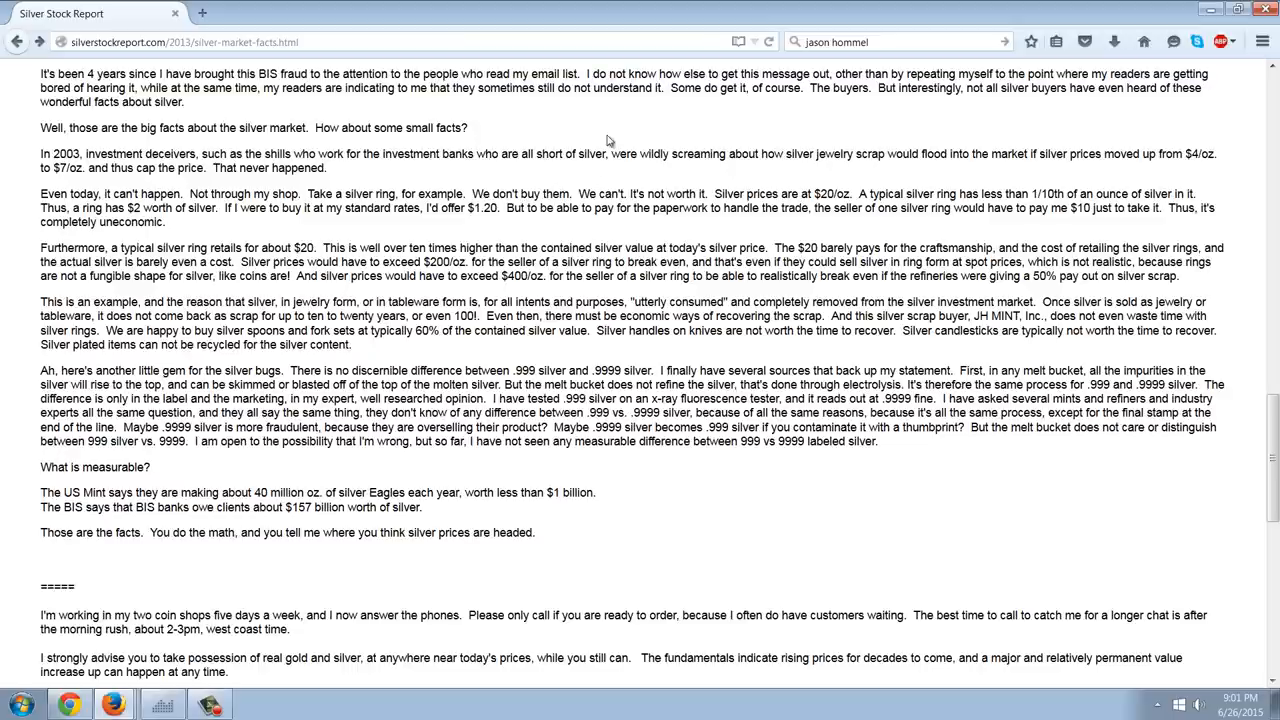
mouse_move(700, 120)
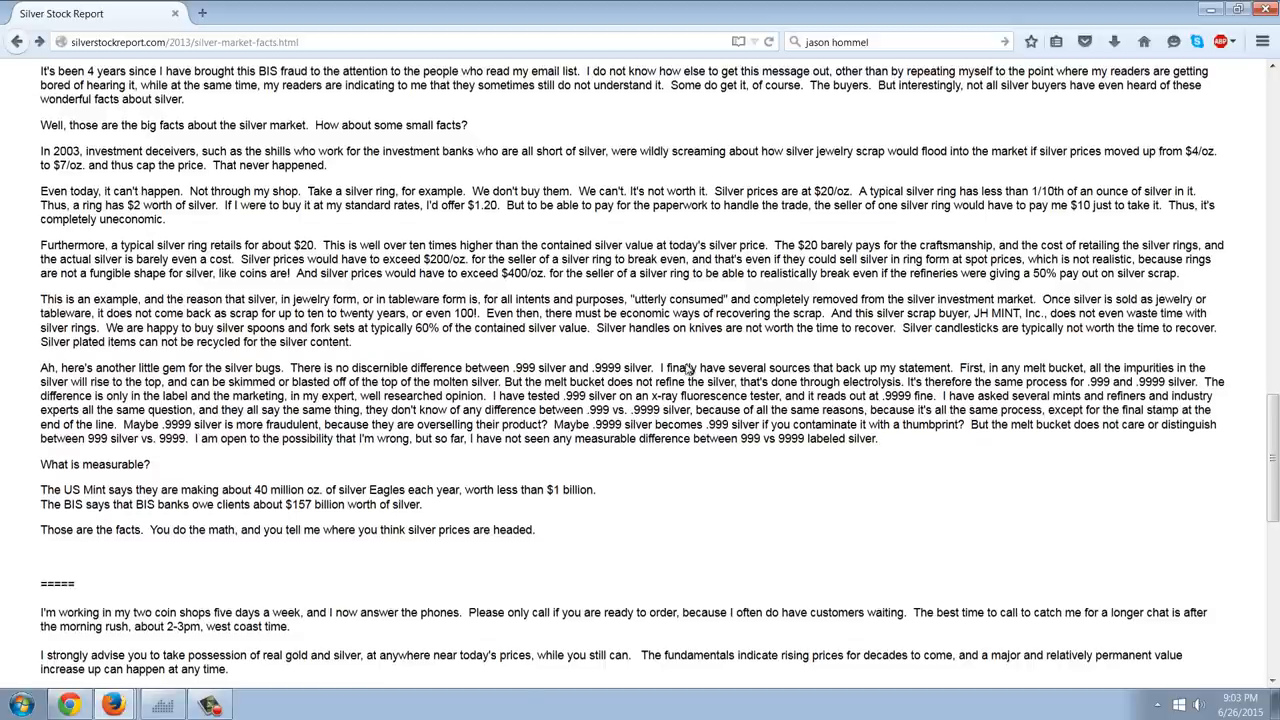
scroll("down", 3)
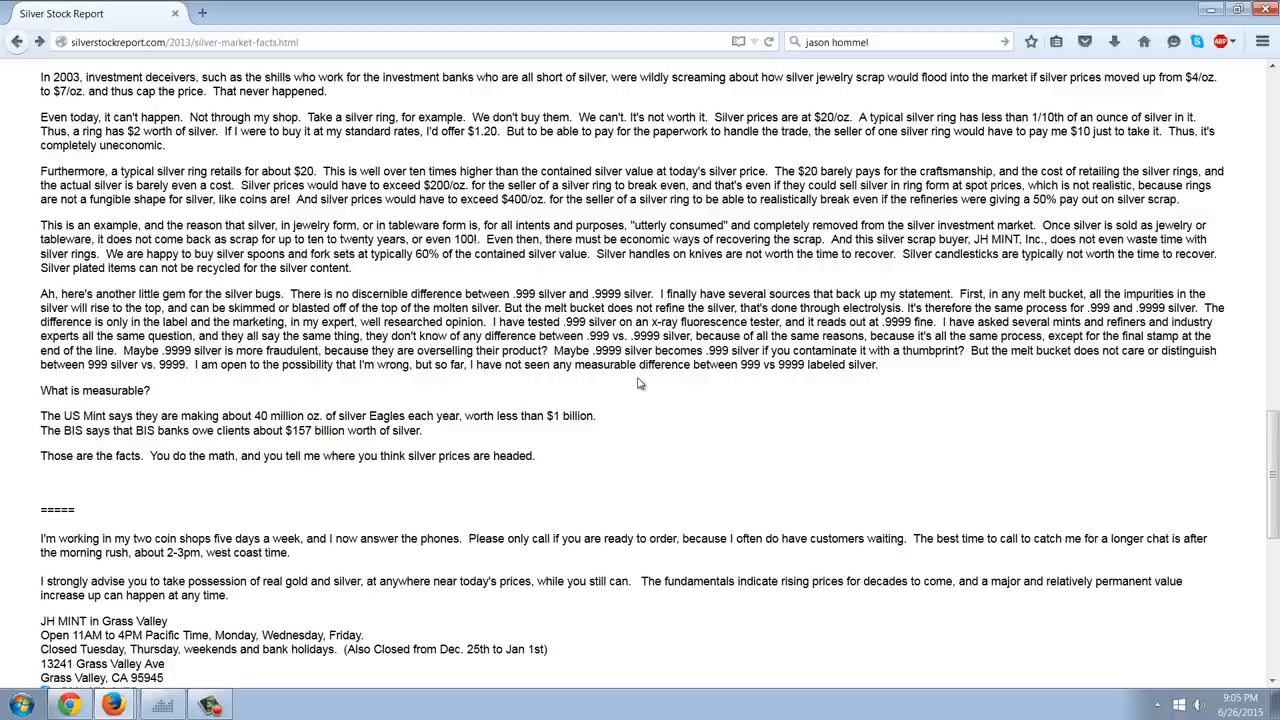
mouse_move(318, 411)
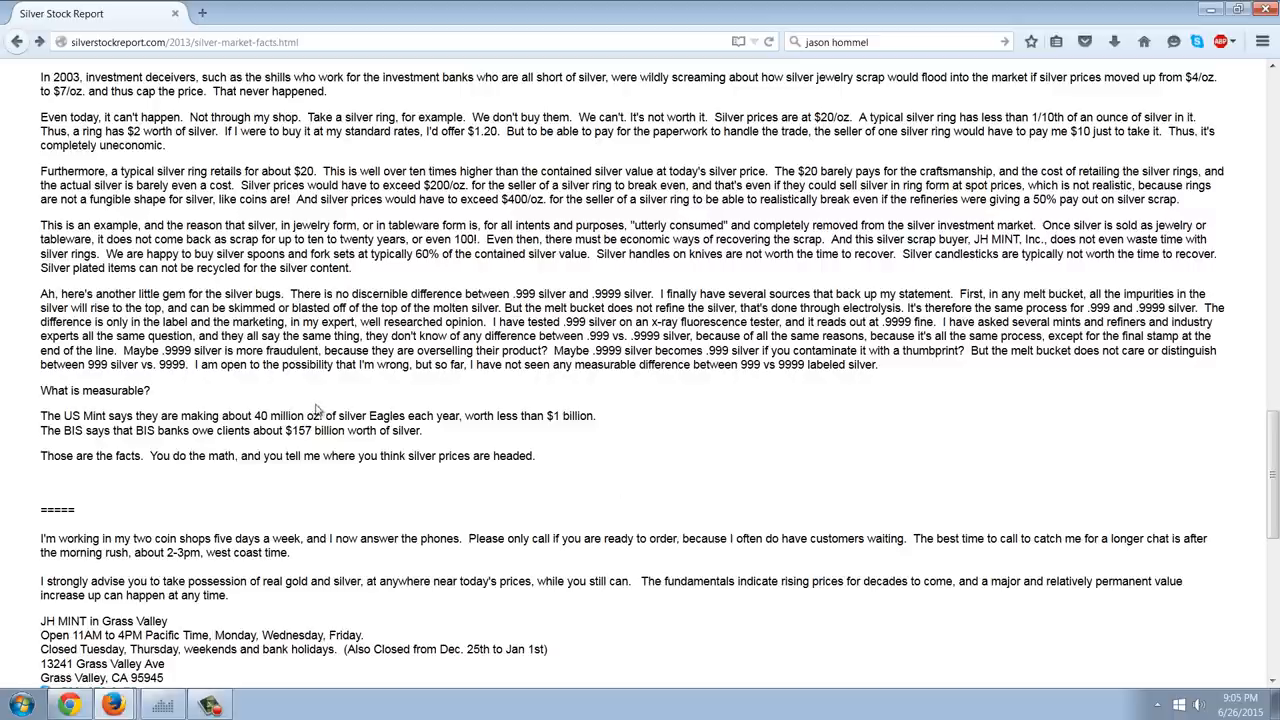
mouse_move(353, 515)
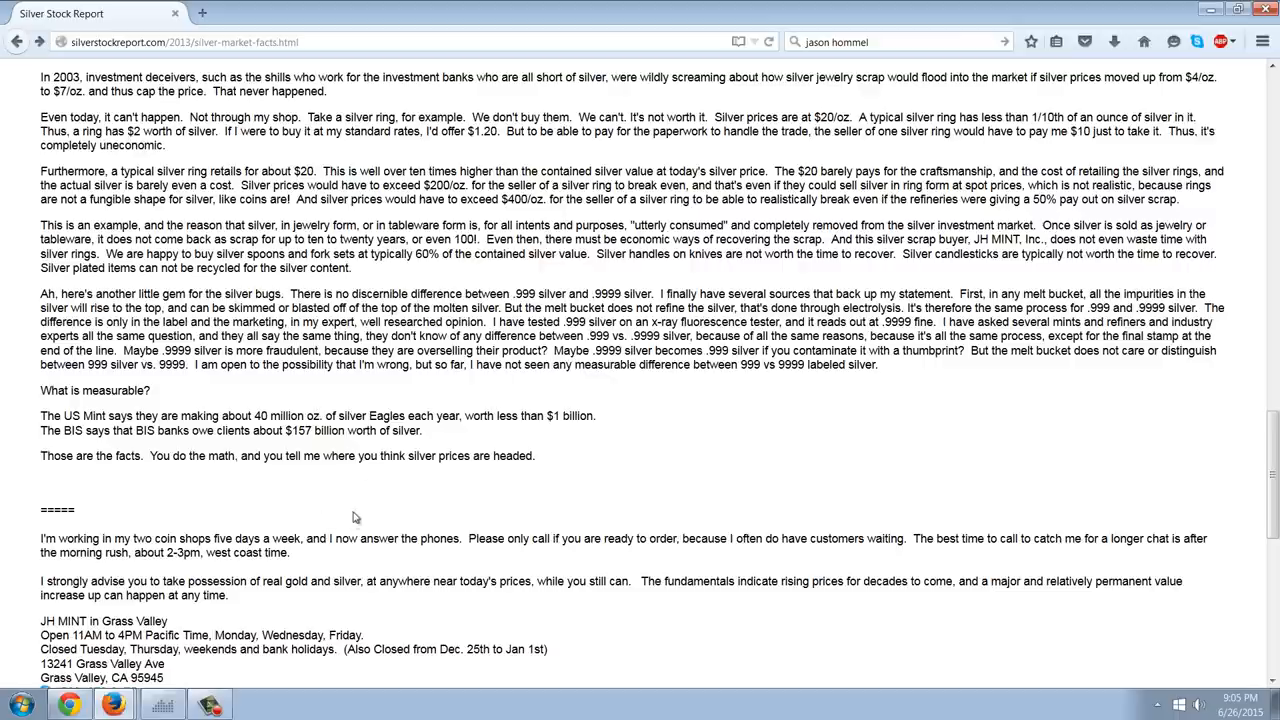
mouse_move(369, 471)
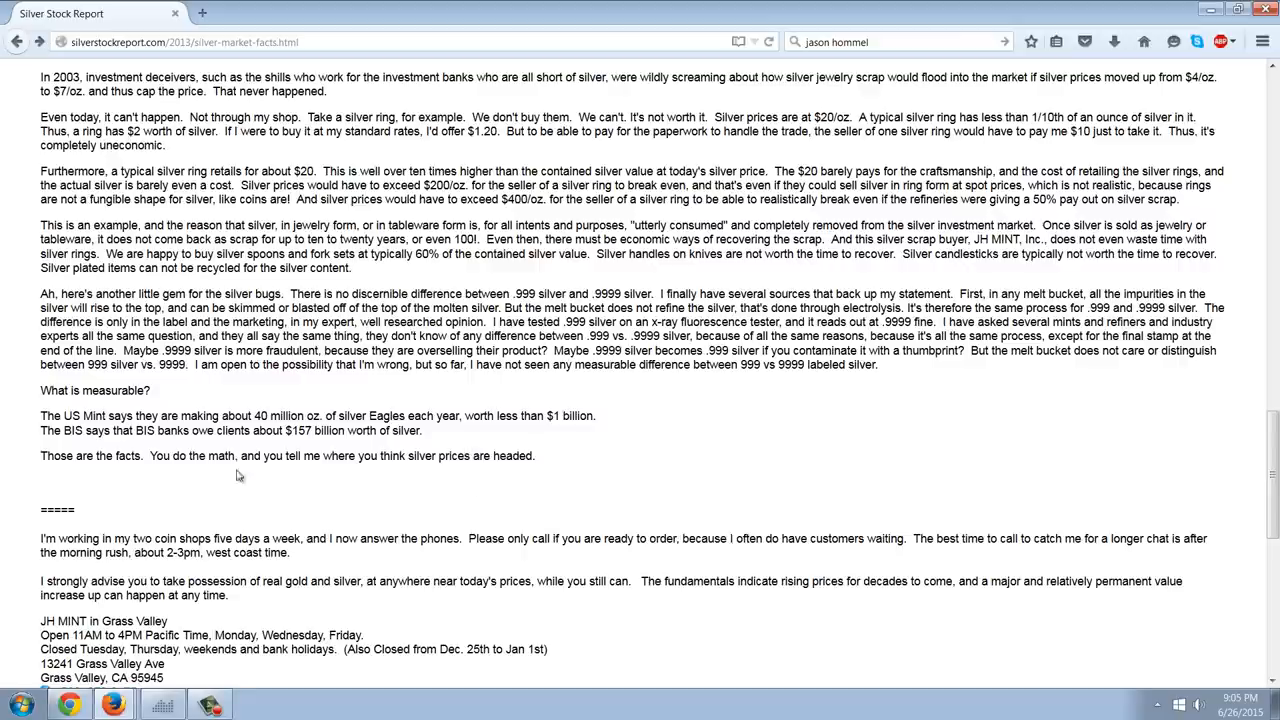
mouse_move(271, 465)
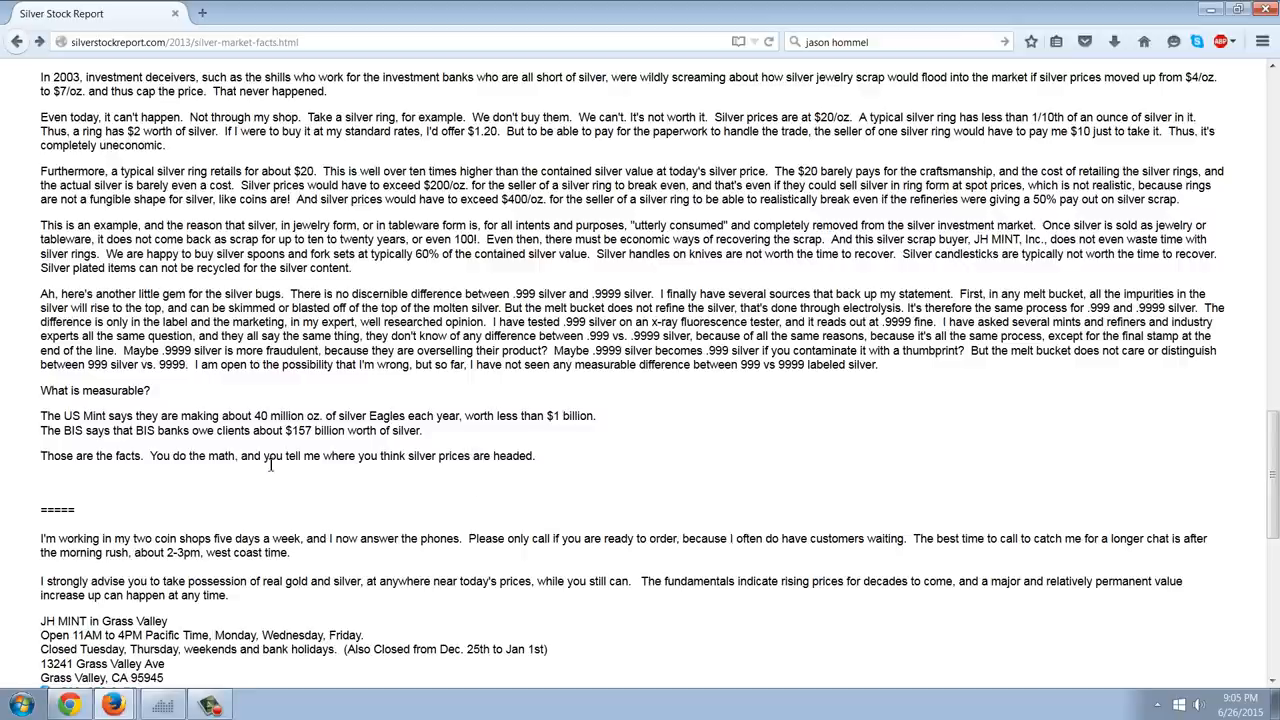
mouse_move(478, 483)
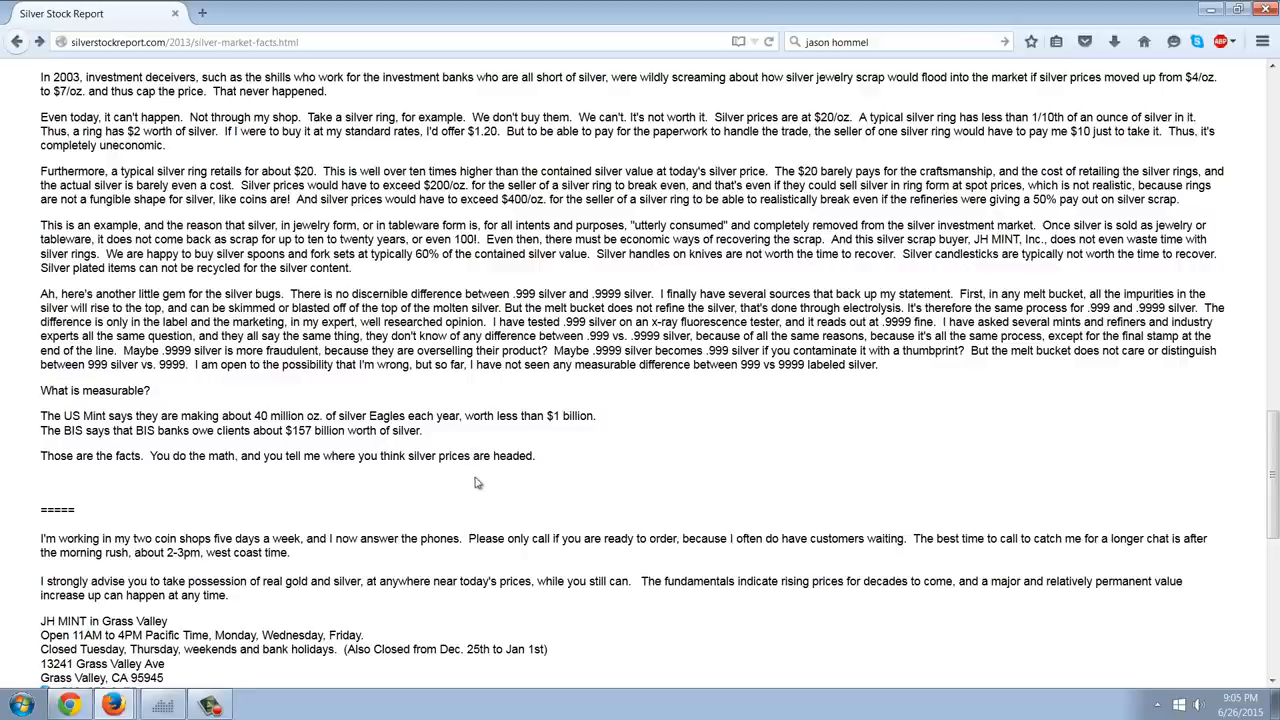
mouse_move(173, 515)
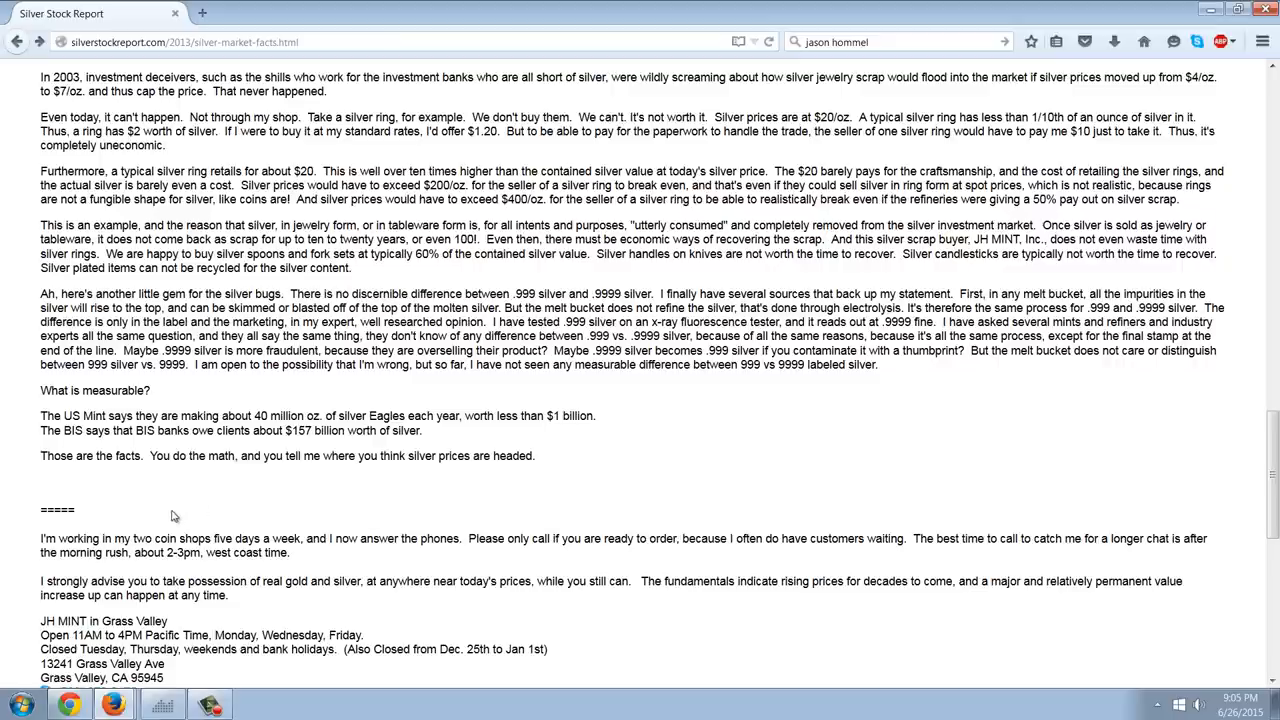
mouse_move(338, 492)
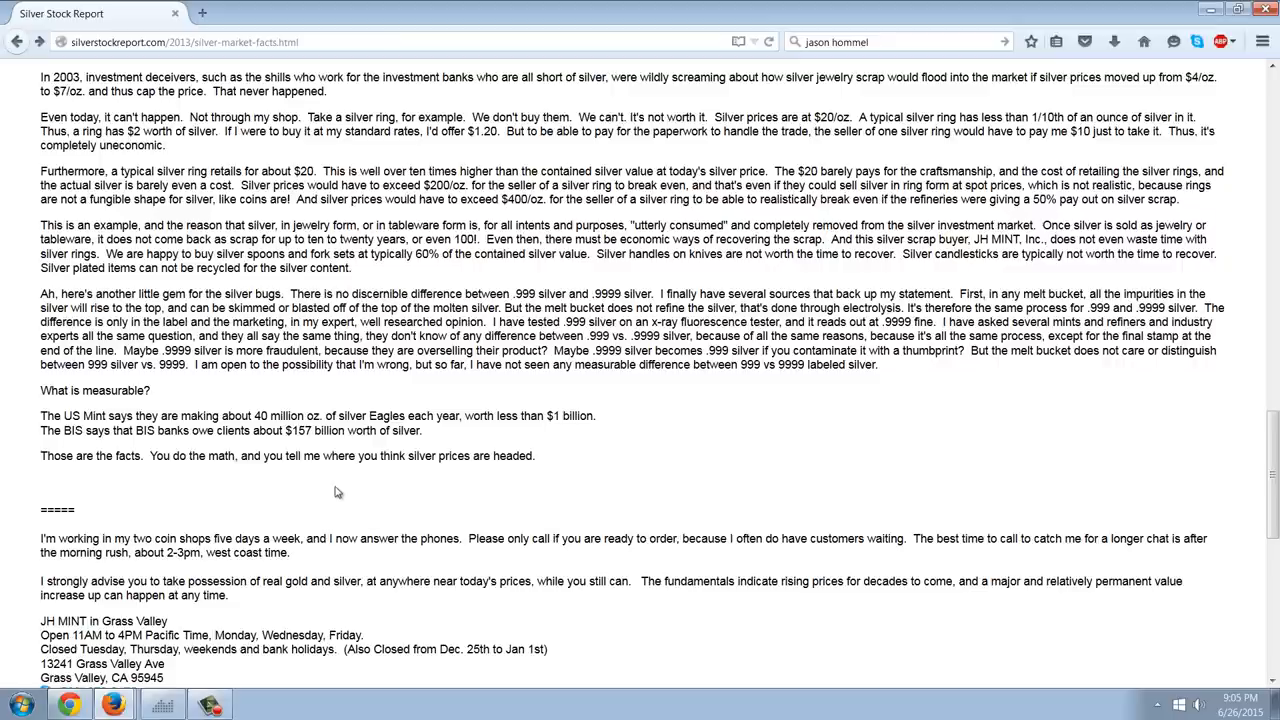
- Scroll to the JH MINT Grass Valley and Auburn shop details and deselect the address text
scroll("down", 3)
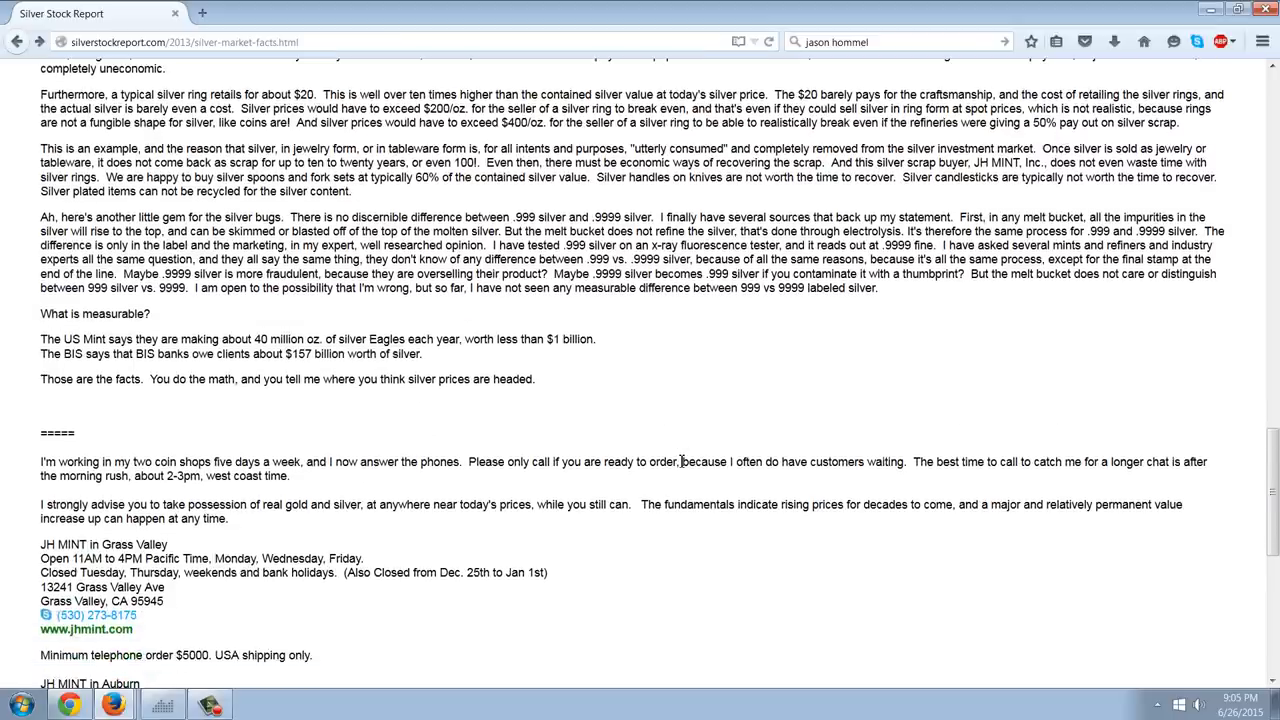
scroll("down", 3)
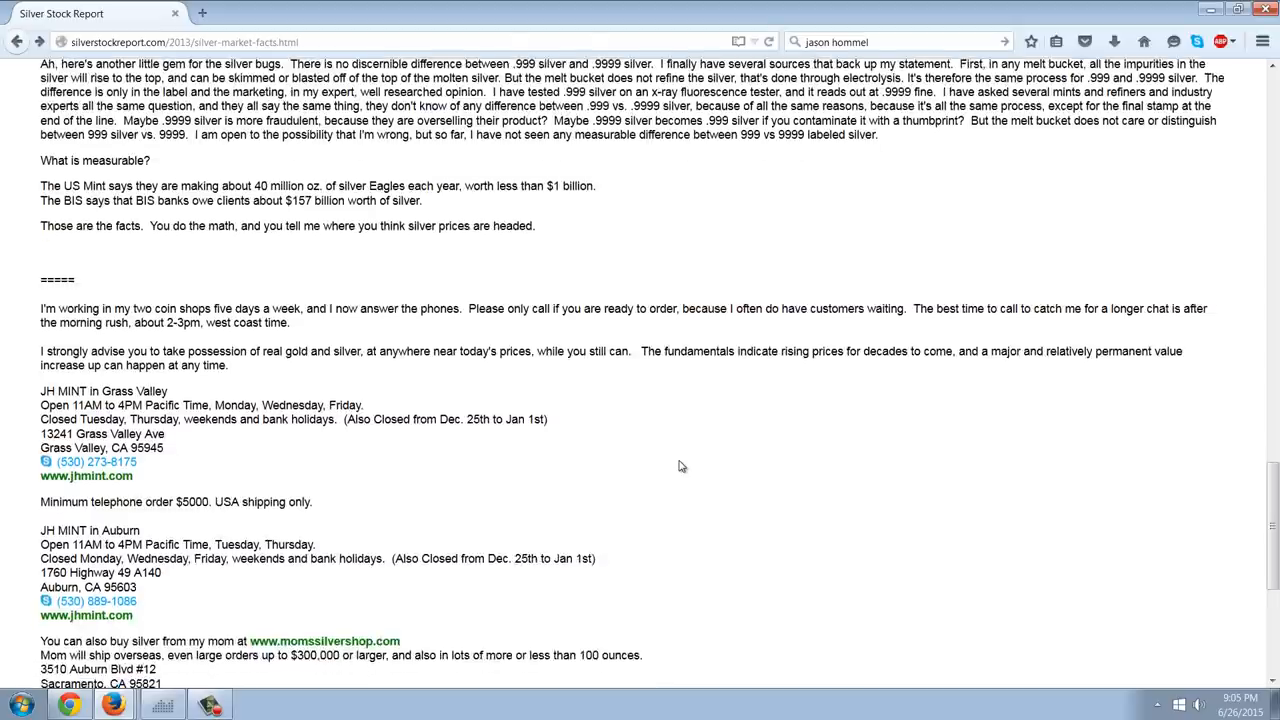
scroll("down", 3)
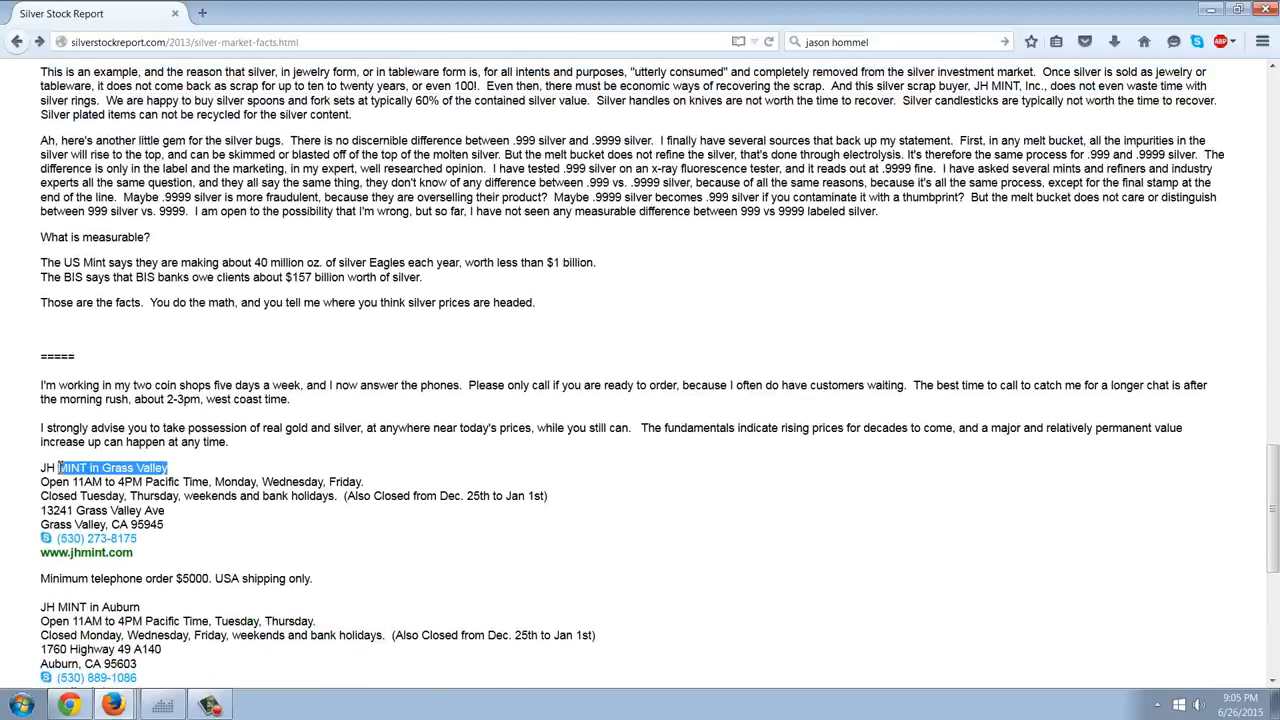
left_click(398, 467)
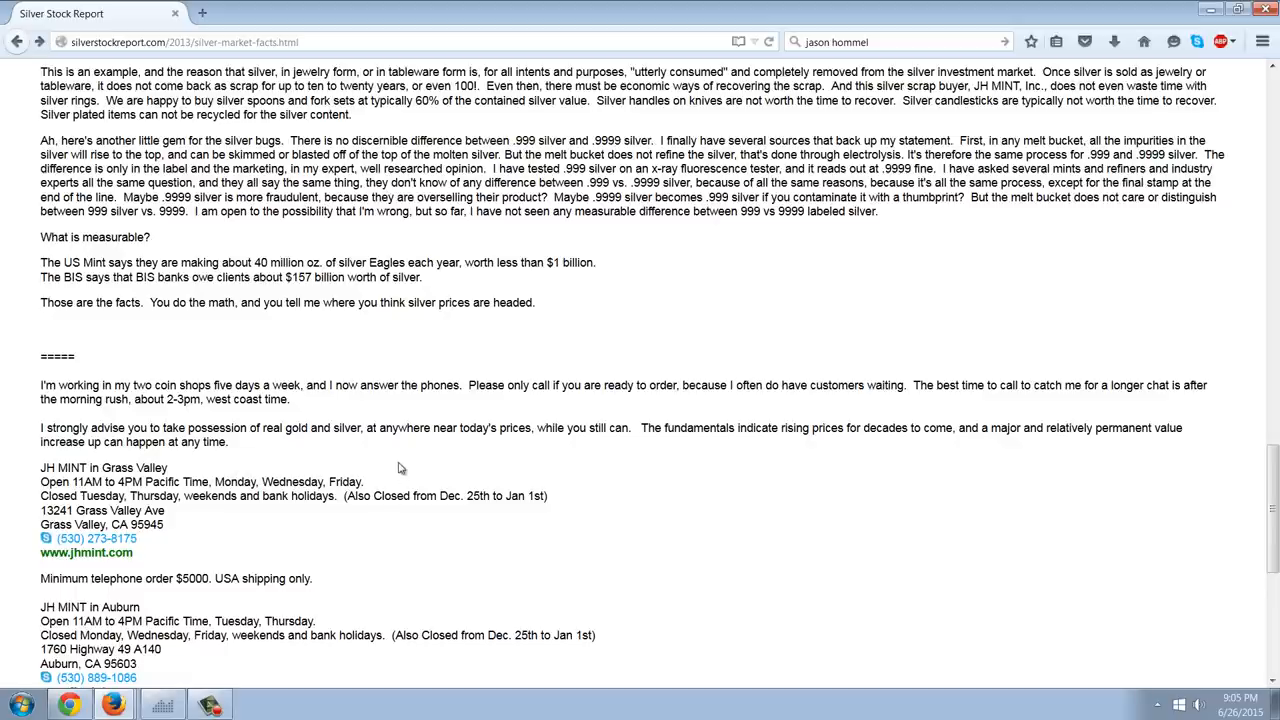
mouse_move(288, 477)
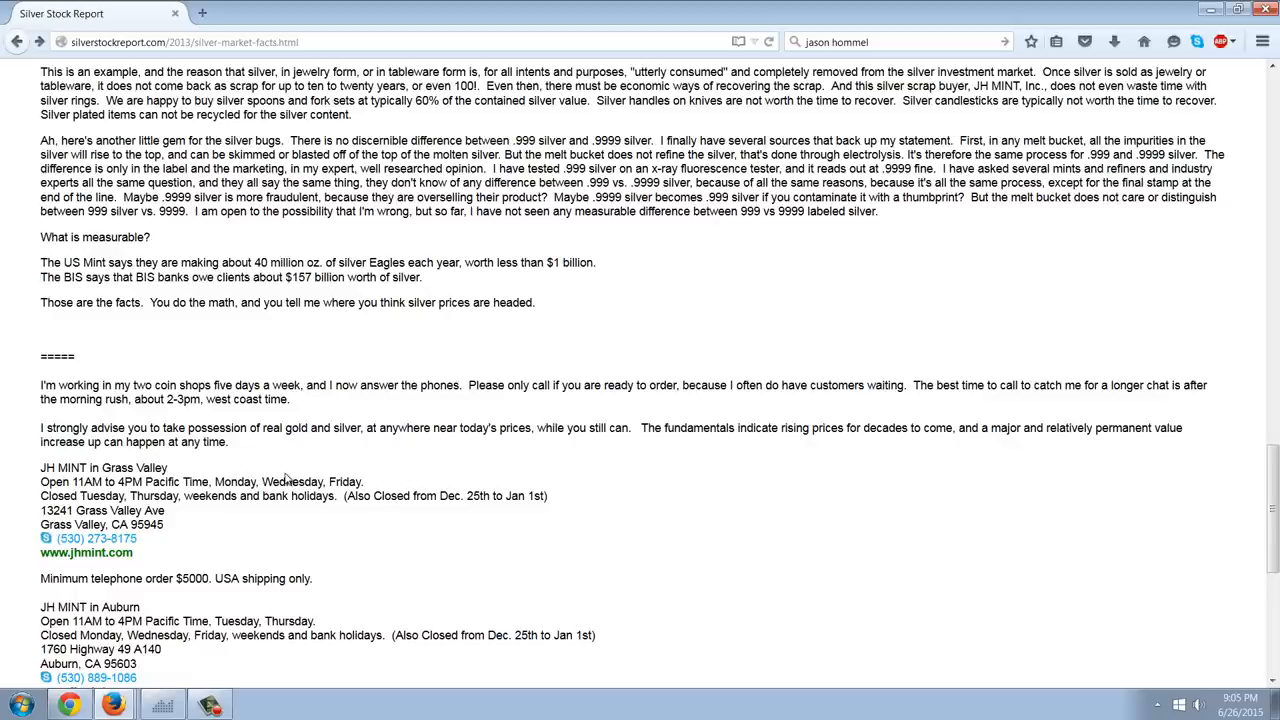
mouse_move(267, 516)
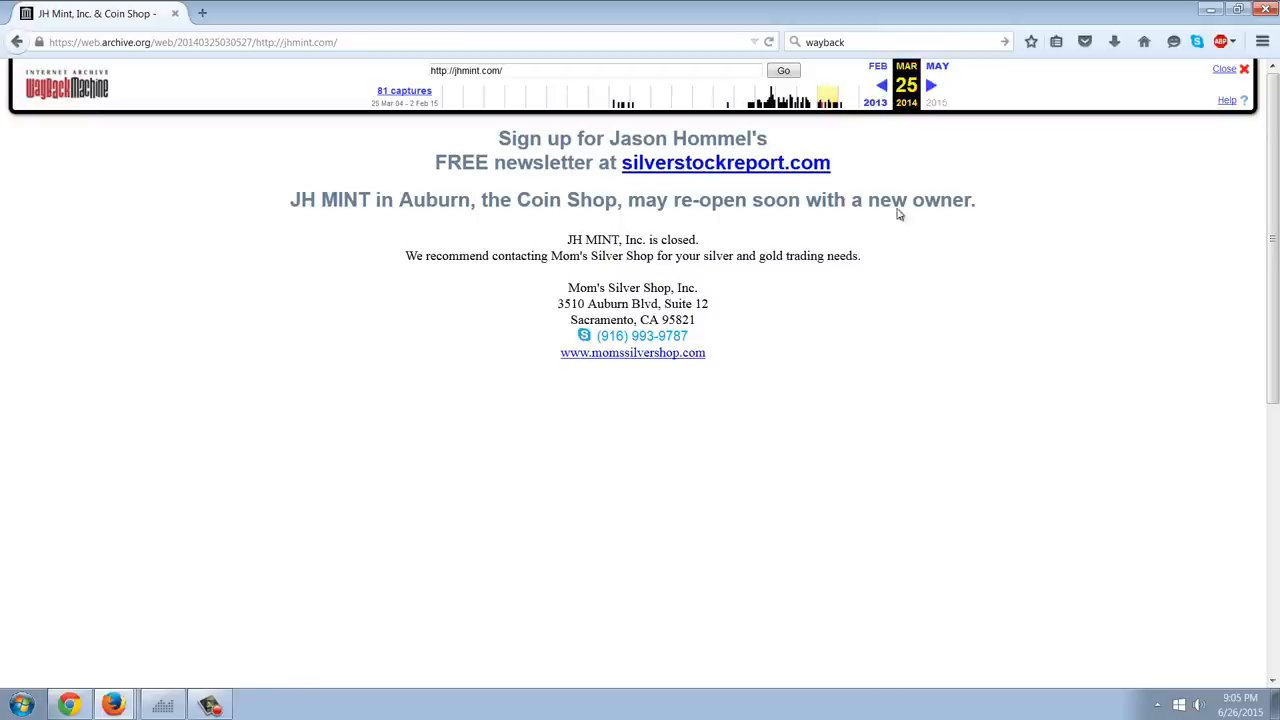
mouse_move(514, 211)
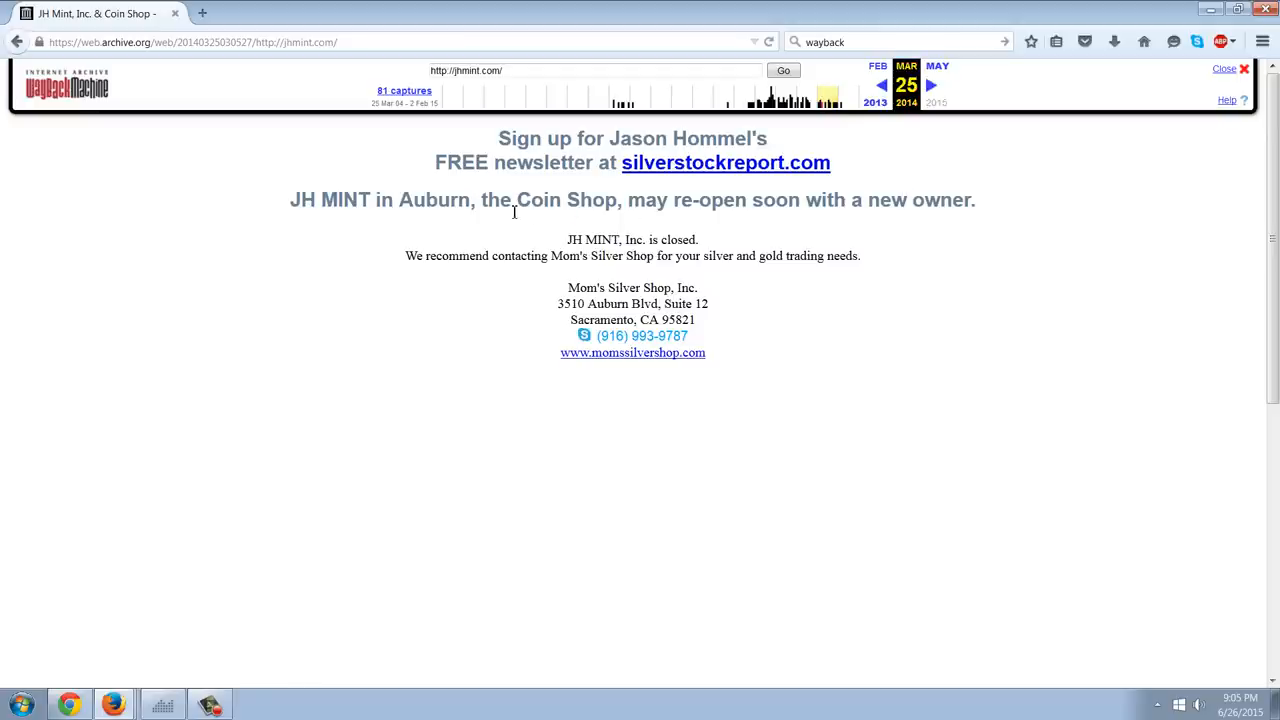
mouse_move(519, 224)
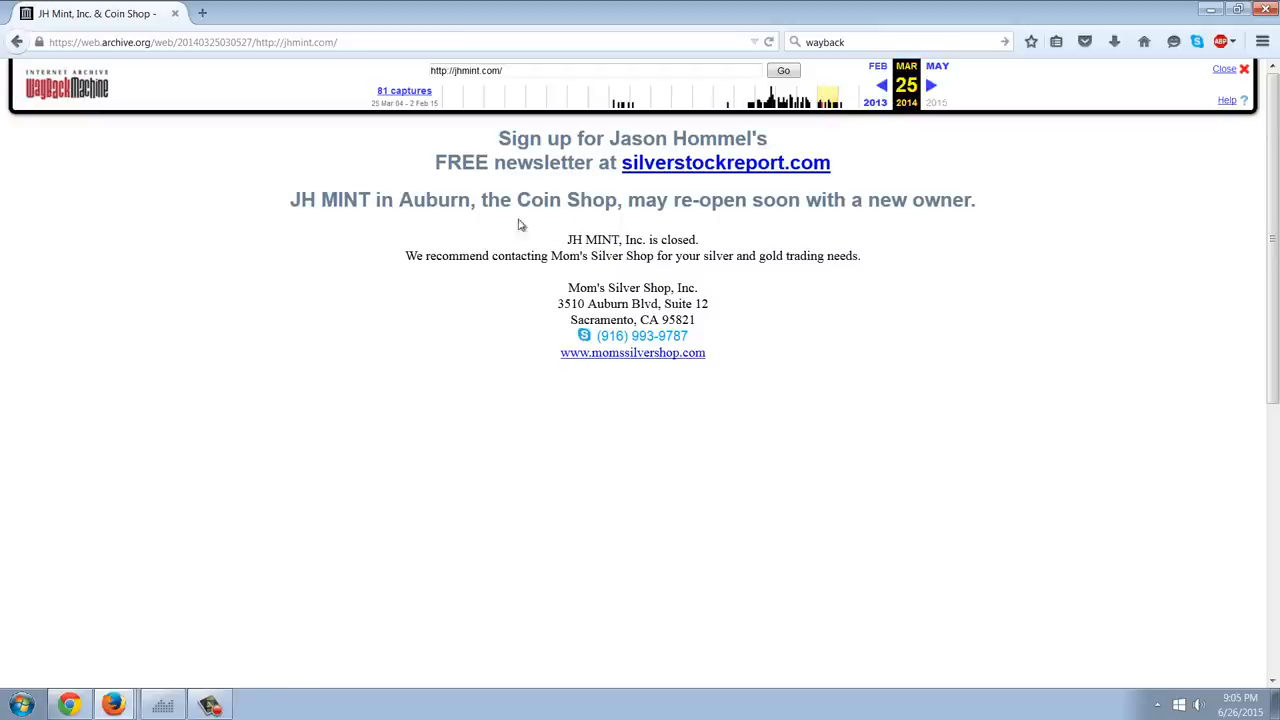
mouse_move(651, 232)
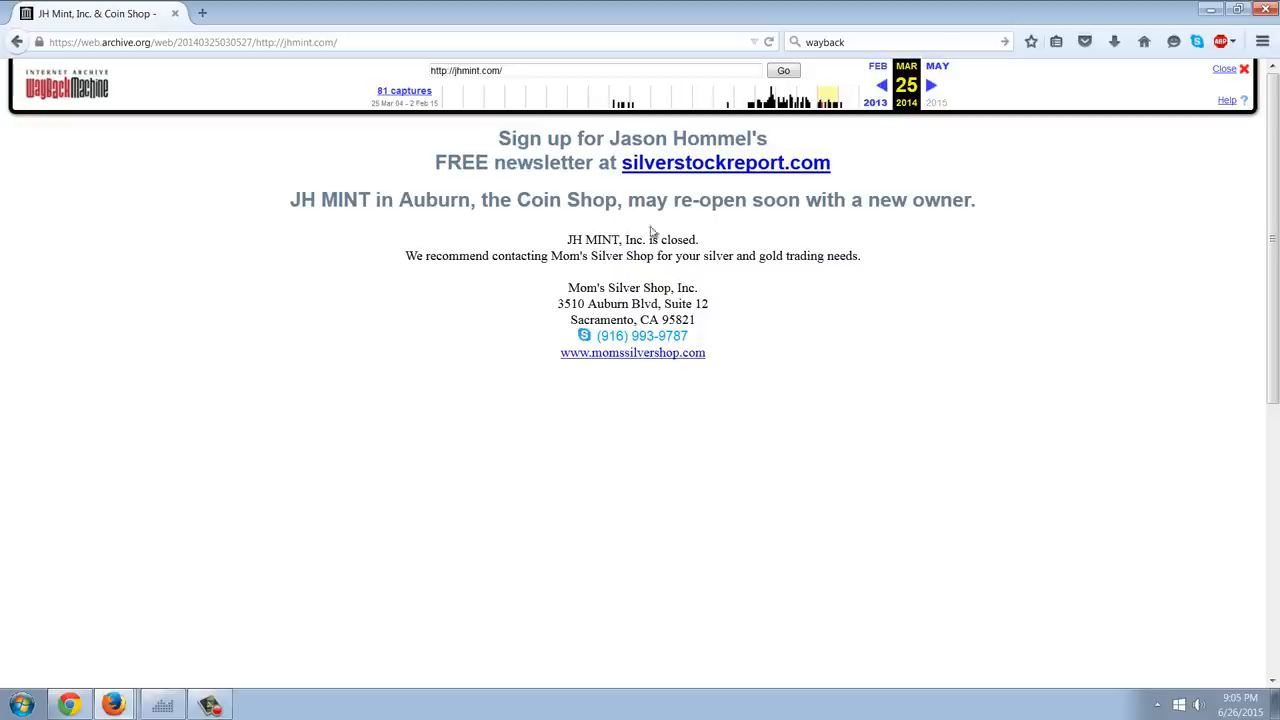
mouse_move(918, 122)
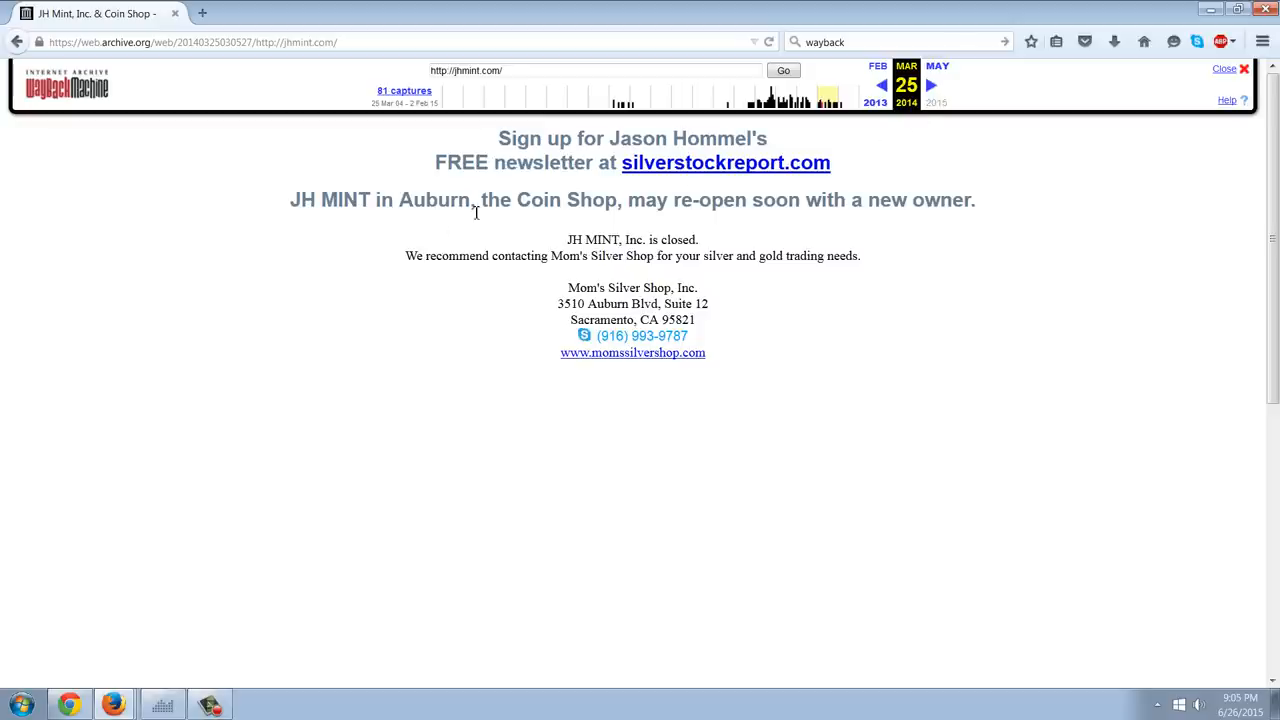
mouse_move(556, 226)
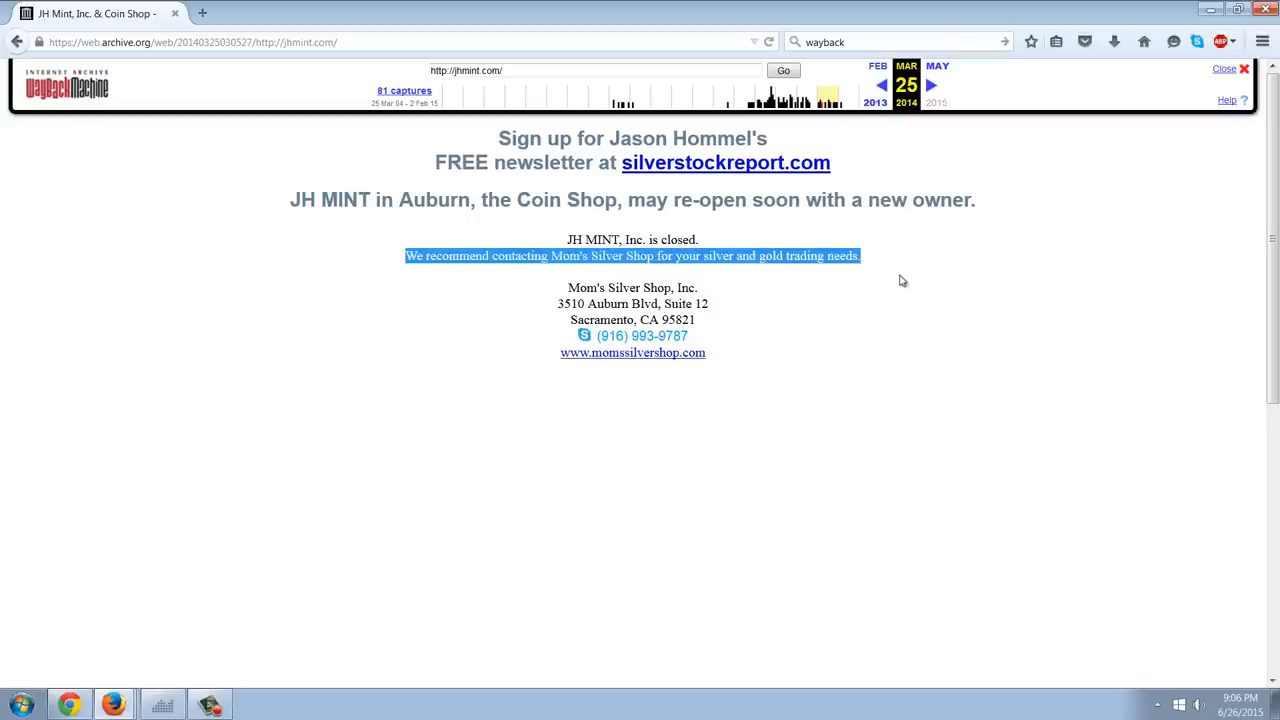
- Deselect the Mom's Silver Shop recommendation on the archived JH Mint page and return to silverstockreport.com
left_click(267, 396)
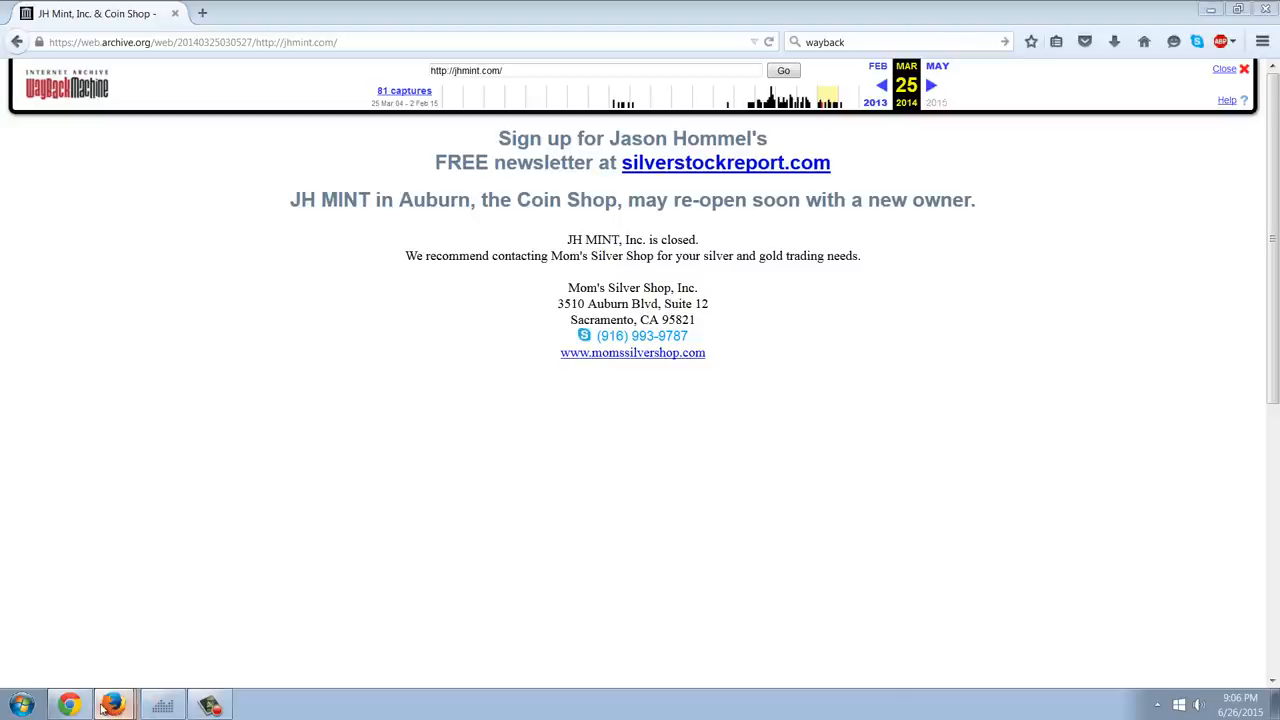
left_click(725, 162)
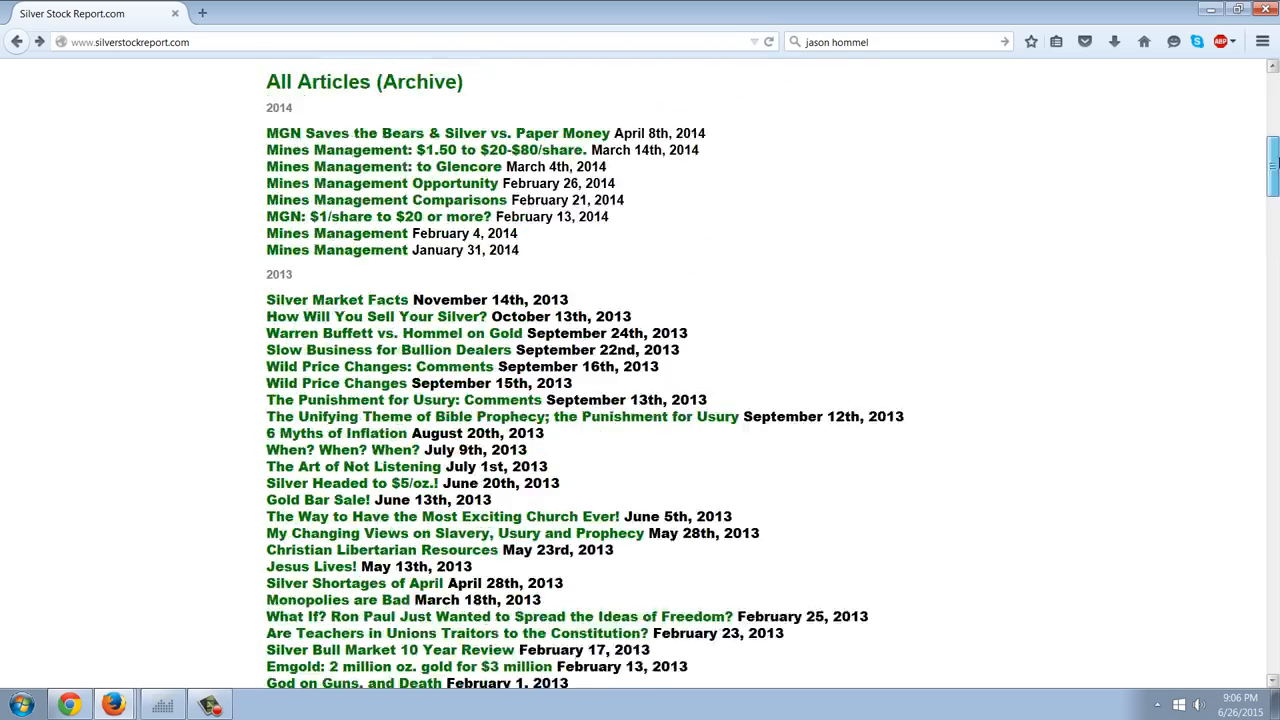
scroll("down", 3)
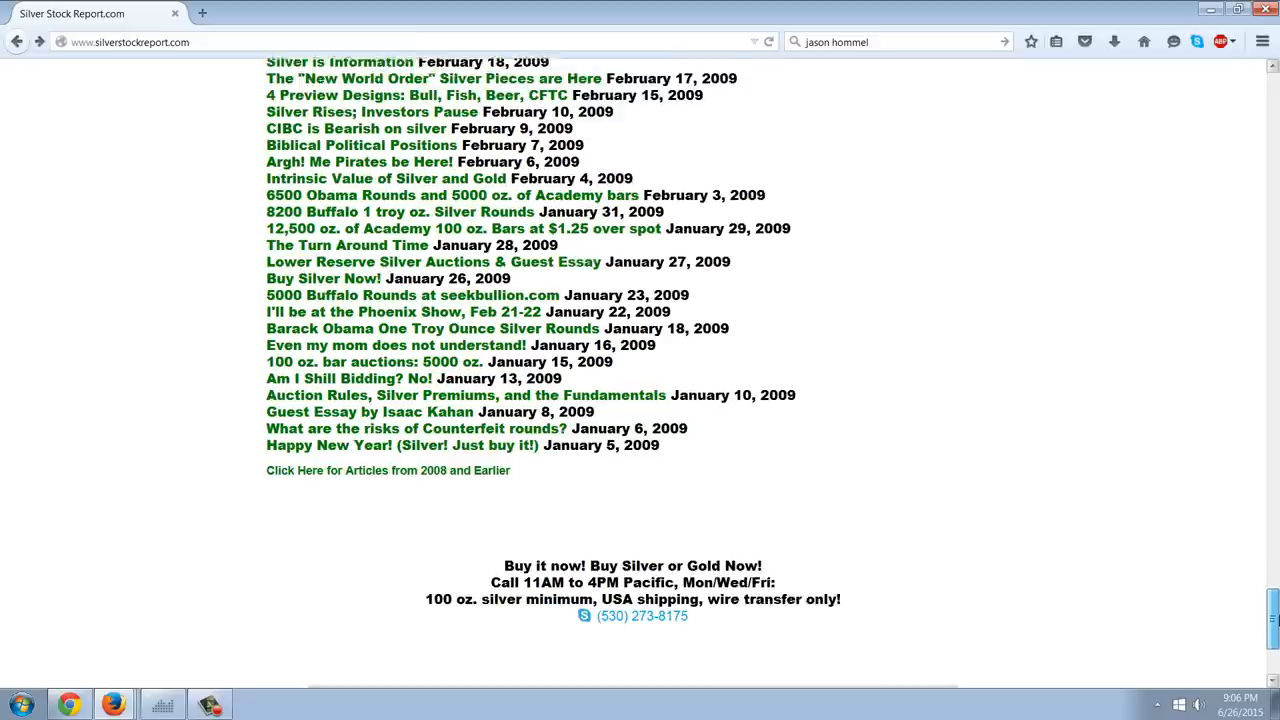
scroll("down", 3)
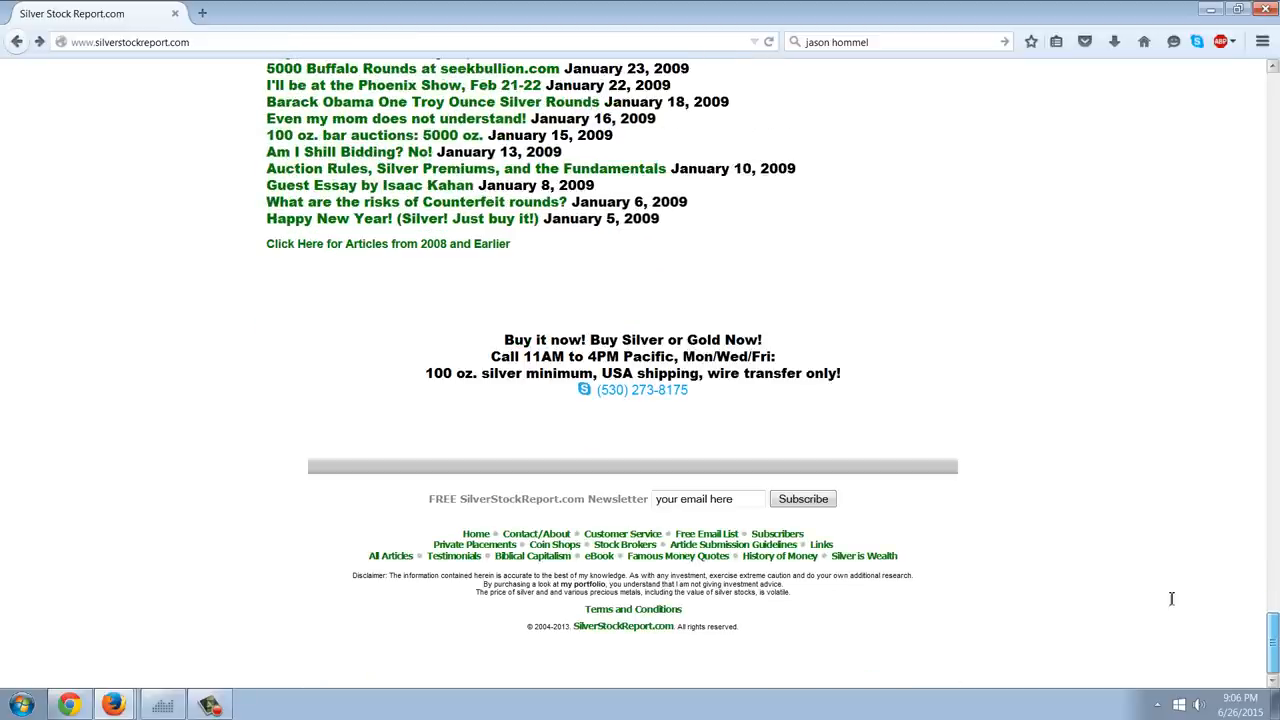
left_click(388, 244)
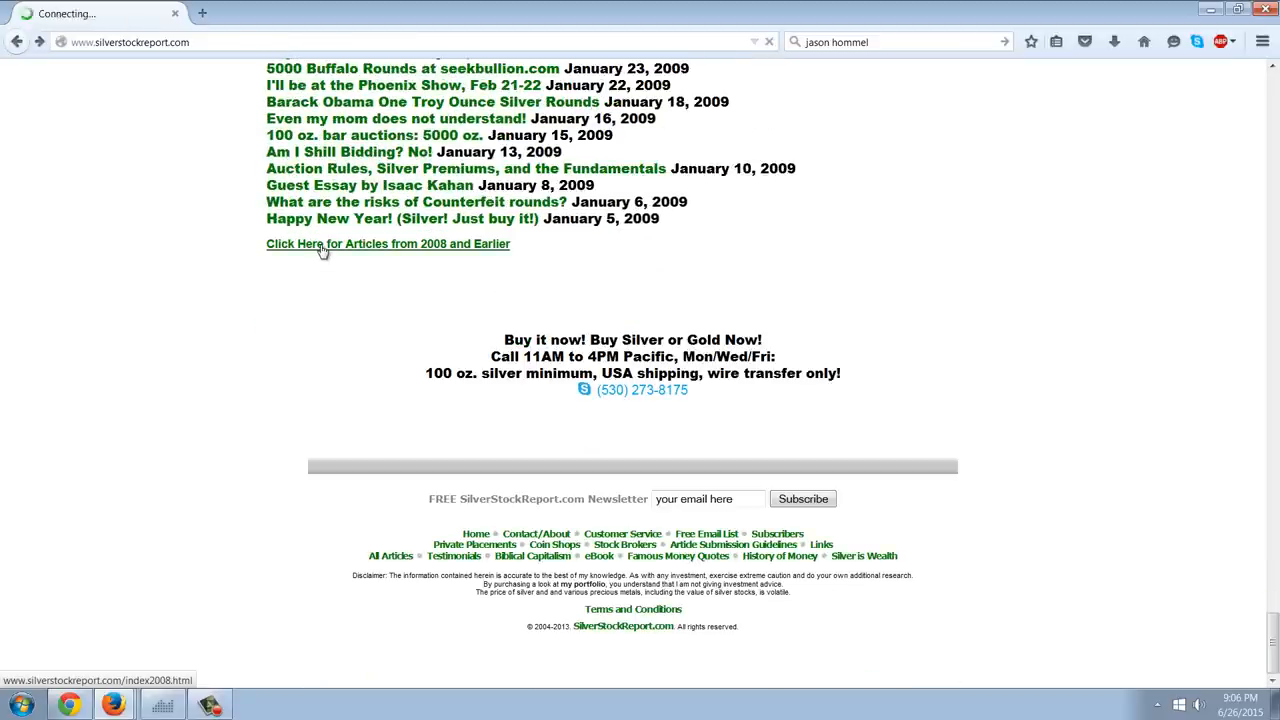
left_click(388, 243)
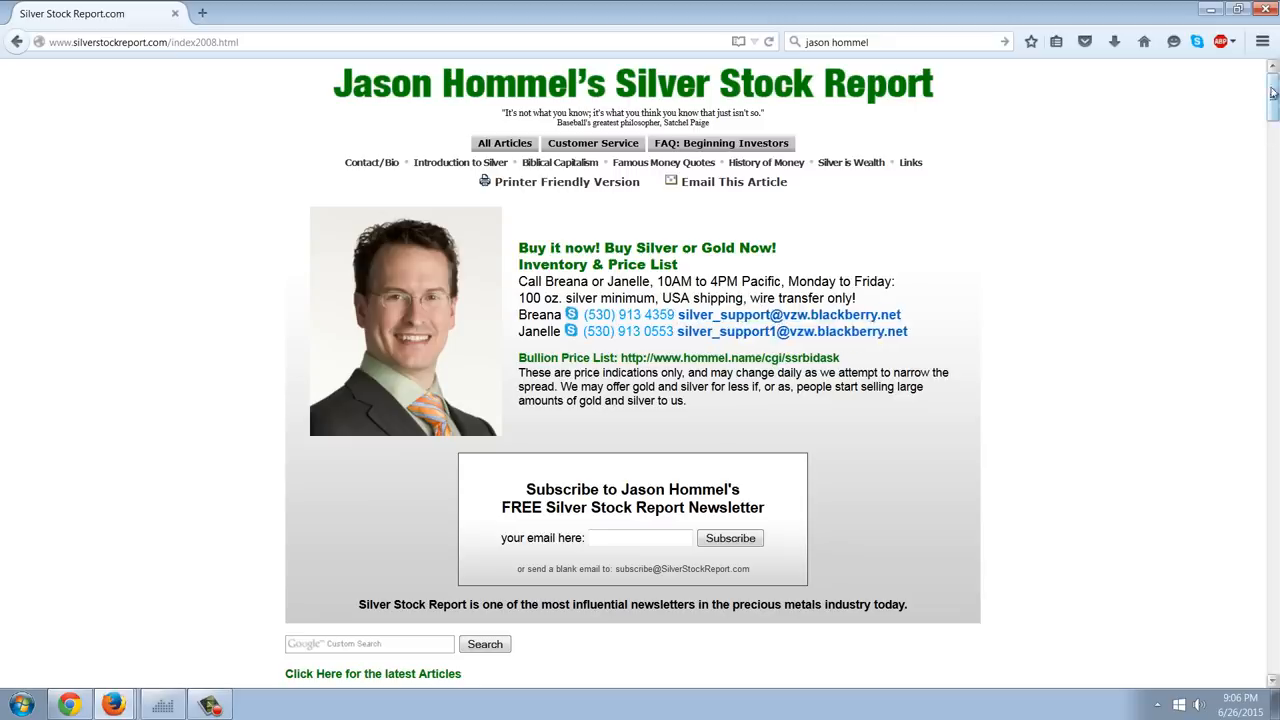
scroll("down", 3)
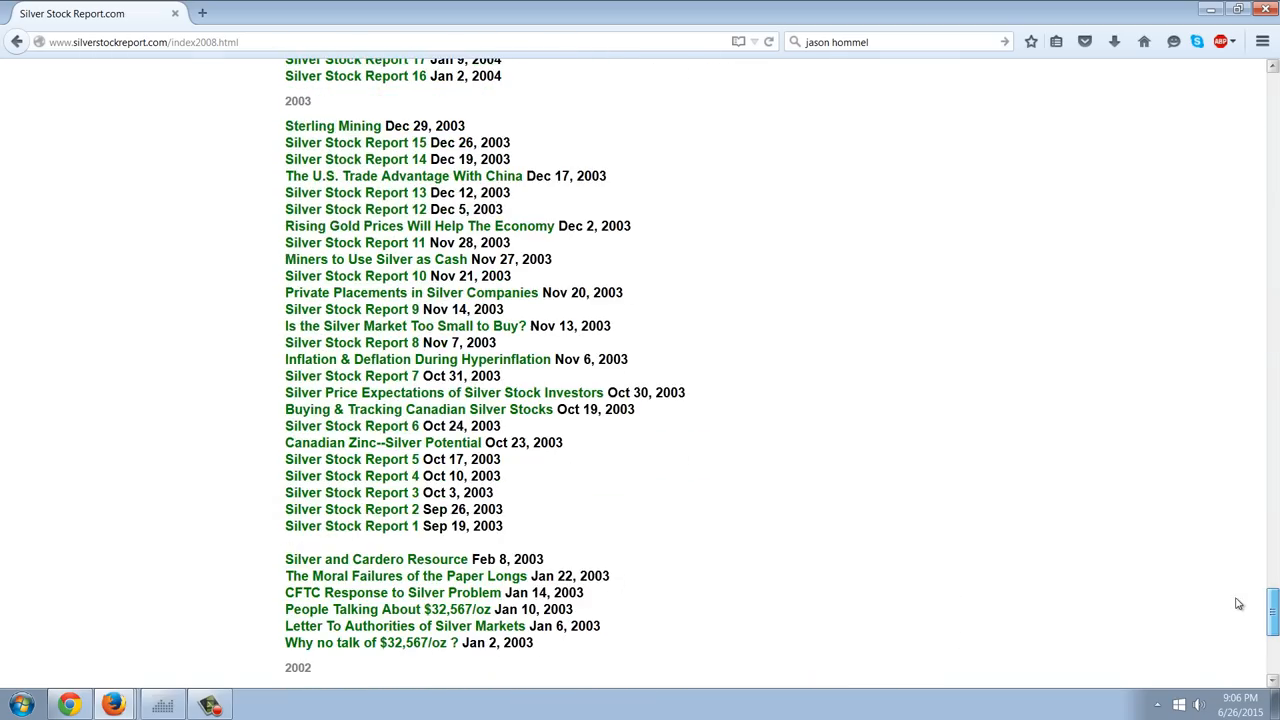
scroll("up", 3)
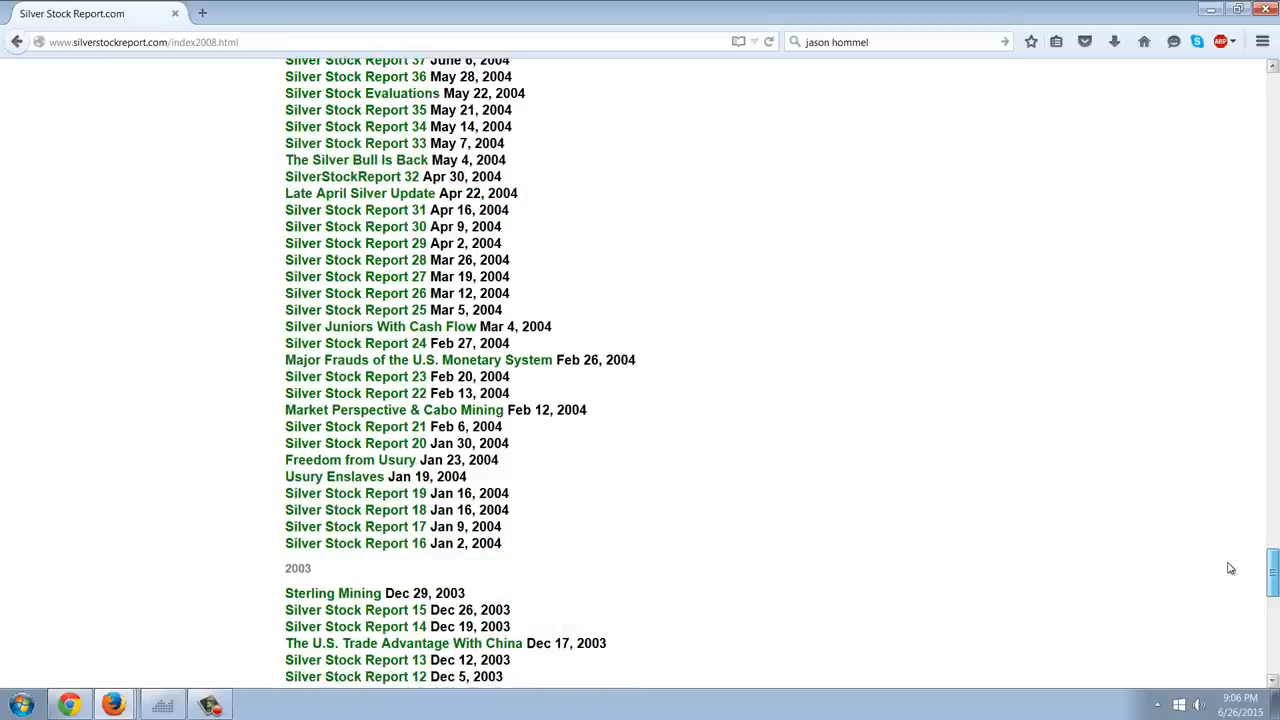
scroll("up", 3)
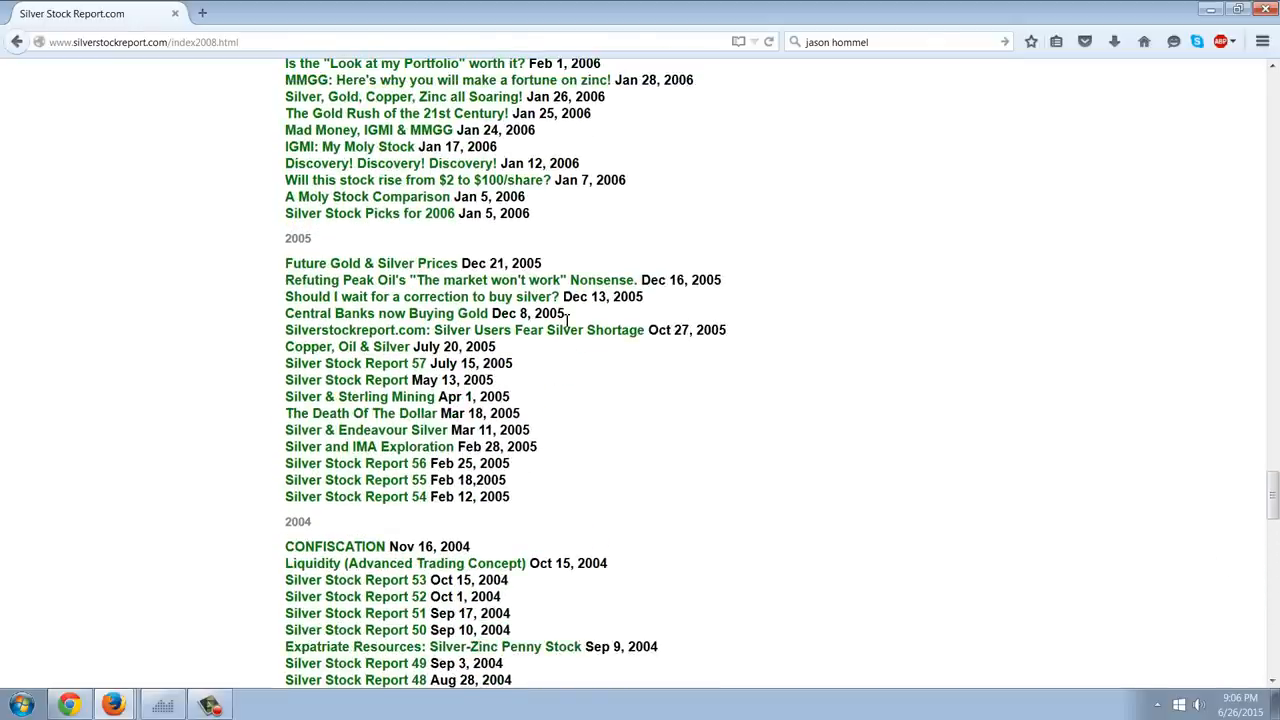
scroll("up", 3)
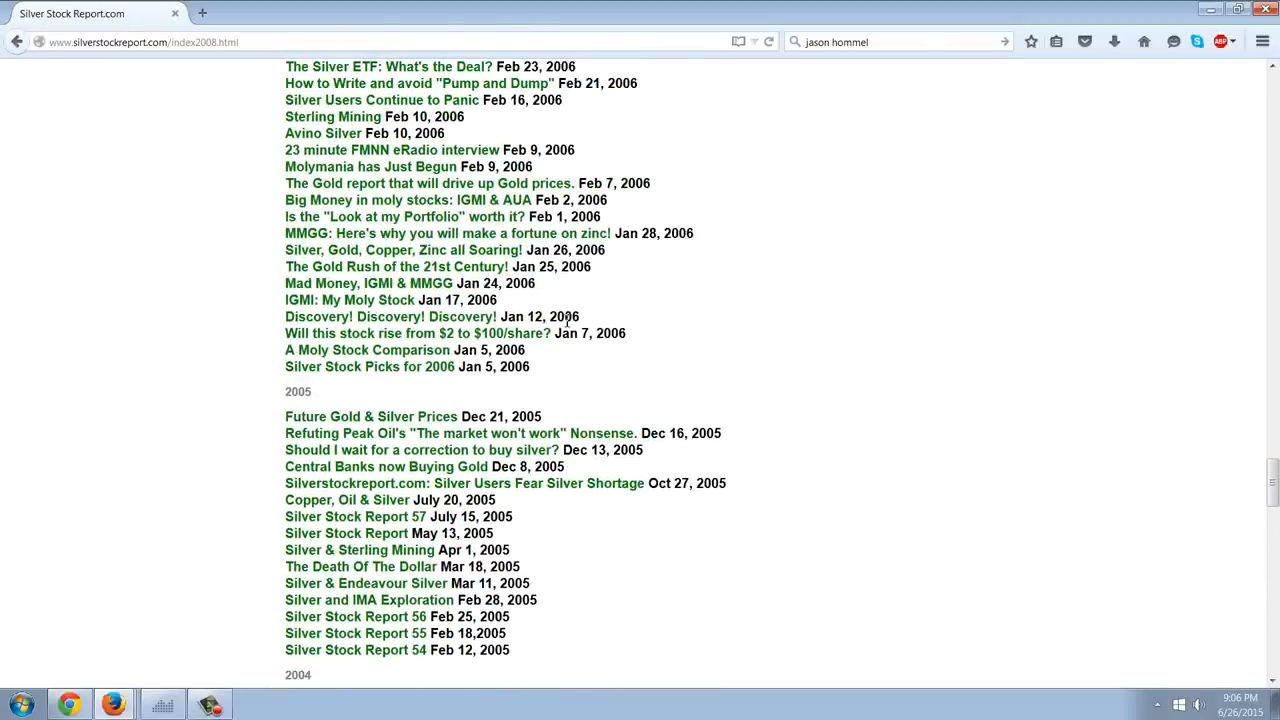
scroll("up", 3)
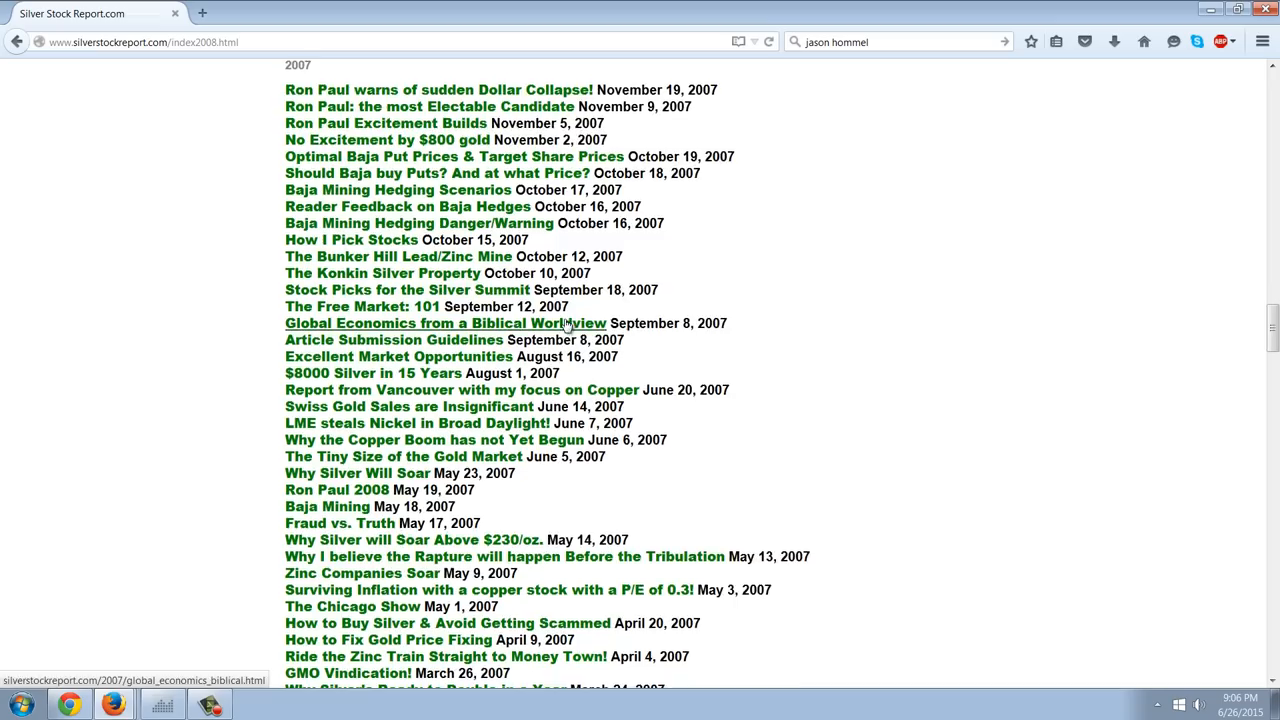
scroll("down", 3)
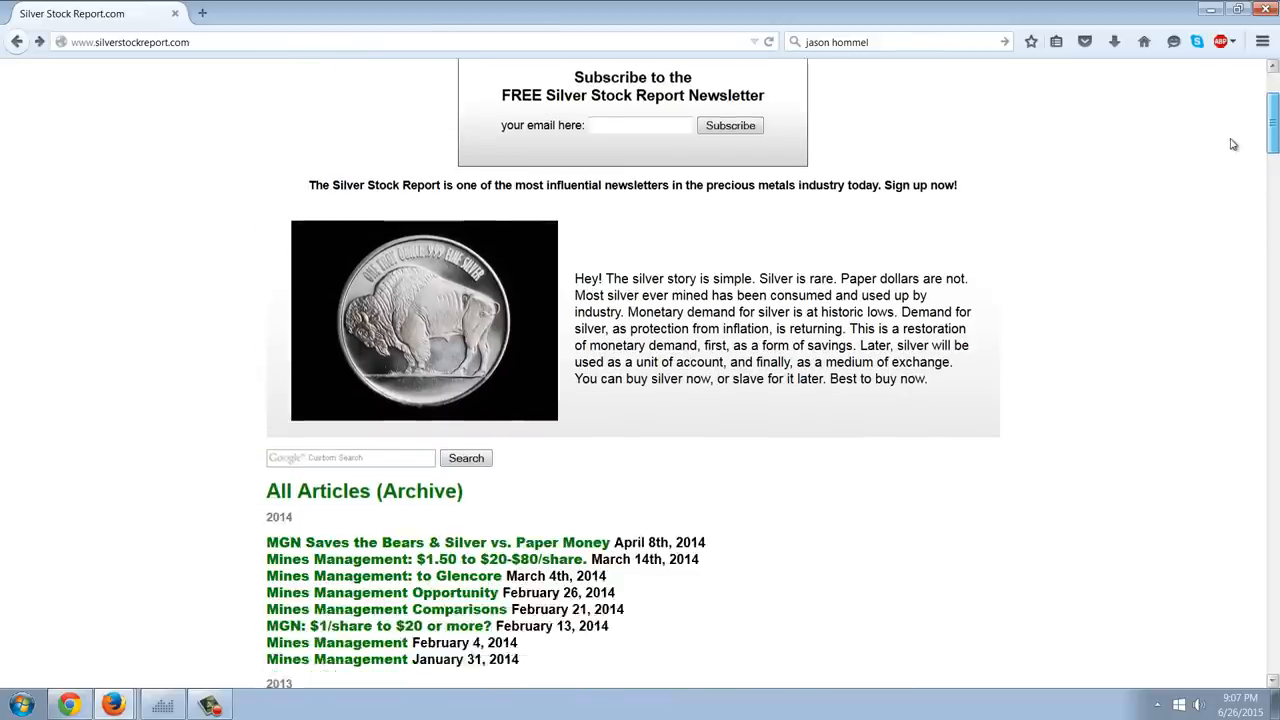
scroll("down", 3)
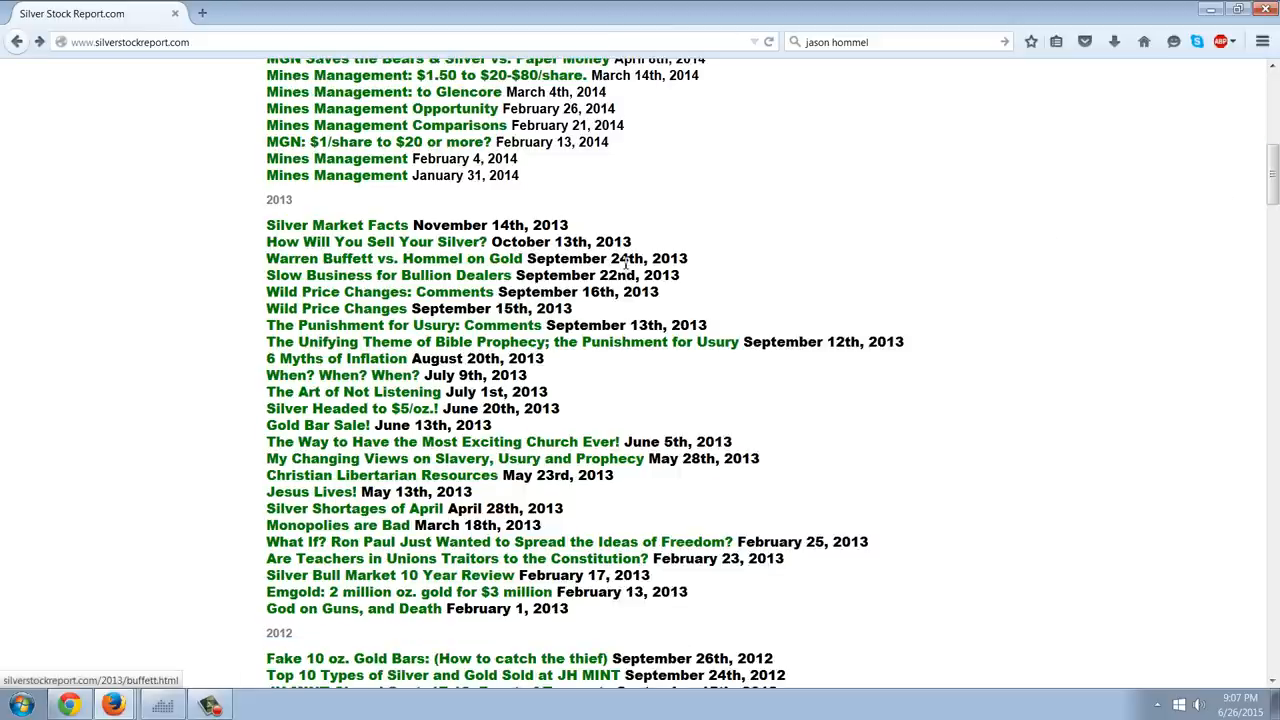
mouse_move(1014, 357)
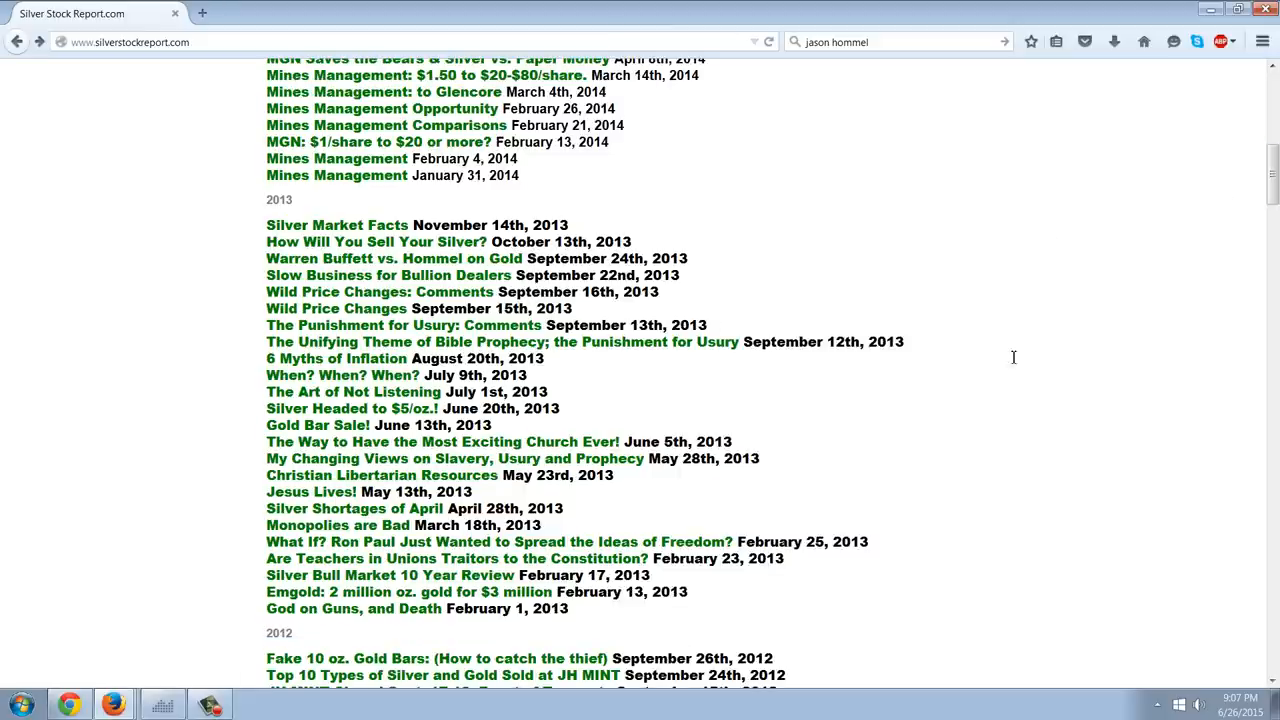
scroll("up", 3)
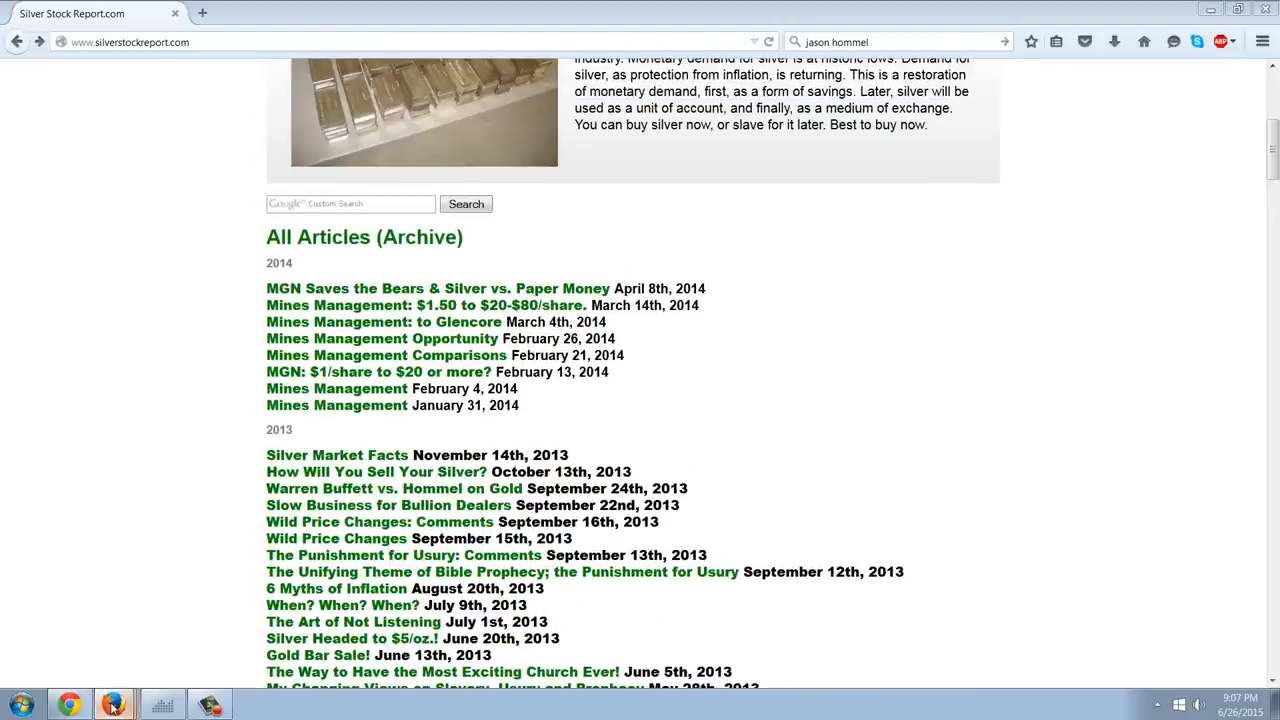
mouse_move(100, 673)
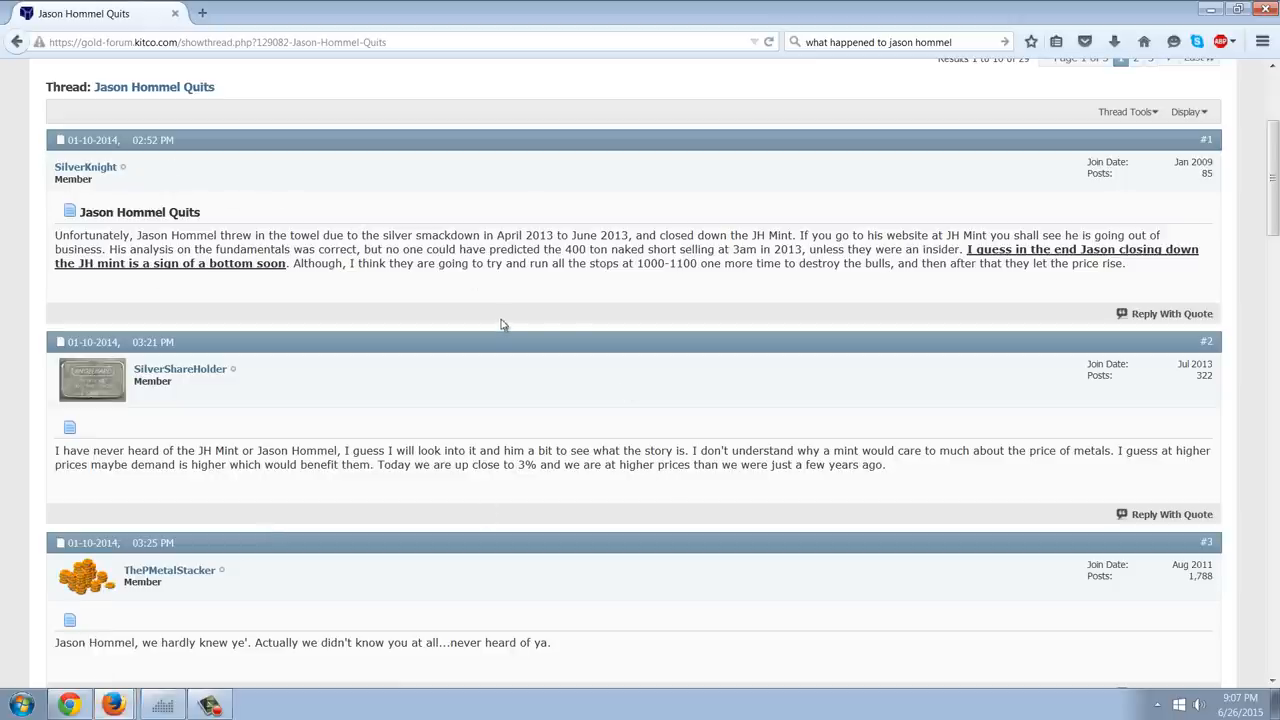
mouse_move(555, 313)
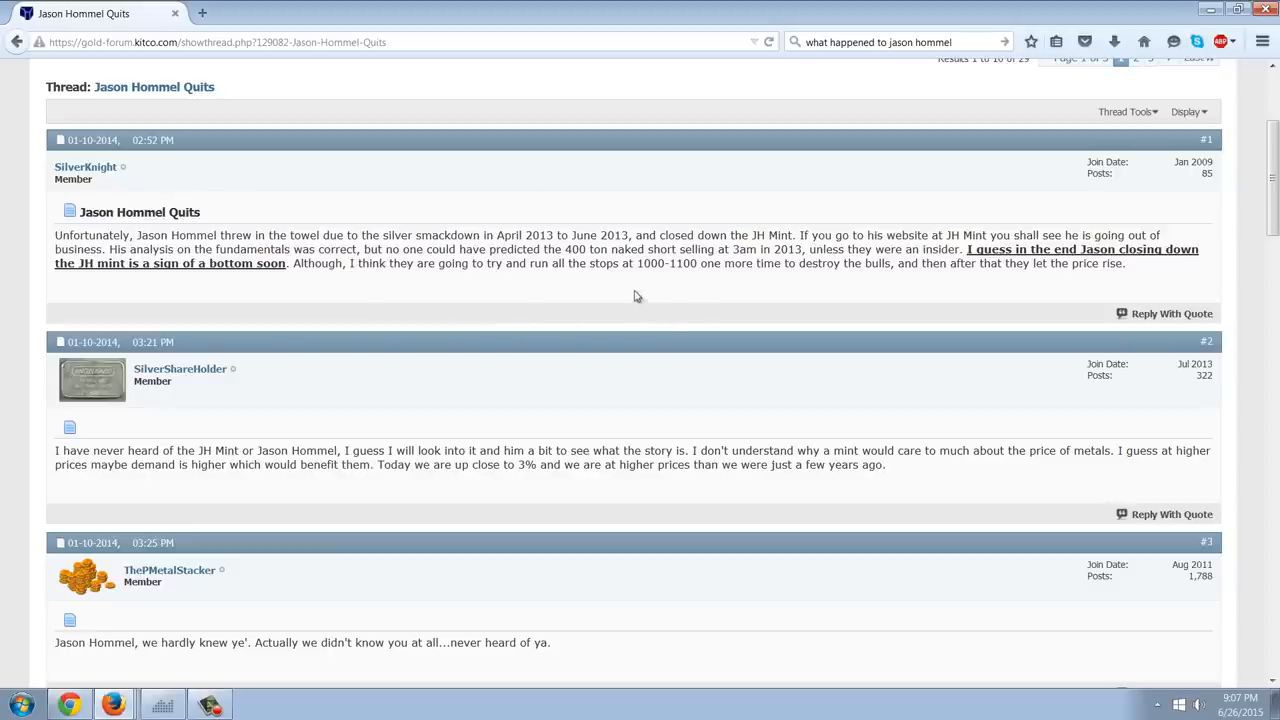
mouse_move(923, 319)
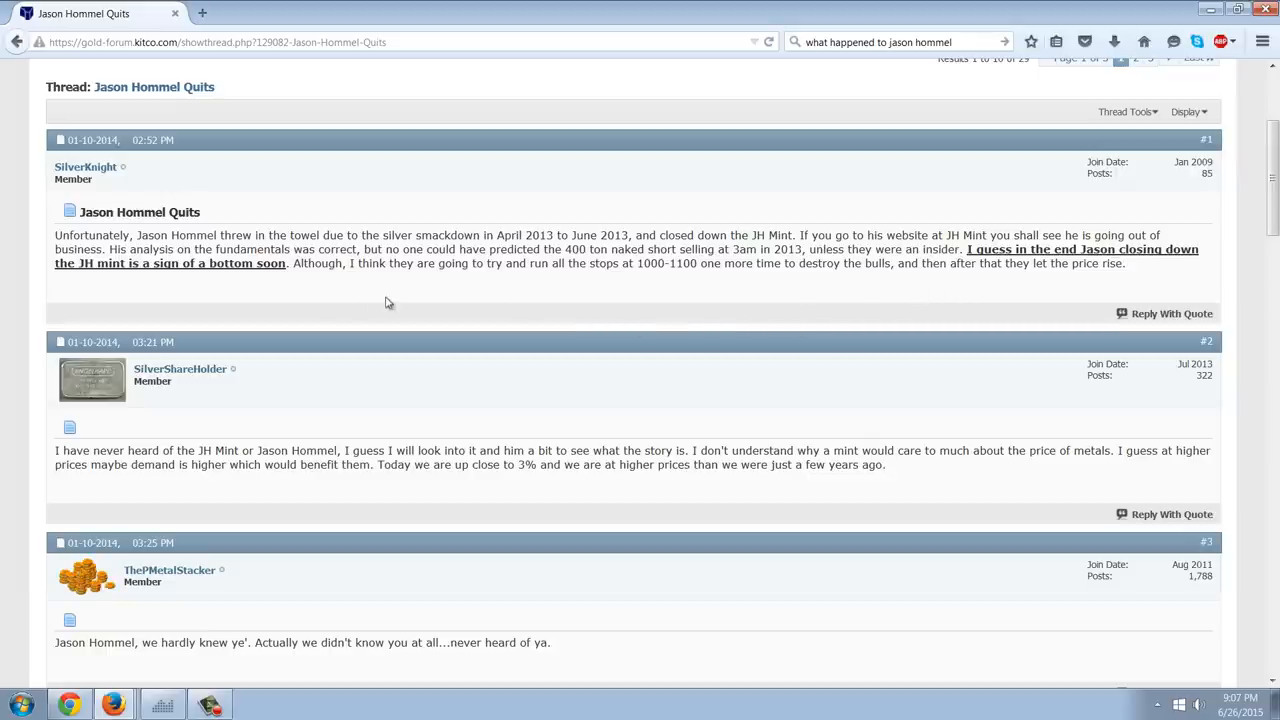
mouse_move(495, 297)
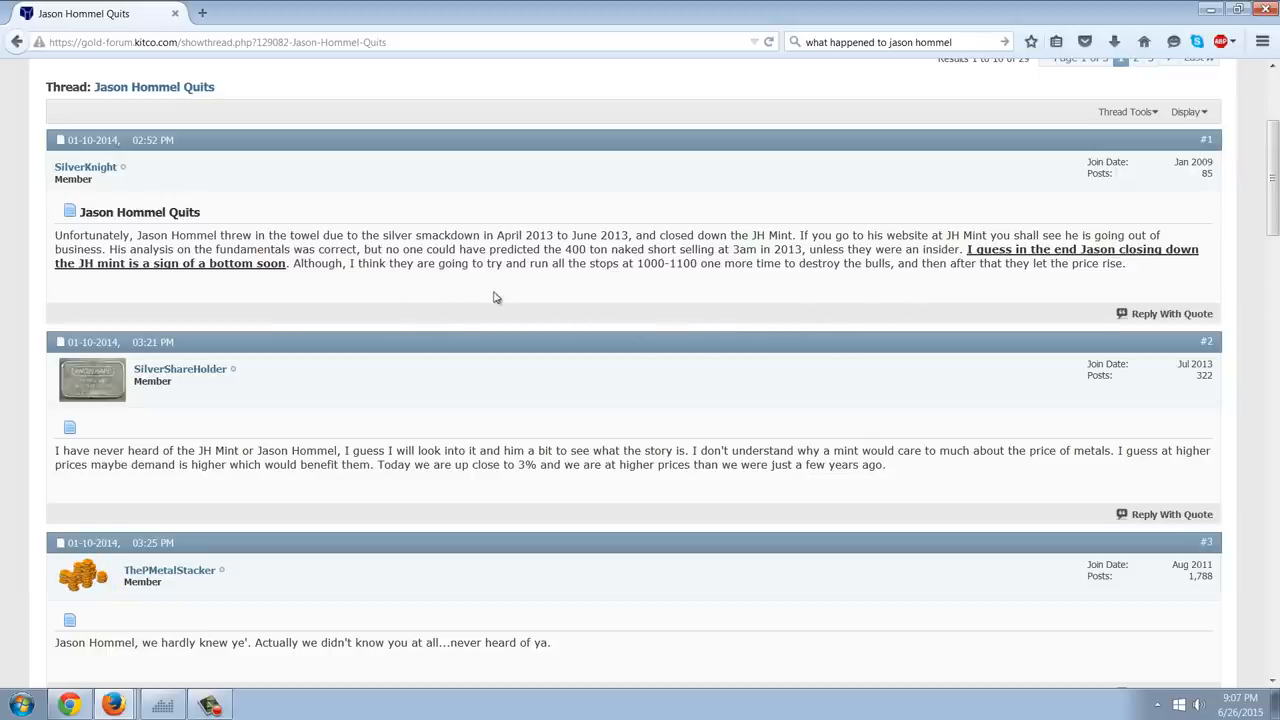
mouse_move(773, 306)
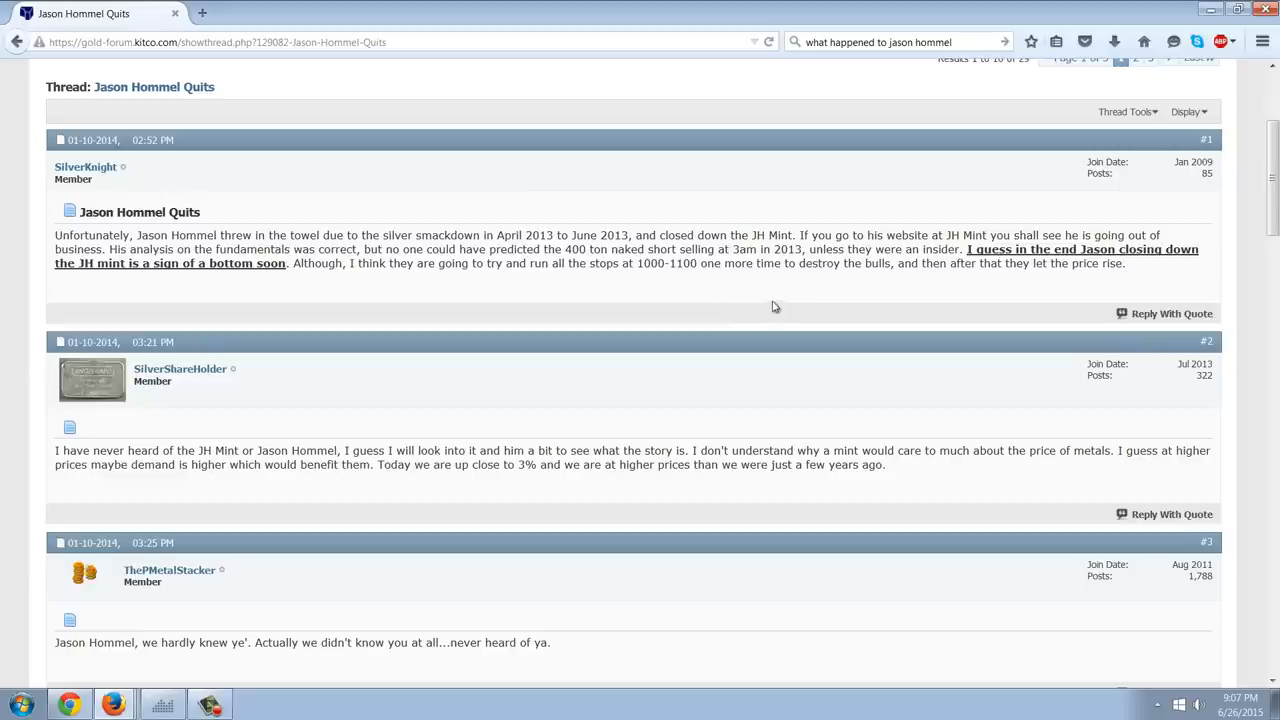
mouse_move(902, 307)
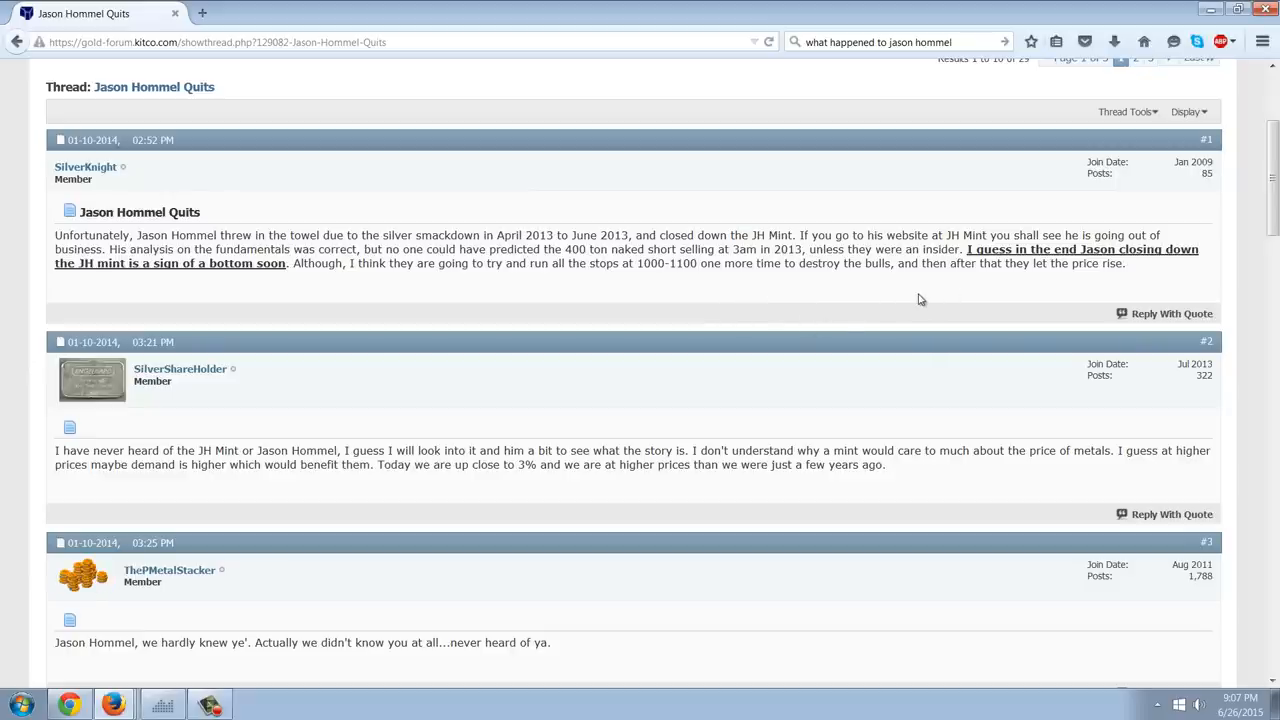
mouse_move(864, 307)
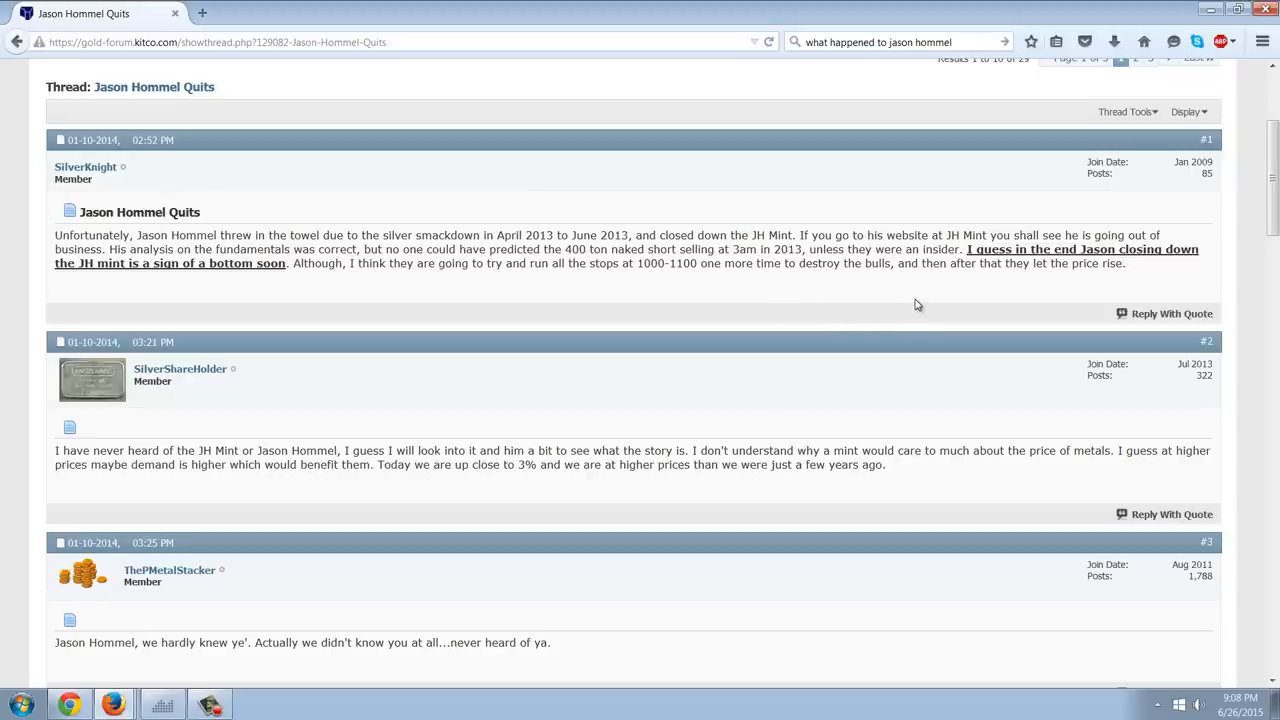
mouse_move(945, 300)
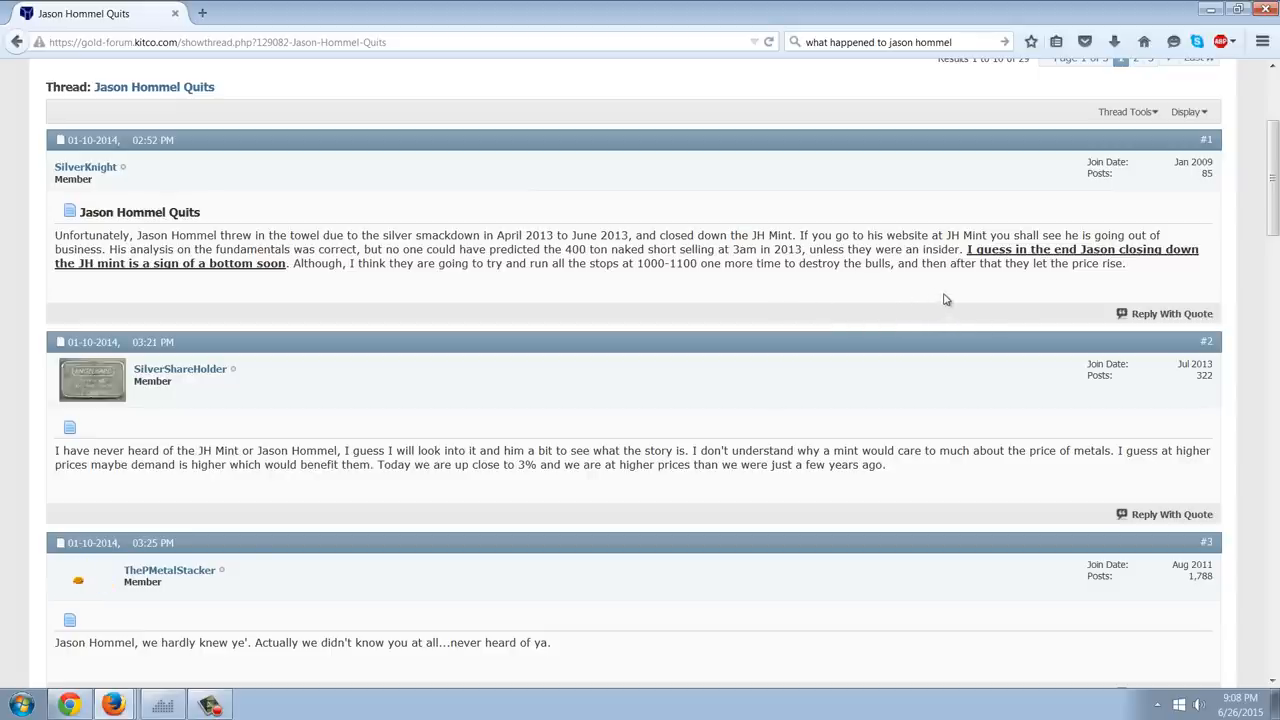
scroll("down", 3)
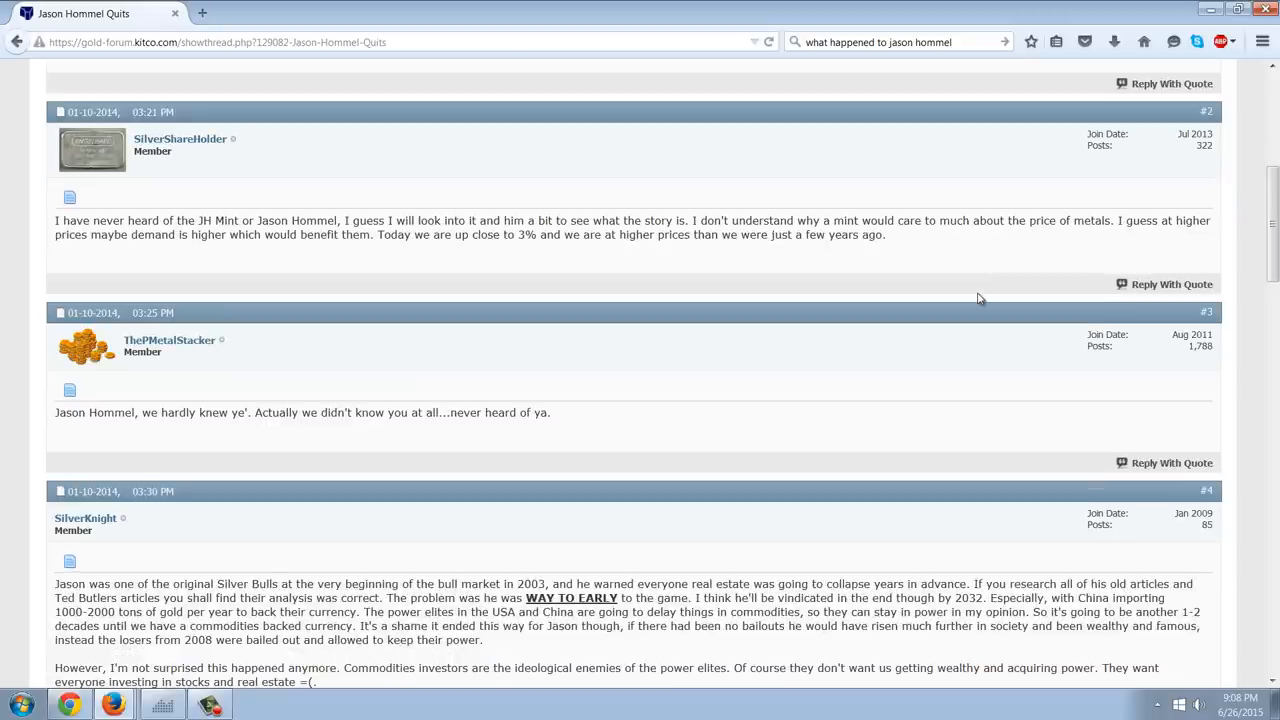
scroll("down", 3)
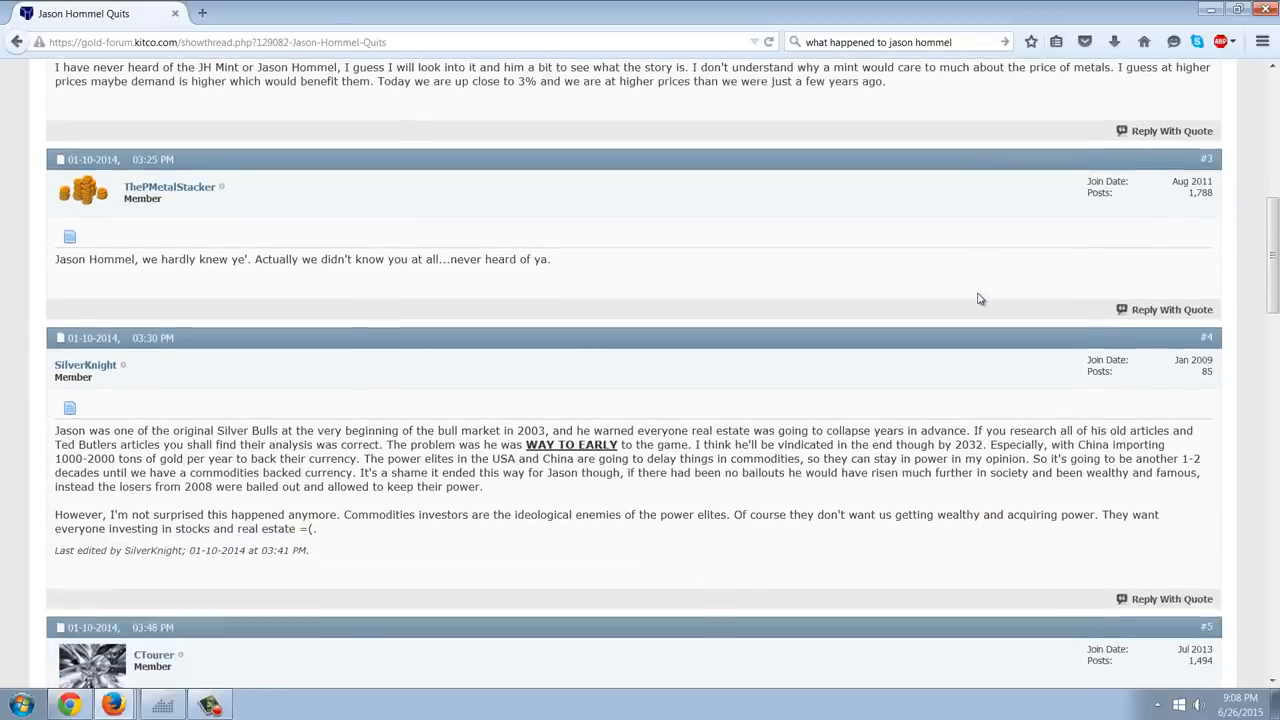
scroll("down", 3)
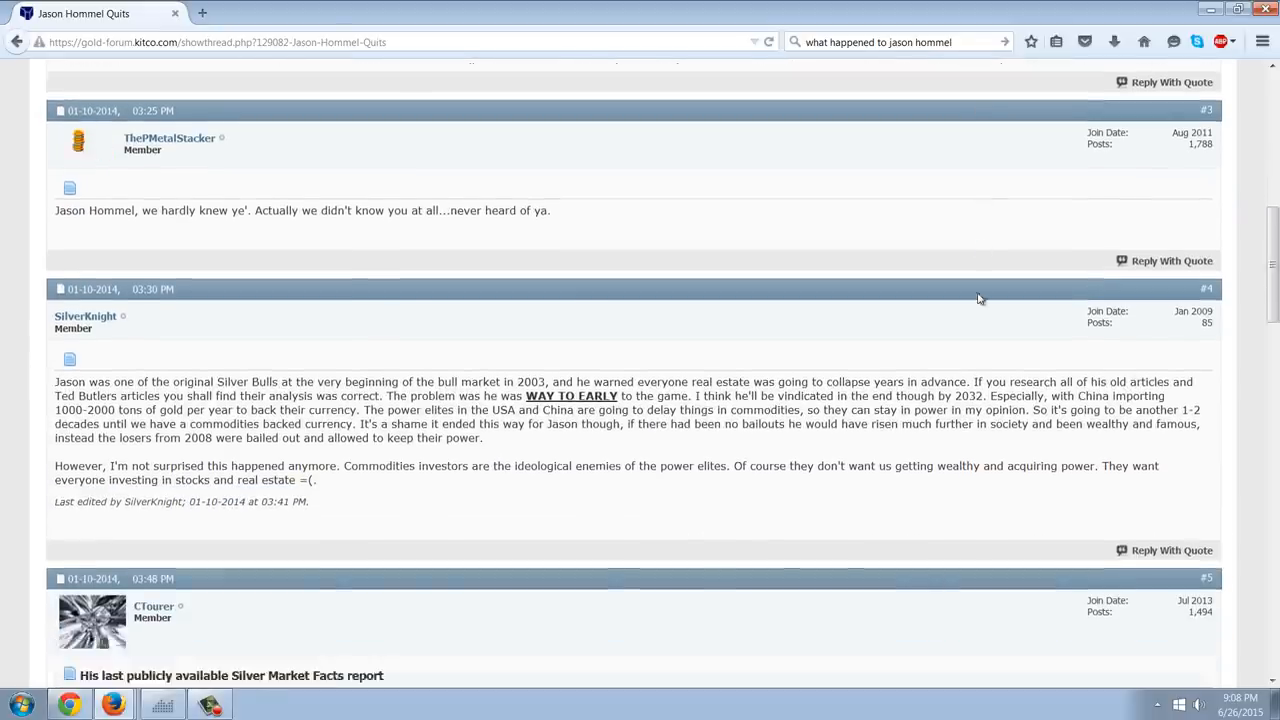
scroll("down", 3)
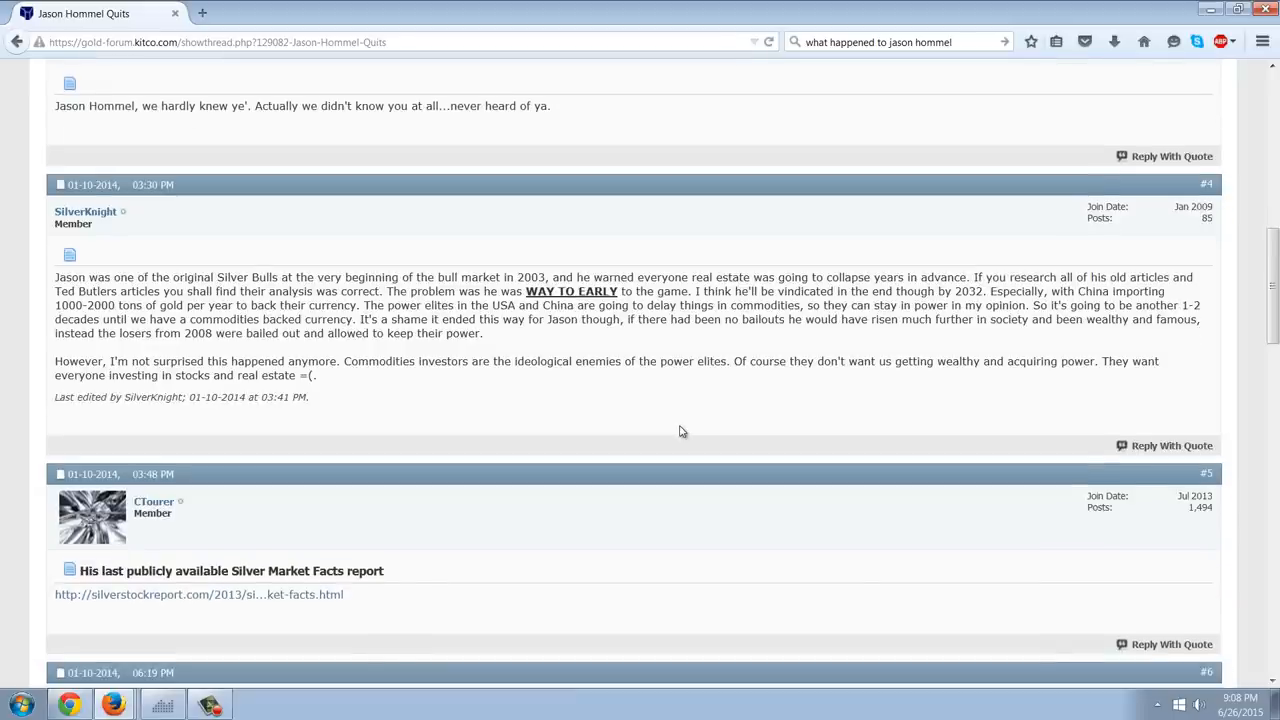
mouse_move(690, 413)
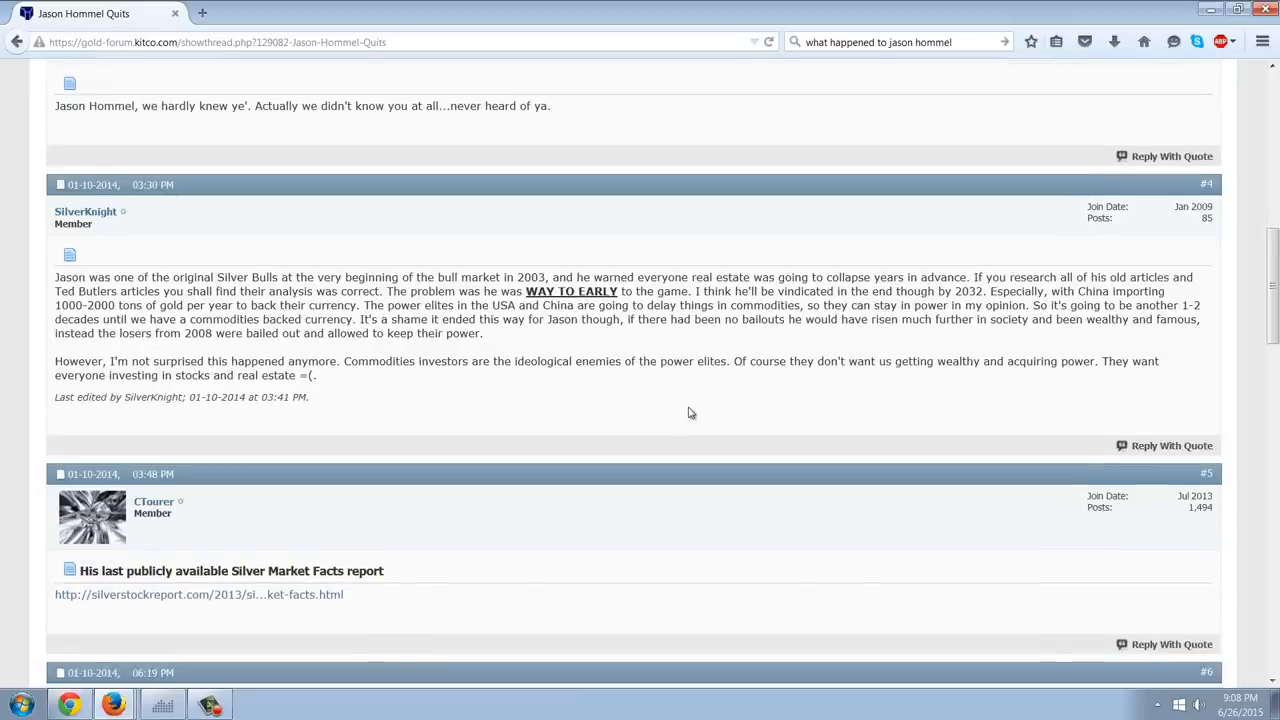
mouse_move(723, 381)
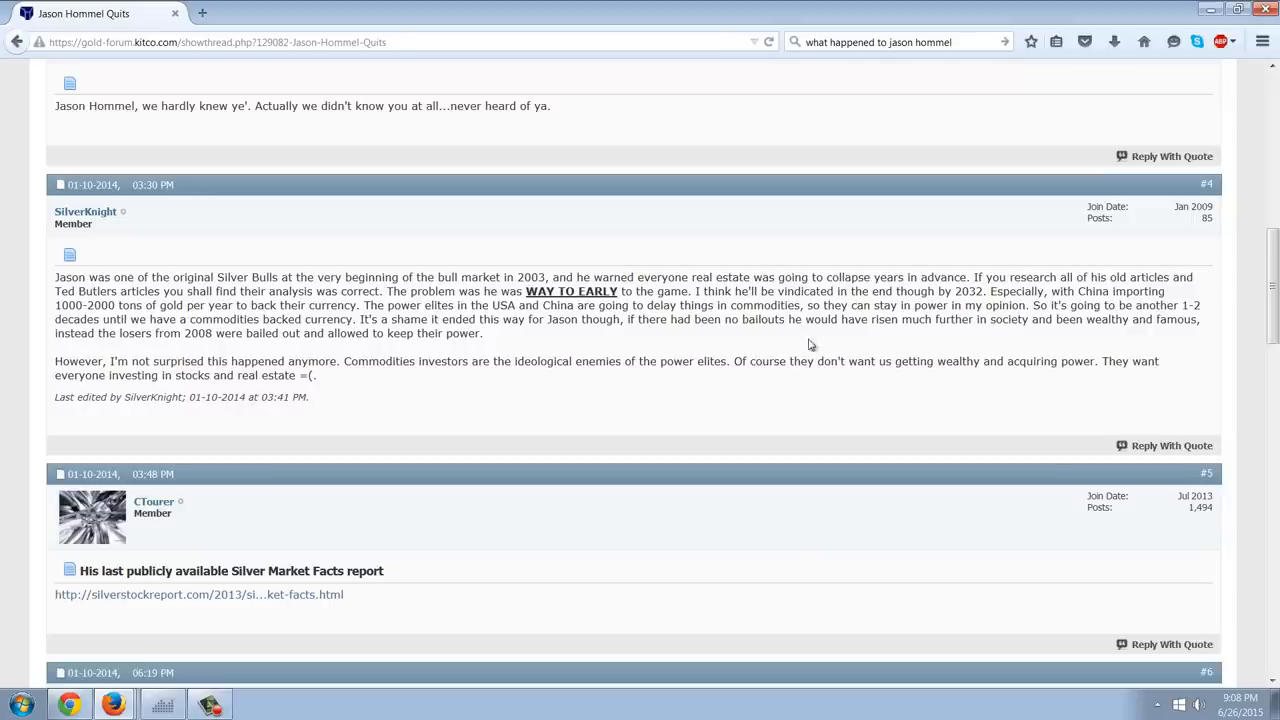
mouse_move(919, 406)
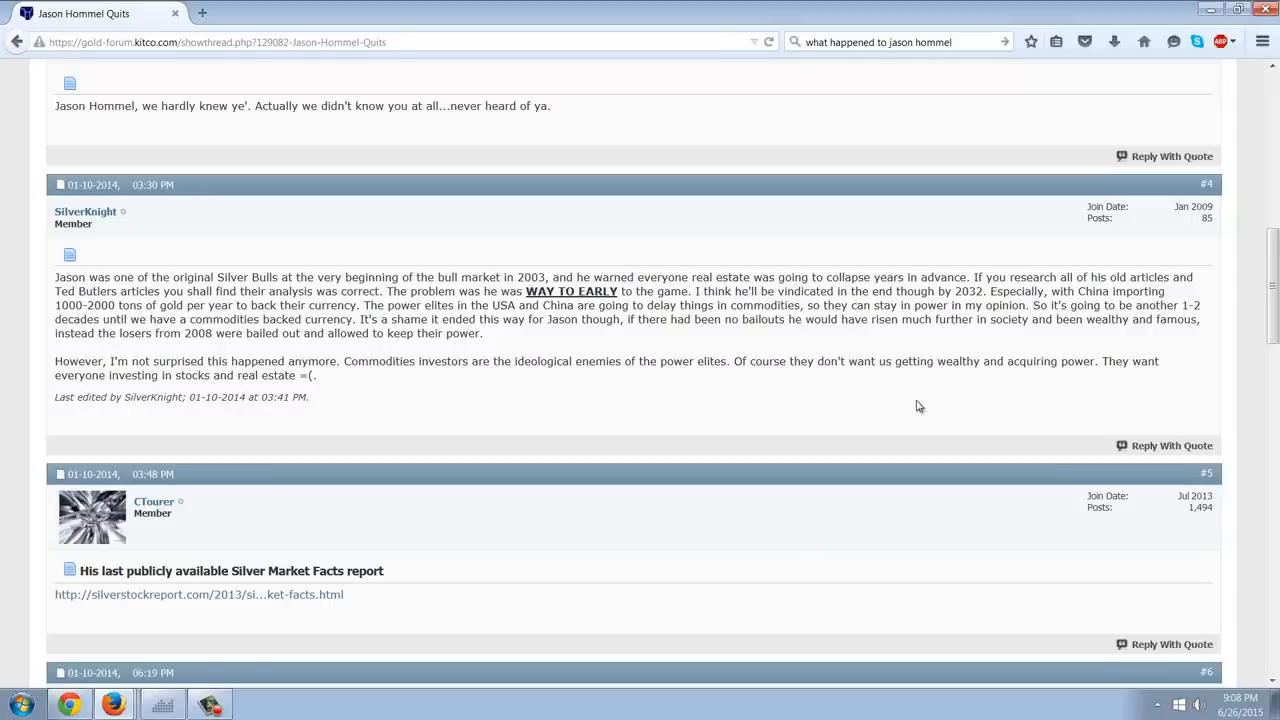
mouse_move(919, 401)
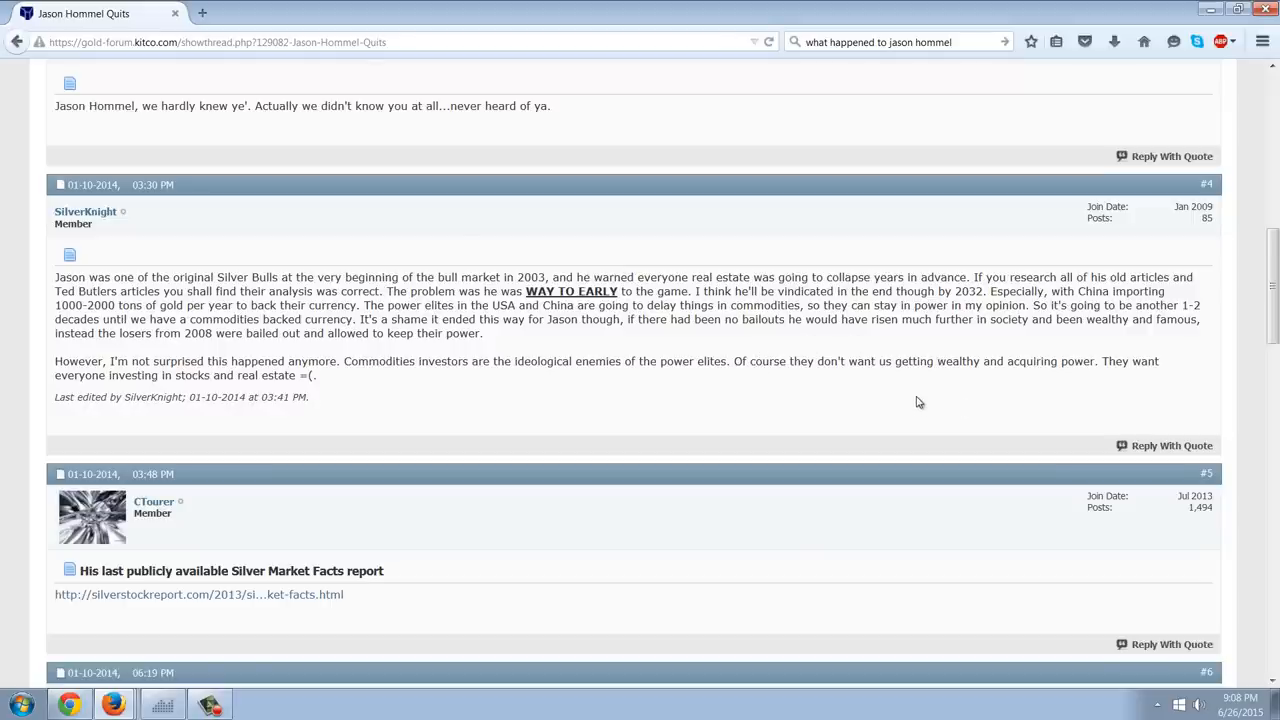
mouse_move(800, 408)
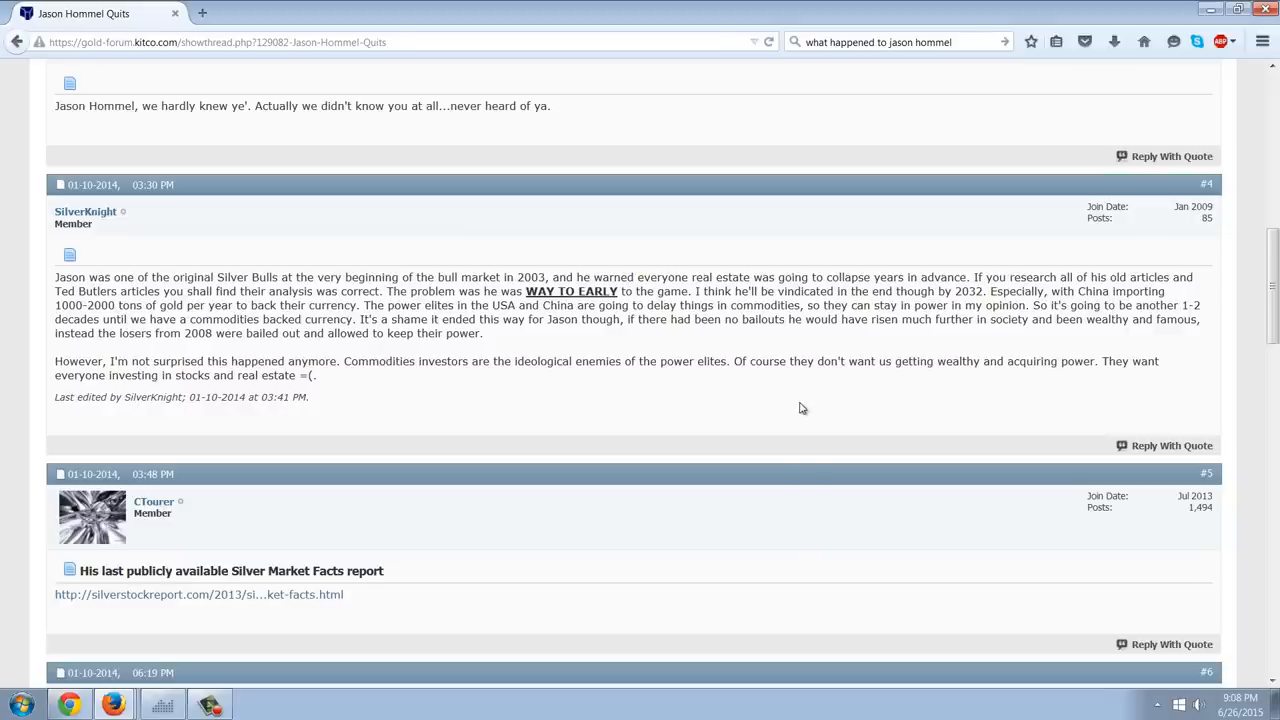
mouse_move(806, 400)
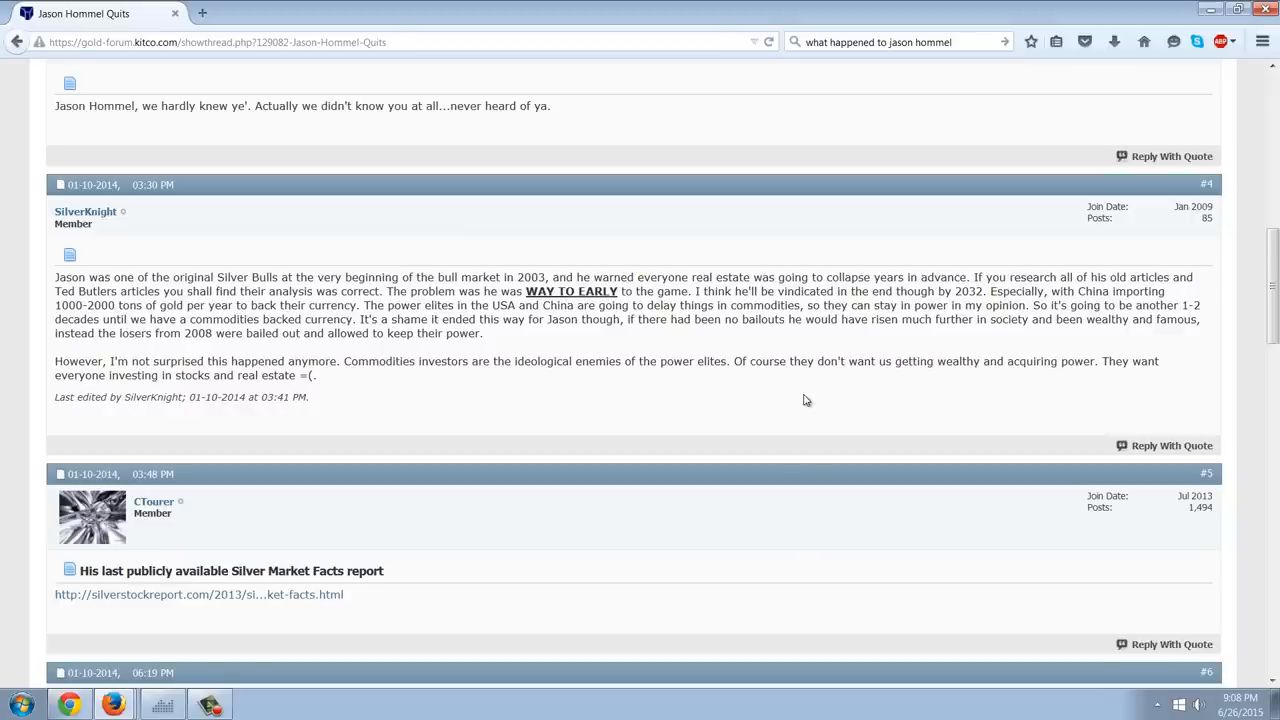
mouse_move(830, 390)
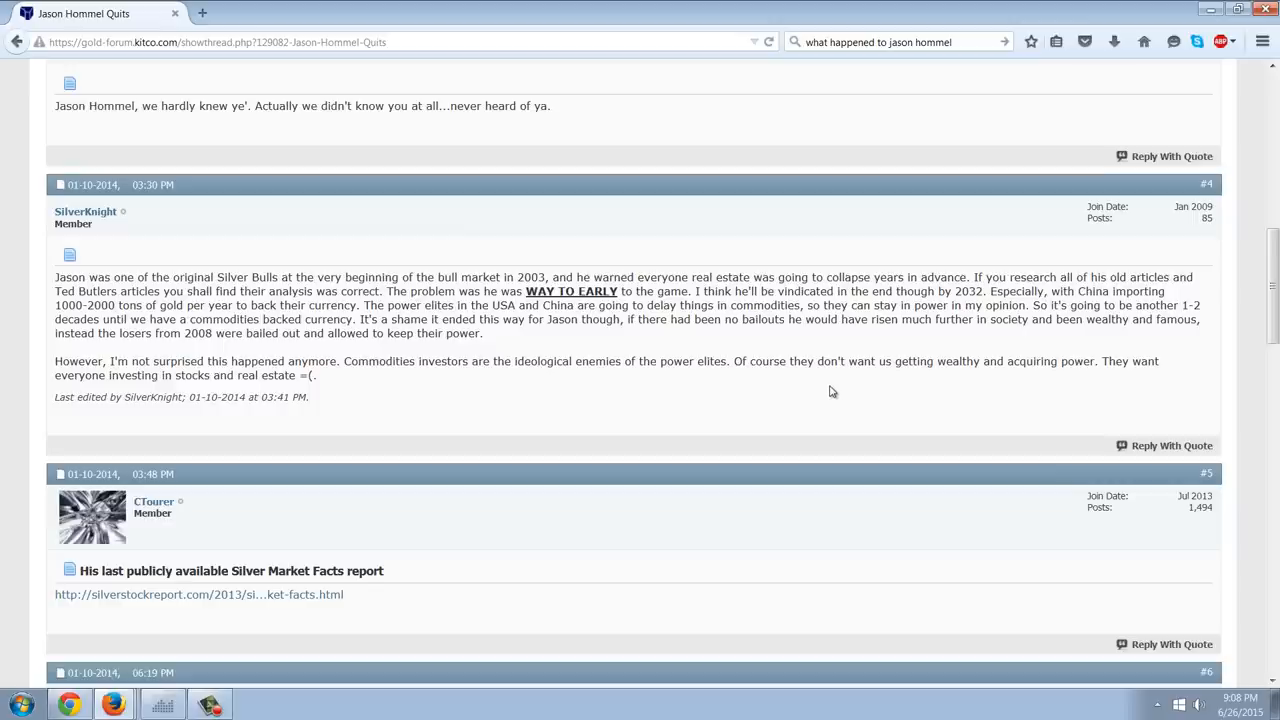
mouse_move(800, 395)
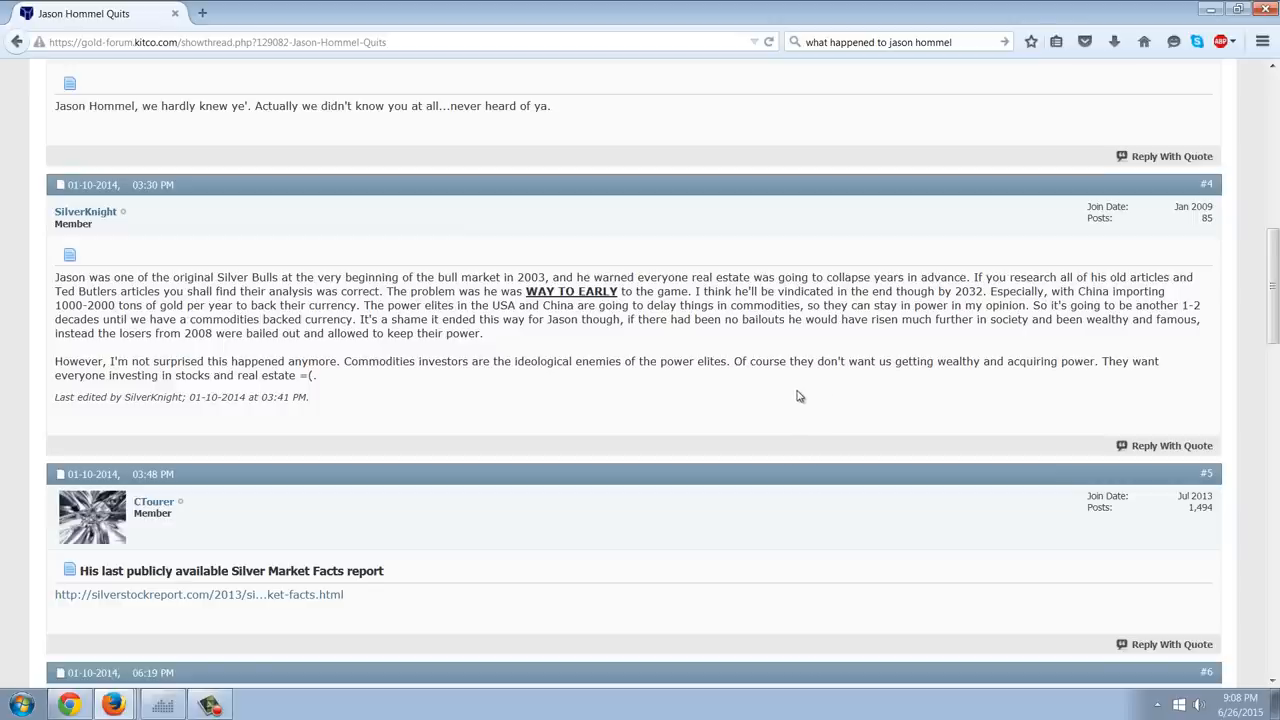
mouse_move(831, 368)
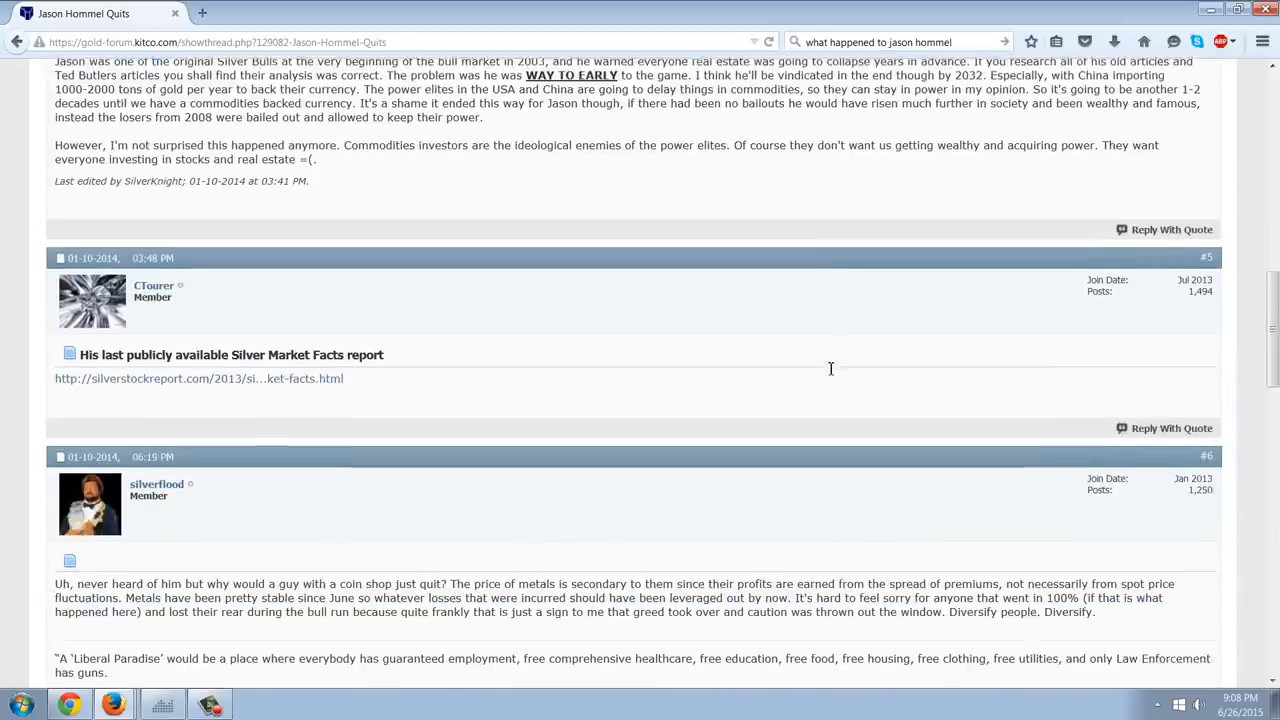
scroll("down", 3)
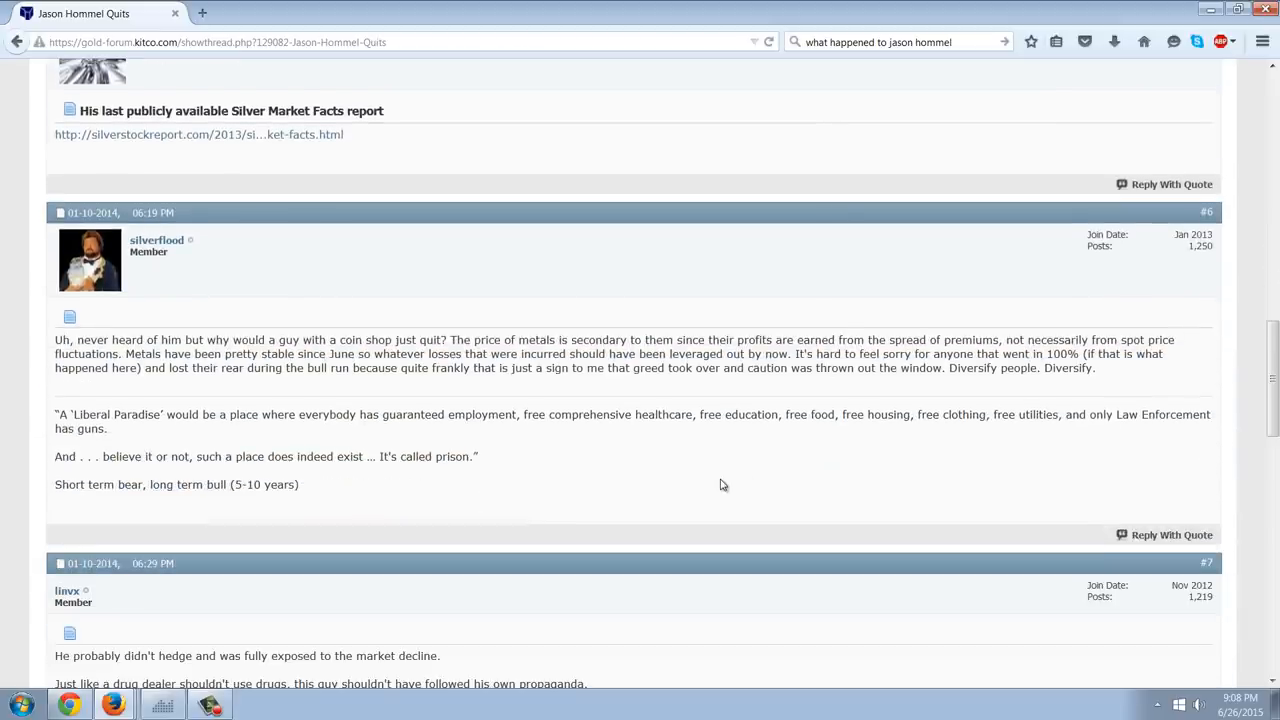
scroll("down", 3)
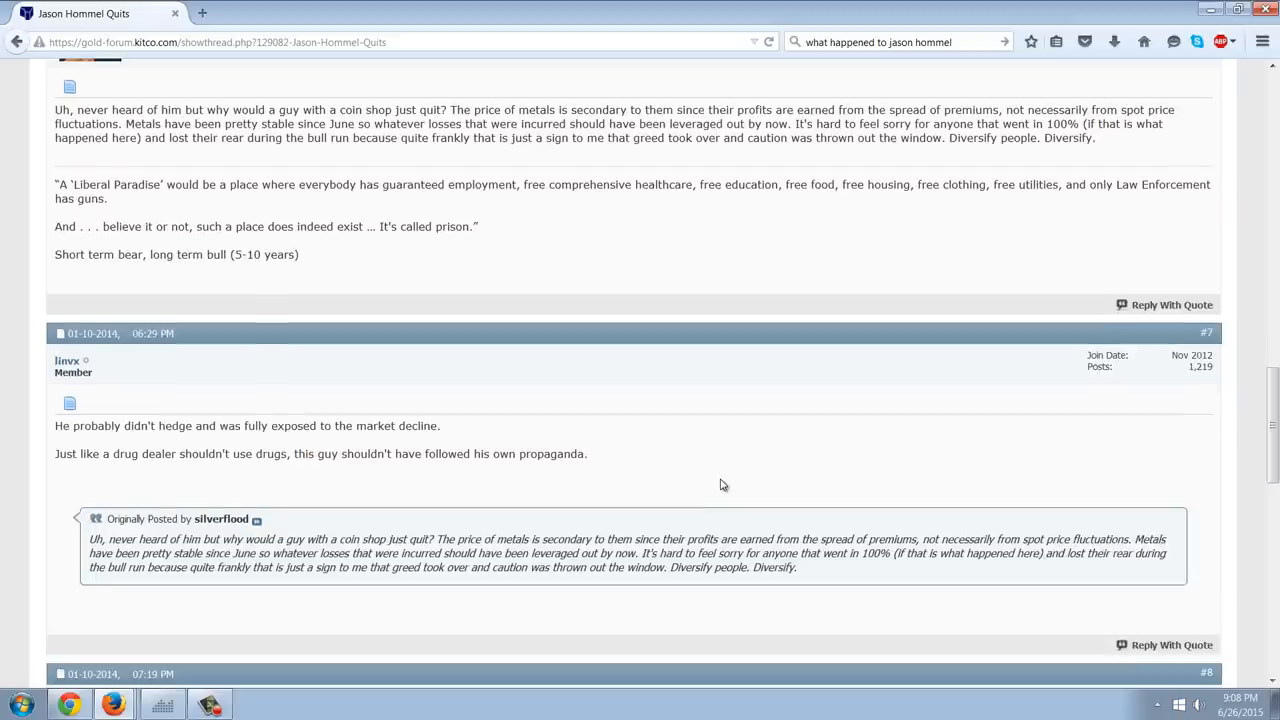
scroll("down", 3)
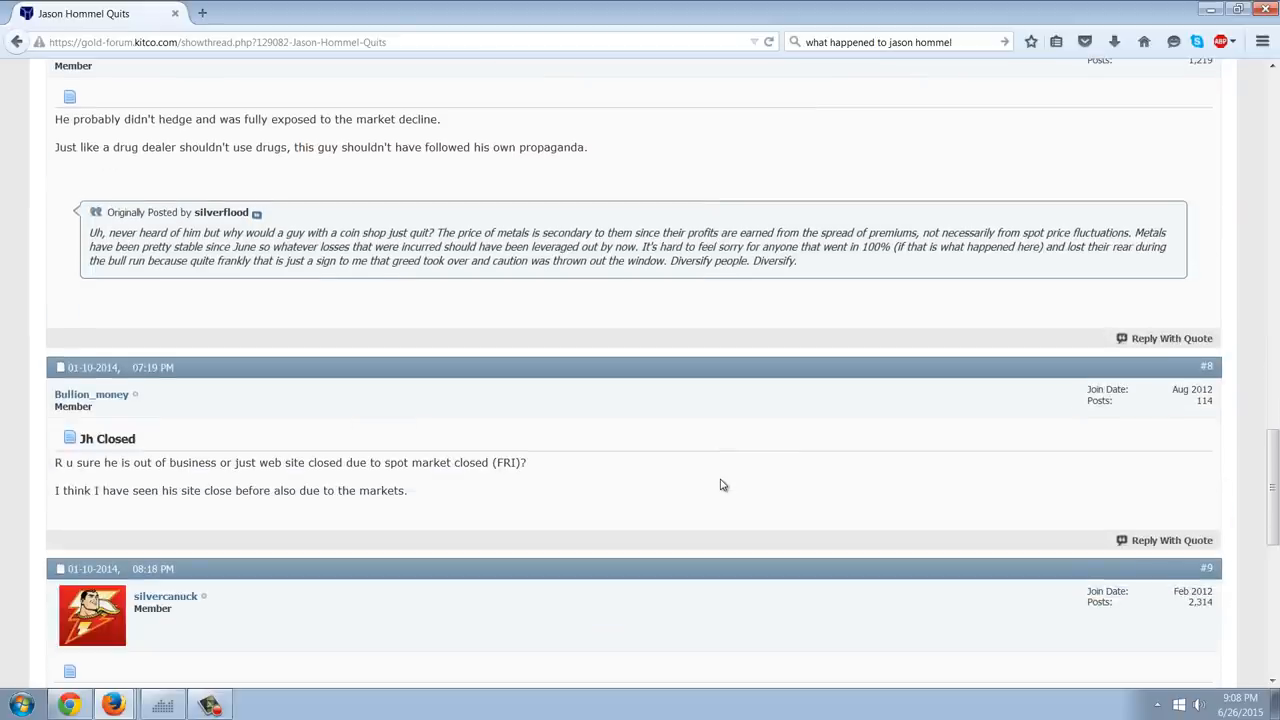
scroll("down", 3)
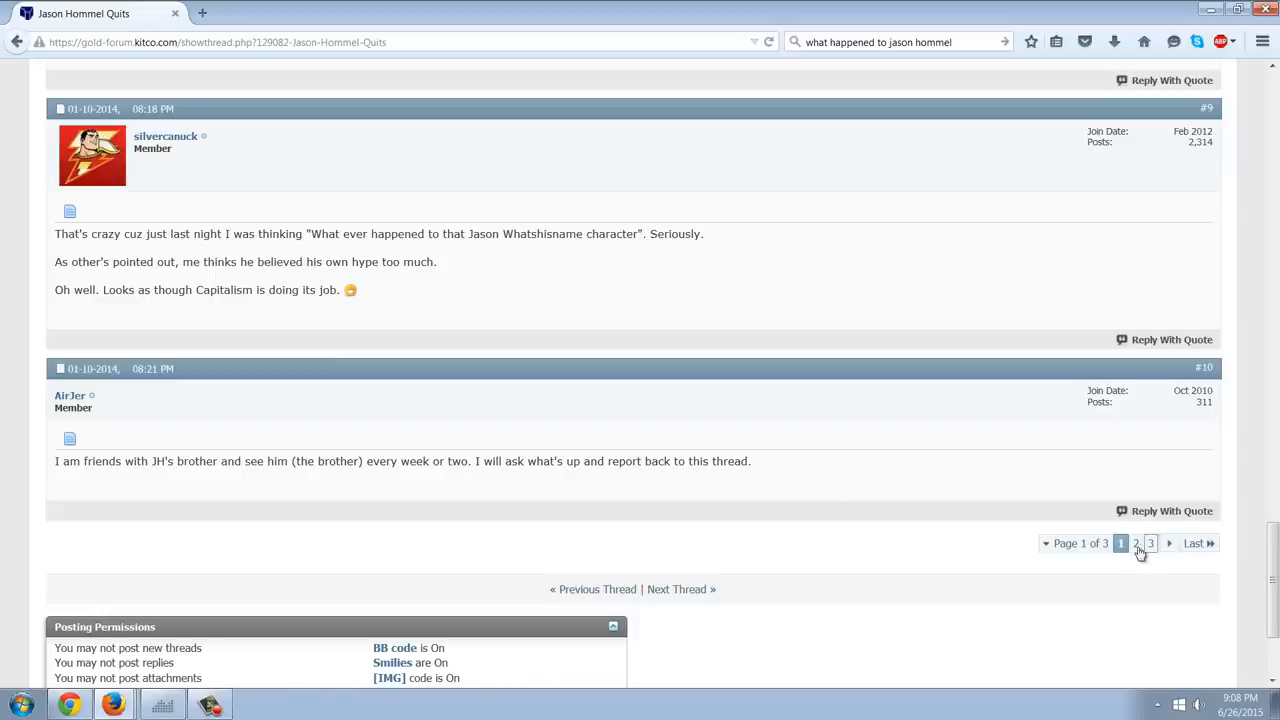
- Open page 2 of the 'Jason Hommel Quits' thread and read down to post #20
left_click(1135, 543)
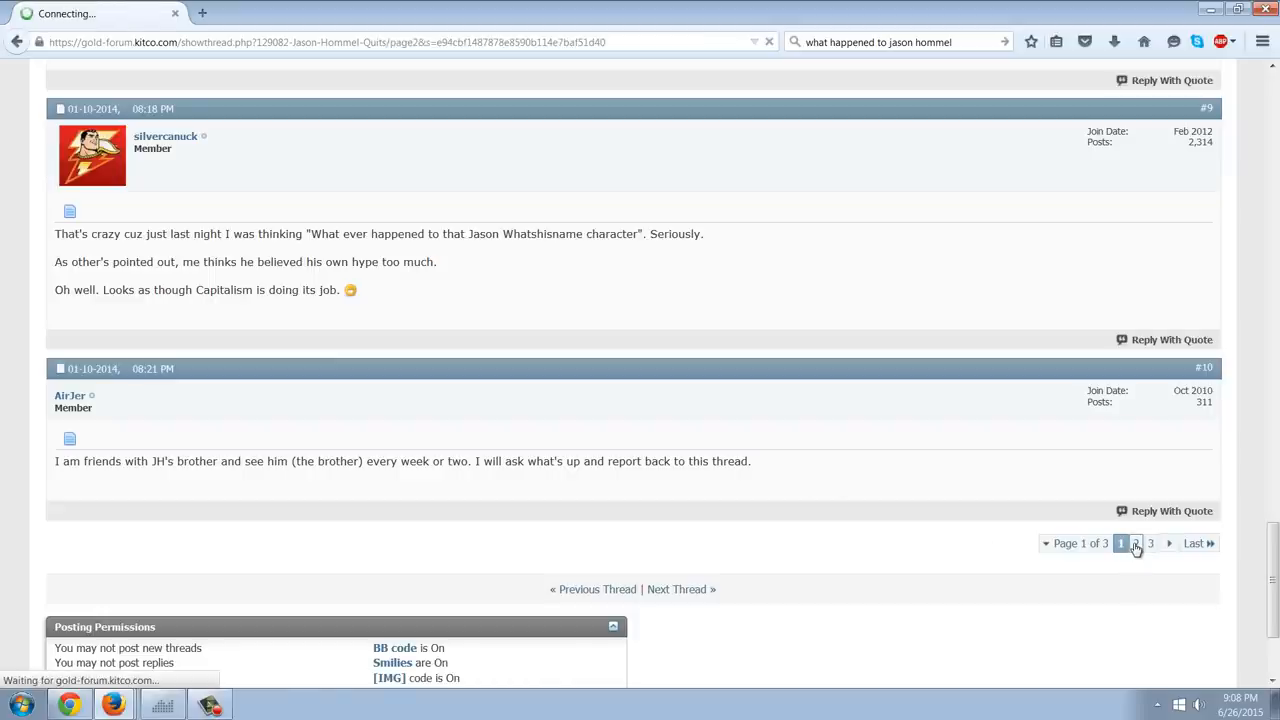
left_click(1135, 543)
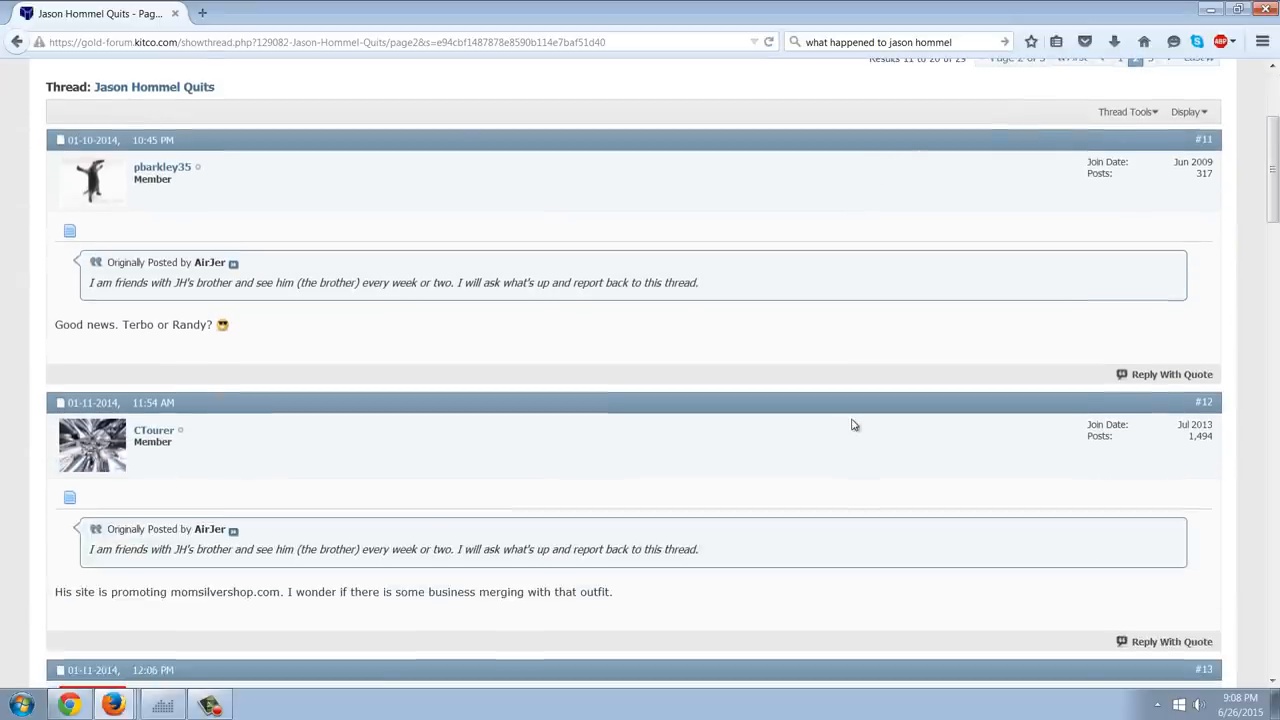
scroll("down", 3)
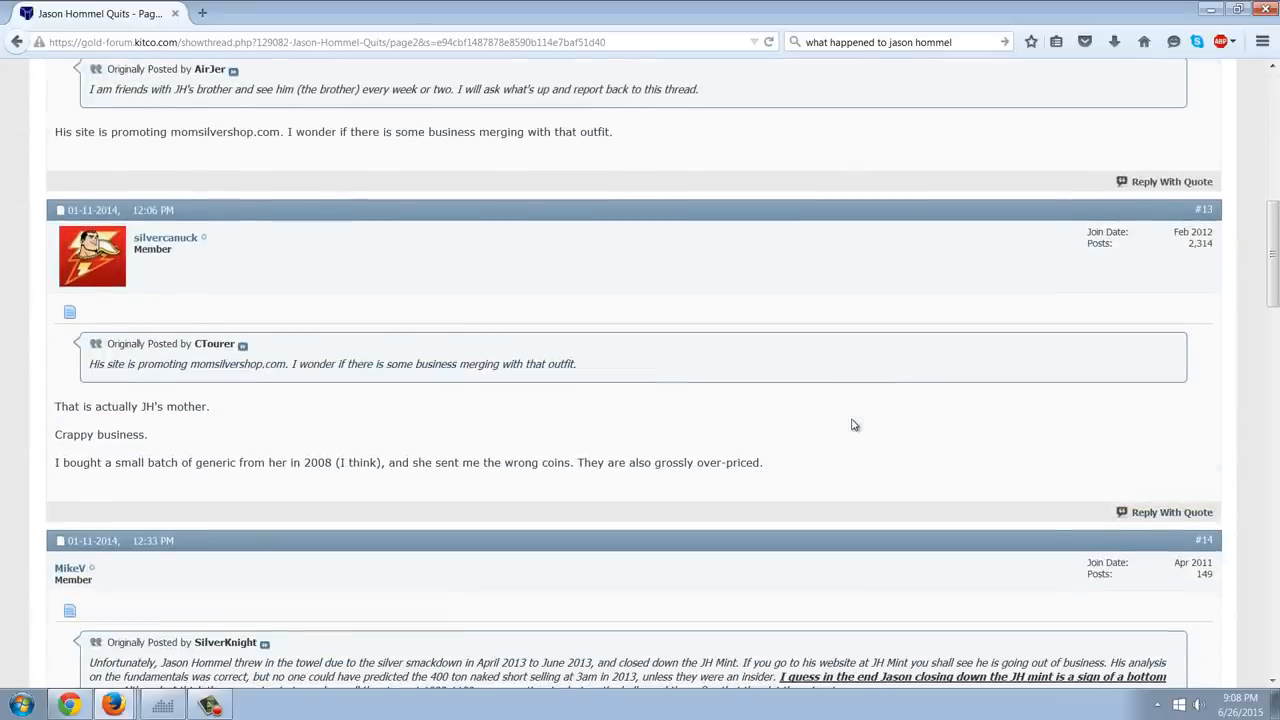
scroll("down", 3)
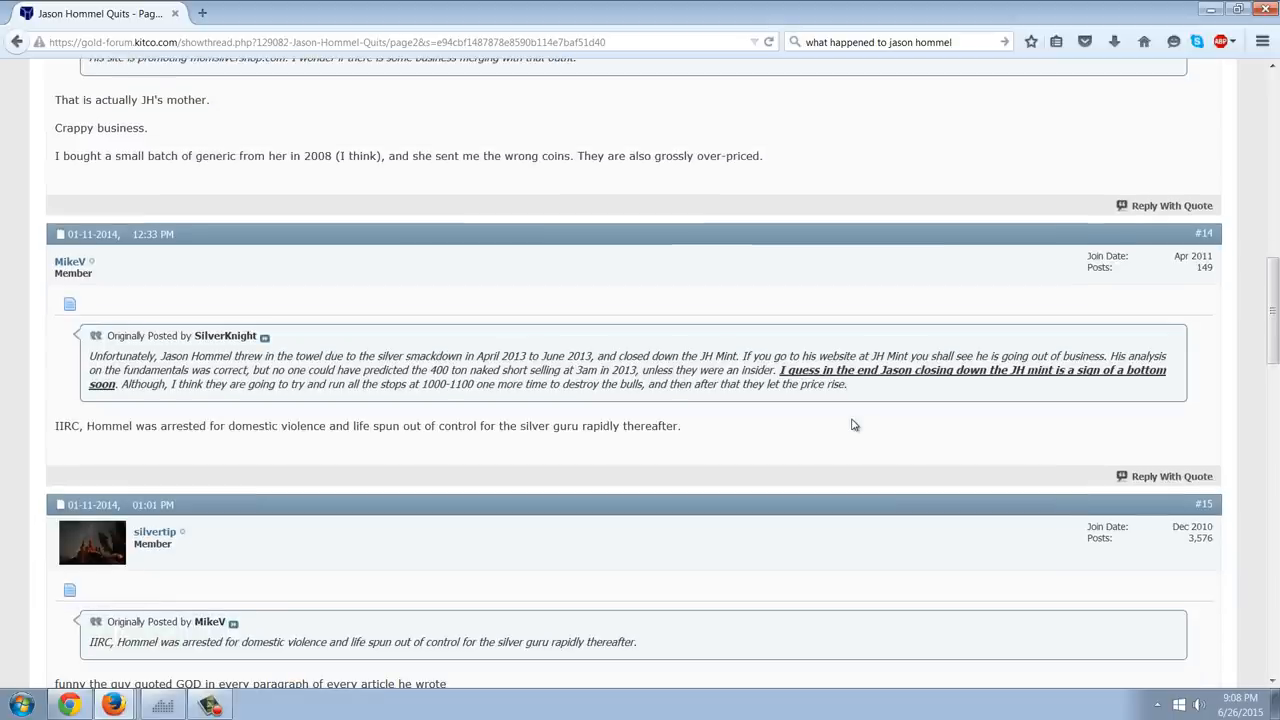
scroll("down", 3)
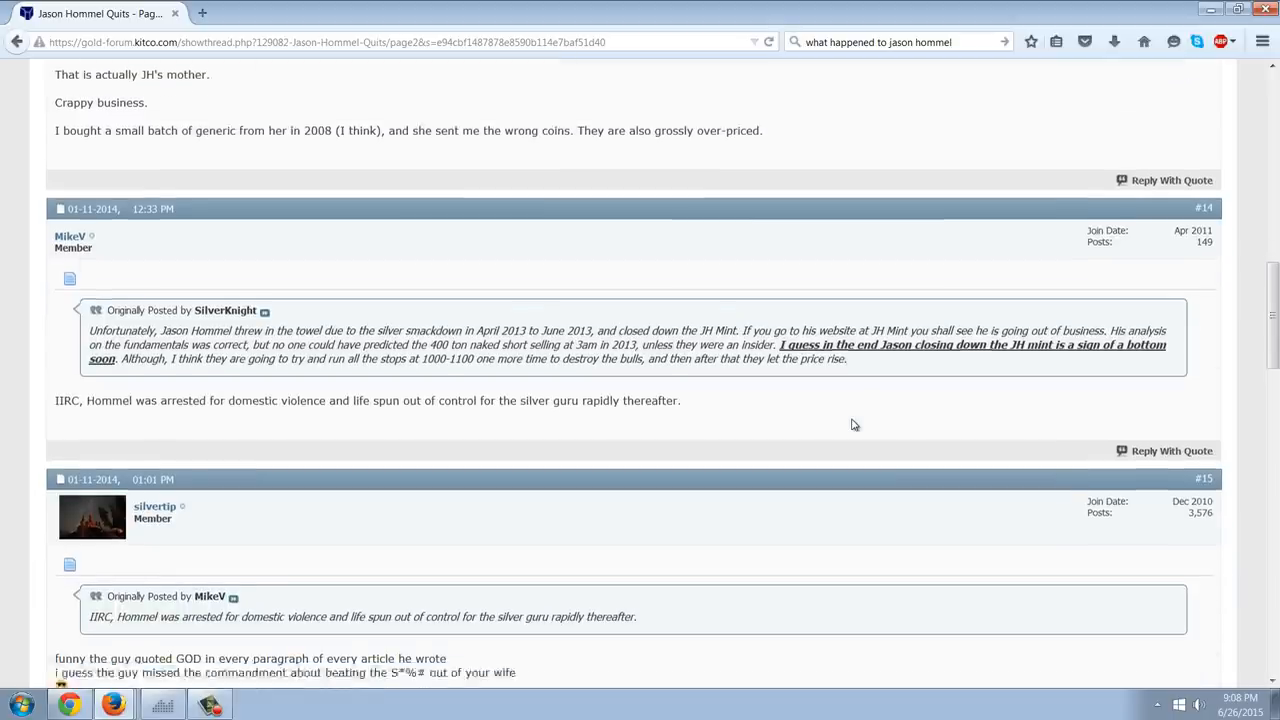
scroll("down", 3)
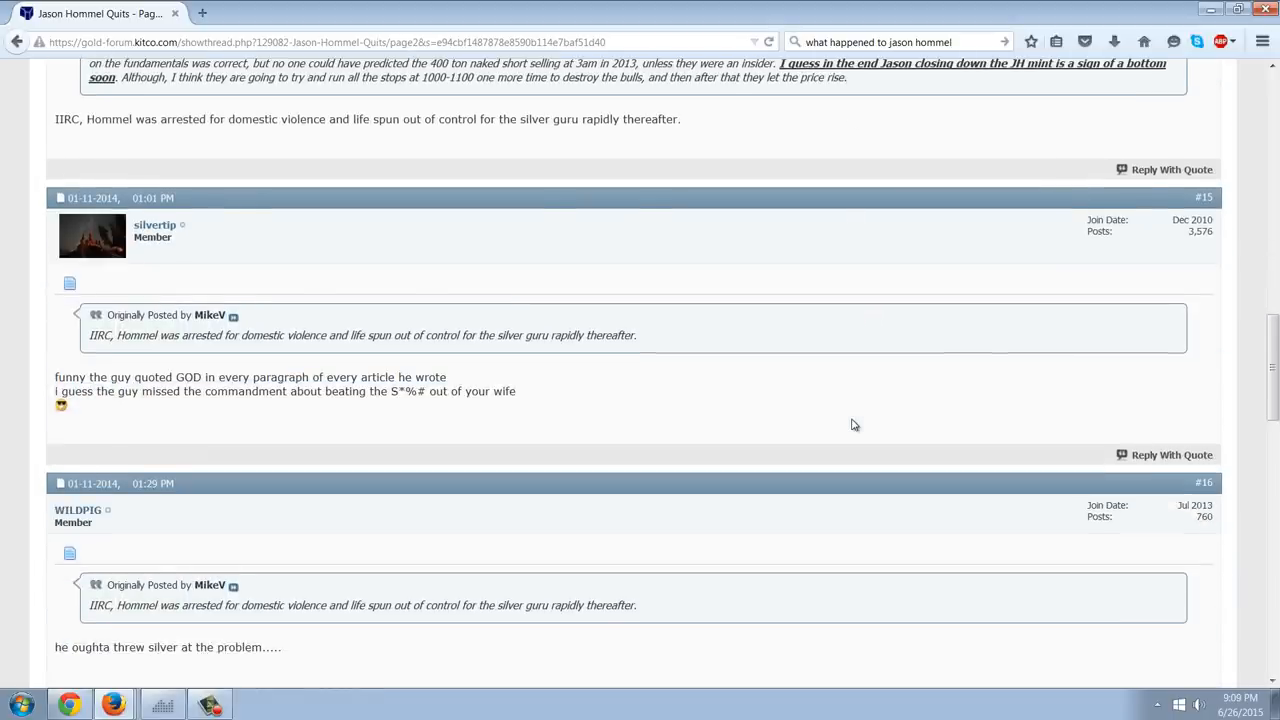
scroll("down", 3)
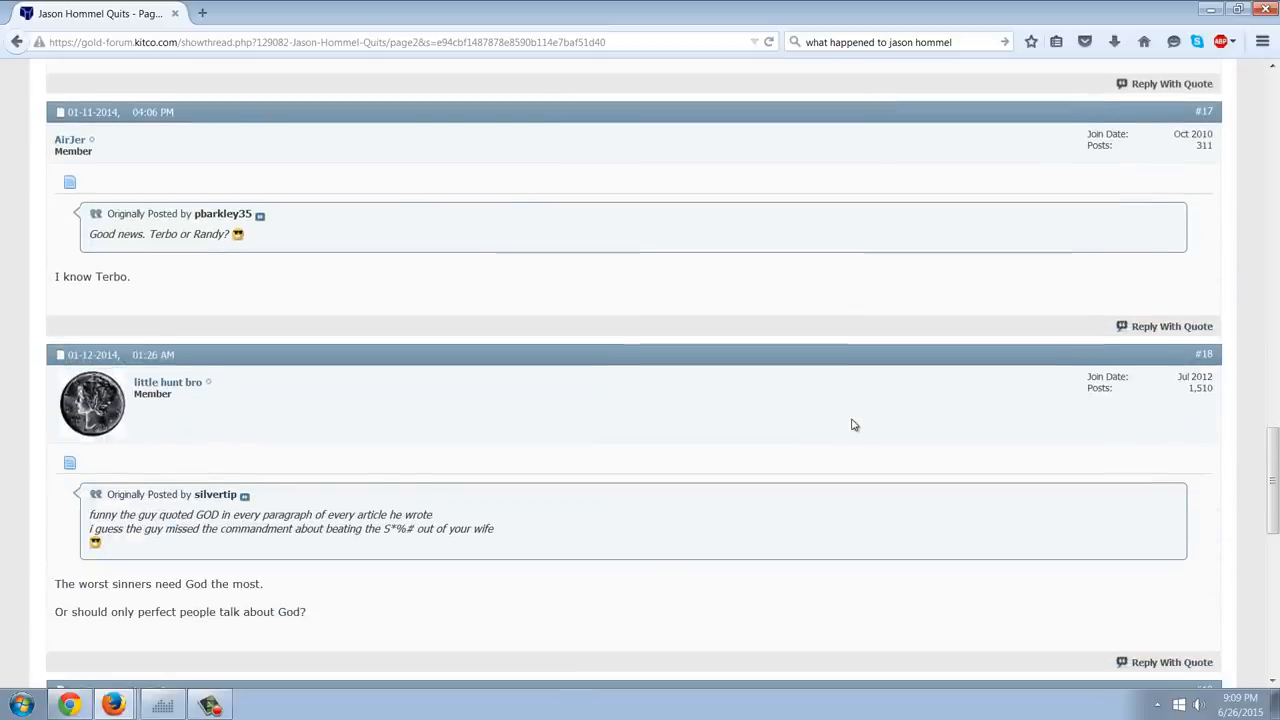
scroll("down", 3)
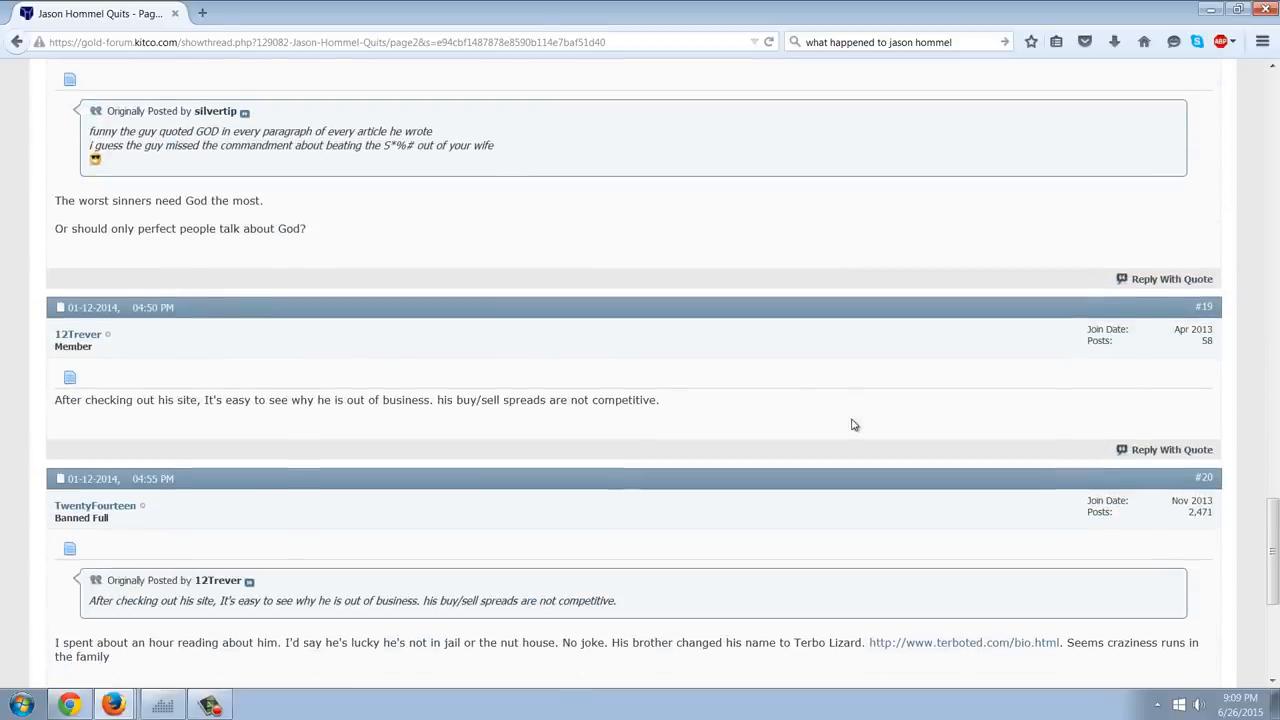
scroll("down", 3)
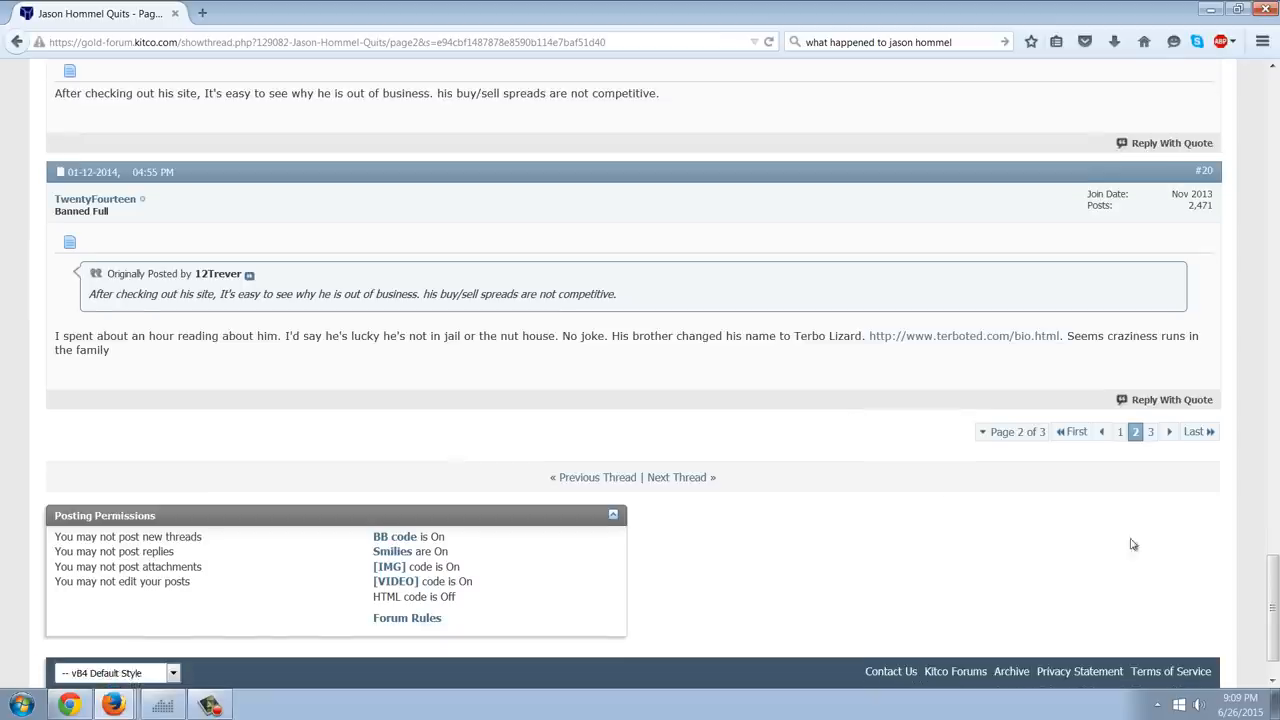
mouse_move(1151, 431)
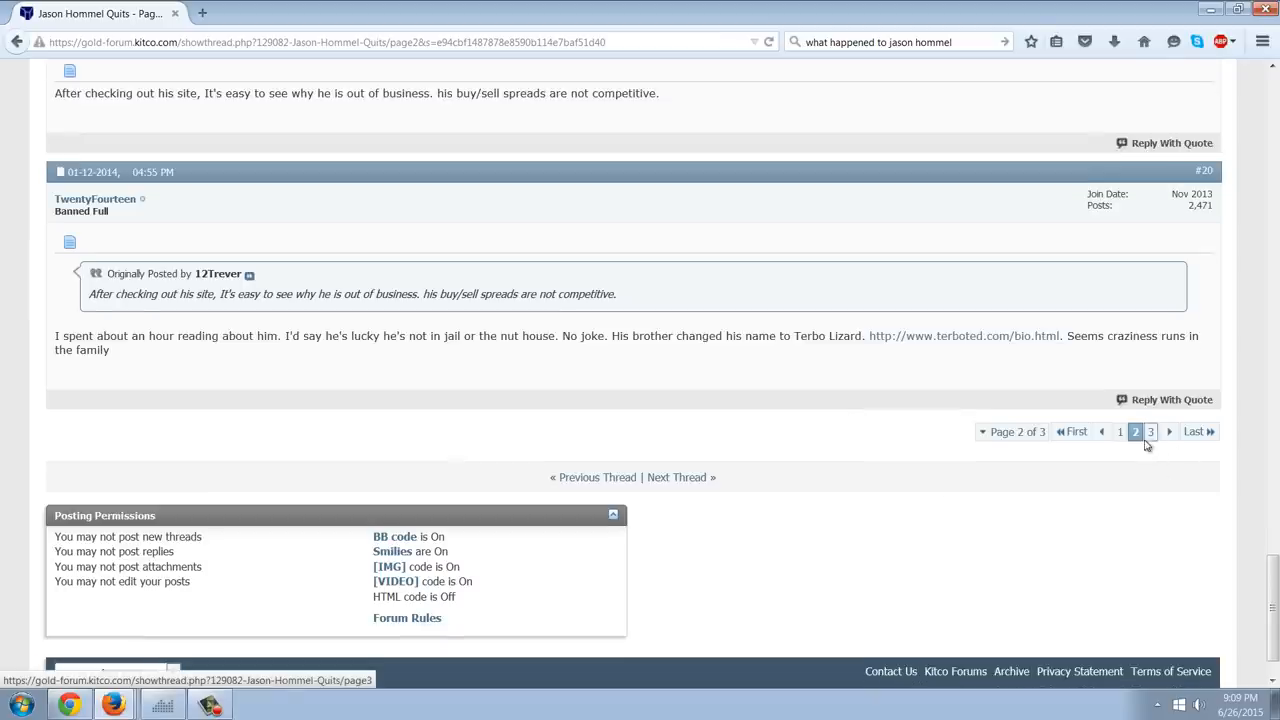
- Open page 3 of the Kitco thread and read through to post #26
left_click(1150, 431)
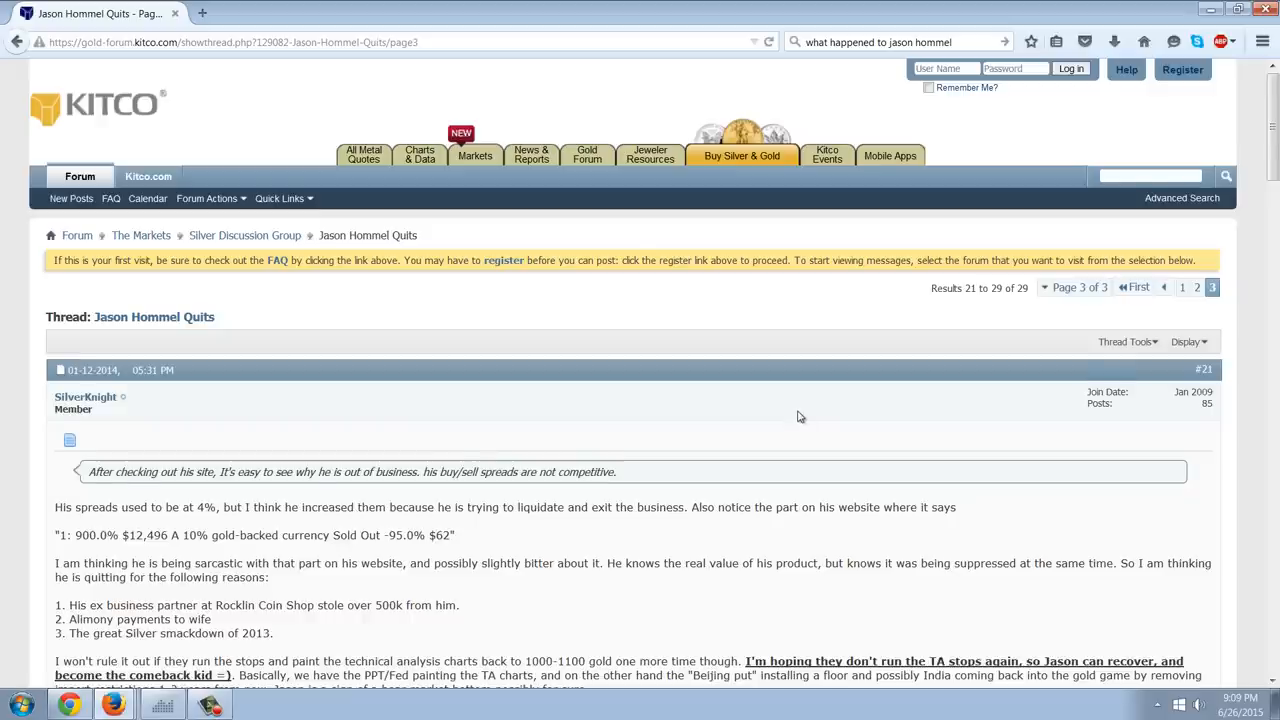
scroll("down", 3)
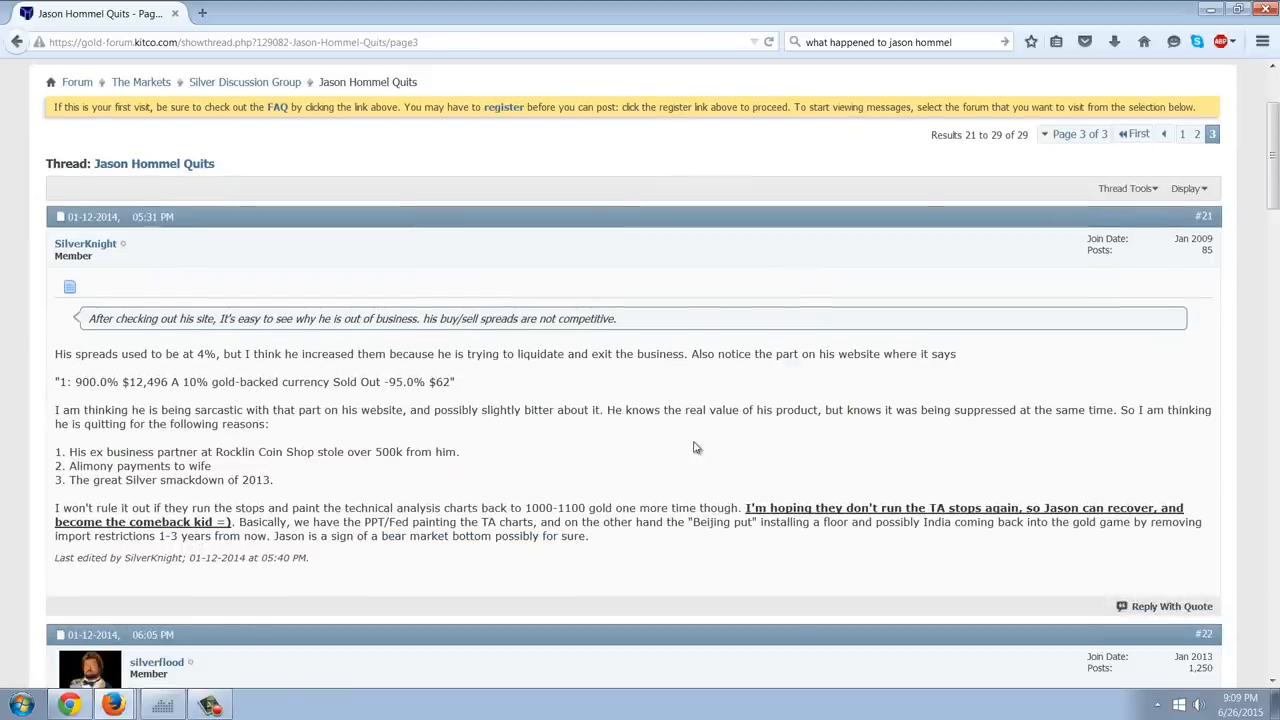
scroll("down", 3)
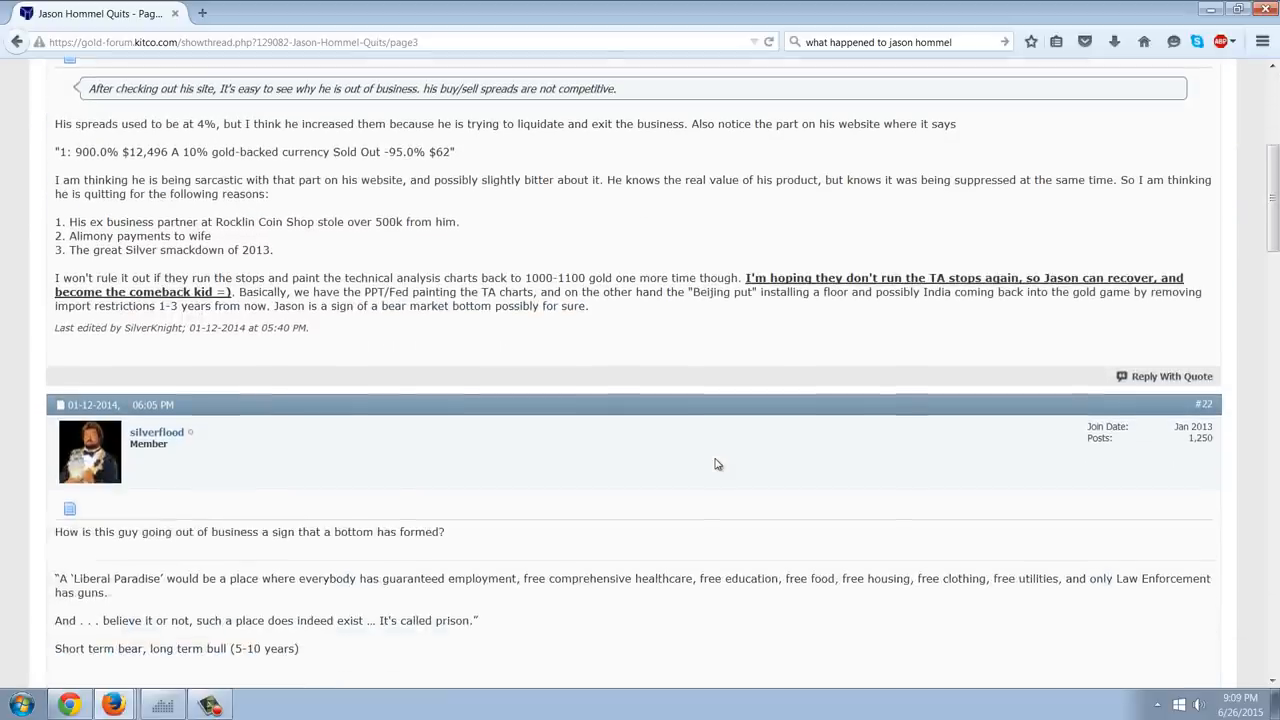
scroll("down", 3)
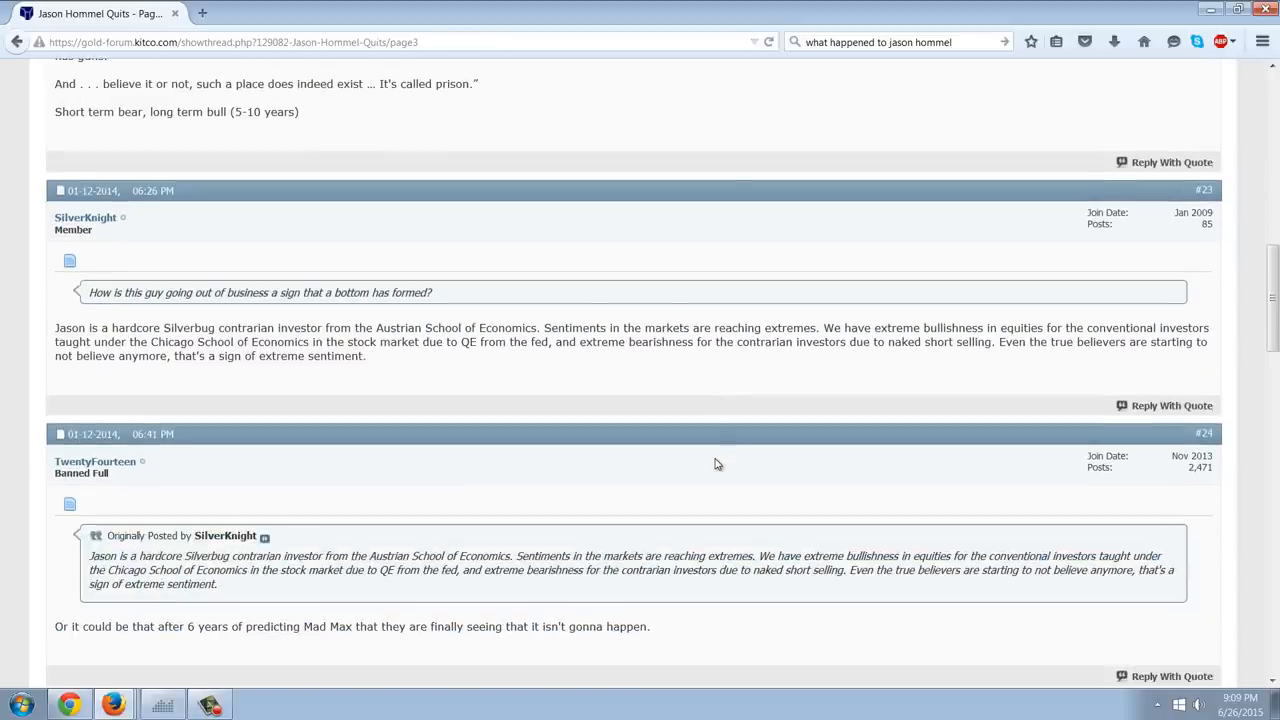
scroll("down", 3)
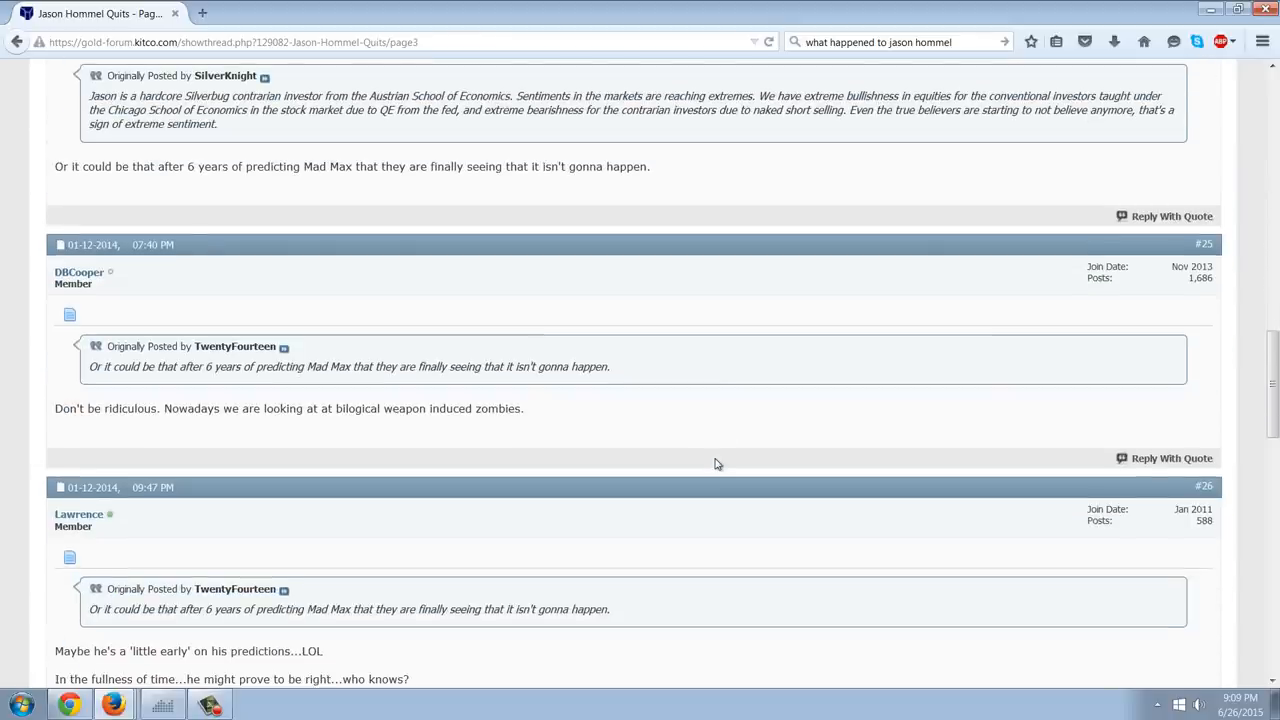
scroll("up", 3)
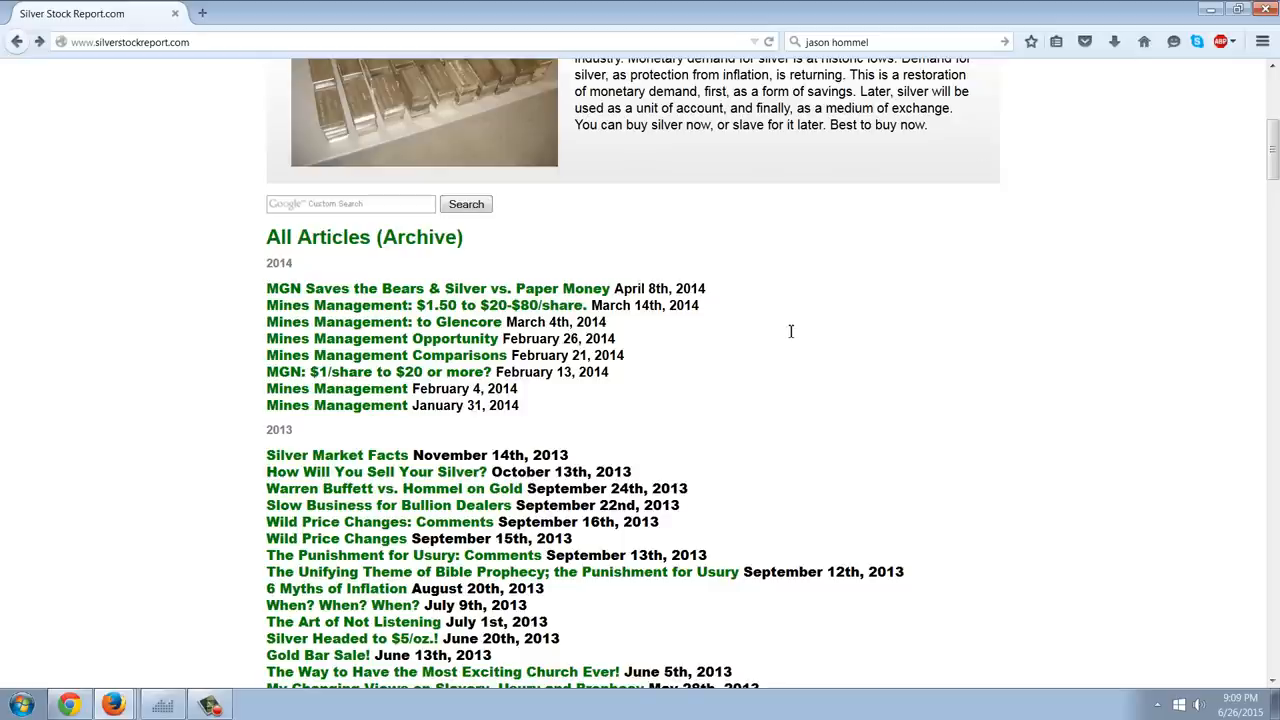
- Switch from Firefox back to the silver chart in NetDania FinanceChart
left_click(161, 703)
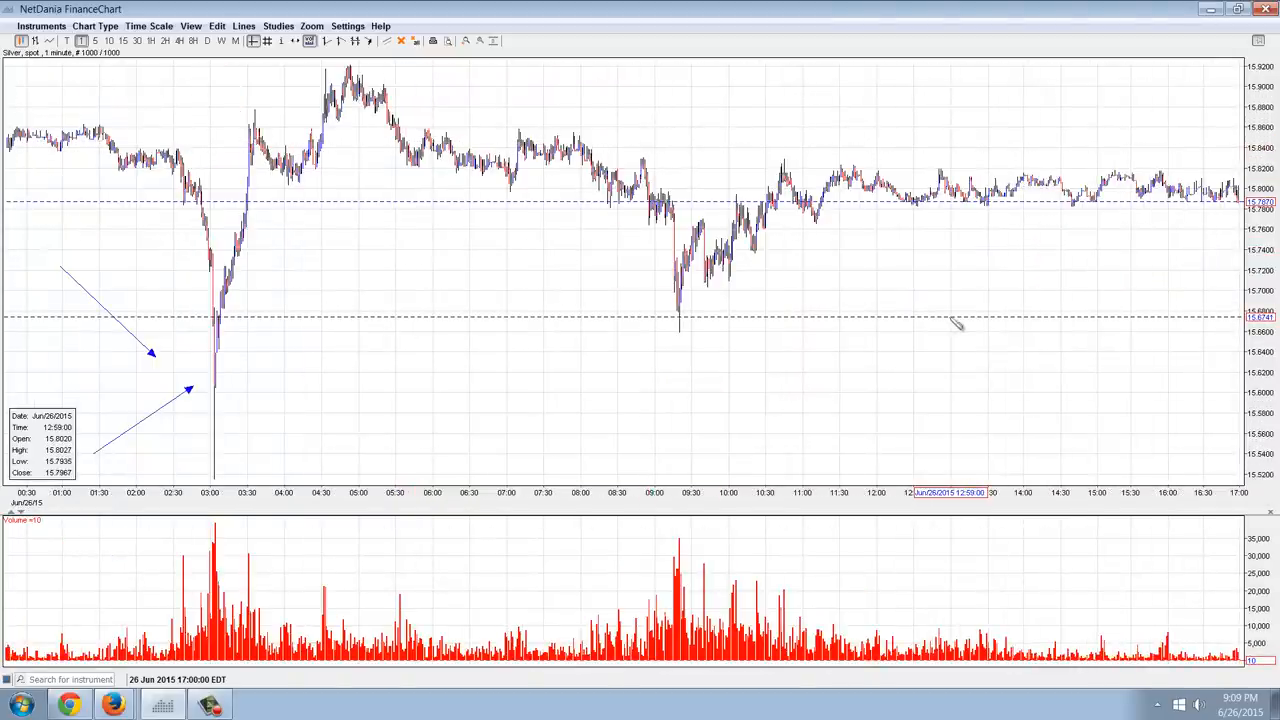
mouse_move(963, 318)
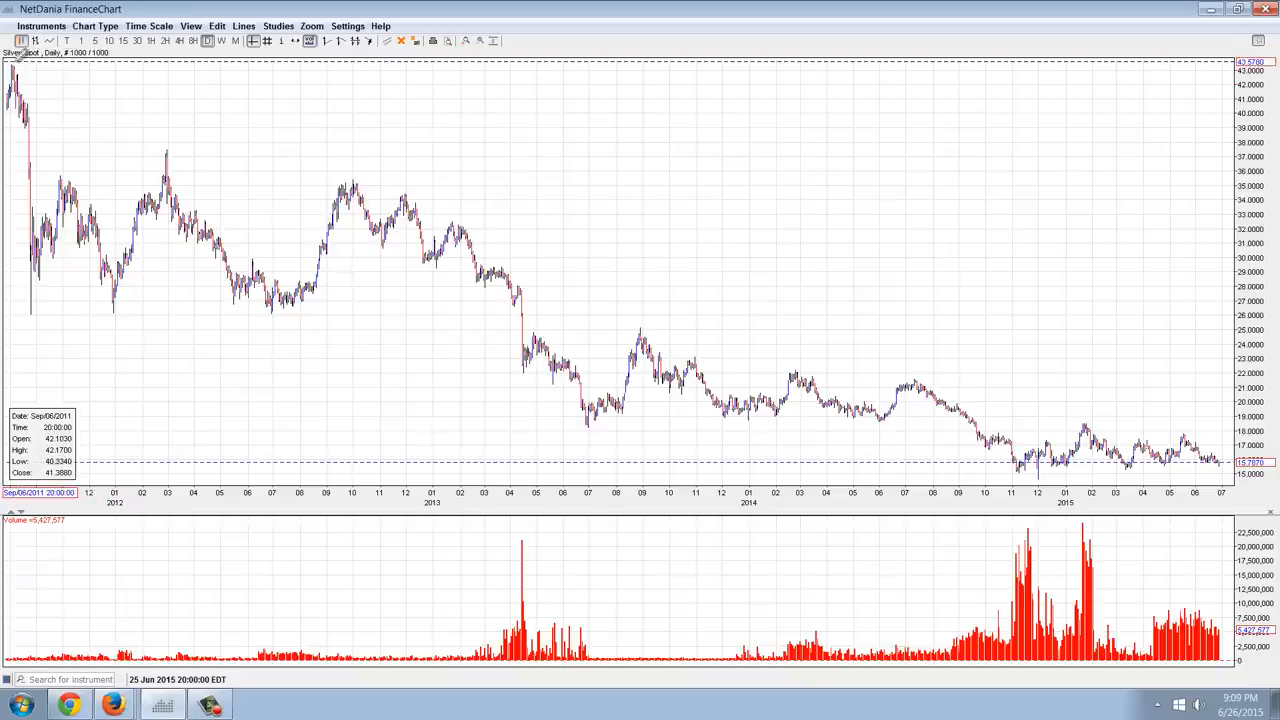
- Draw a downtrend line on the daily silver chart from the 2011 peak to mid-2015
left_click_drag(20, 65, 1210, 410)
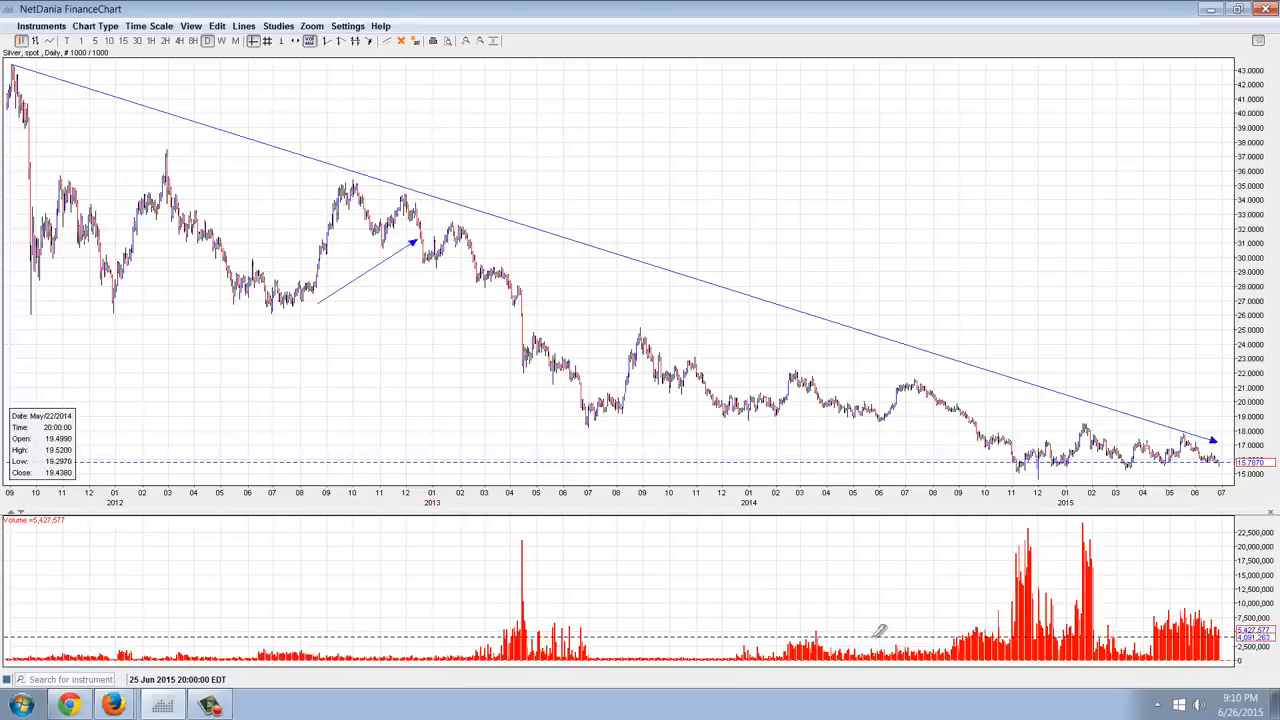
mouse_move(465, 323)
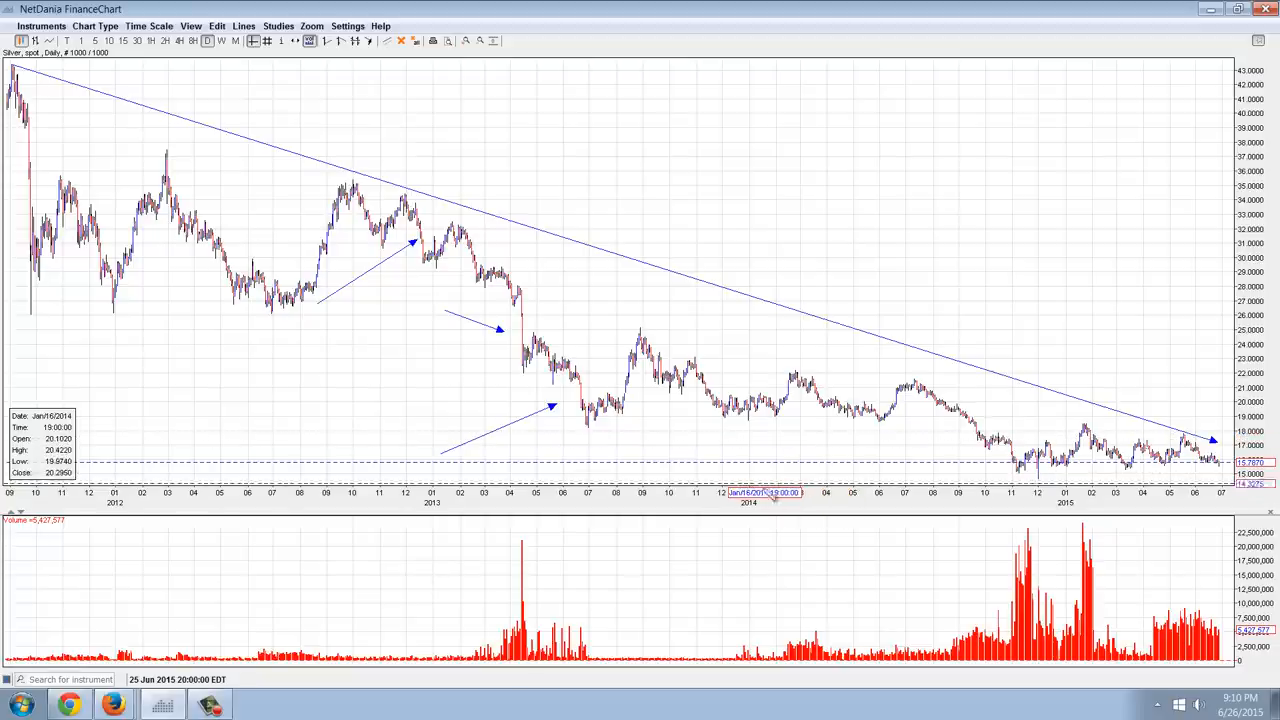
mouse_move(710, 305)
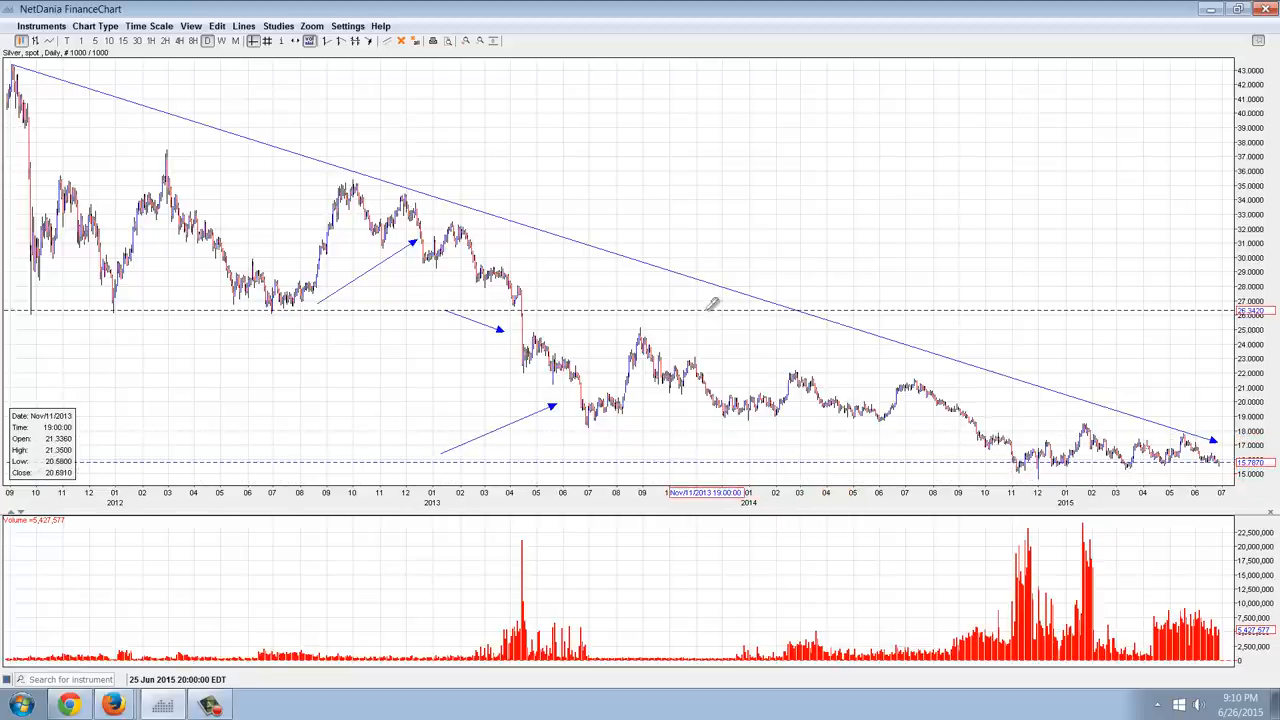